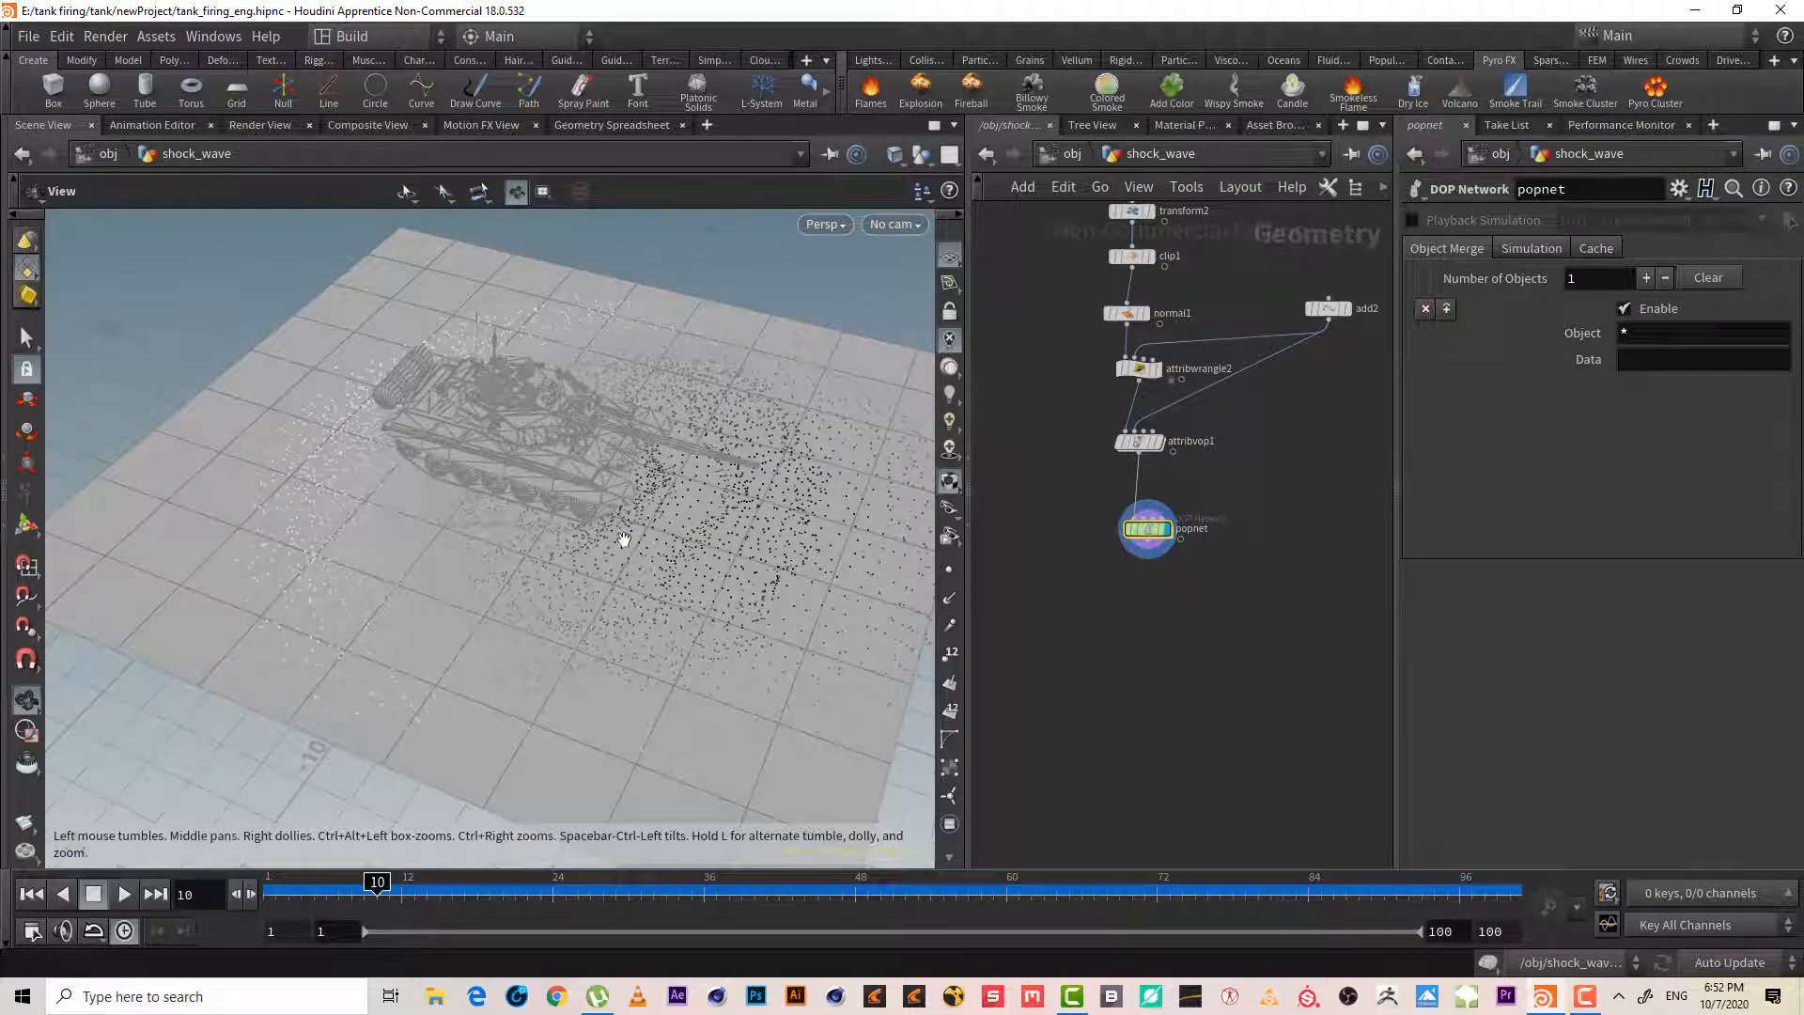
- Hide the other scene objects and point the Object Merge at pop*
{"action": "left_click_drag", "start_coordinate": [622, 541], "coordinate": [663, 250]}
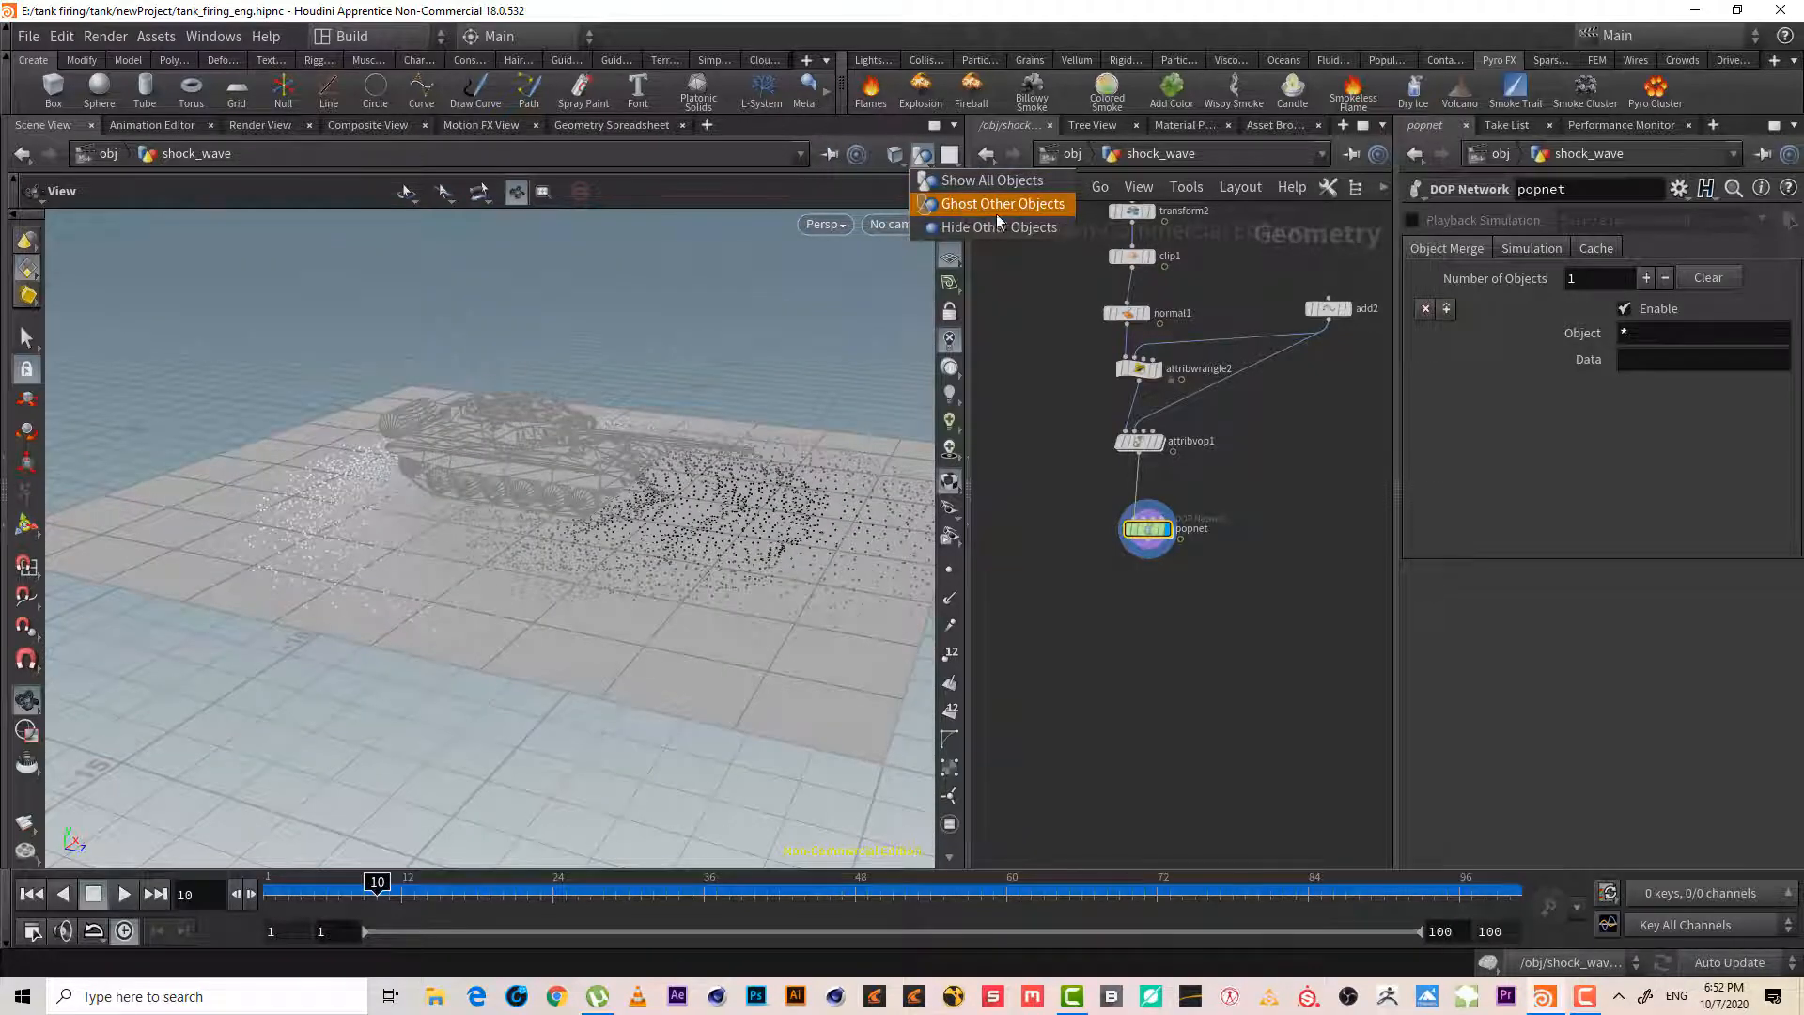
{"action": "left_click", "coordinate": [992, 227]}
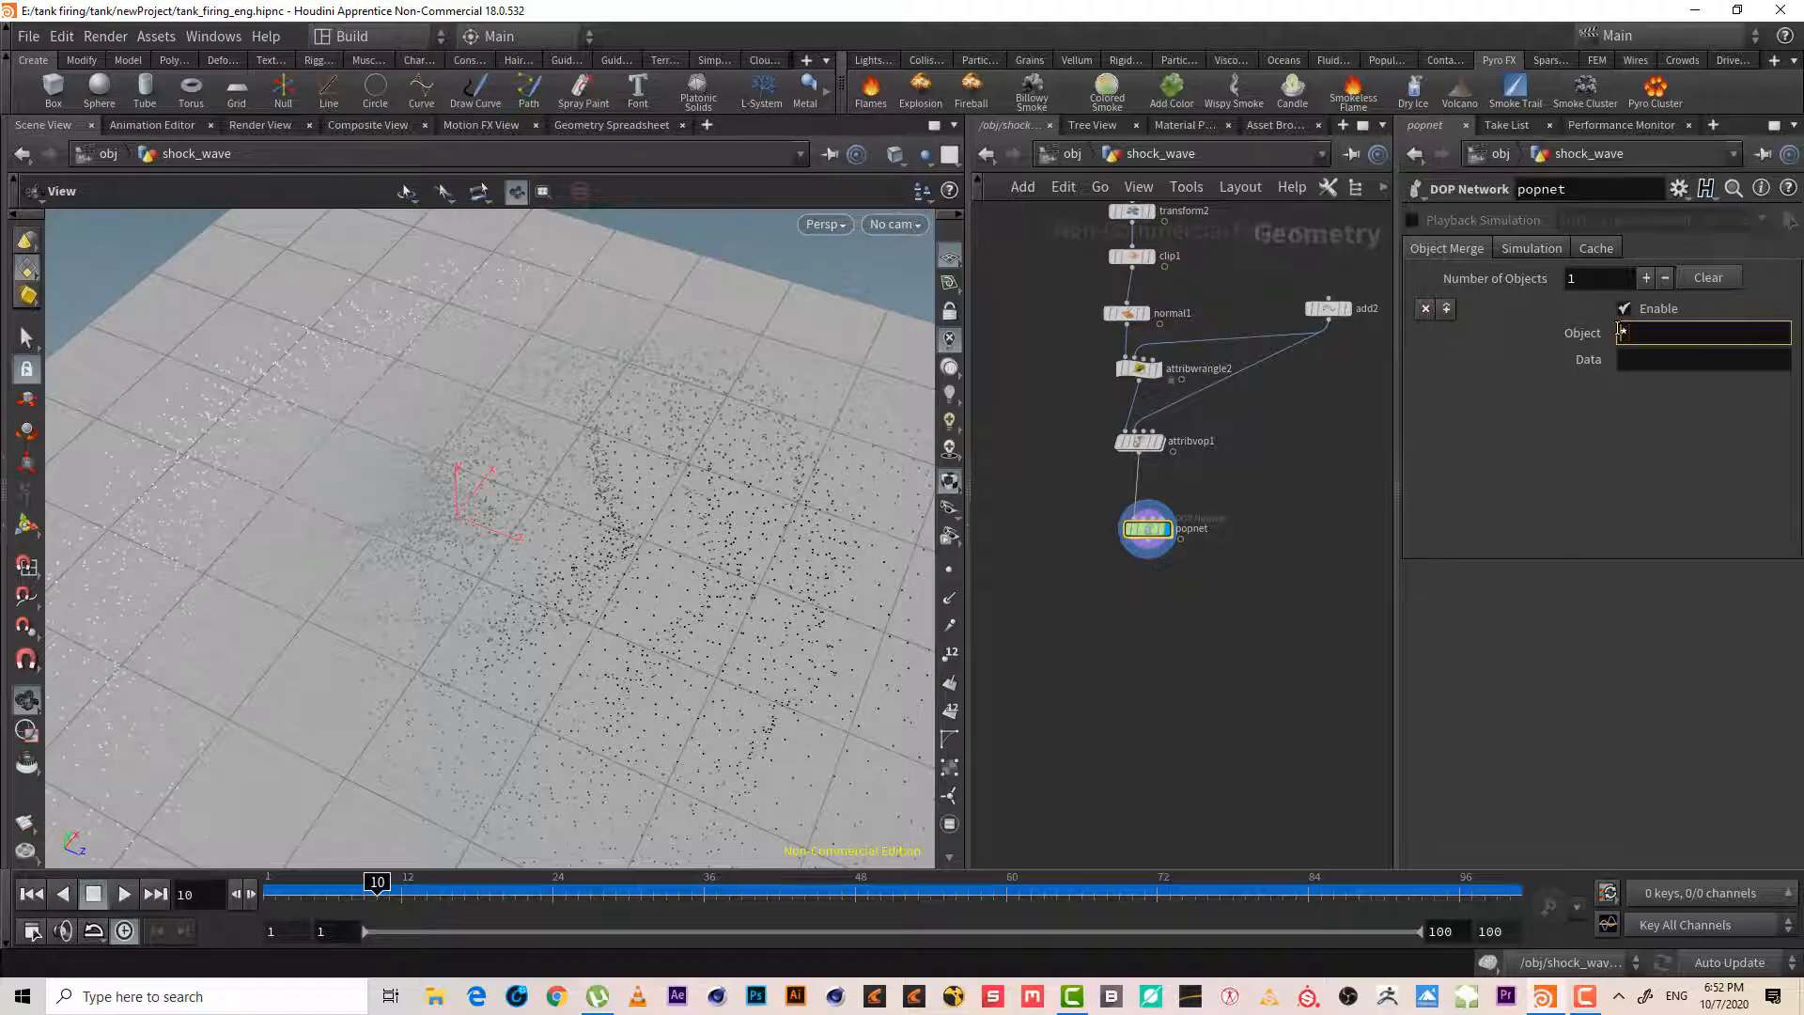
{"action": "type", "text": "pop"}
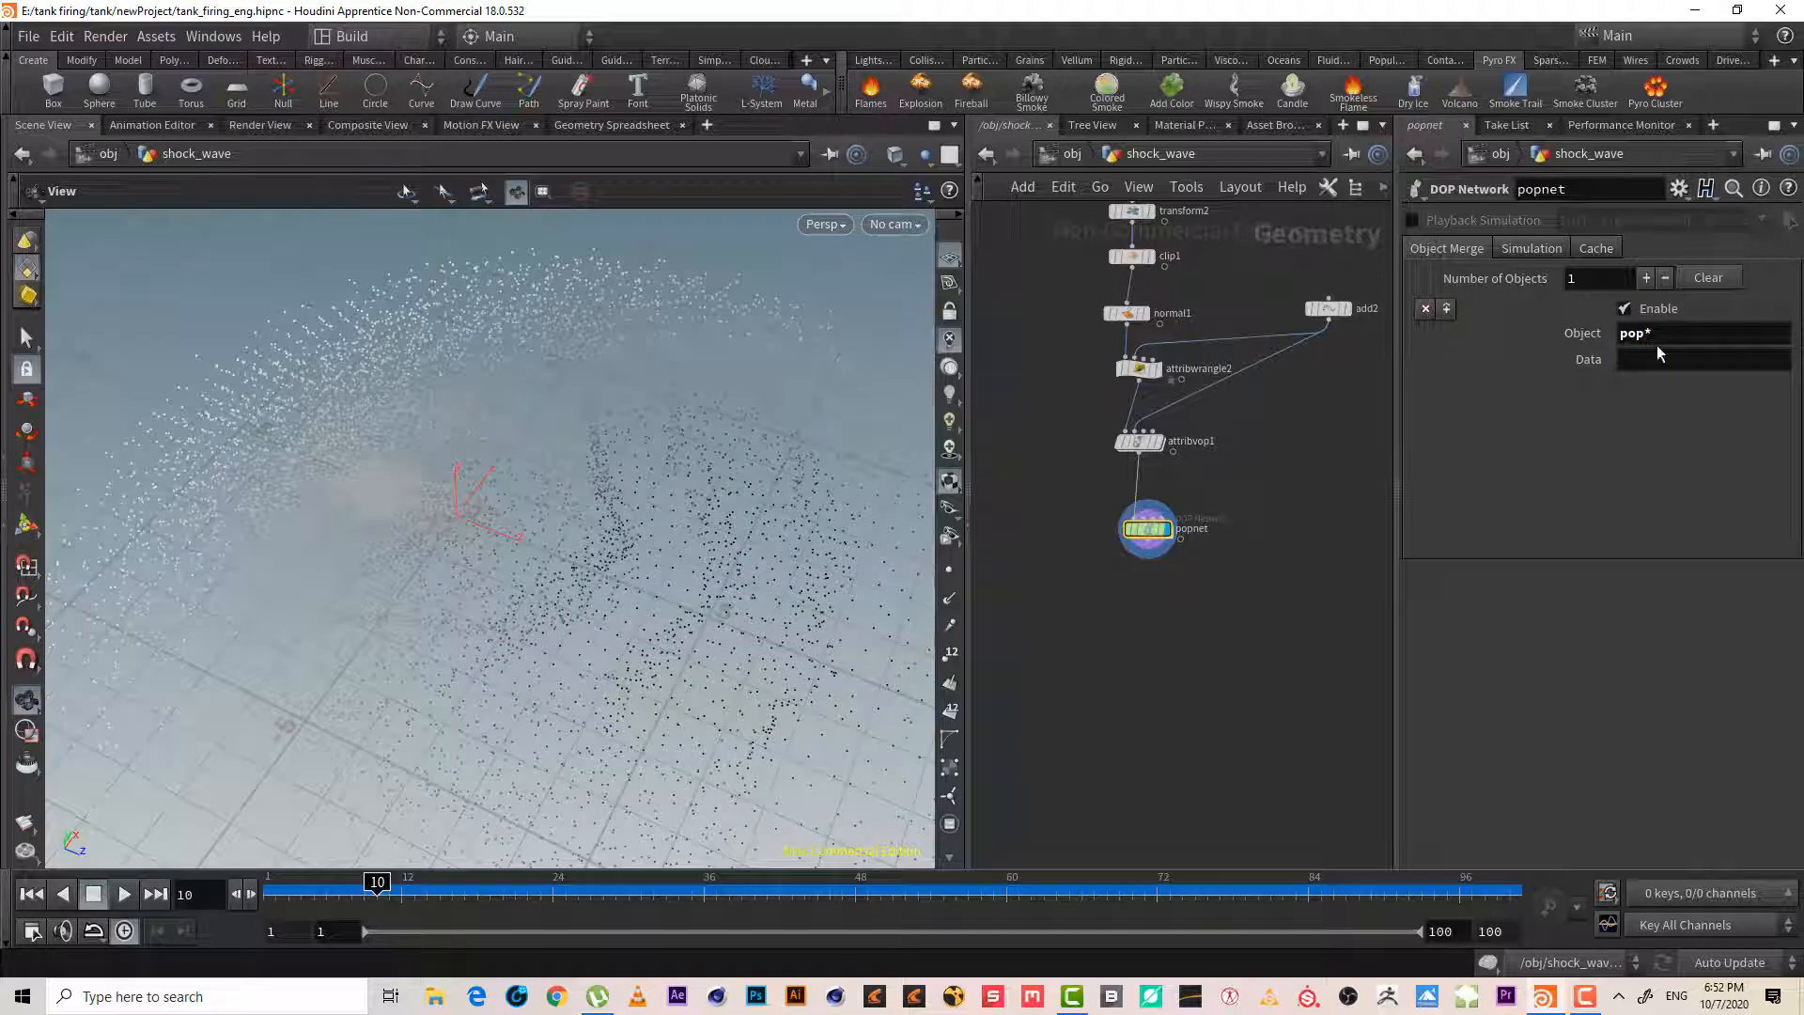
{"action": "left_click", "coordinate": [1669, 332]}
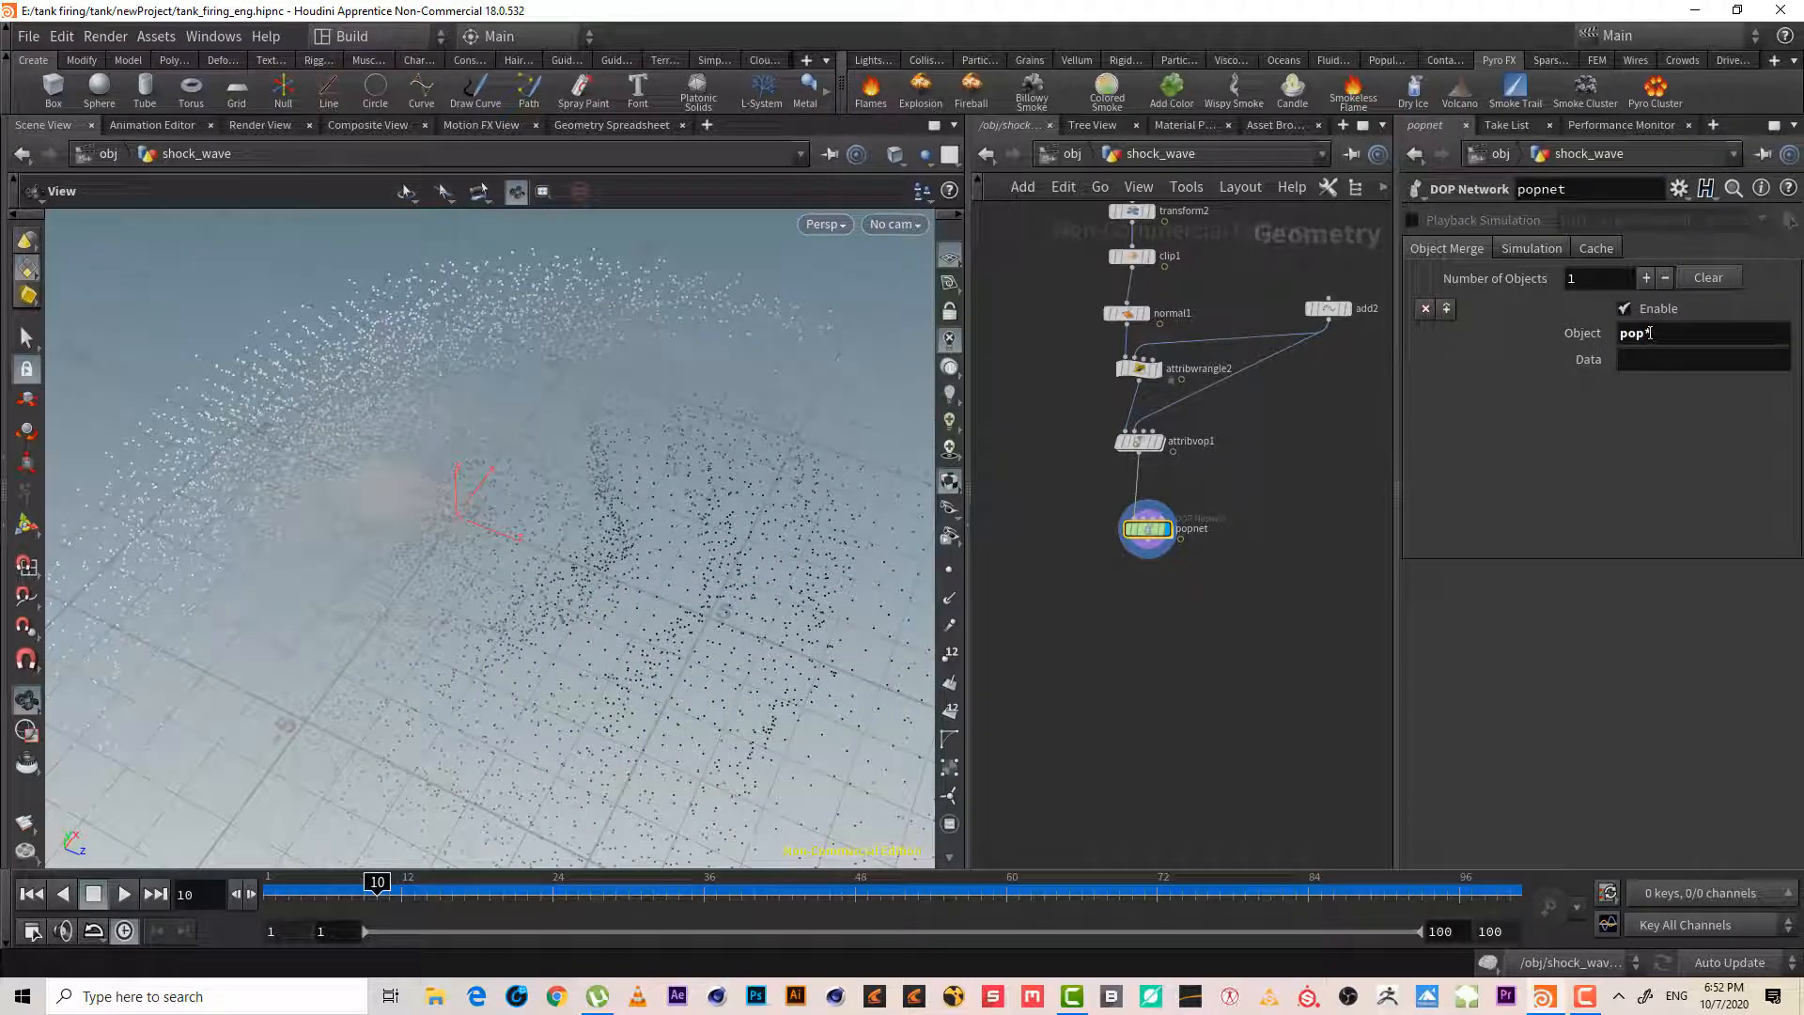
{"action": "mouse_move", "coordinate": [624, 370]}
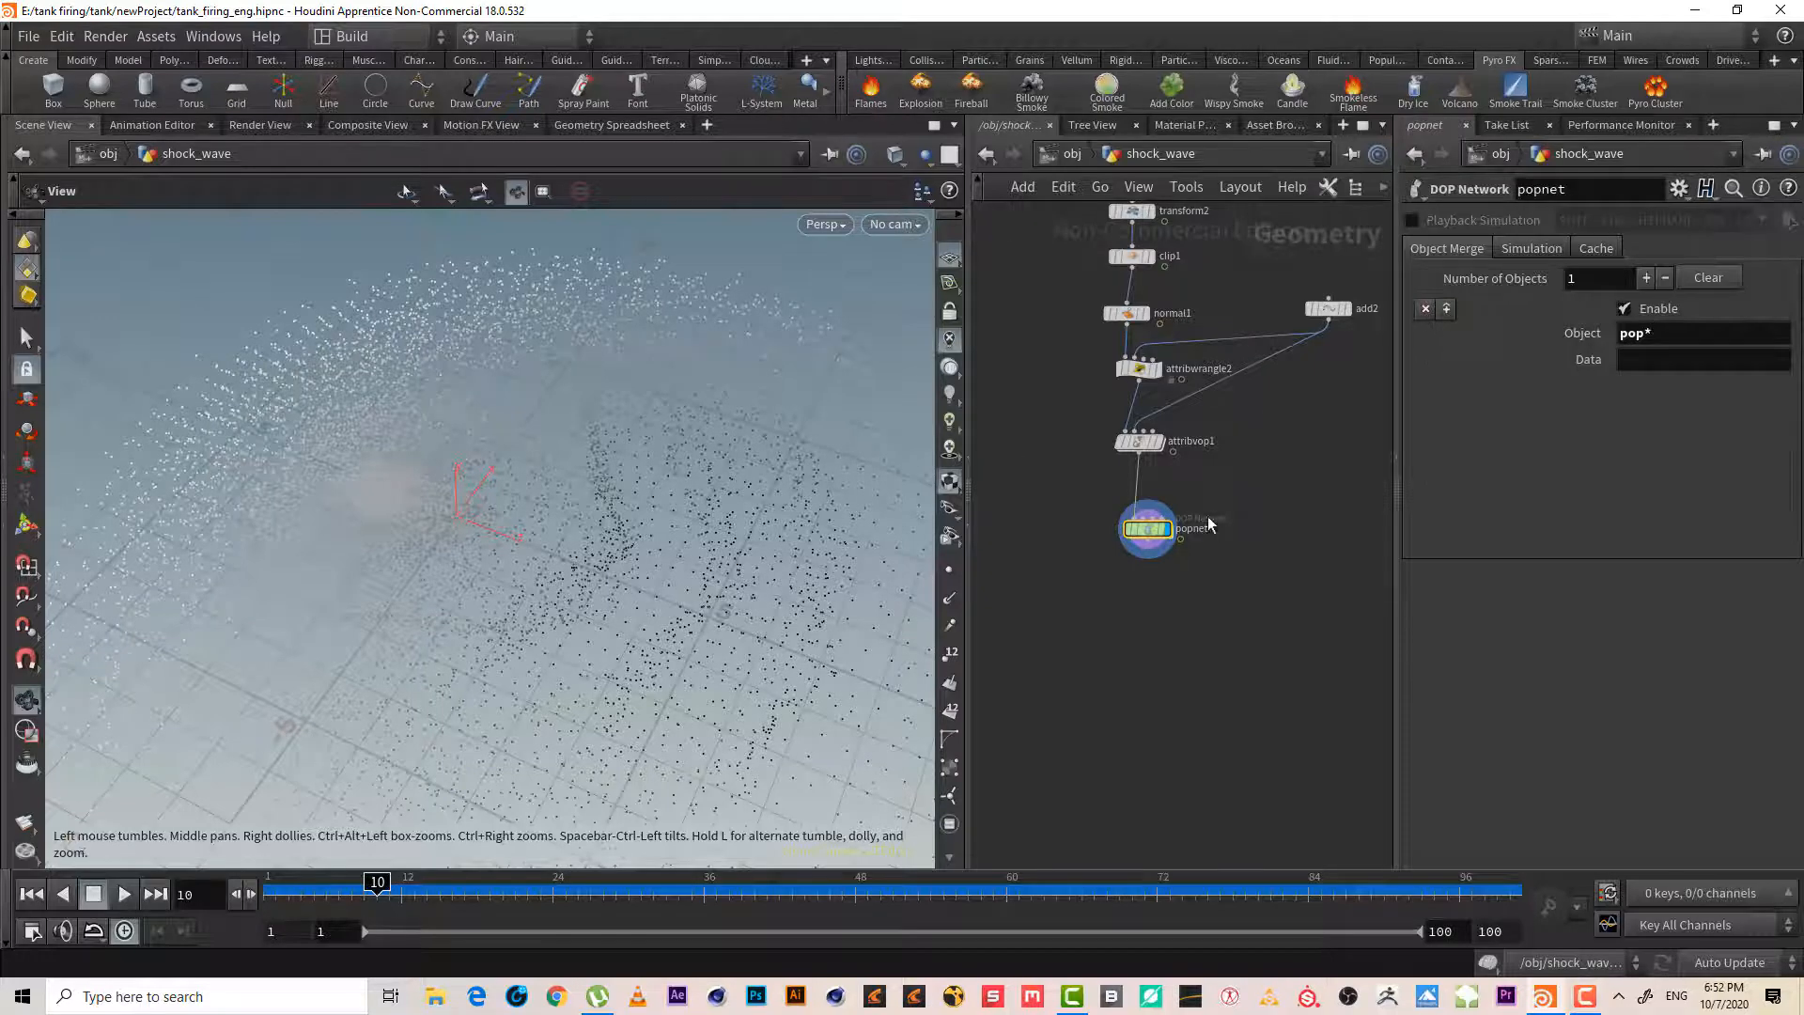
- Dive into popnet and set the Object Merge object to popobject
{"action": "double_click", "coordinate": [1147, 527]}
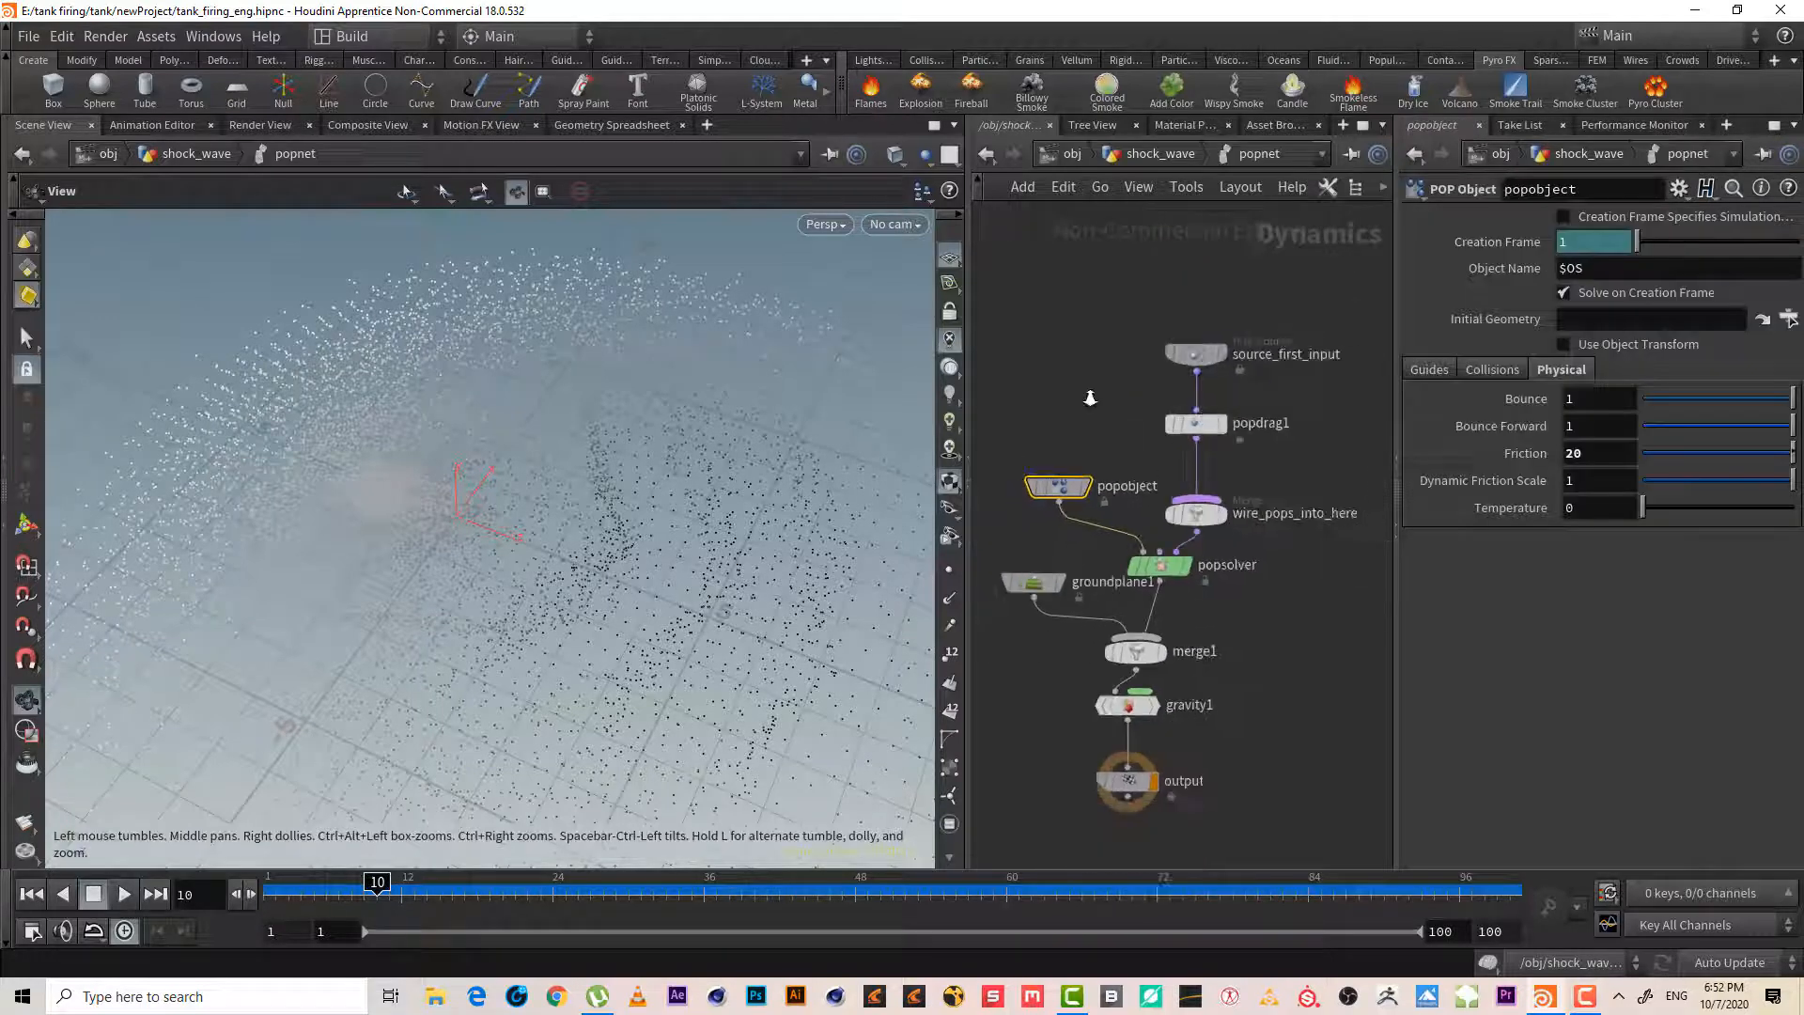
{"action": "mouse_move", "coordinate": [1133, 503]}
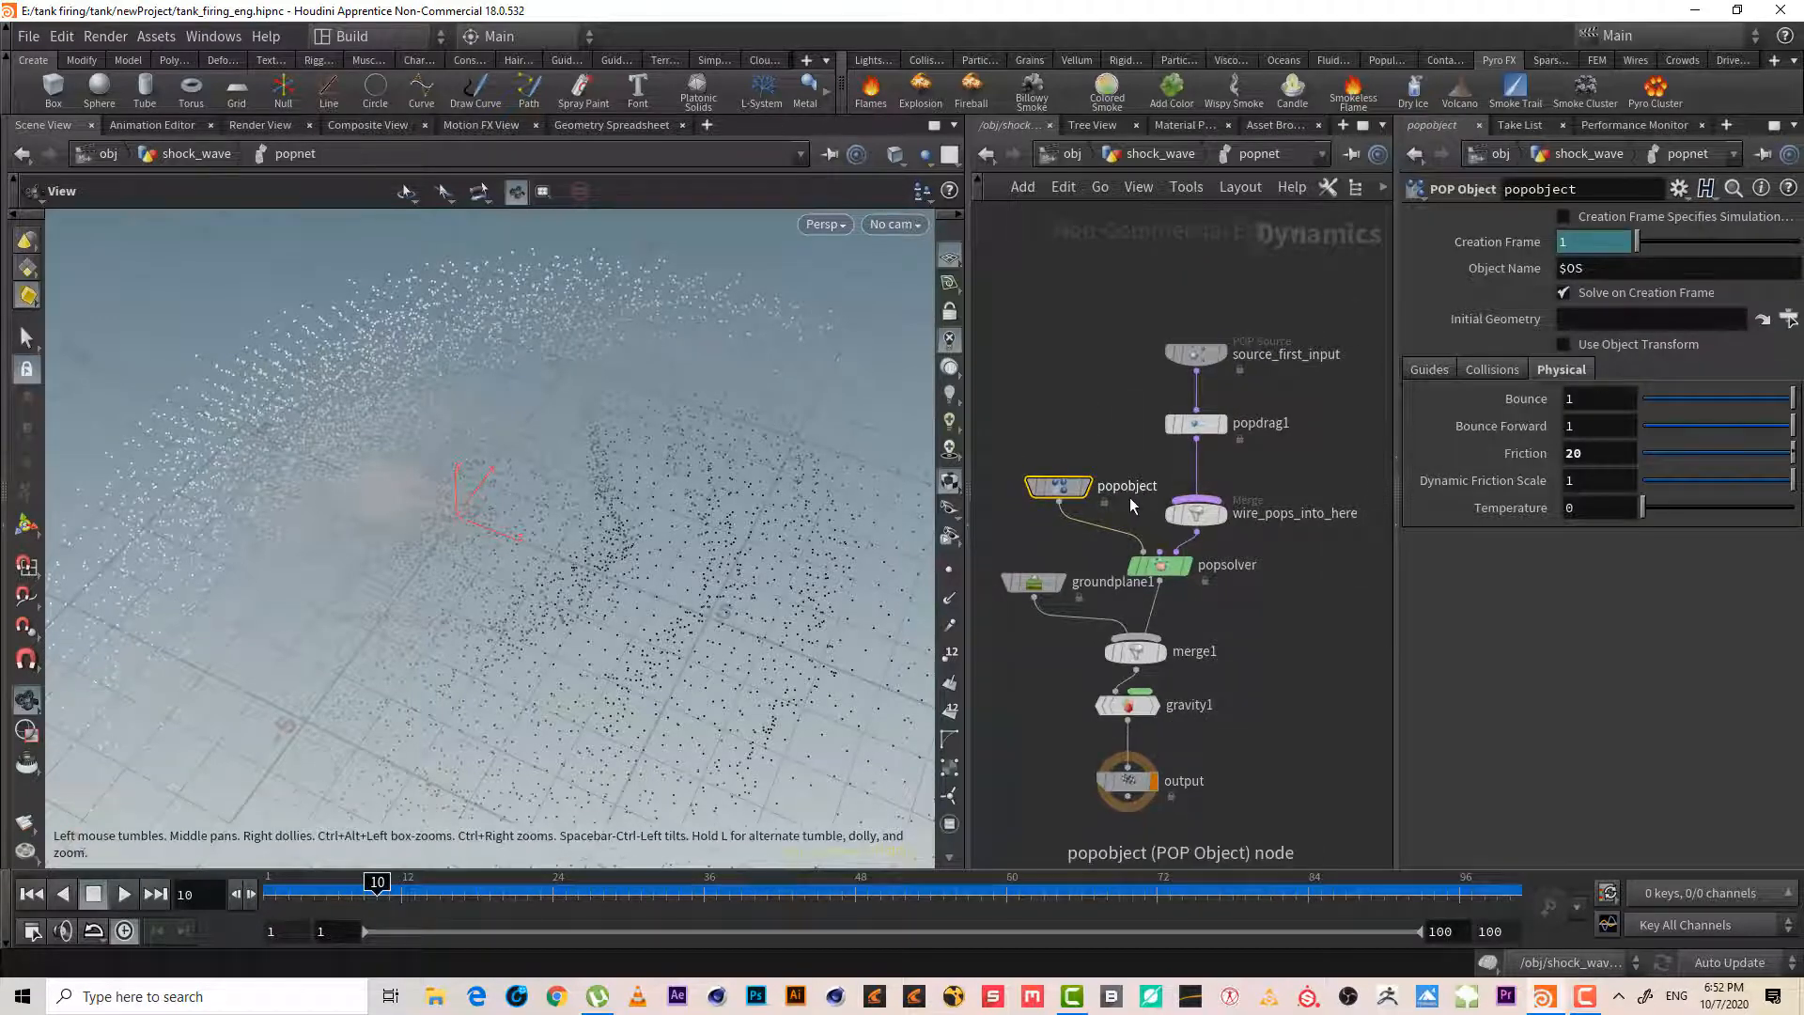
{"action": "double_click", "coordinate": [1126, 485]}
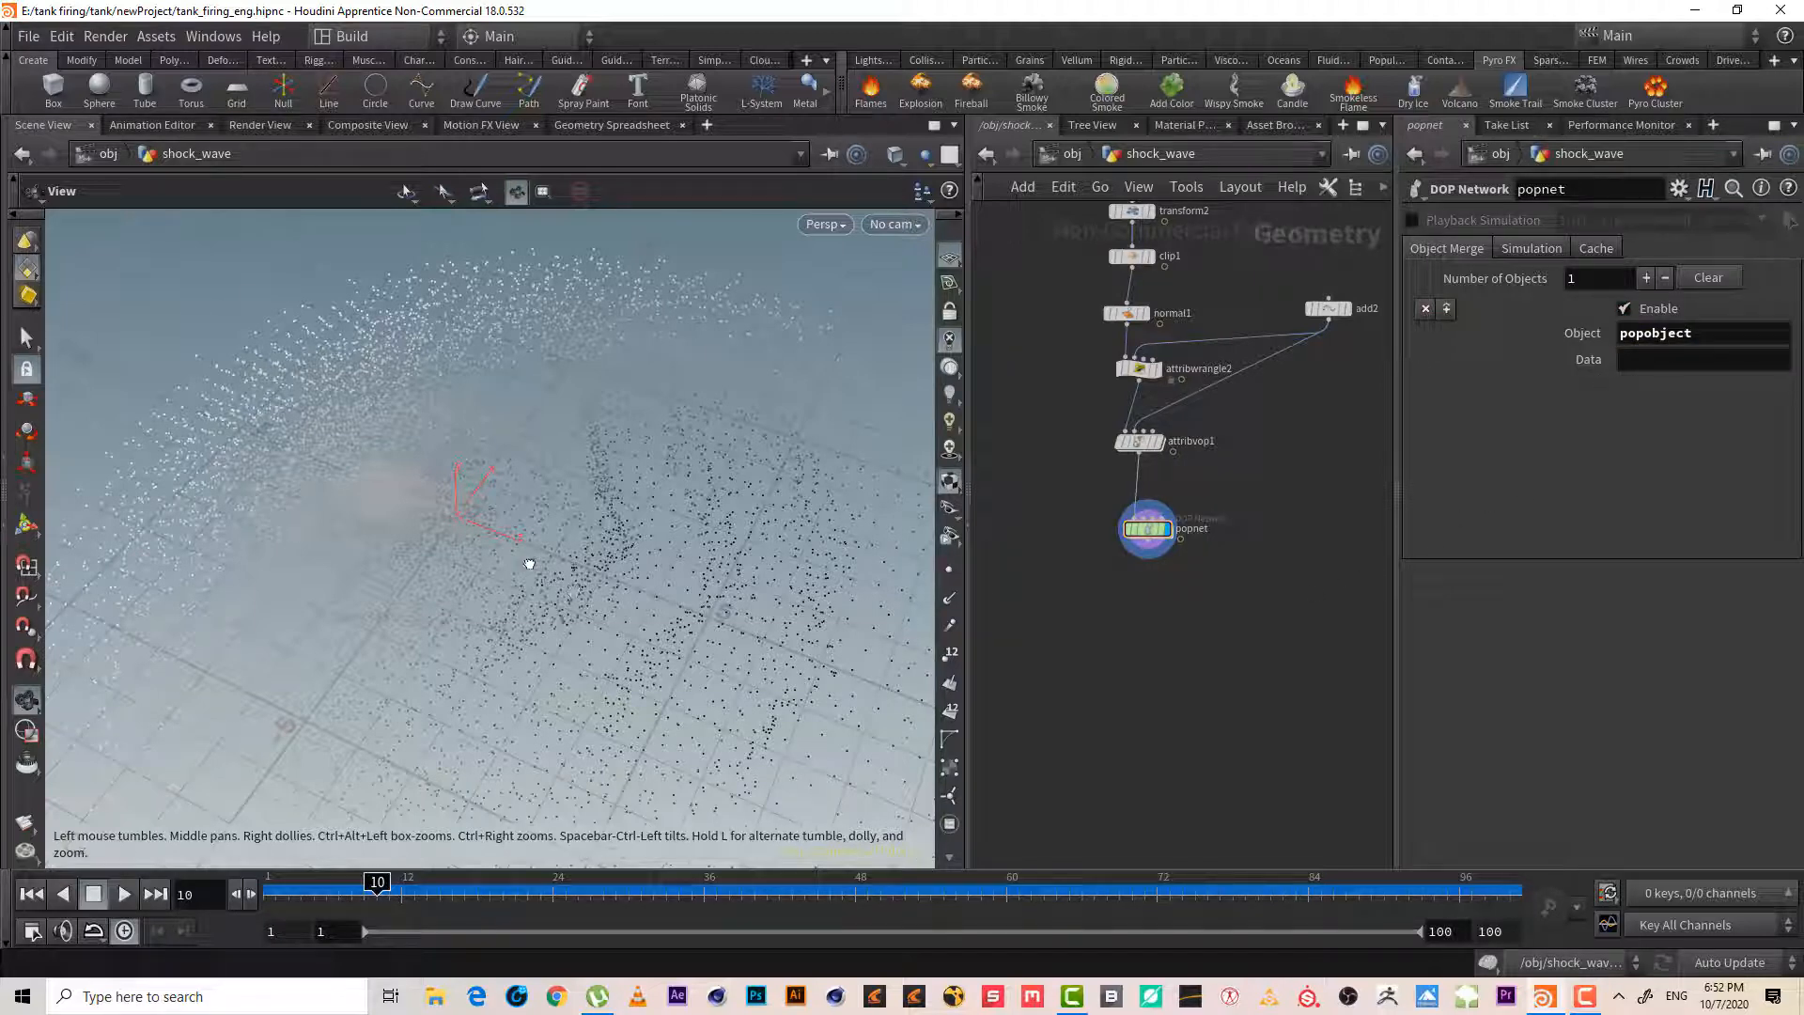
{"action": "left_click", "coordinate": [124, 894]}
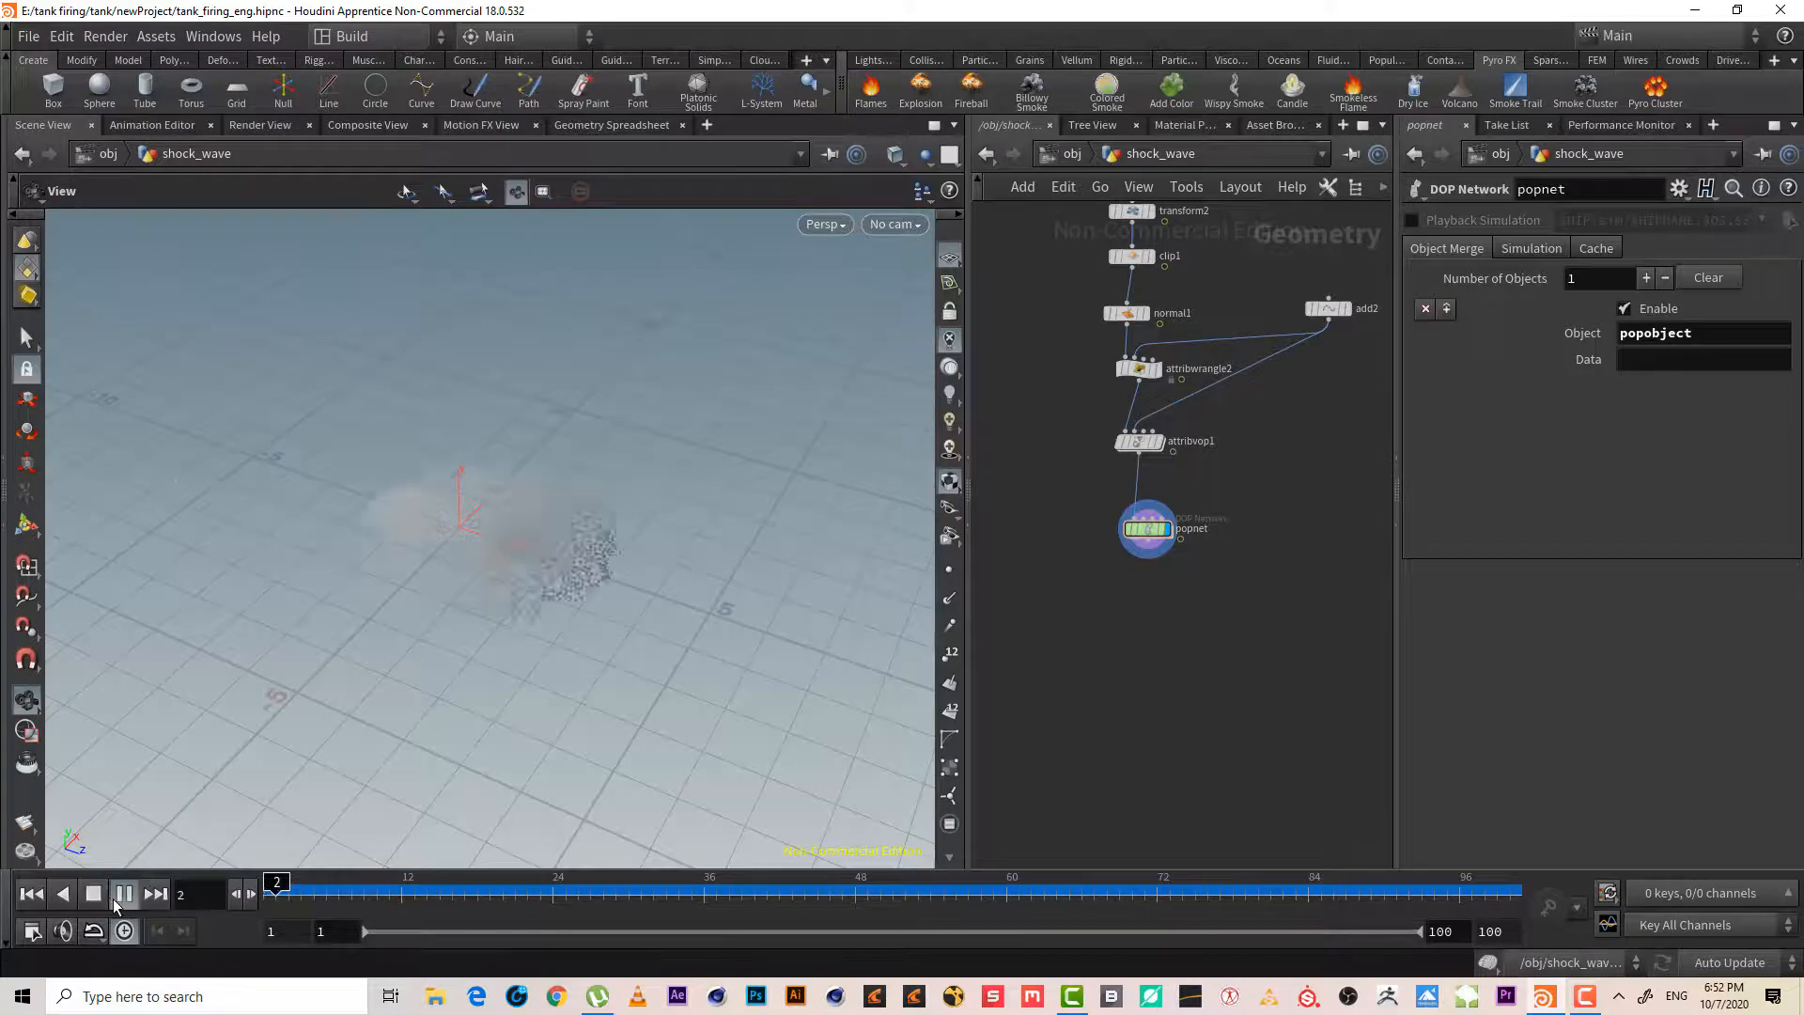
{"action": "left_click", "coordinate": [93, 894]}
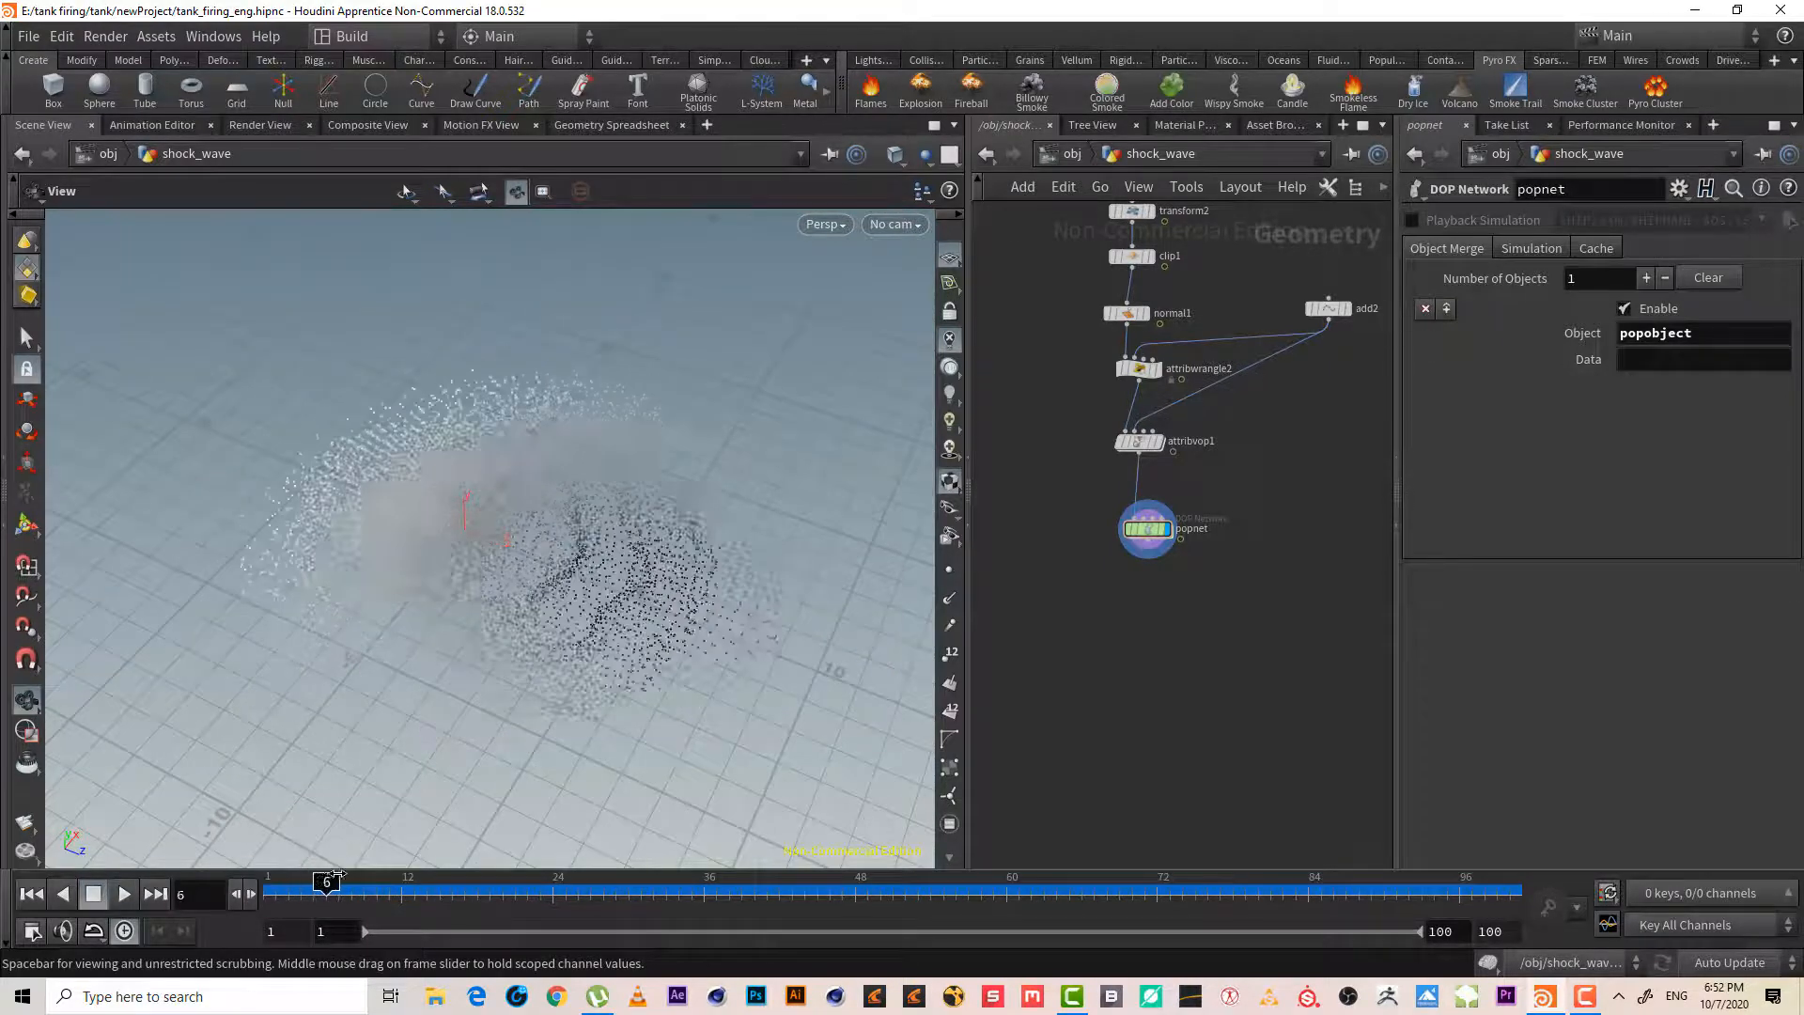
{"action": "left_click_drag", "start_coordinate": [325, 883], "coordinate": [301, 883]}
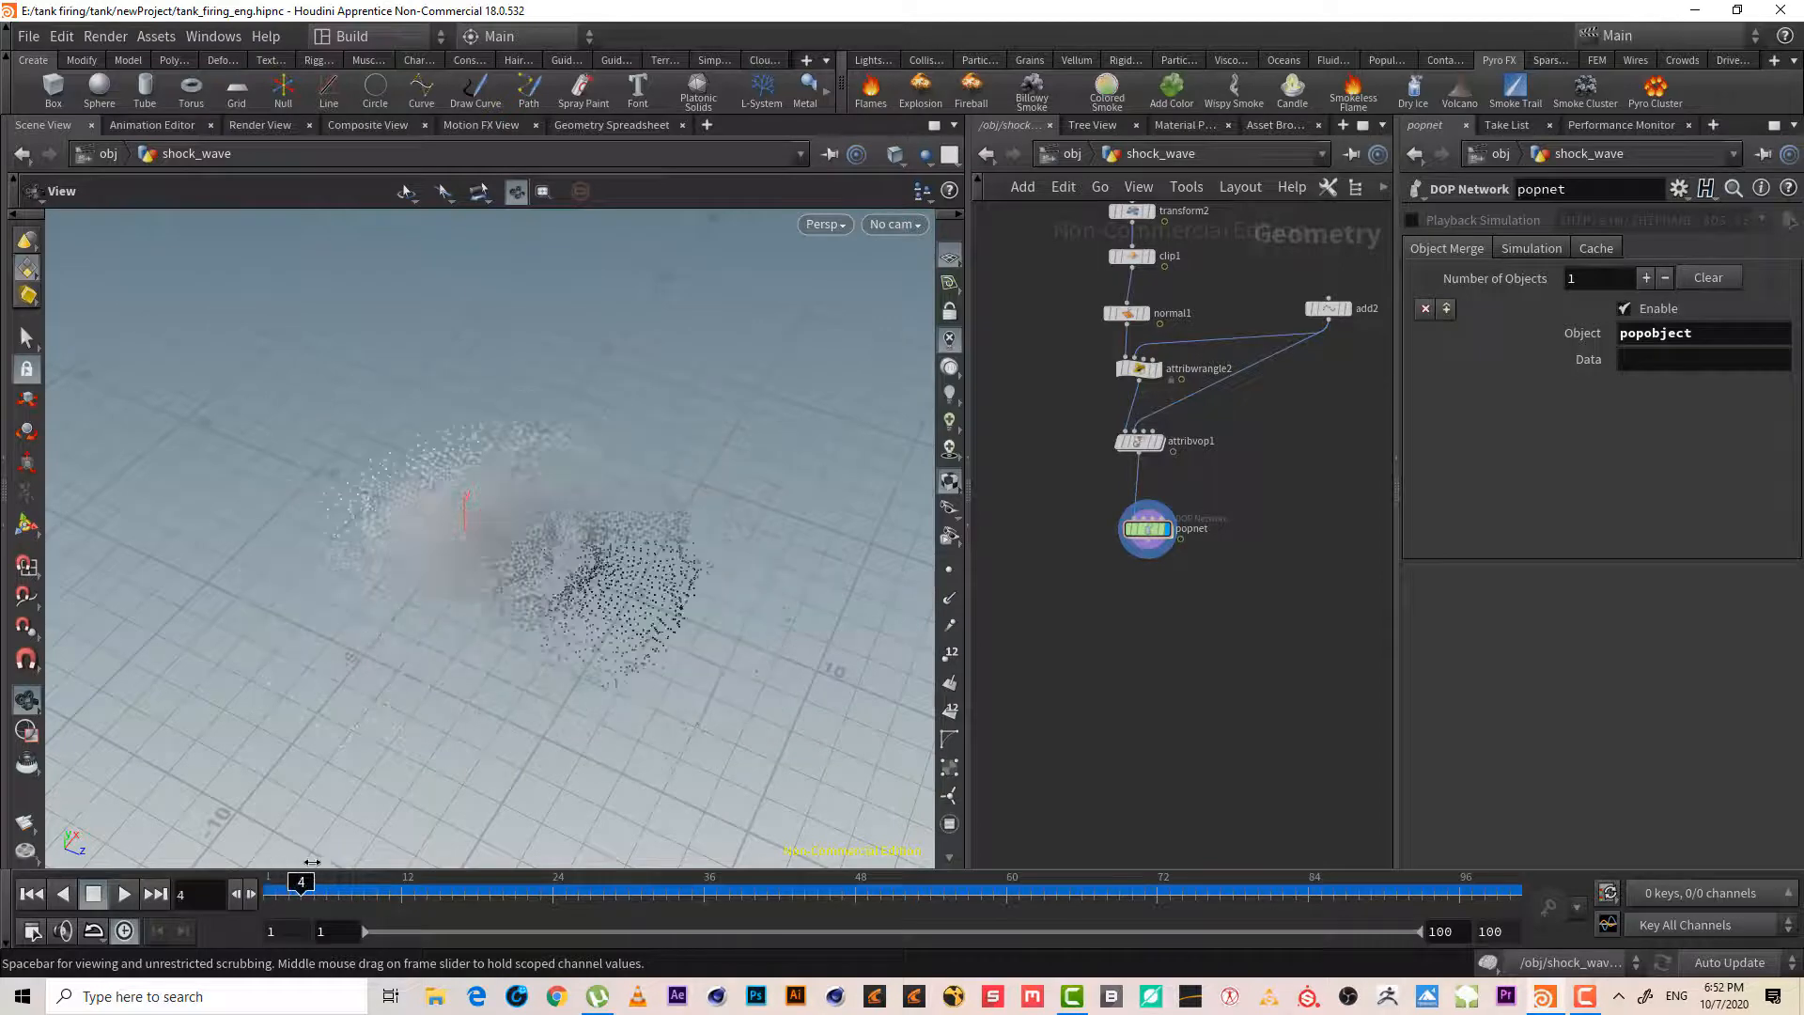
{"action": "left_click", "coordinate": [124, 892]}
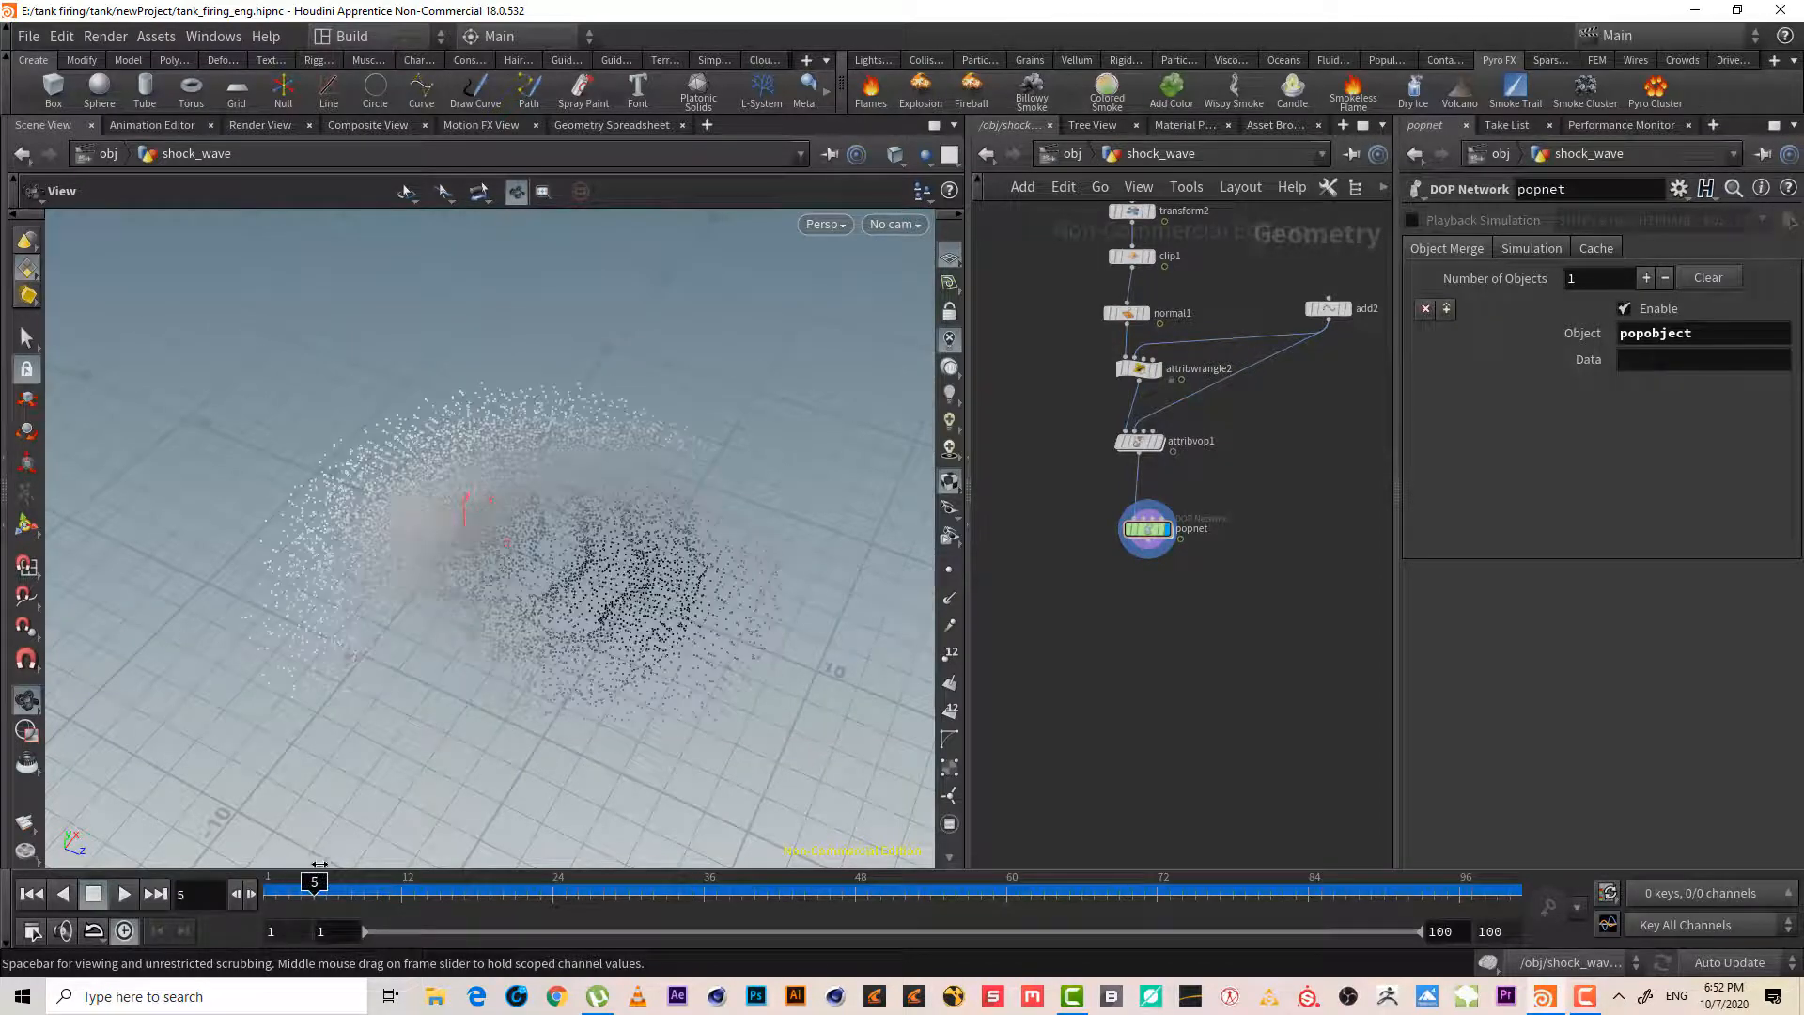
{"action": "left_click_drag", "start_coordinate": [314, 883], "coordinate": [287, 883]}
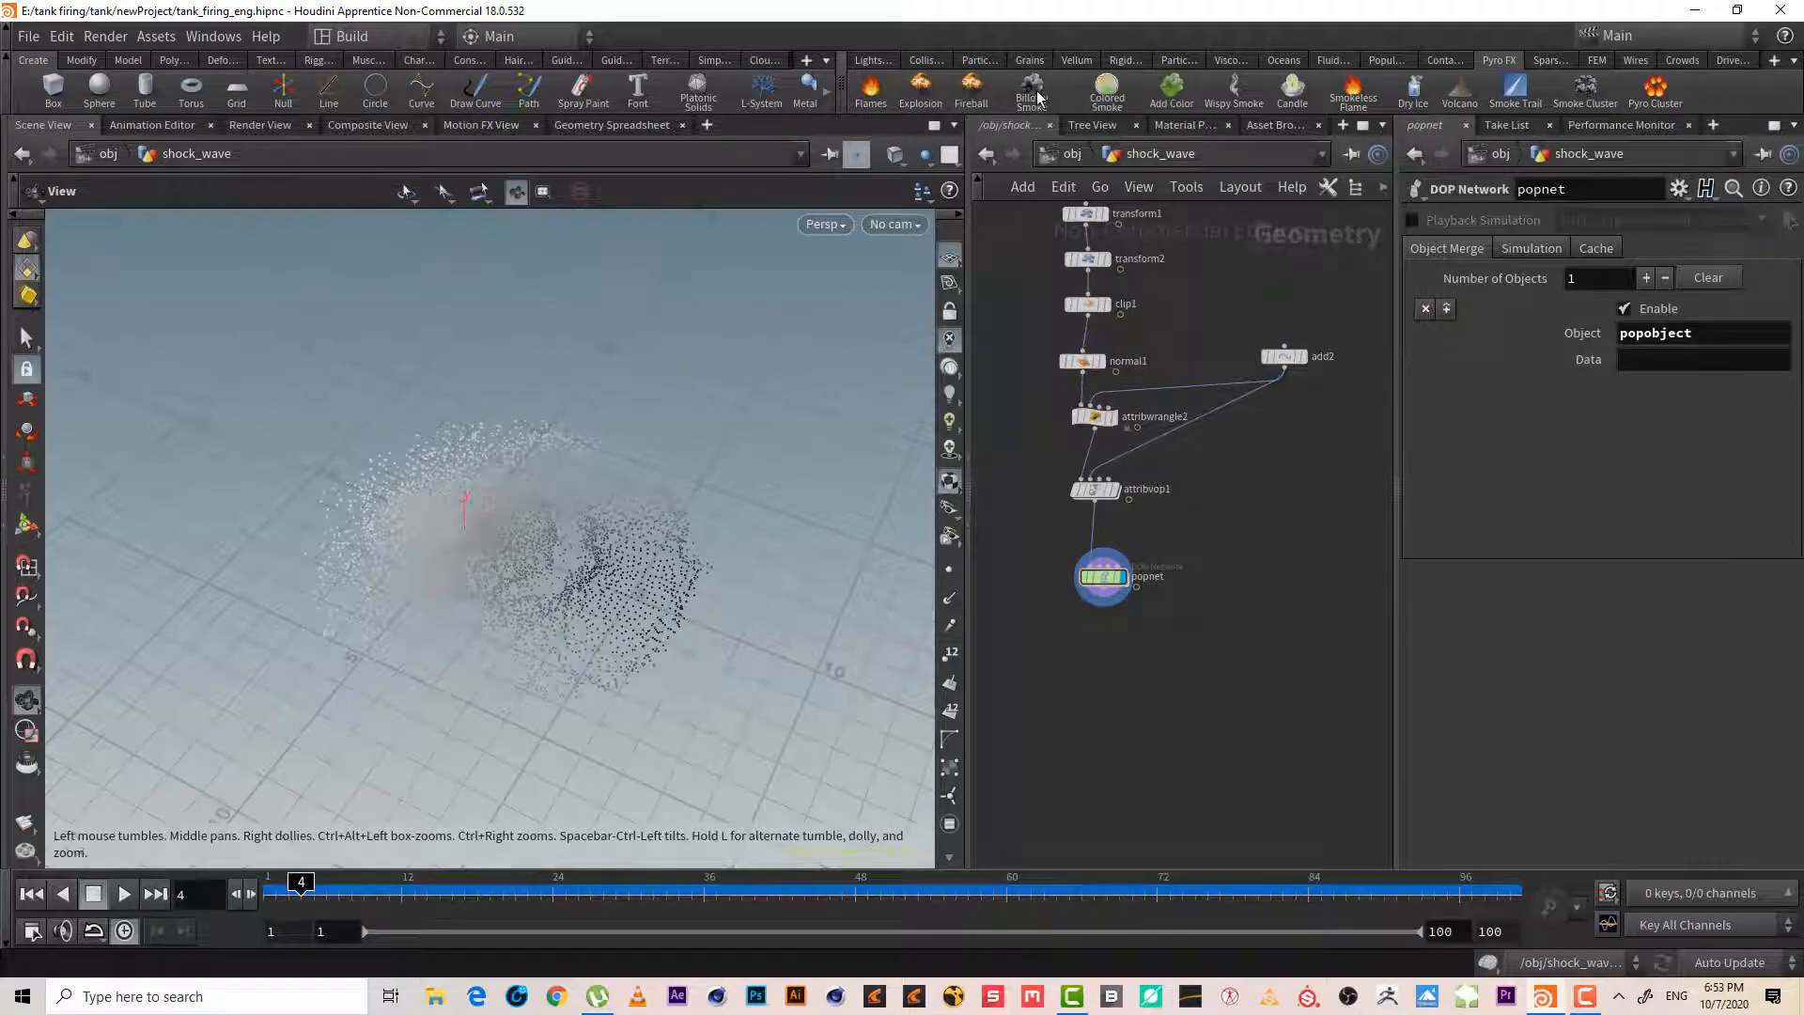
- Gather shock_wave, pyro_sim and pyro_import into one network box named 'shoc...' at /obj
{"action": "left_click", "coordinate": [1030, 90]}
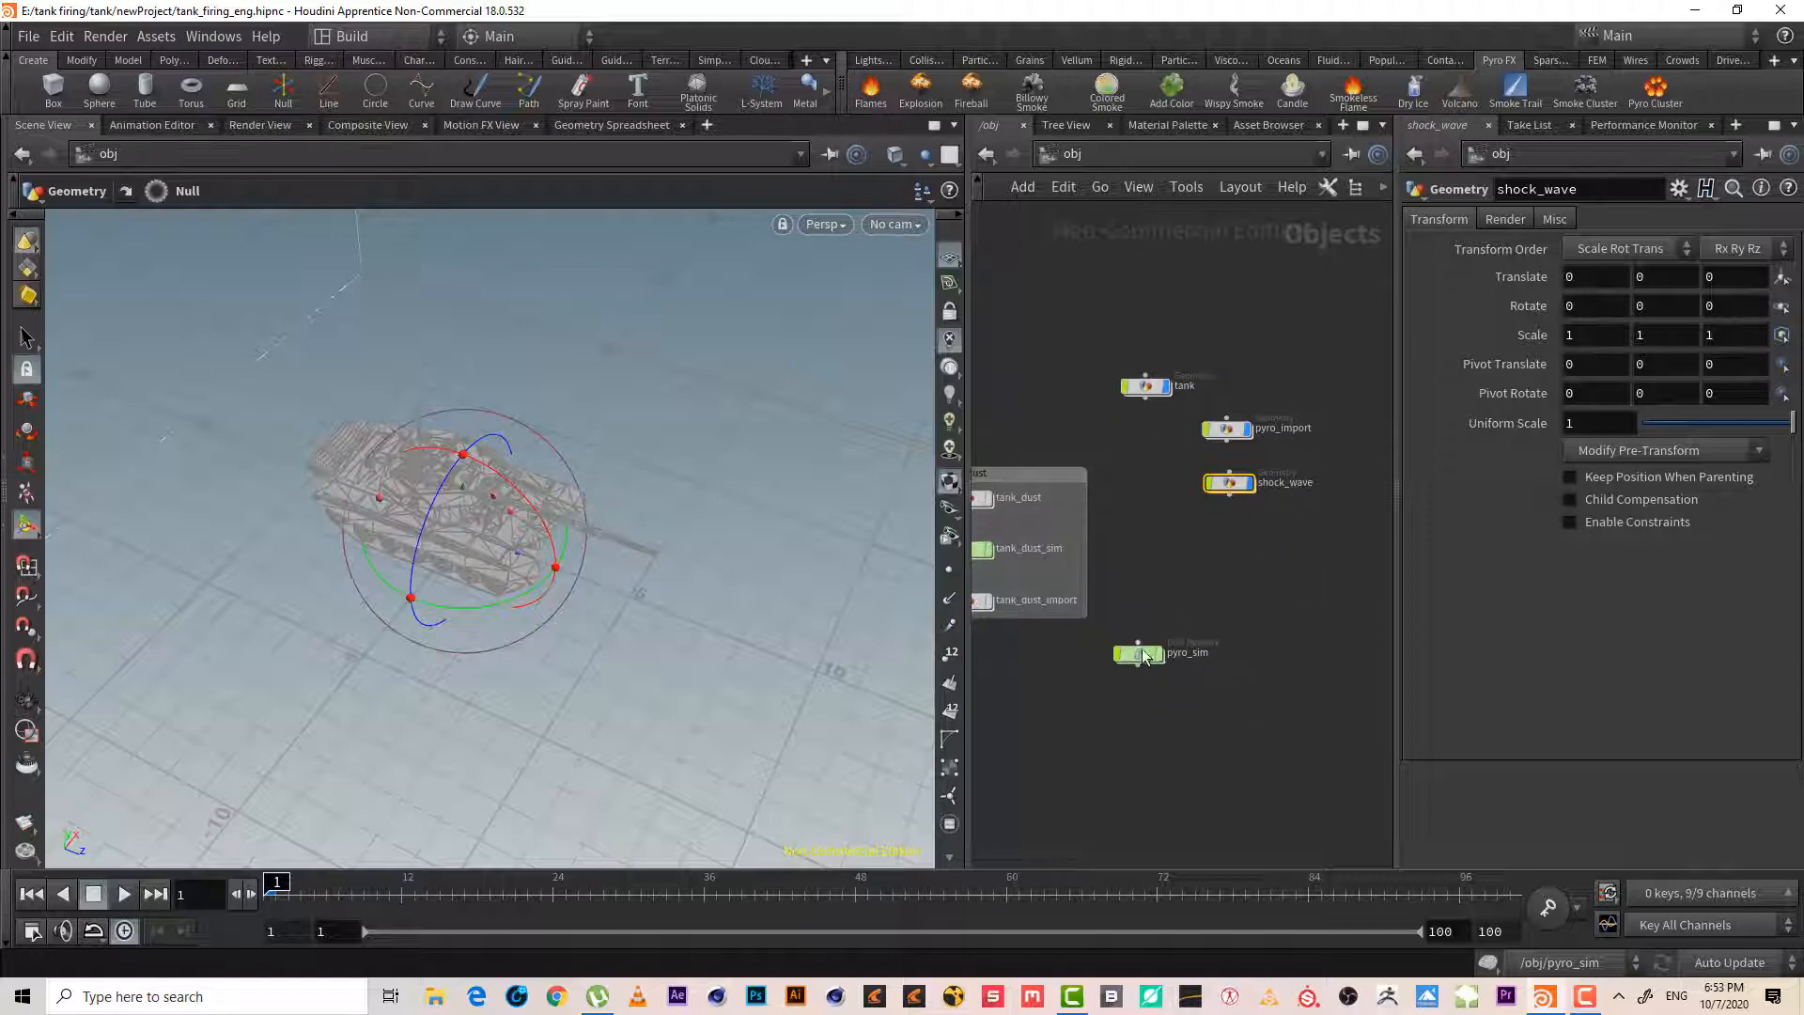
{"action": "left_click_drag", "start_coordinate": [1144, 654], "coordinate": [1214, 541]}
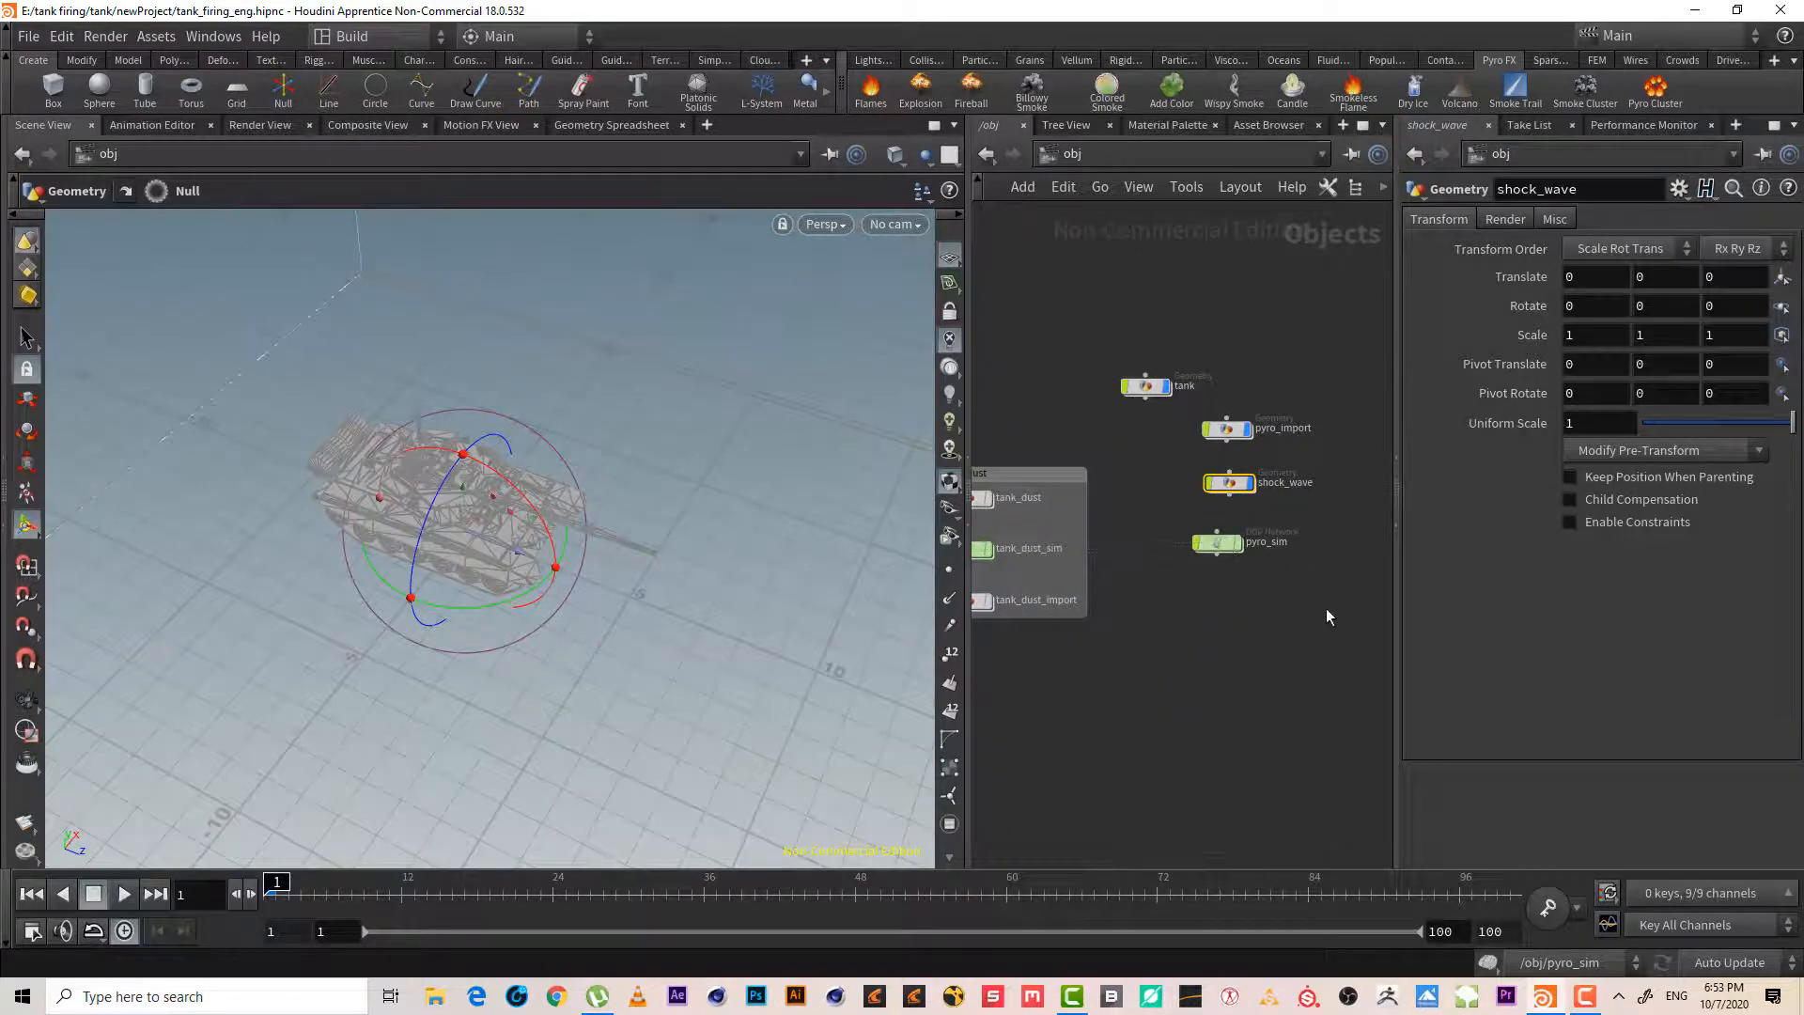
{"action": "left_click_drag", "start_coordinate": [1227, 483], "coordinate": [1226, 587]}
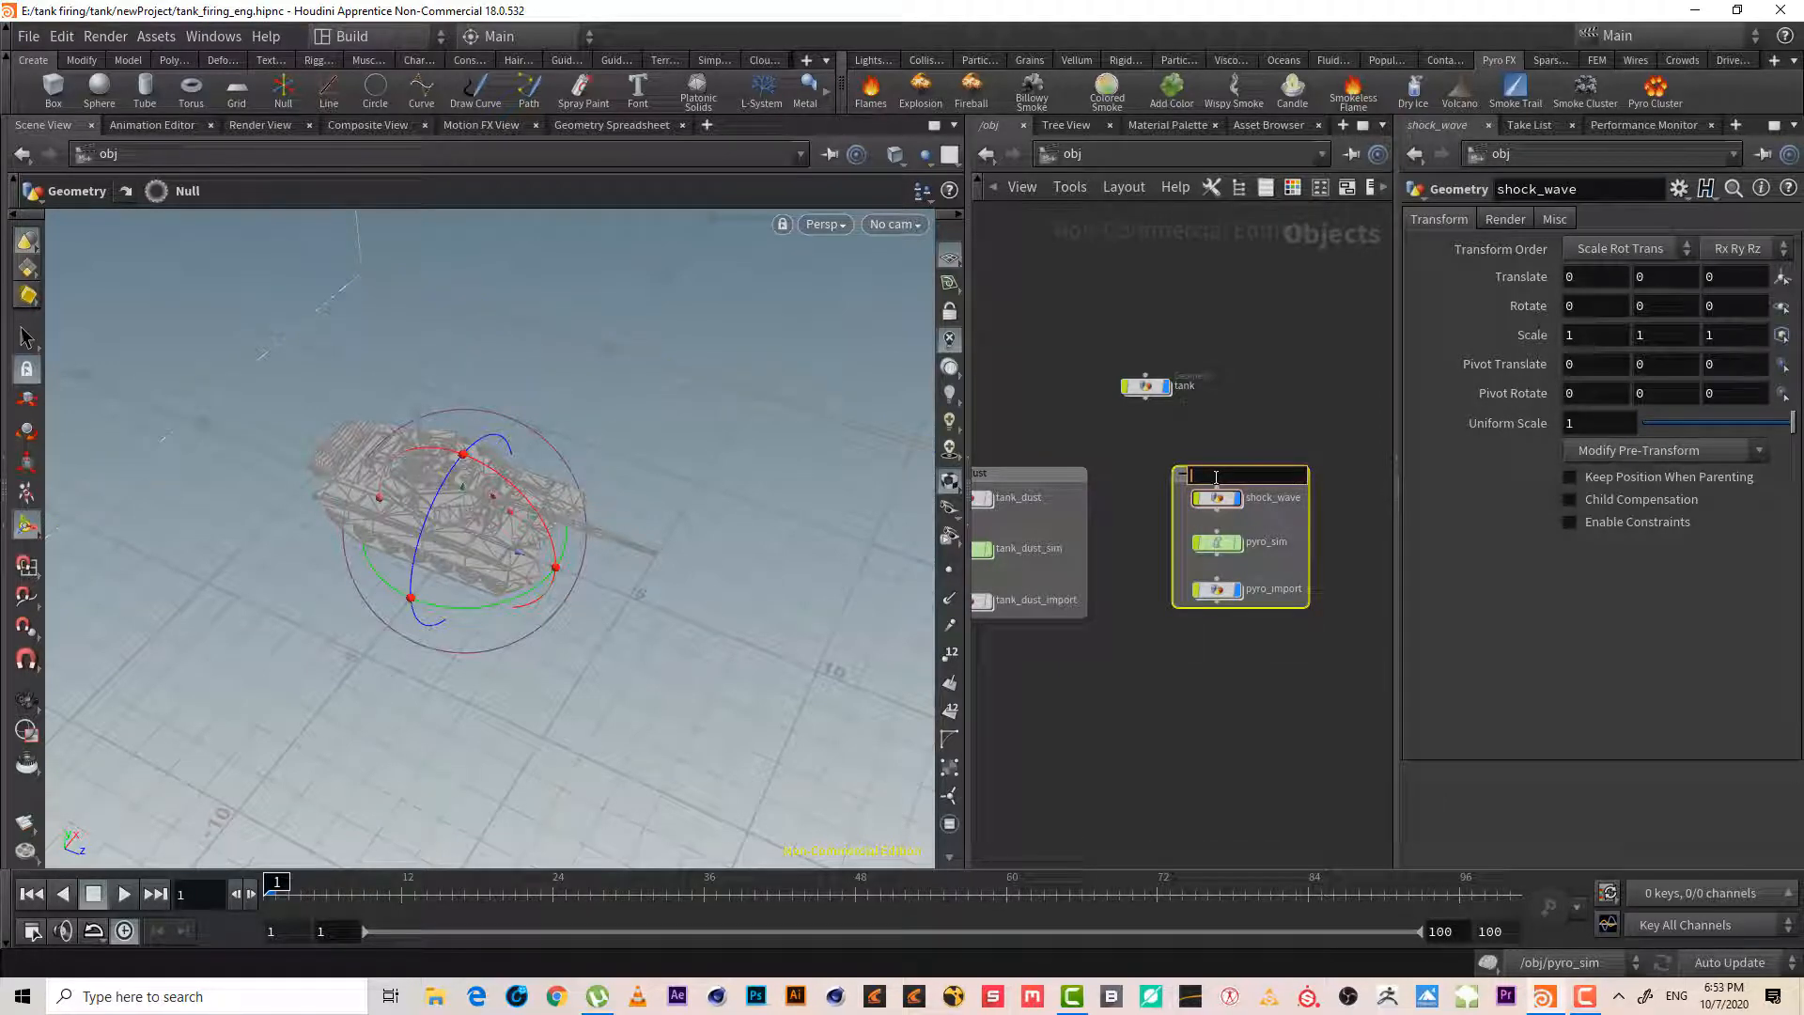
{"action": "type", "text": "shoc"}
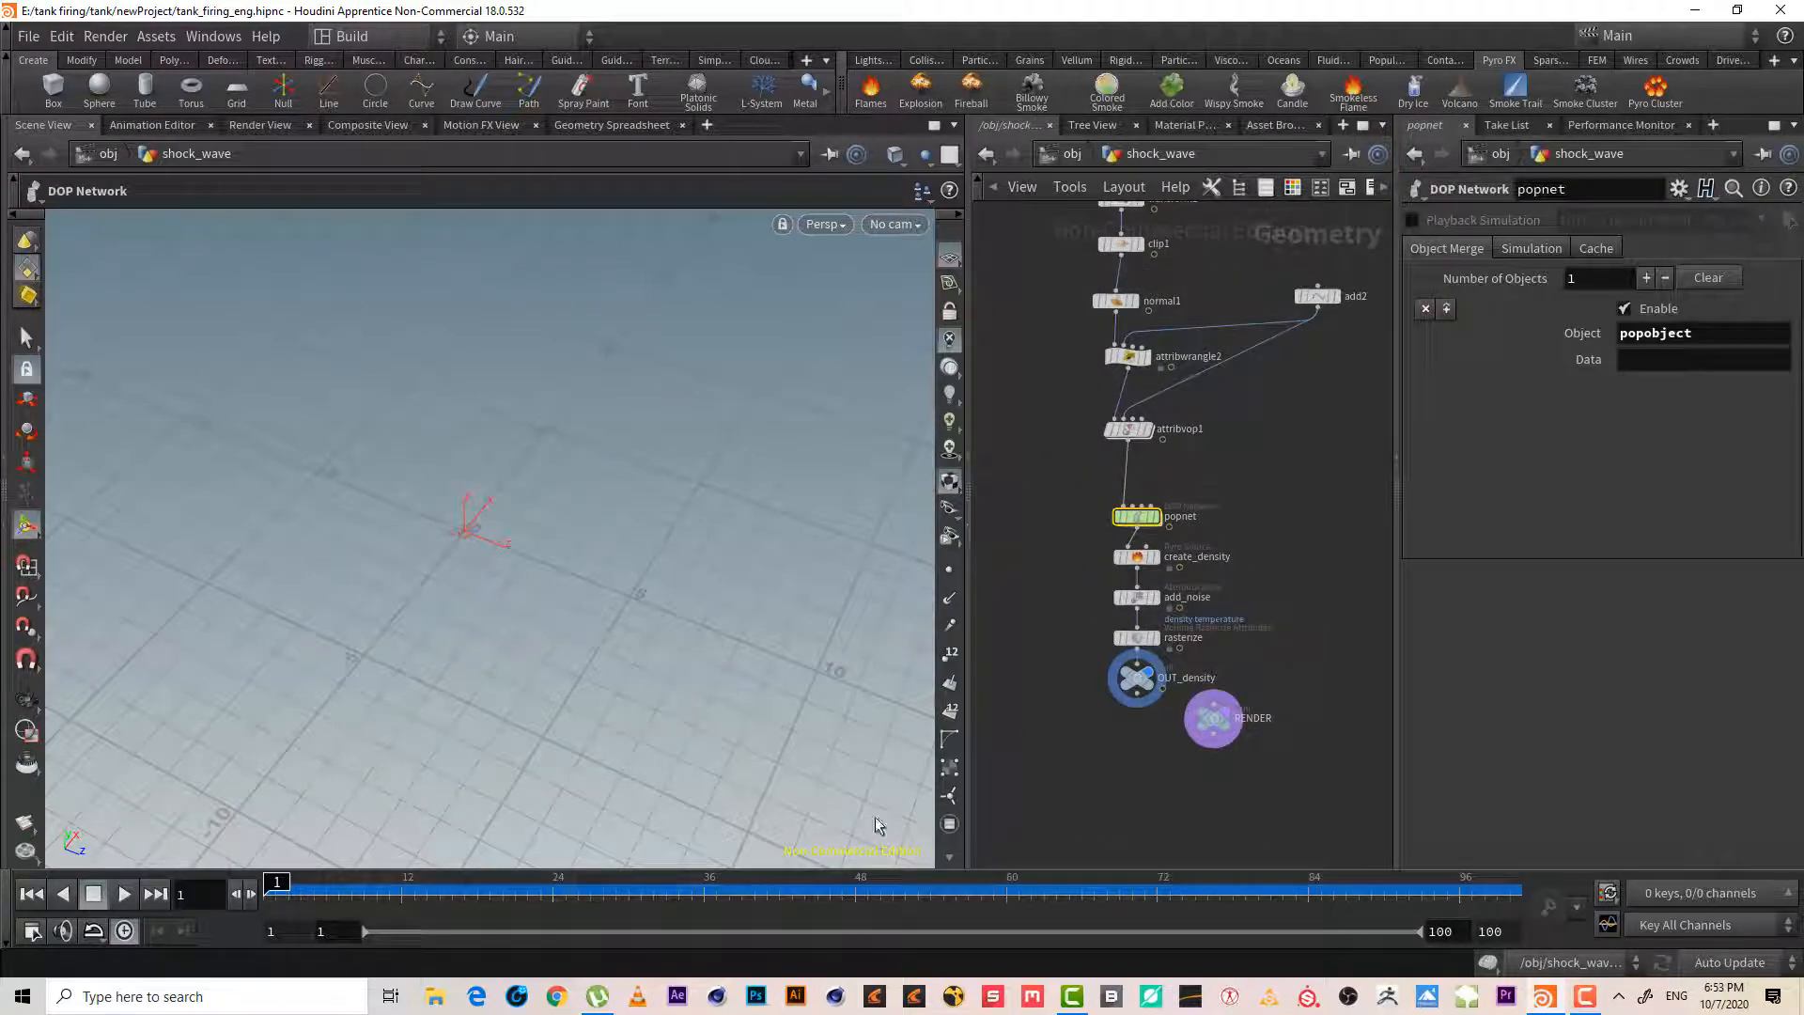
{"action": "left_click", "coordinate": [124, 894]}
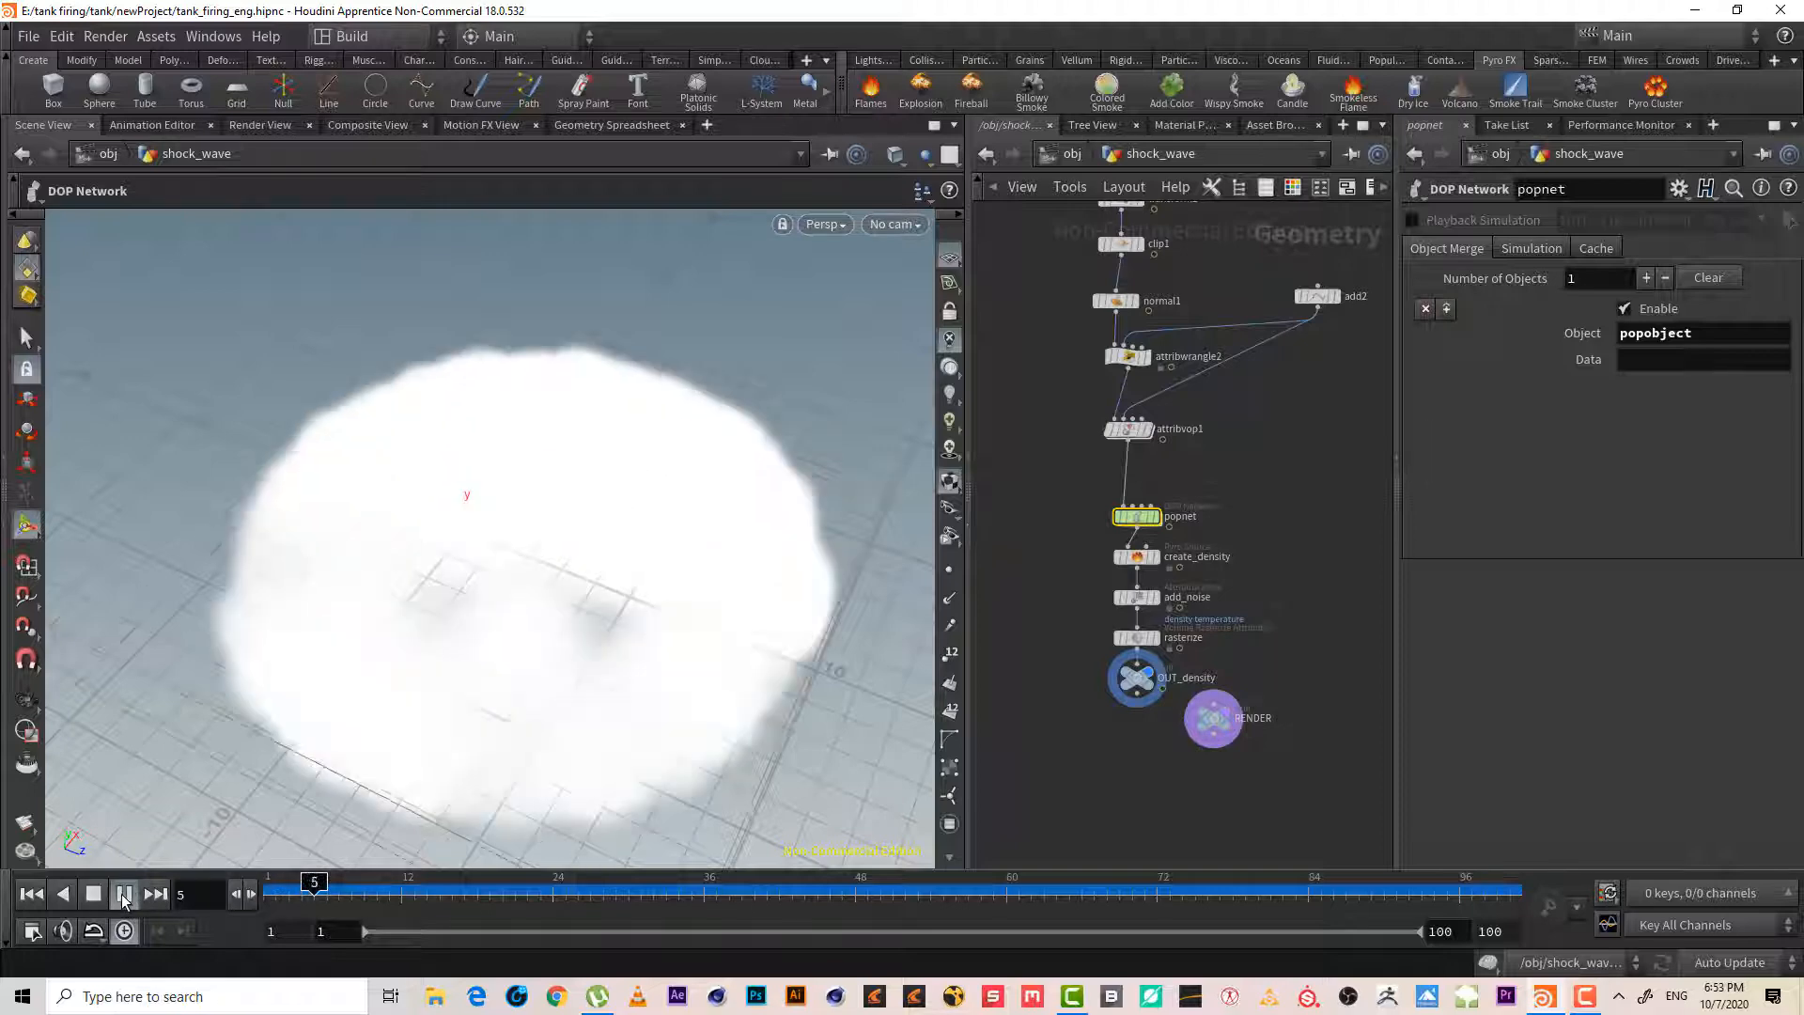
{"action": "left_click", "coordinate": [124, 894]}
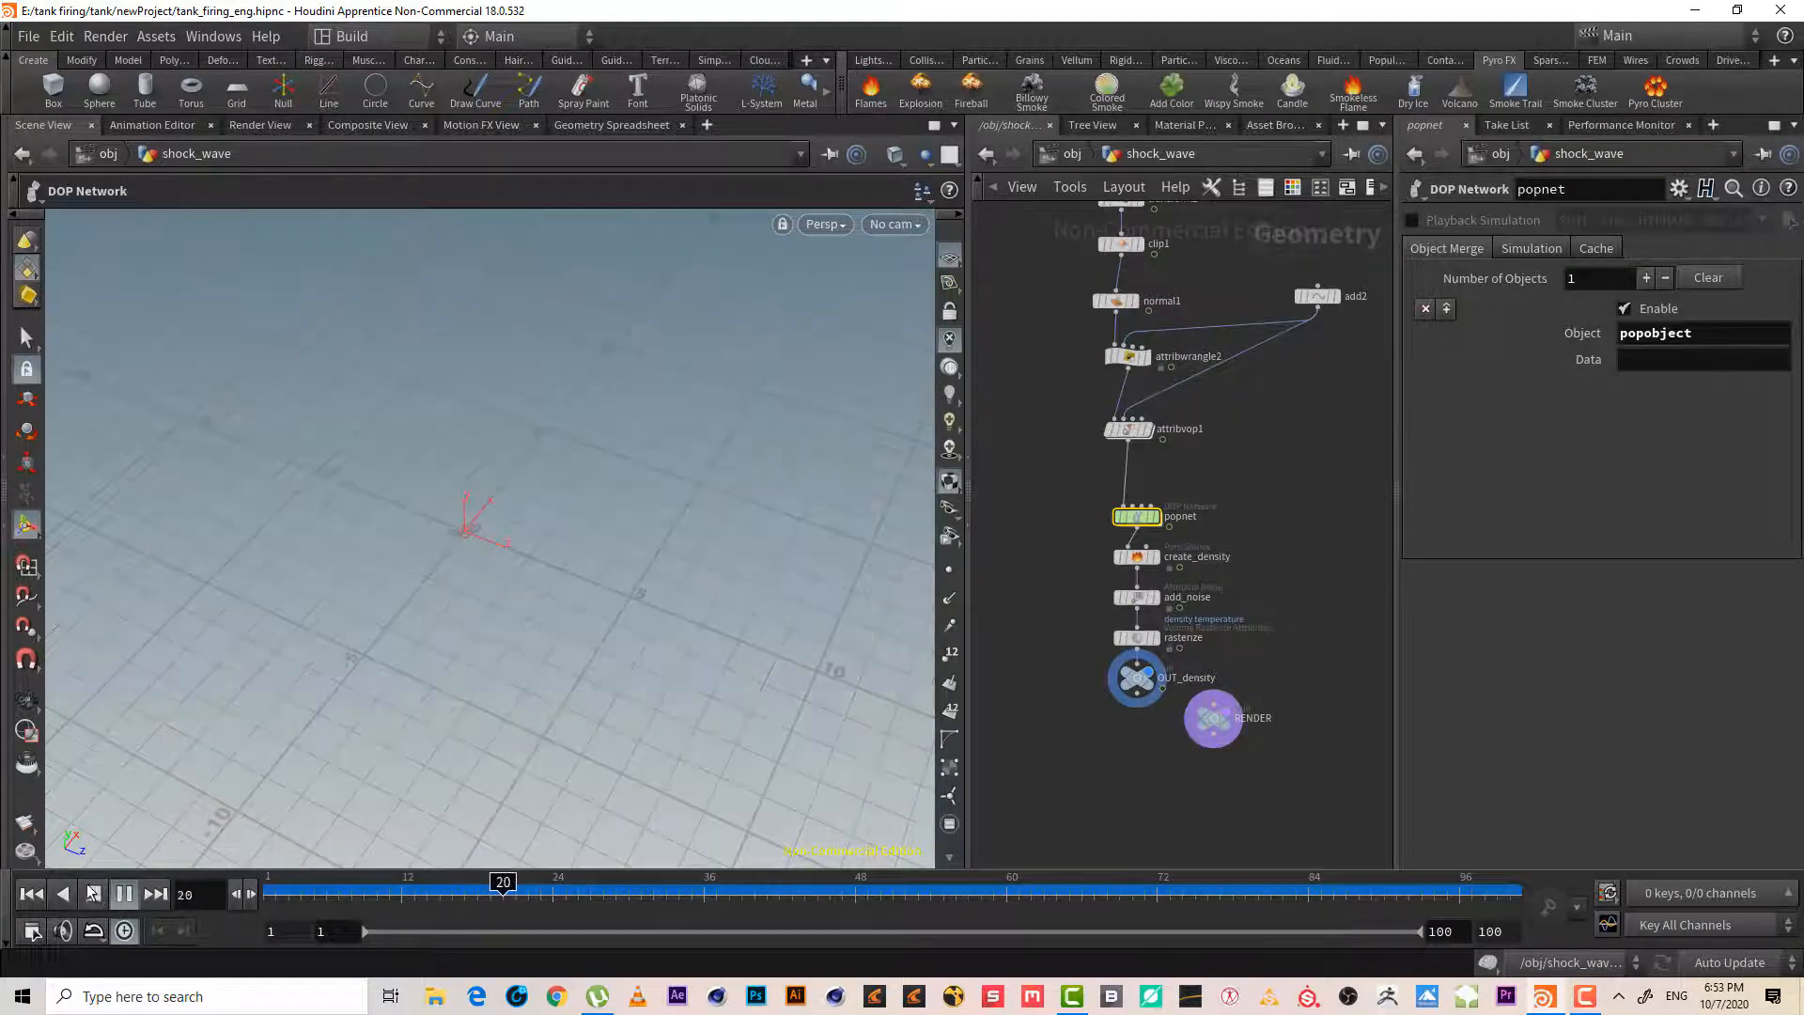
{"action": "left_click", "coordinate": [124, 894]}
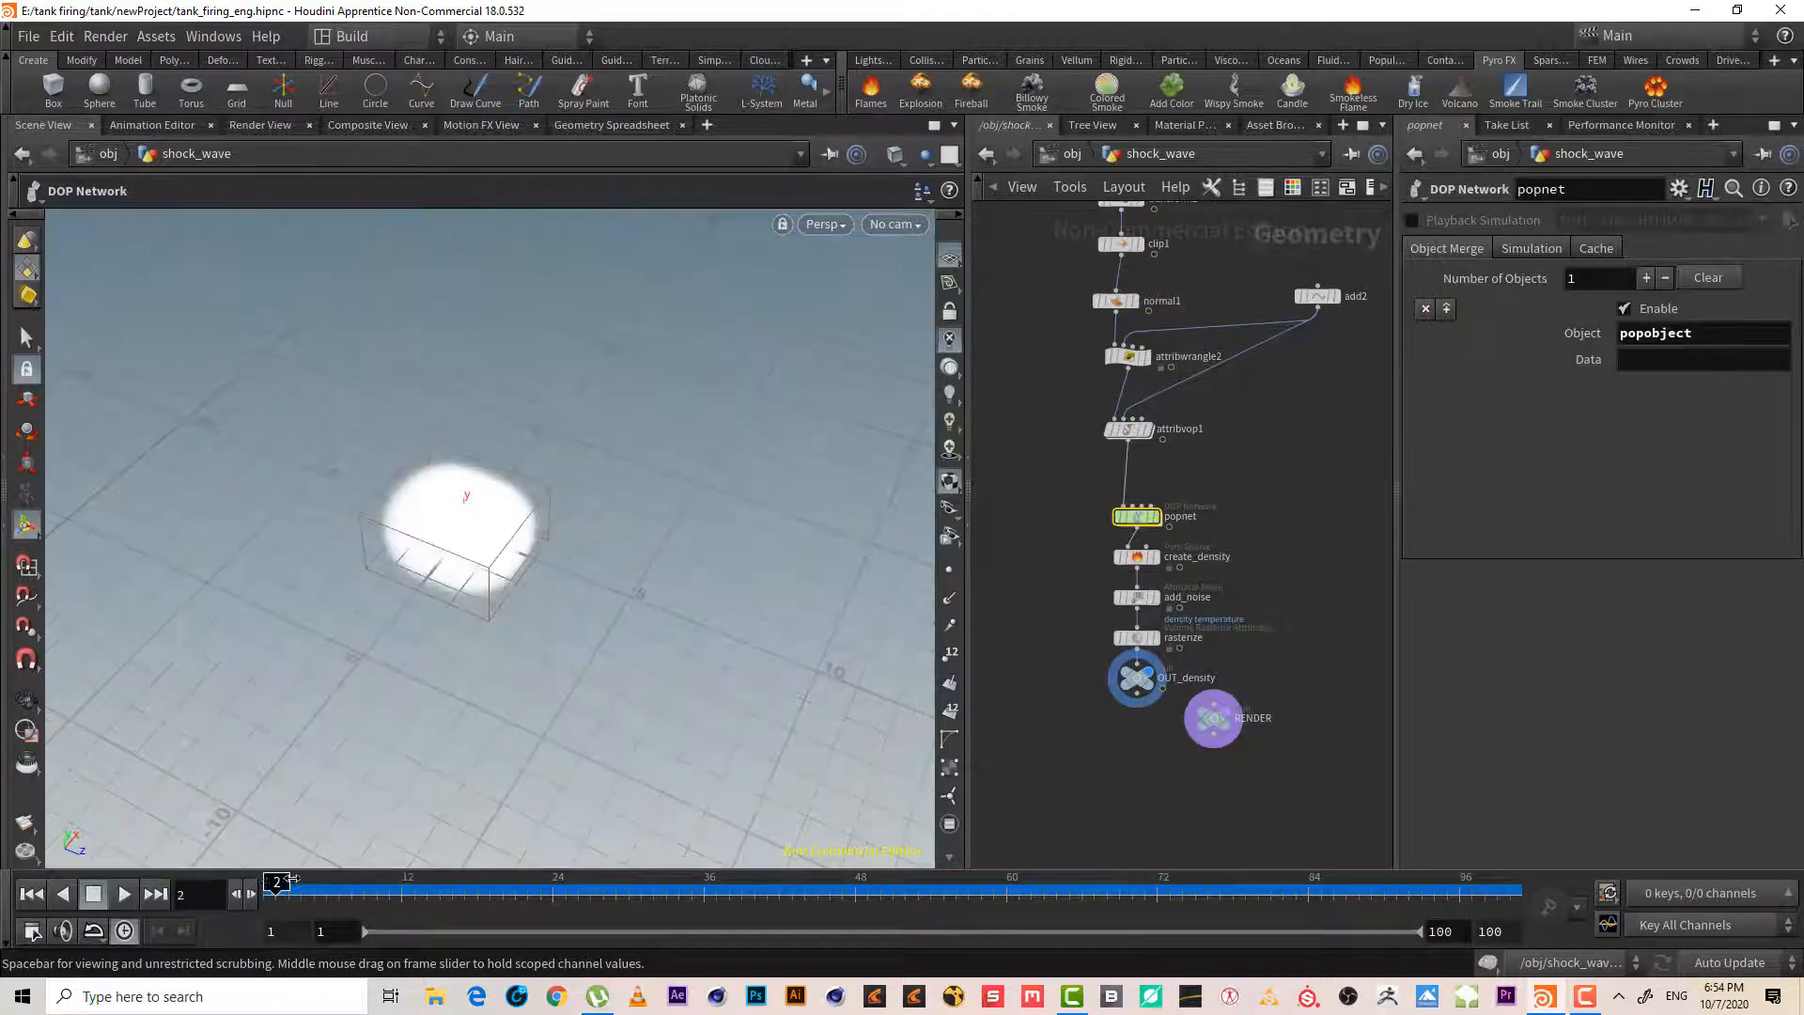
{"action": "left_click_drag", "start_coordinate": [283, 882], "coordinate": [464, 881]}
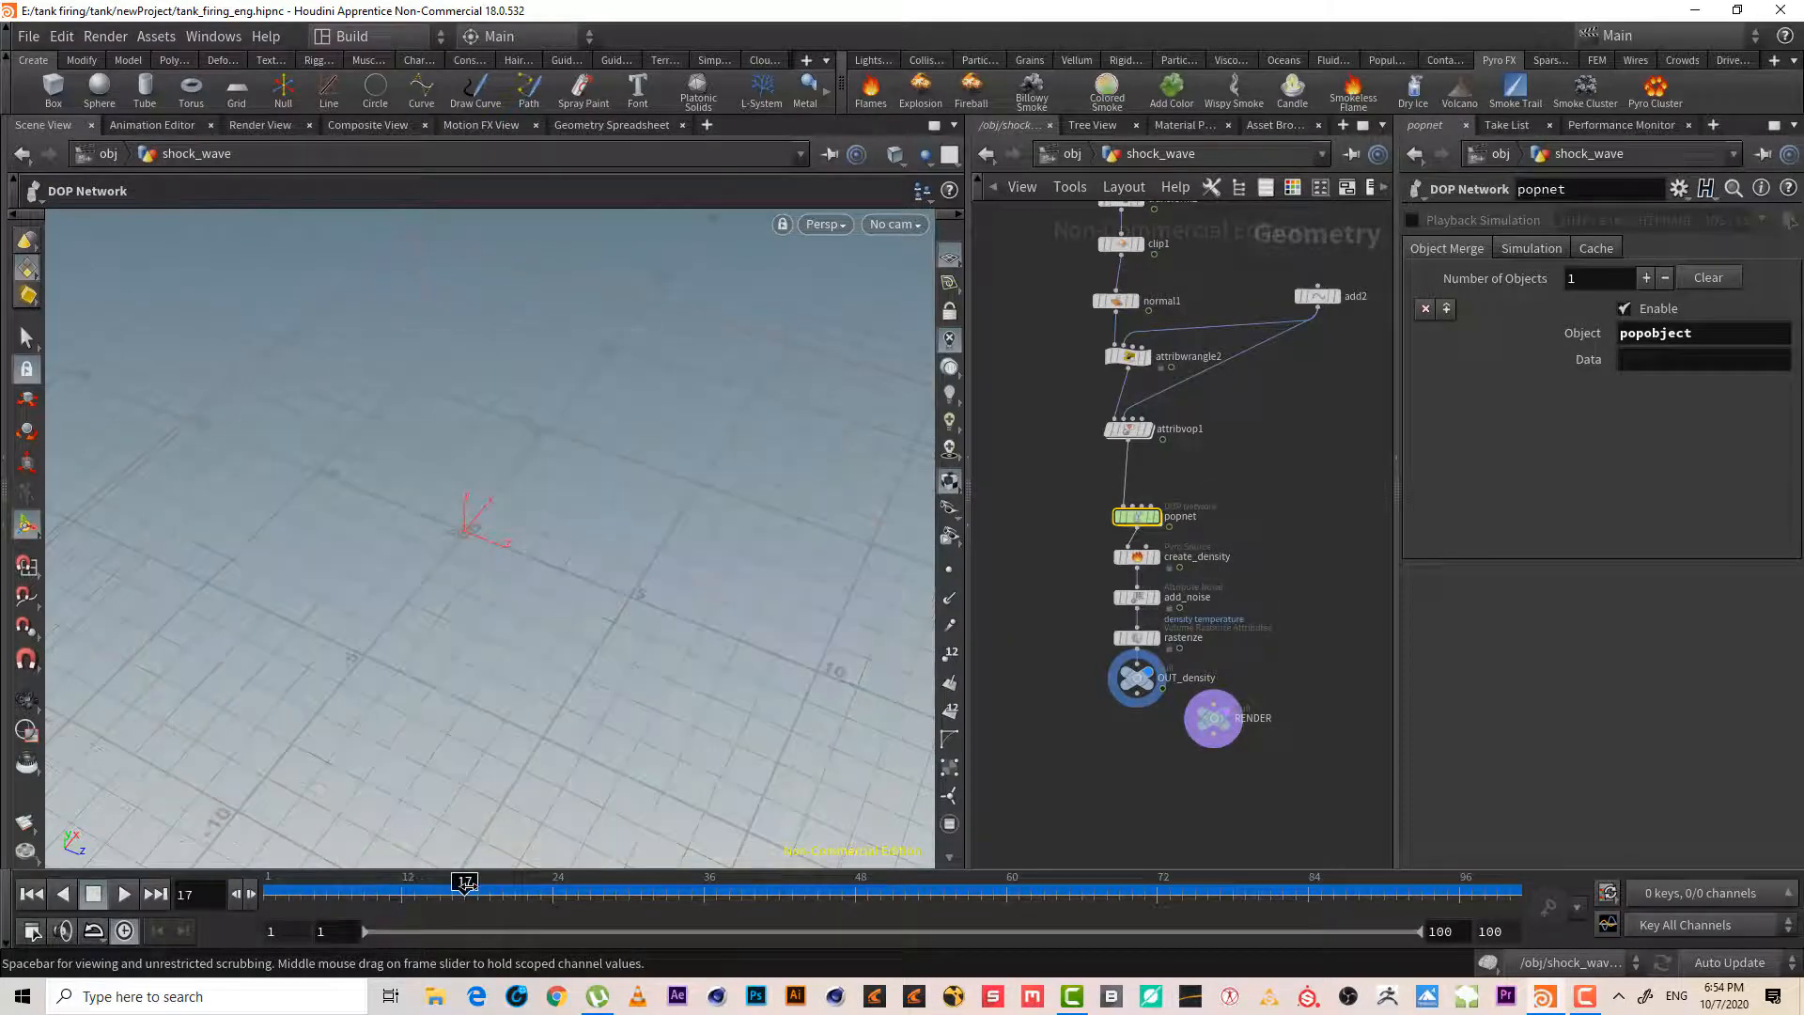
{"action": "left_click", "coordinate": [32, 894]}
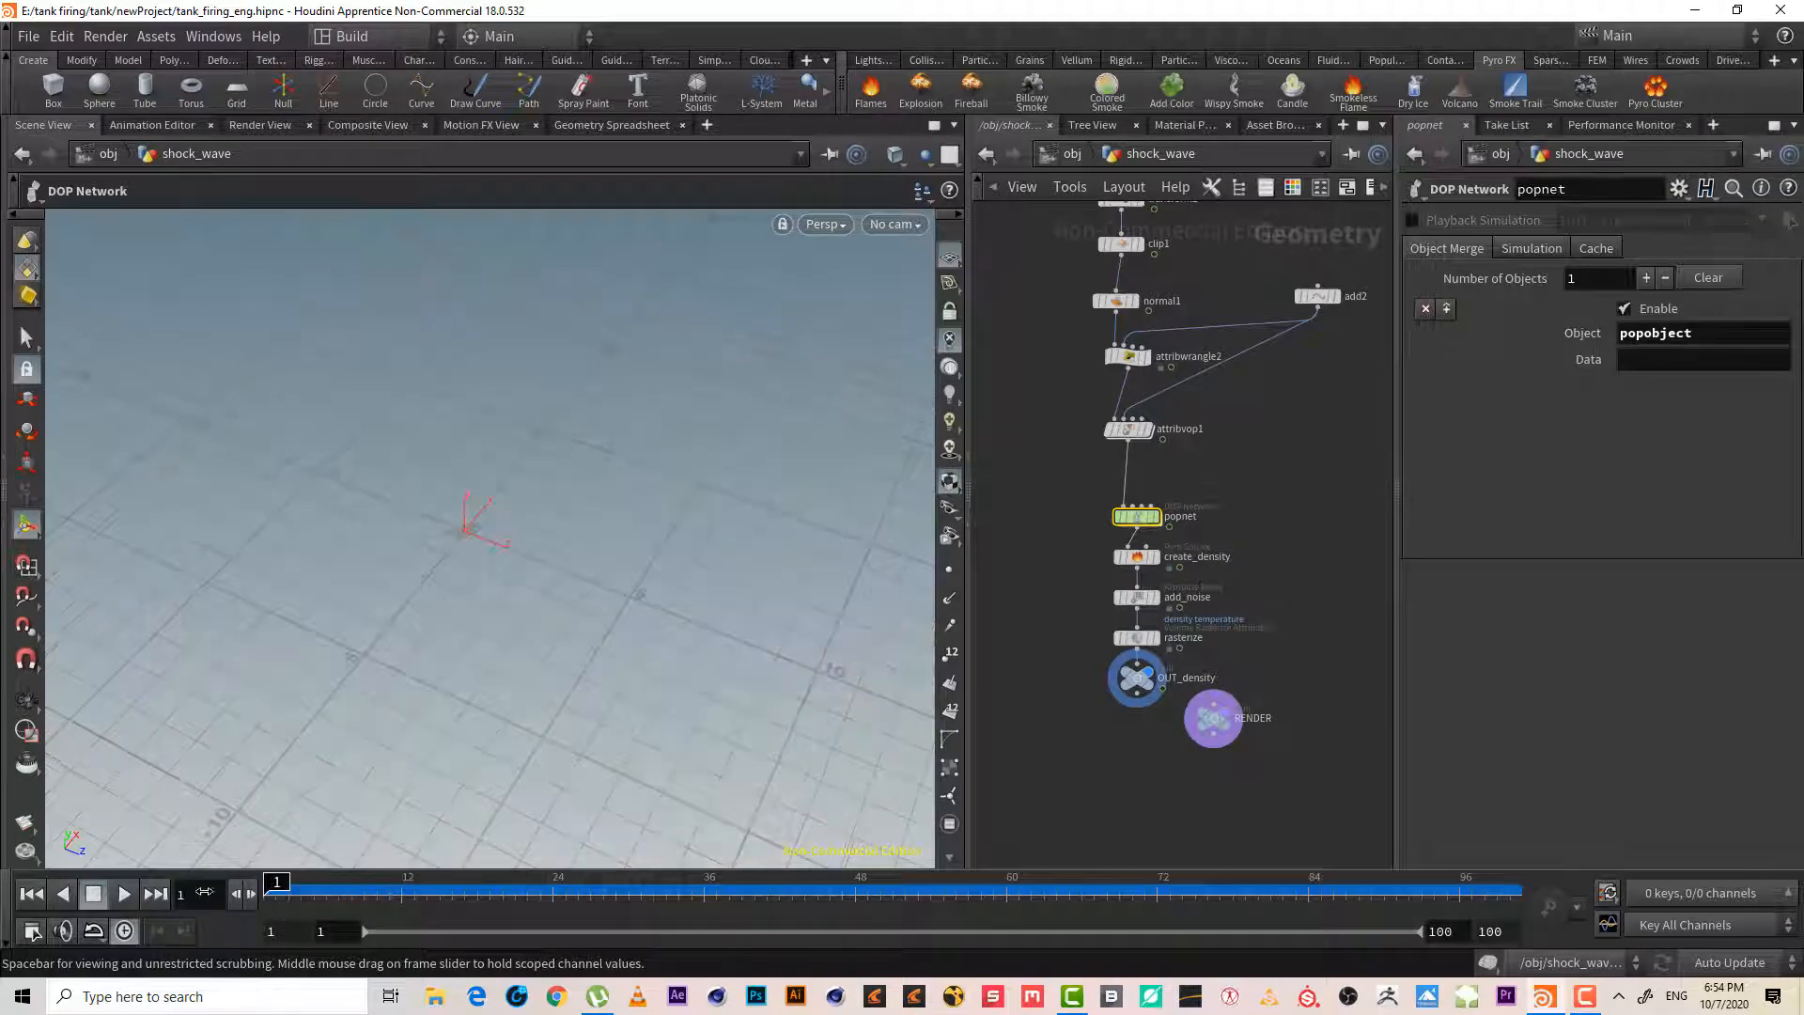
{"action": "left_click", "coordinate": [122, 894]}
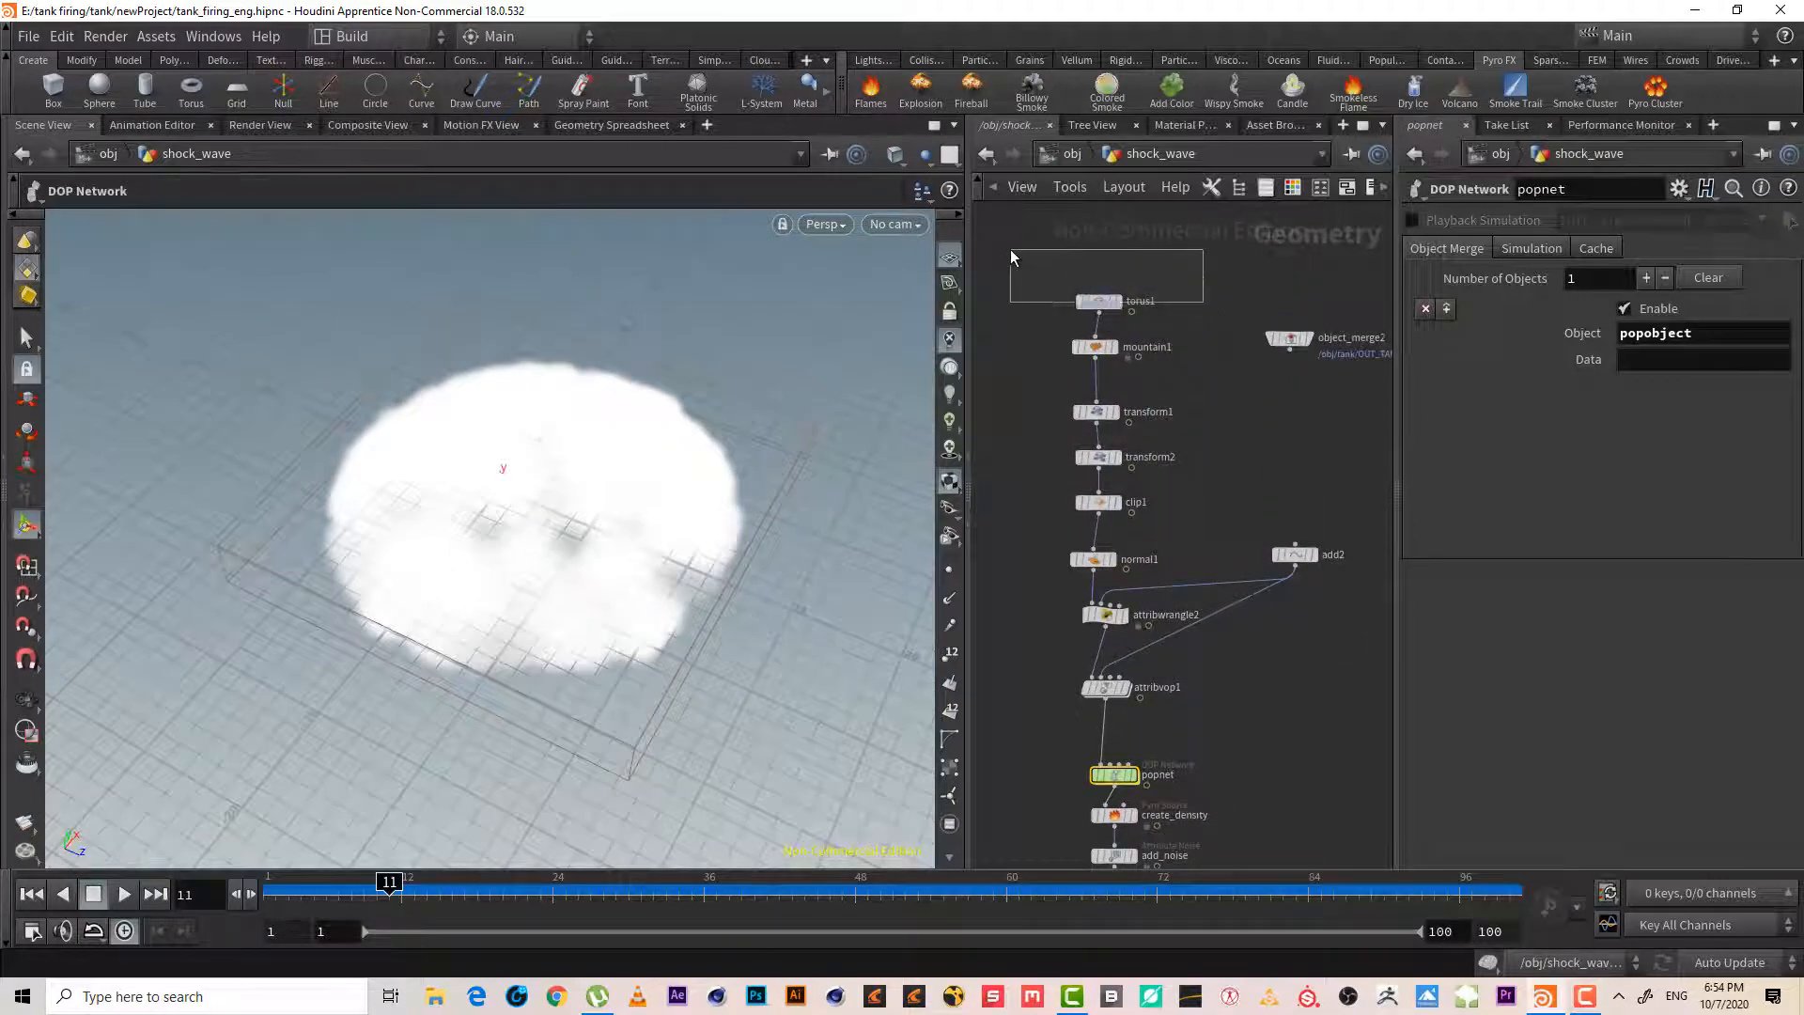
- Inspect torus1, transform1 and transform2 settings, ending with the density nodes in view
{"action": "left_click", "coordinate": [1096, 301]}
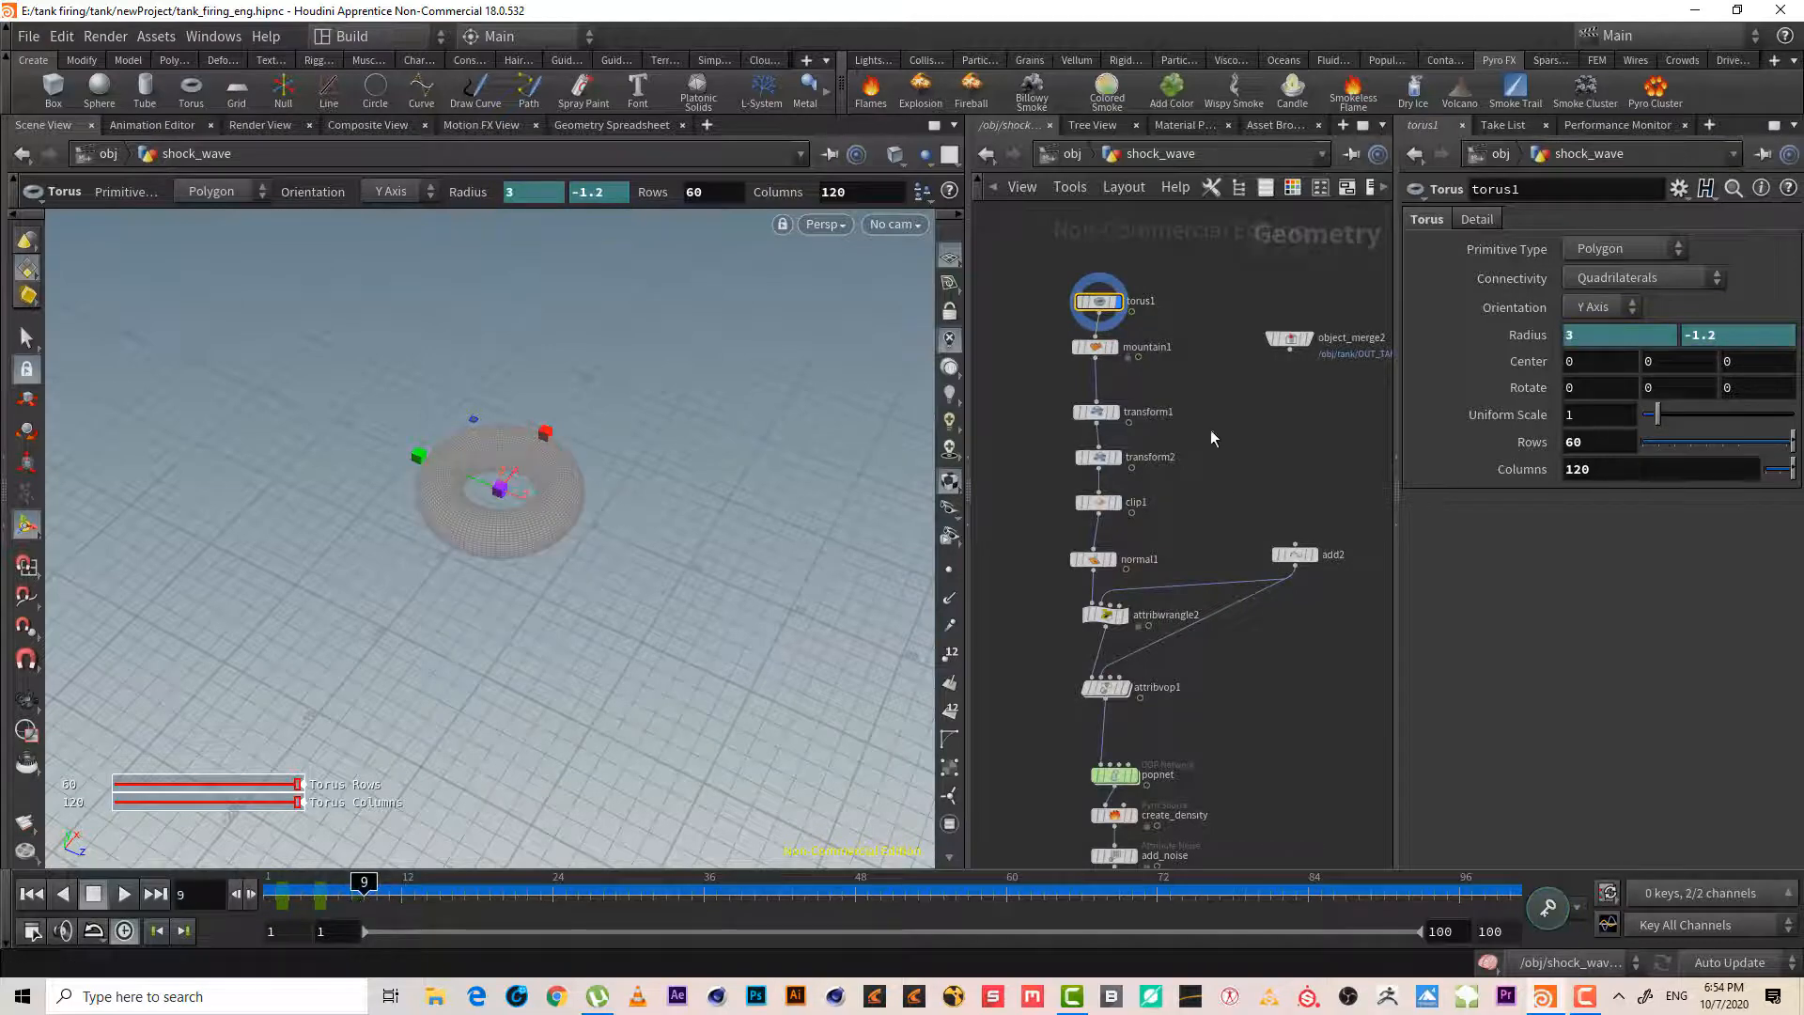
{"action": "left_click", "coordinate": [1094, 412]}
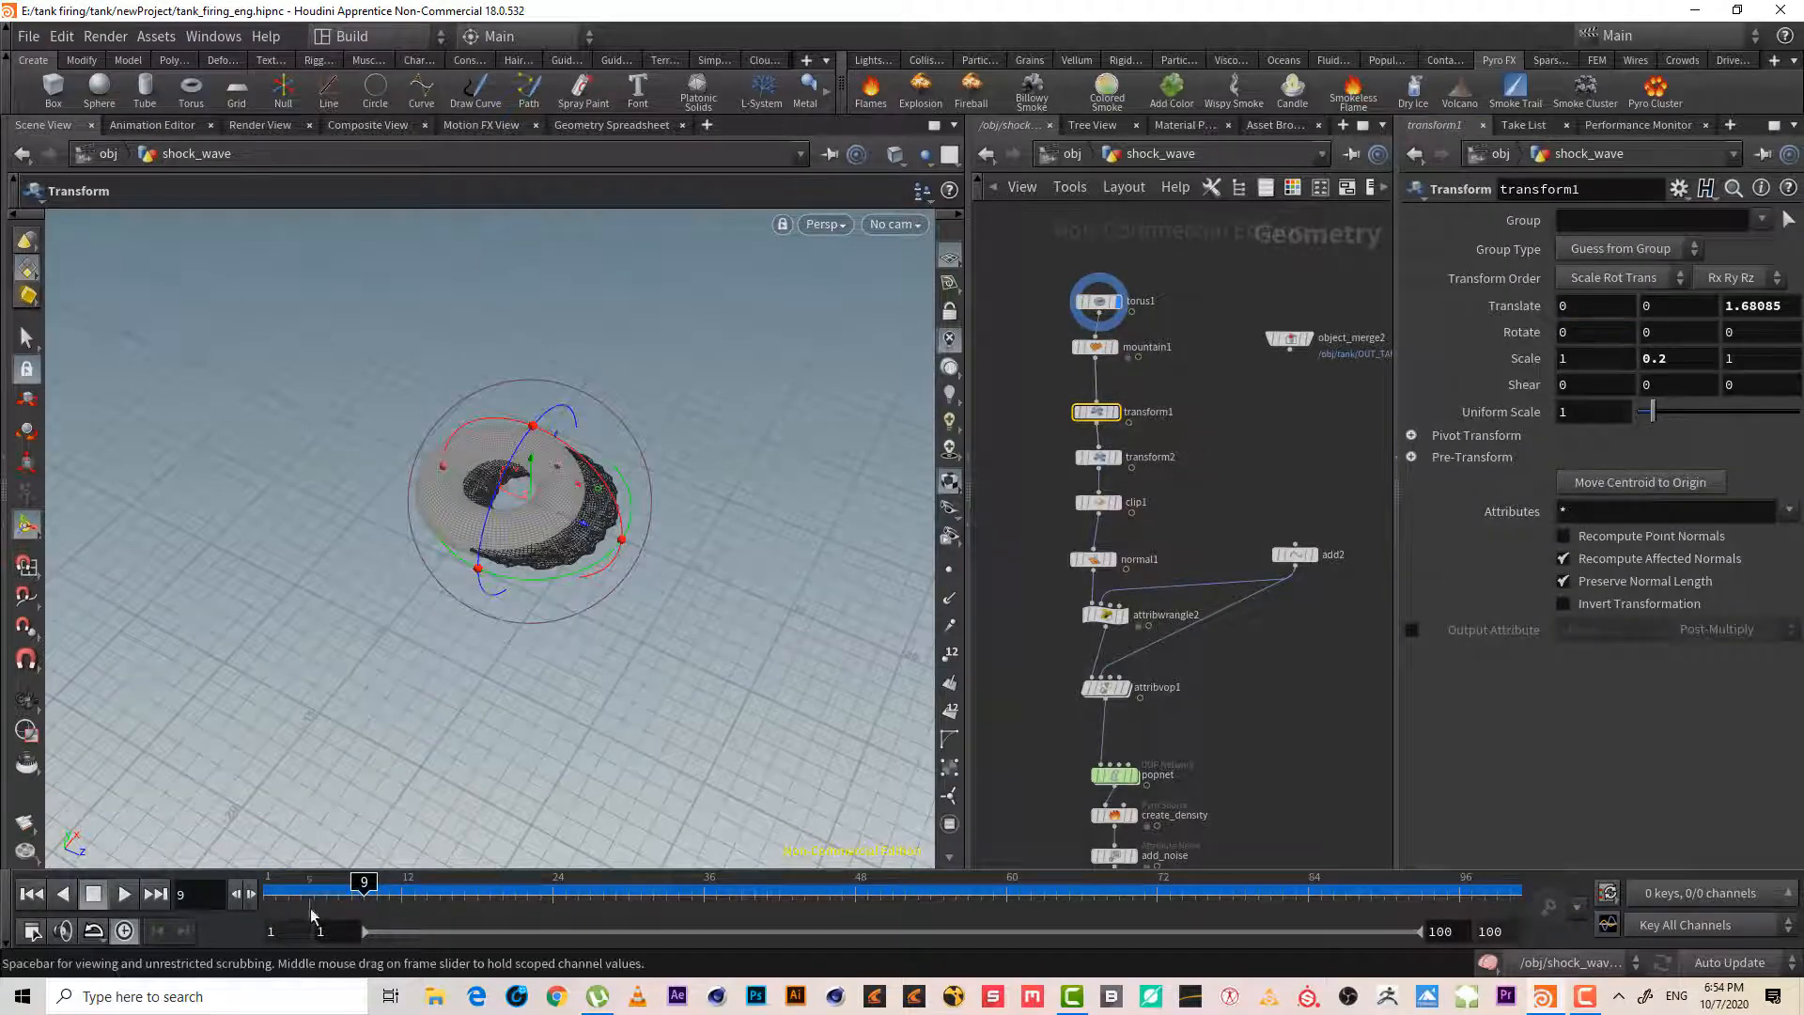
{"action": "left_click", "coordinate": [1148, 457]}
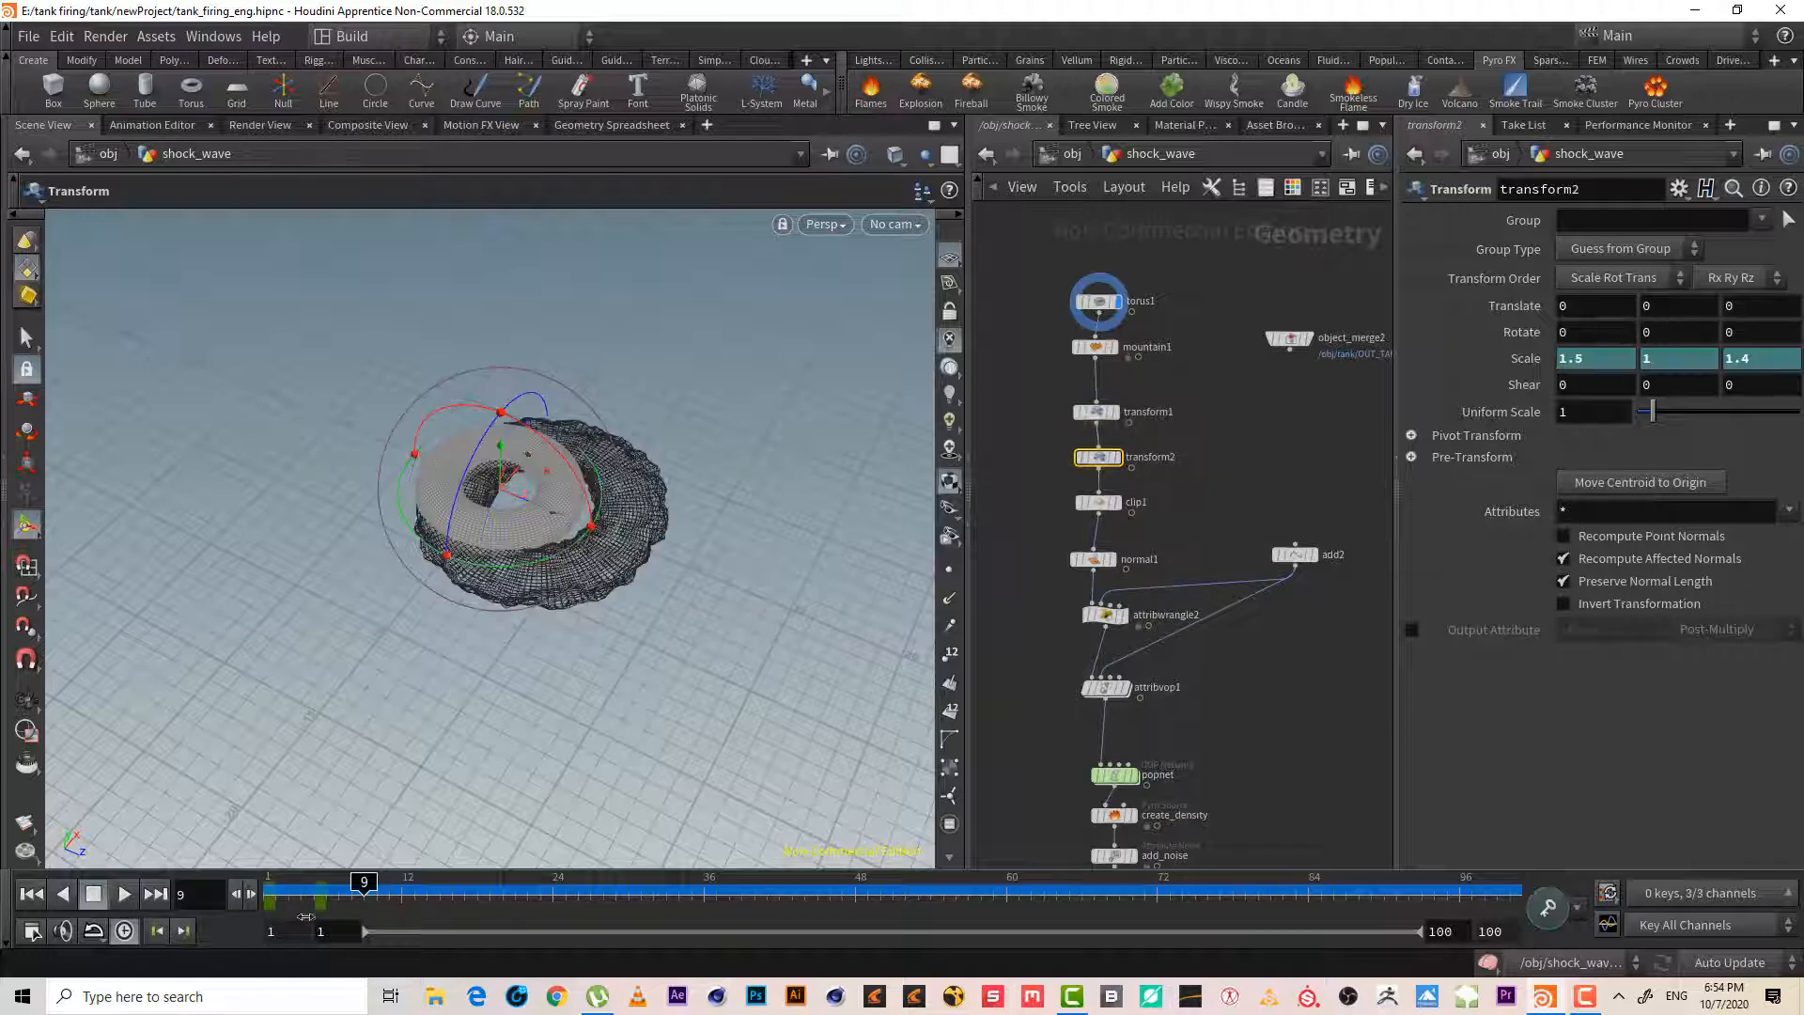
{"action": "left_click_drag", "start_coordinate": [367, 883], "coordinate": [340, 883]}
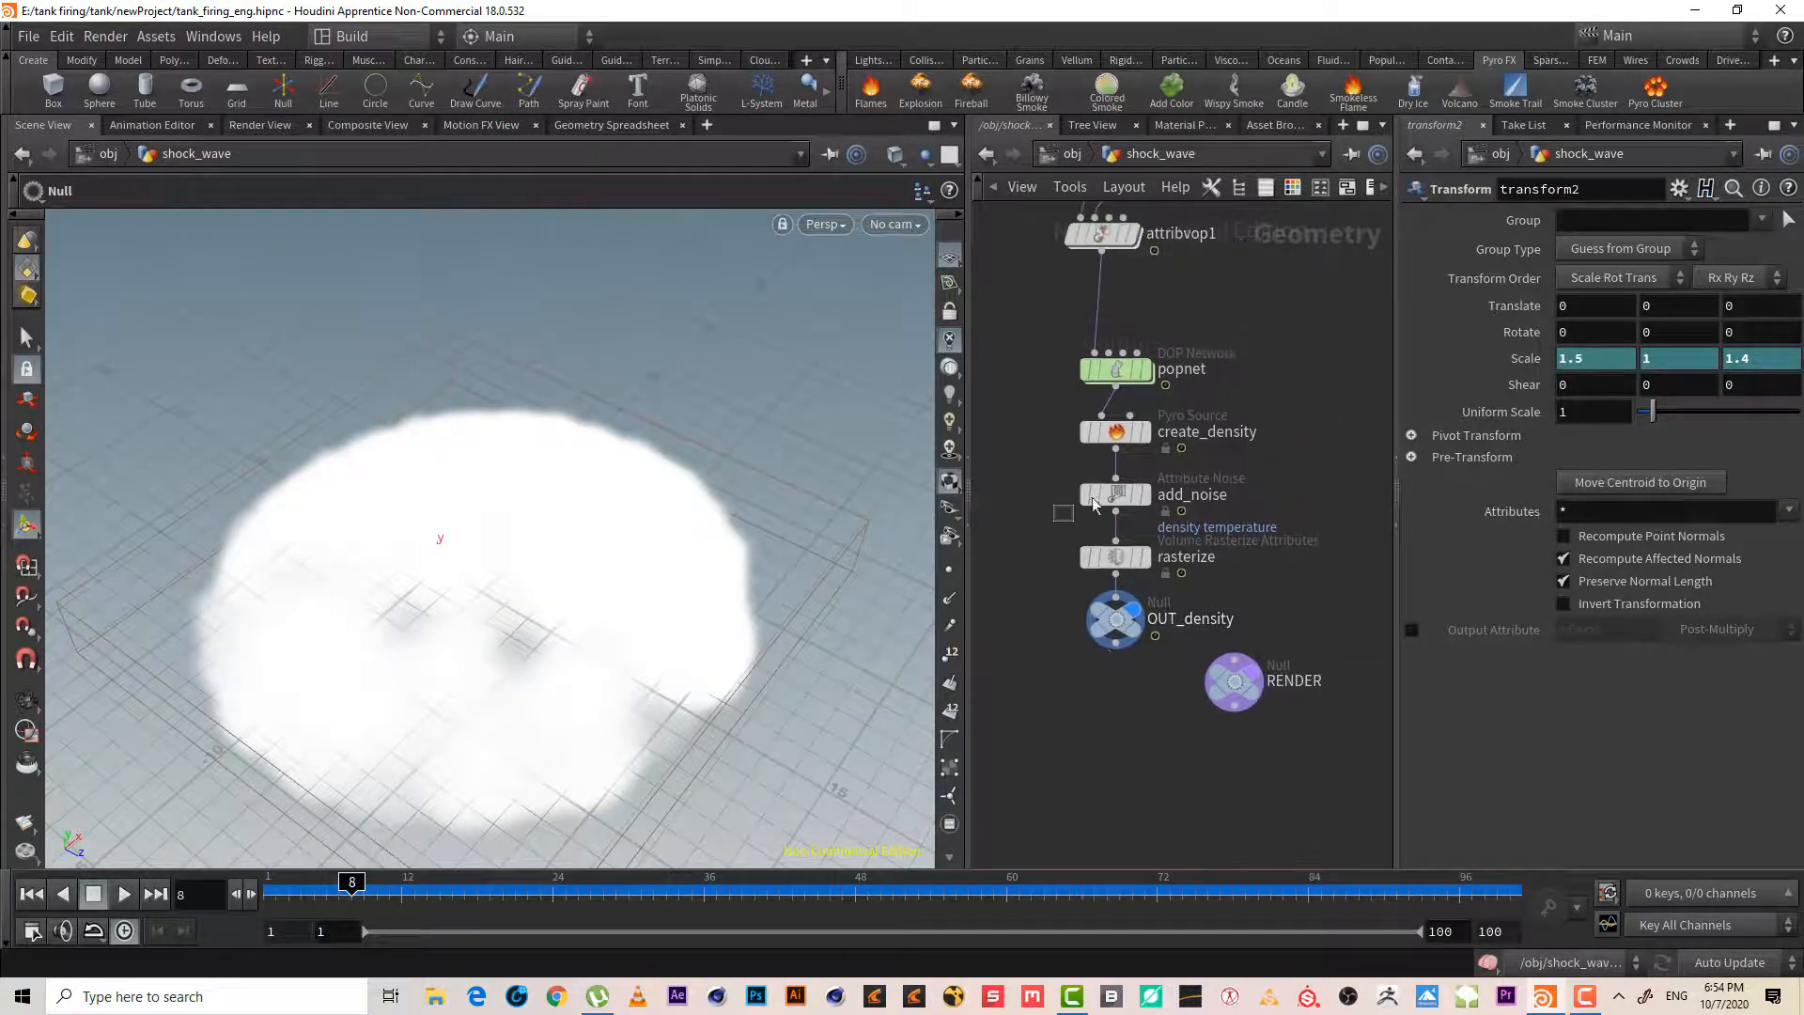
- Set add_noise minimum to -2.2 and element size to .1, previewing the wispier density
{"action": "left_click", "coordinate": [1112, 494]}
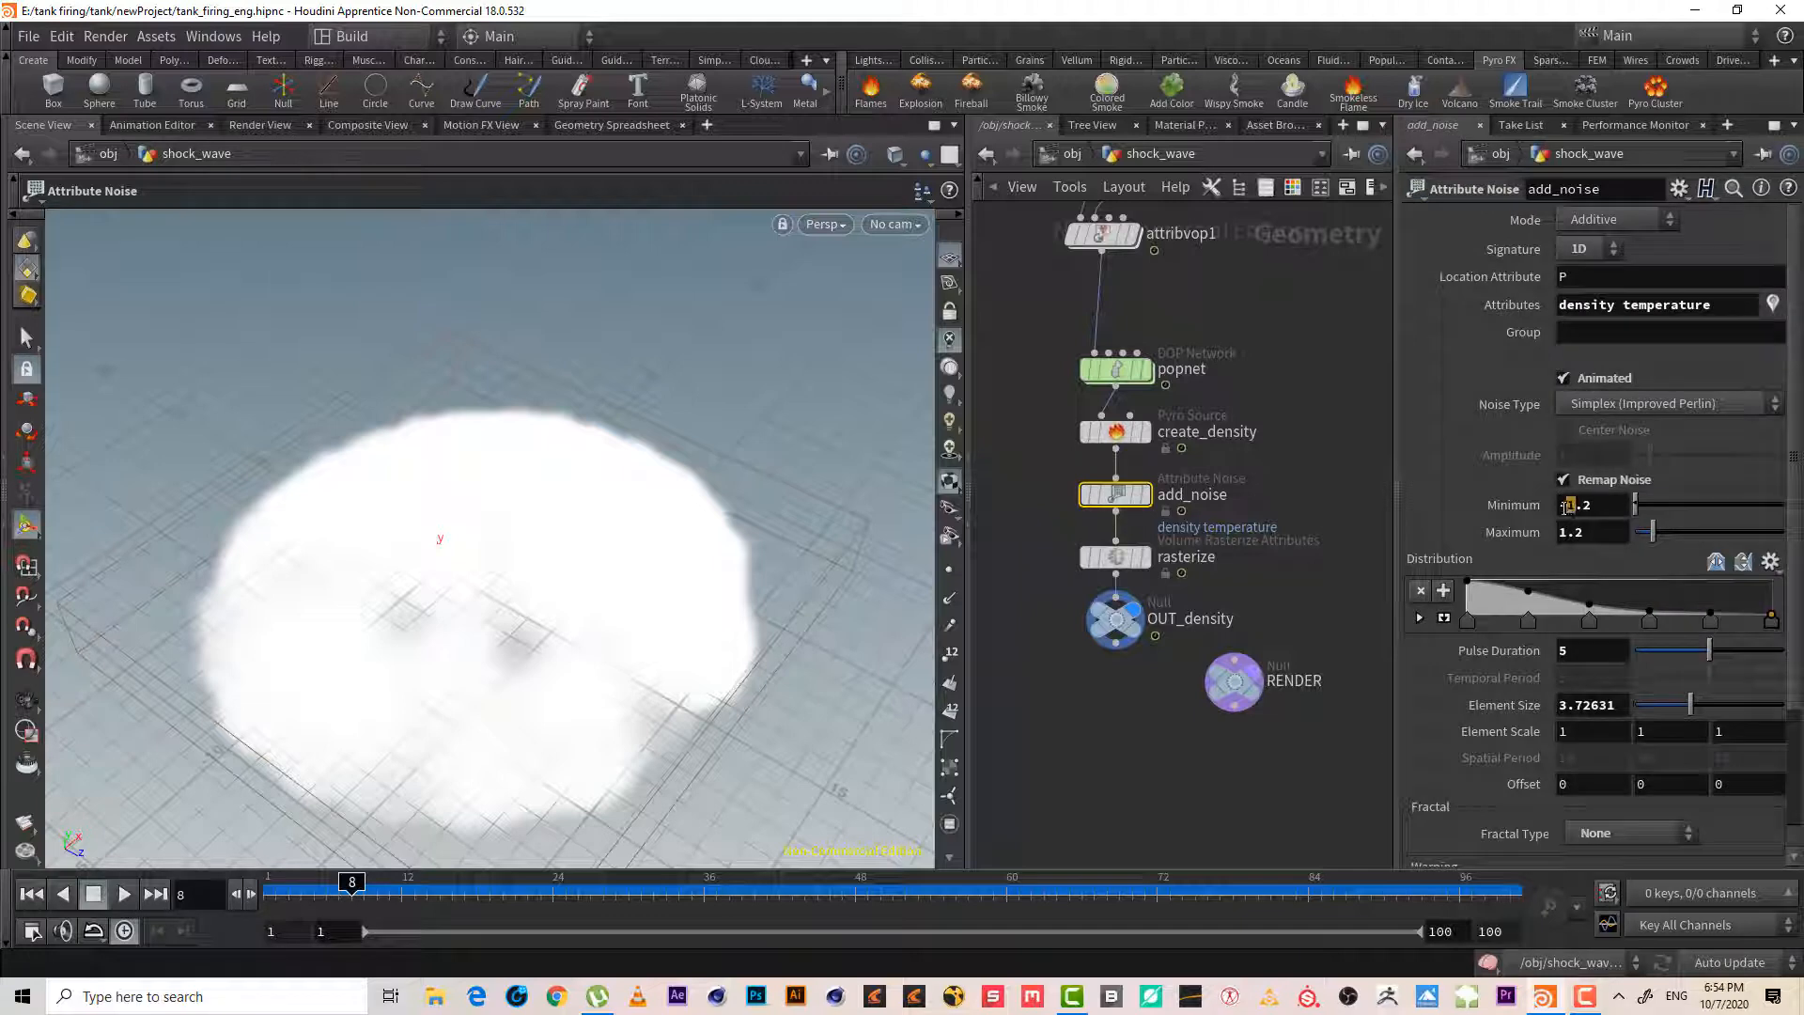
{"action": "type", "text": "-2.2"}
{"action": "left_click", "coordinate": [1593, 649]}
{"action": "type", "text": ".1"}
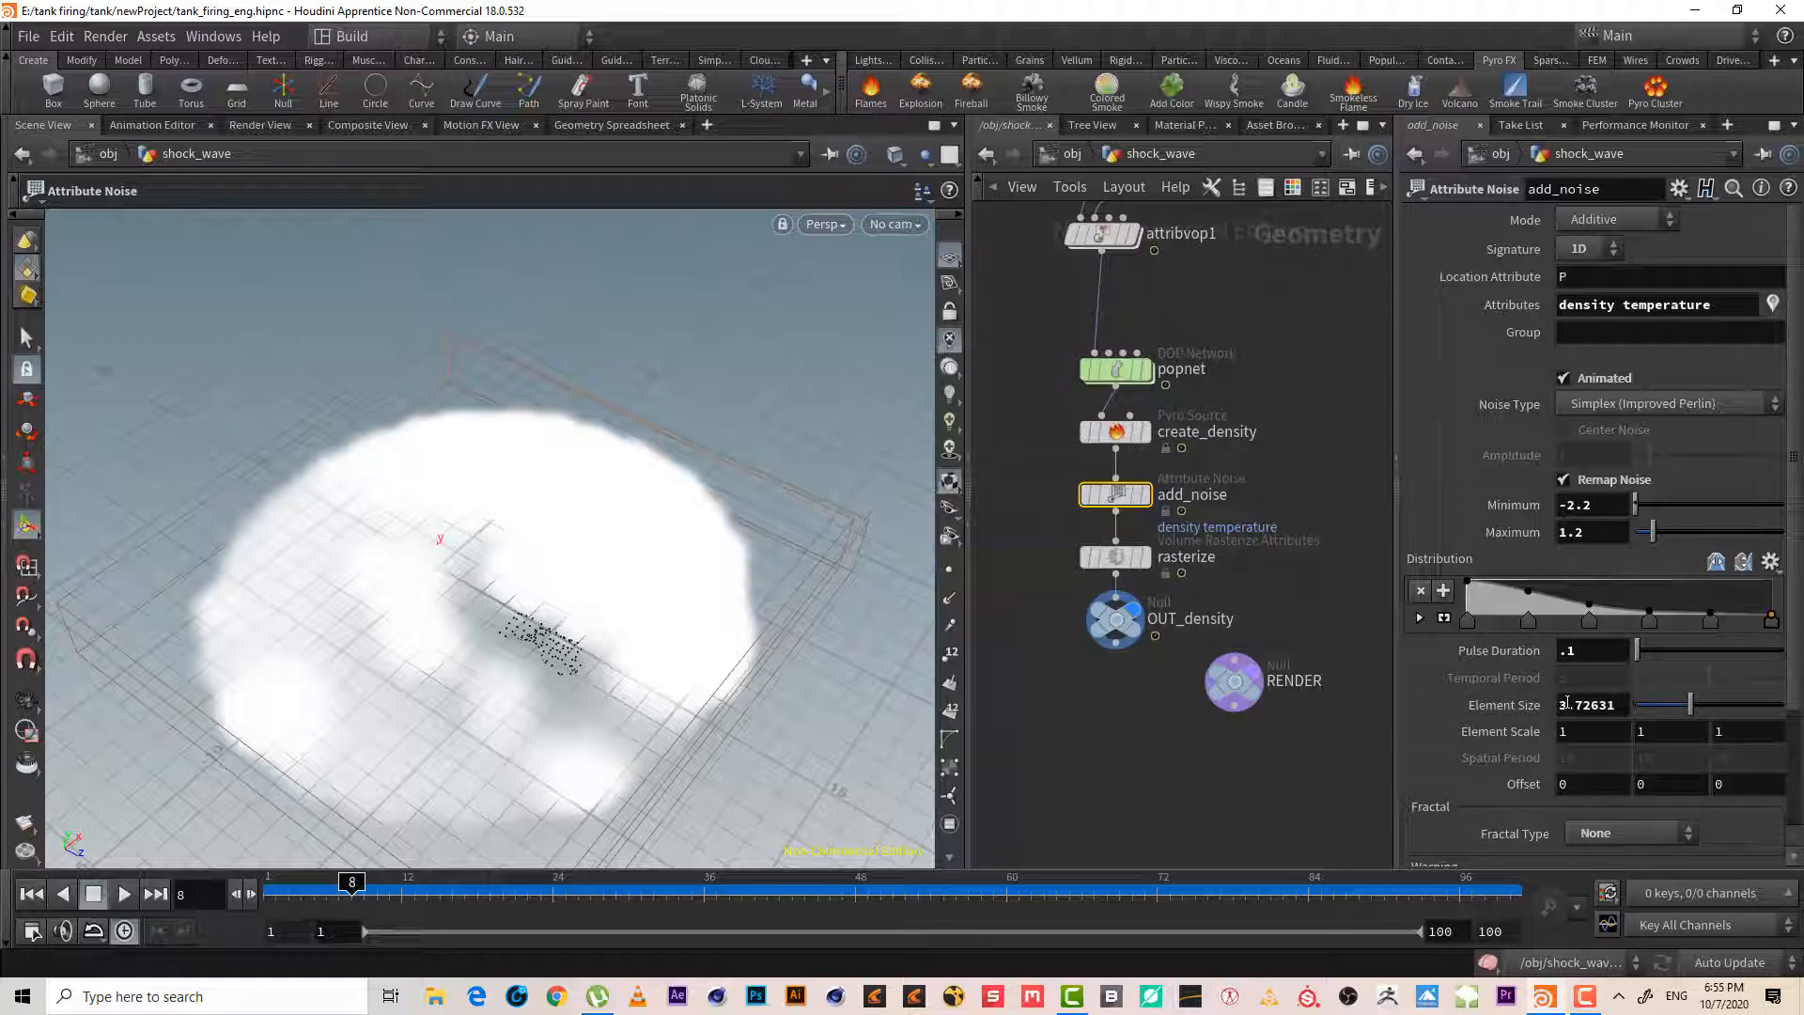
{"action": "left_click", "coordinate": [1592, 704]}
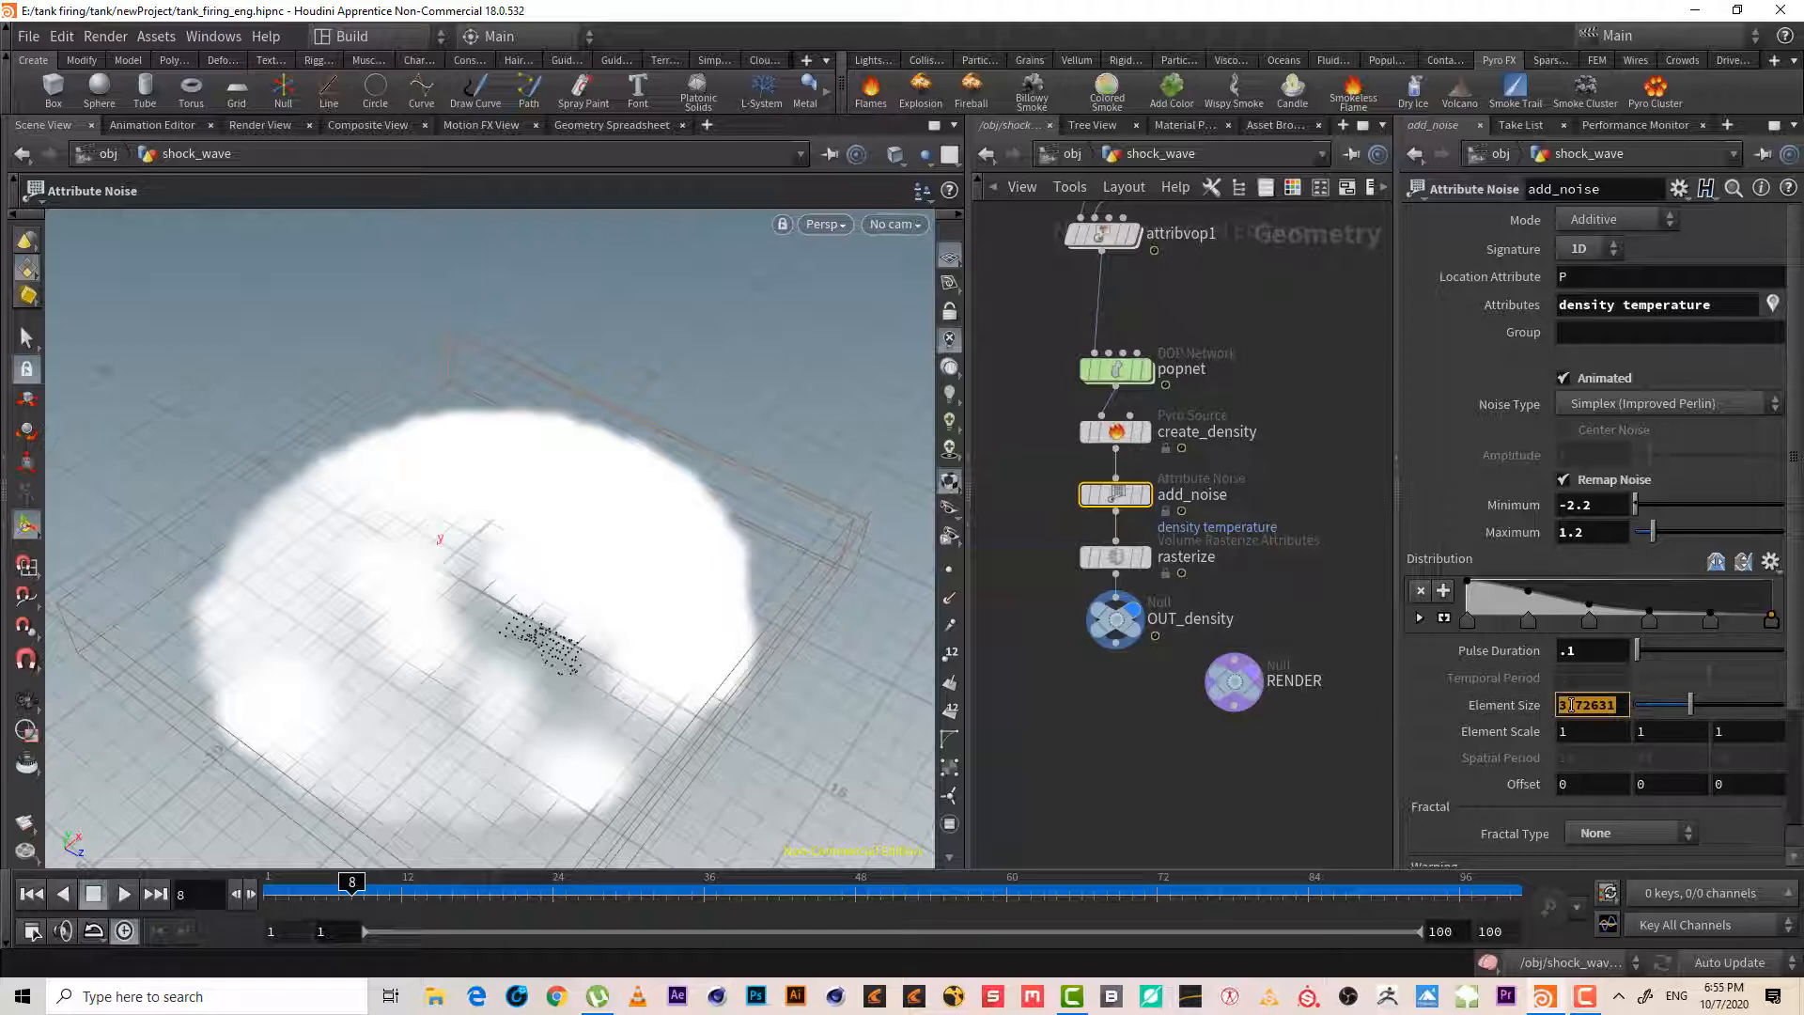
{"action": "type", "text": ".1"}
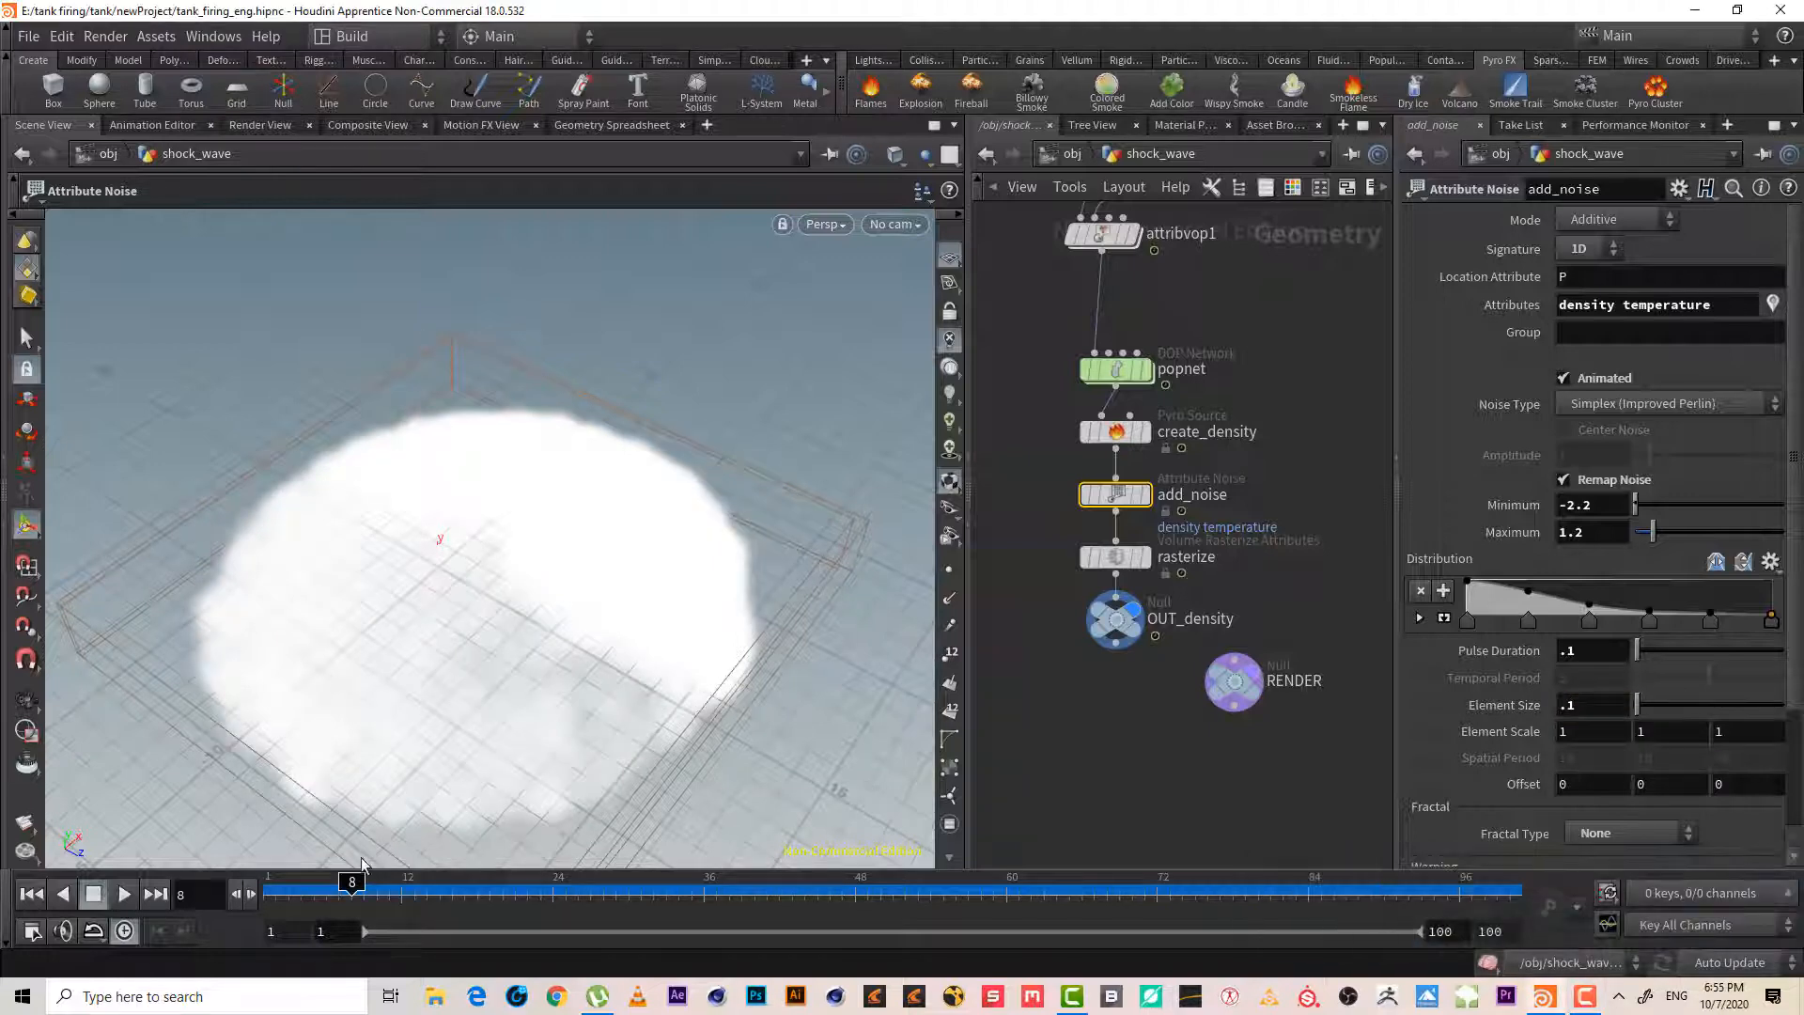
{"action": "left_click_drag", "start_coordinate": [352, 883], "coordinate": [325, 883]}
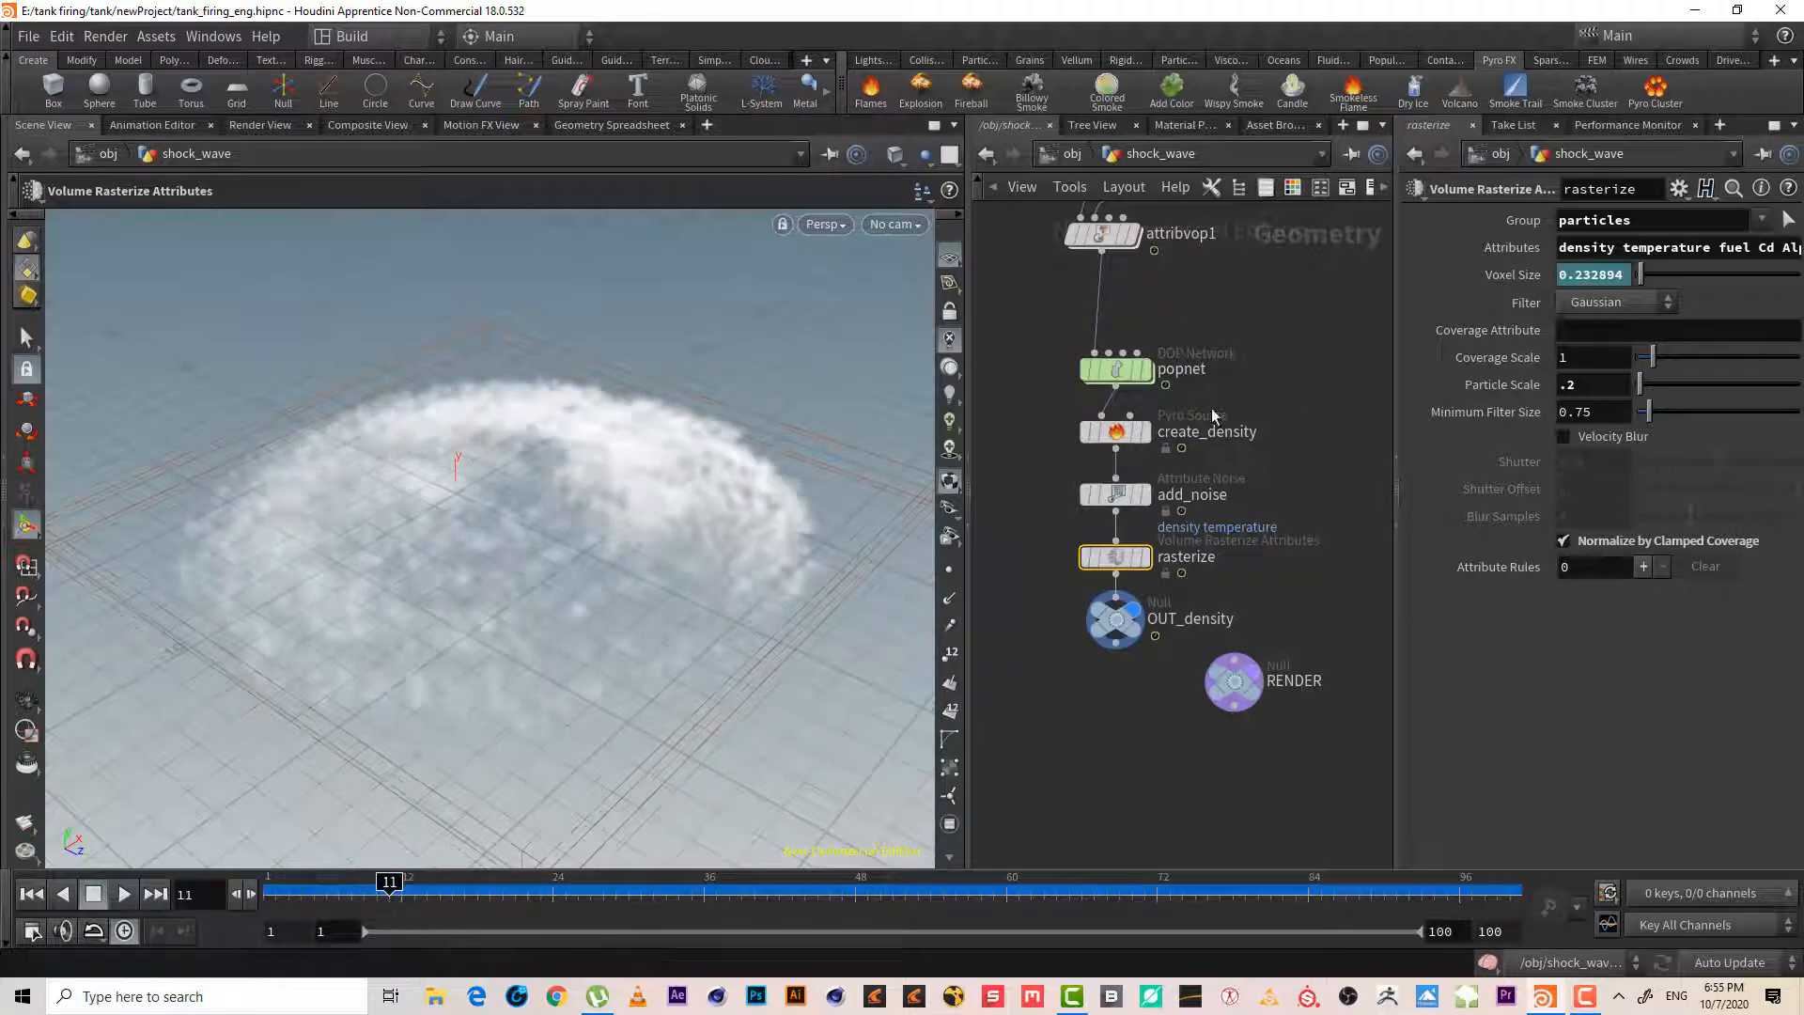
- Set the rasterize particle scale to .5
{"action": "left_click", "coordinate": [1593, 383]}
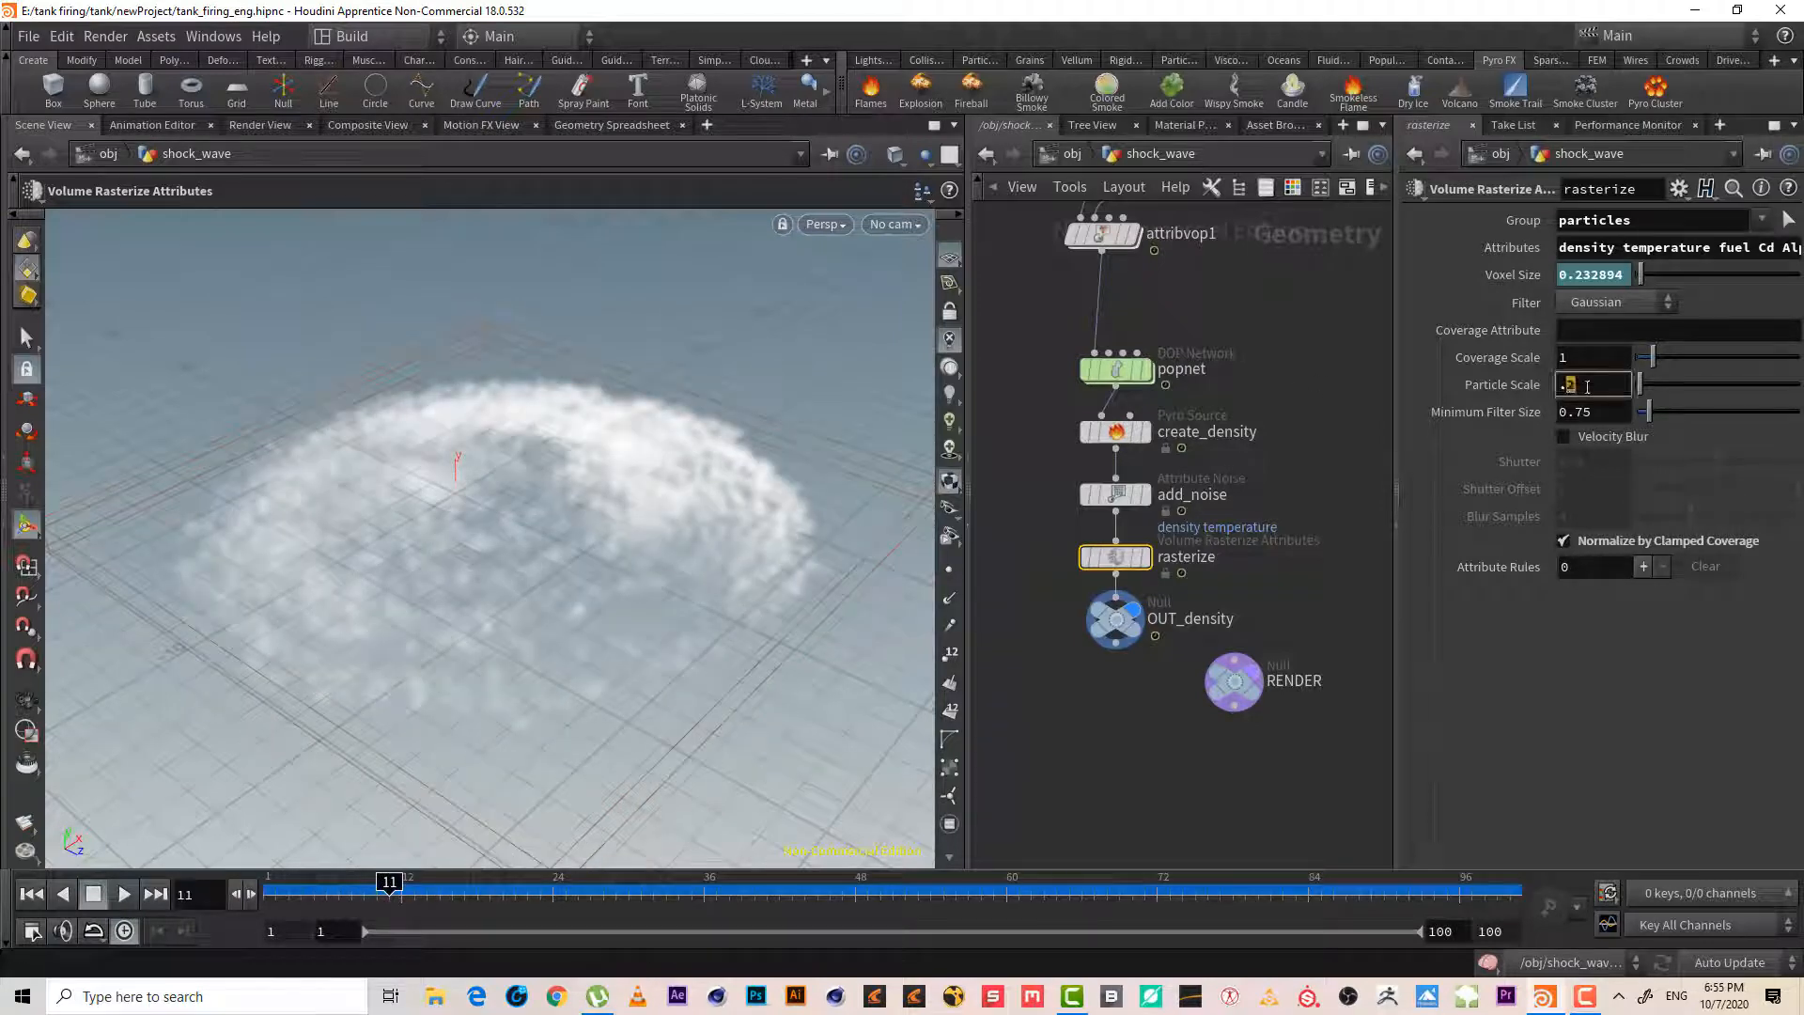
{"action": "type", "text": ".5"}
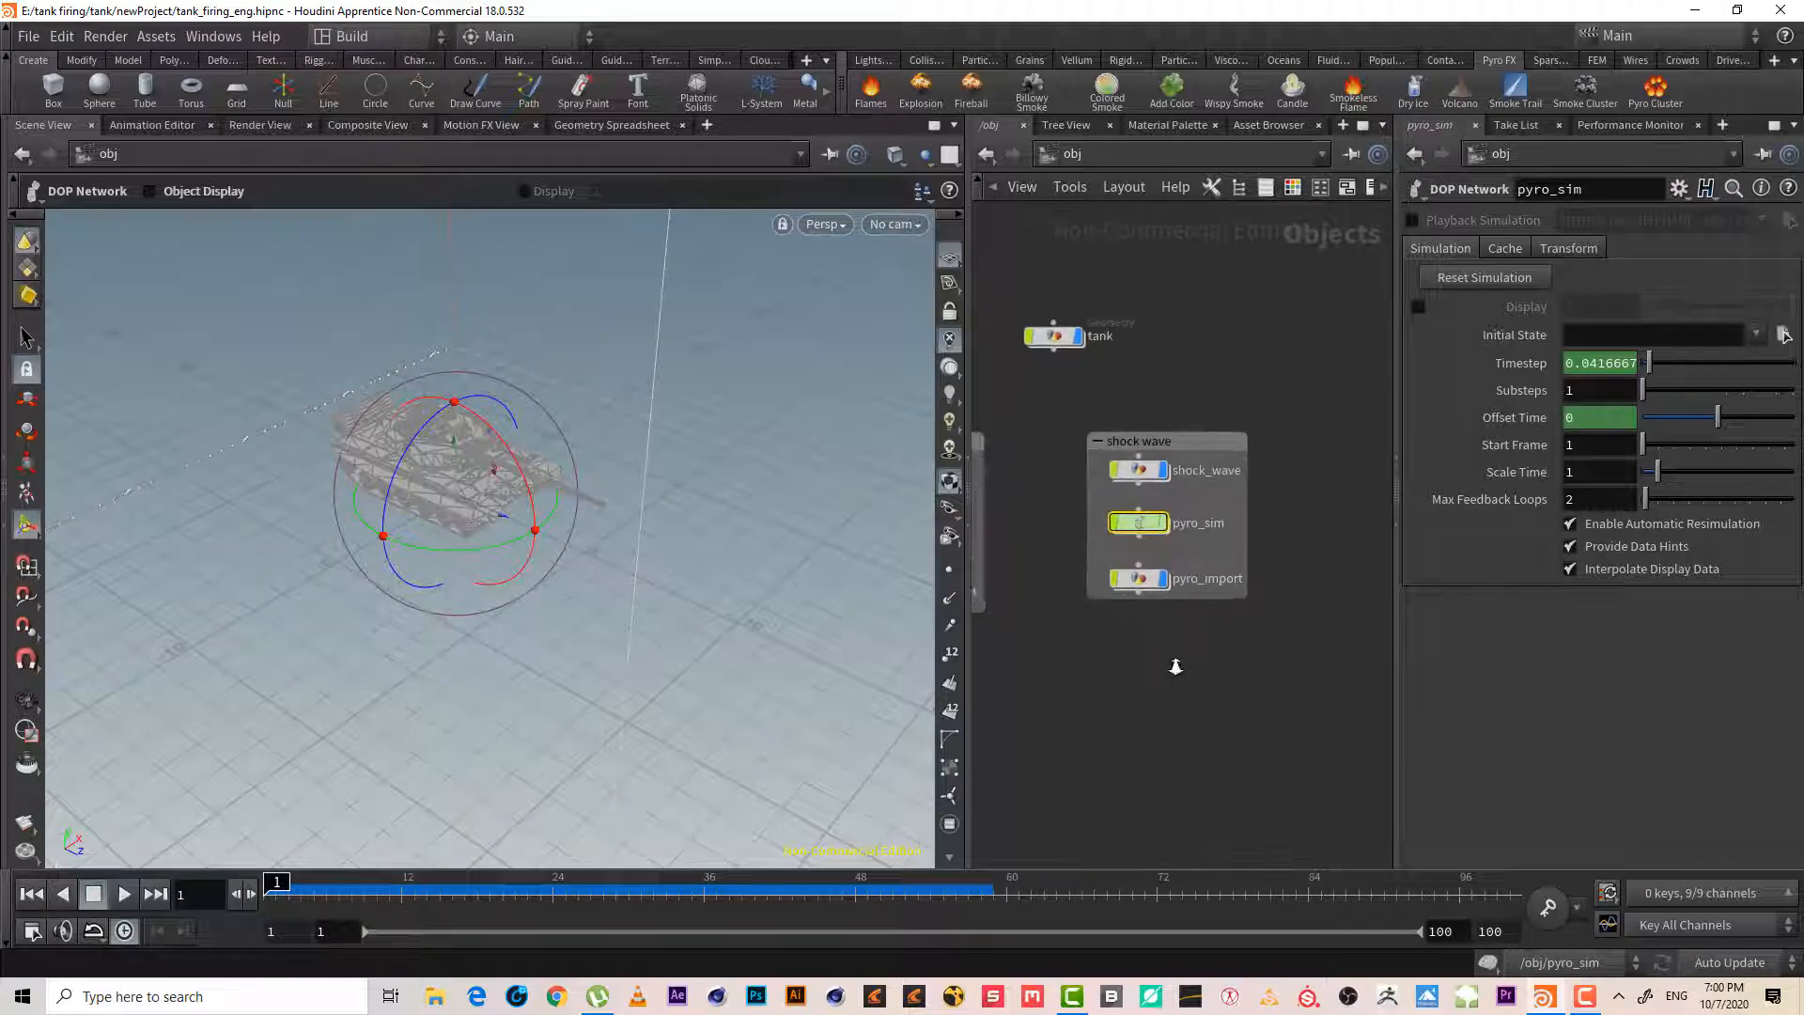
- Dive into pyro_sim, select the pyro solver and scrub frames to preview the smoke cloud
{"action": "double_click", "coordinate": [1140, 522]}
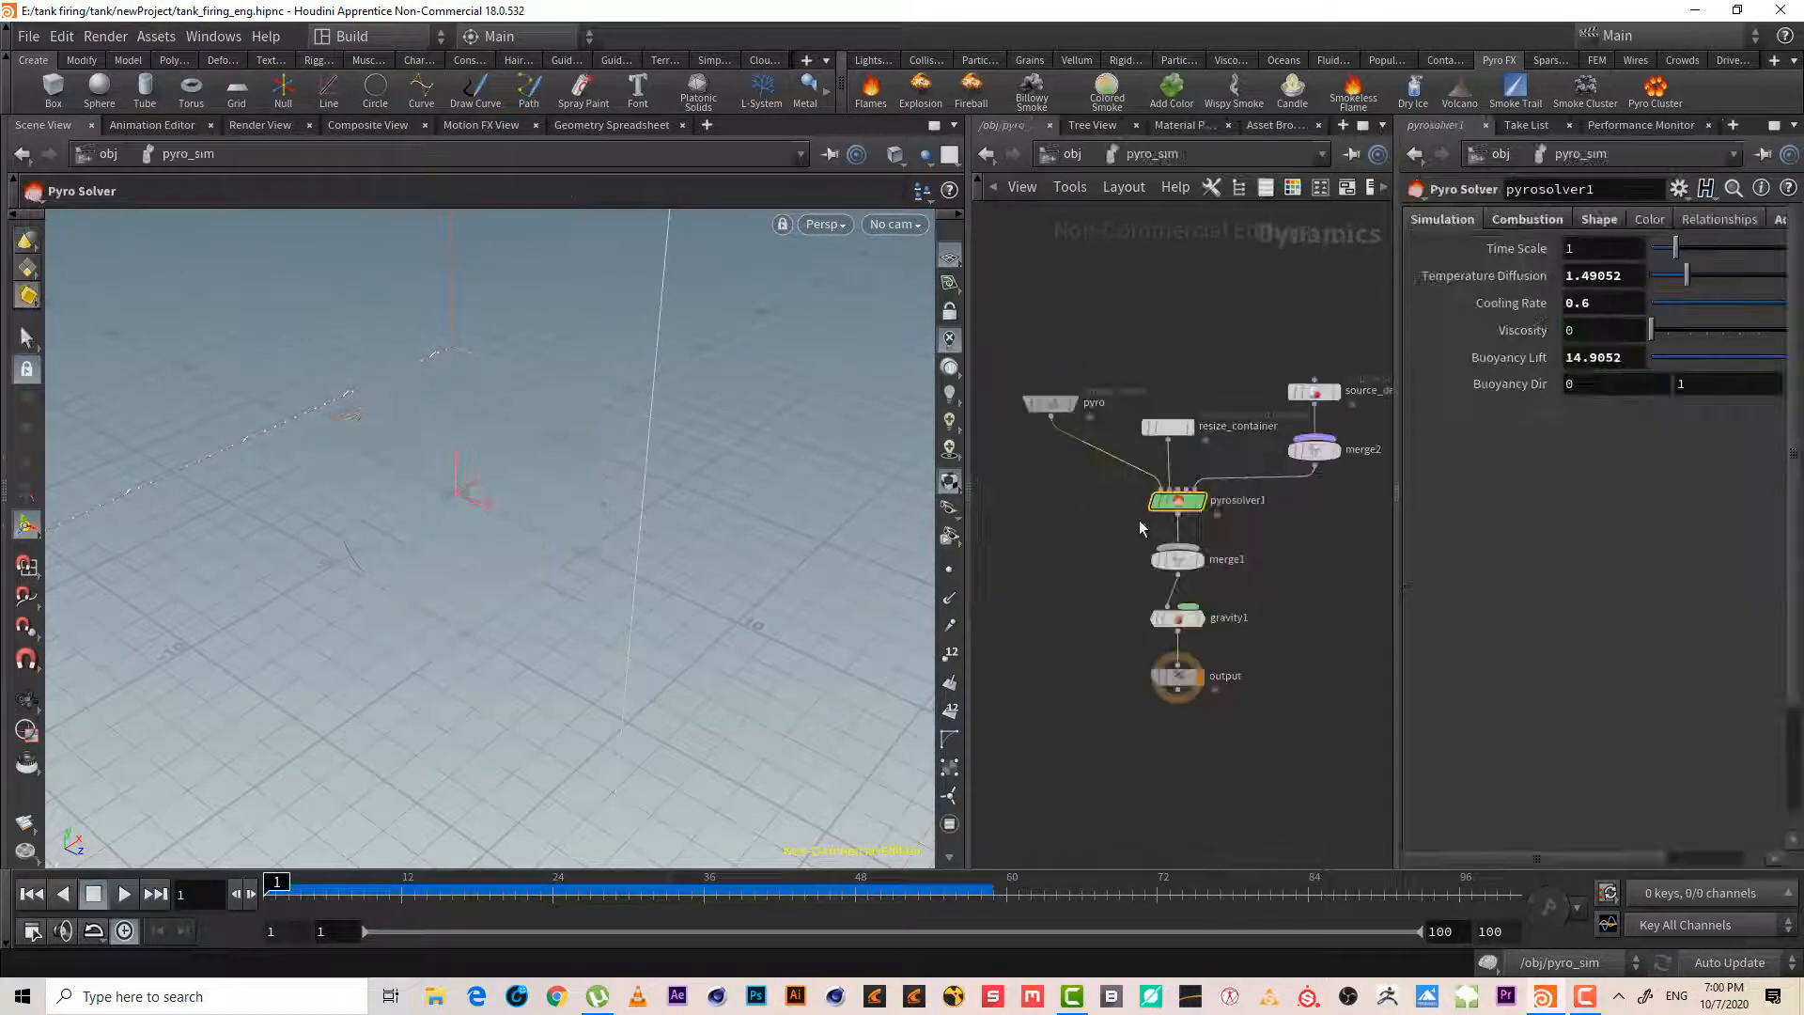
{"action": "left_click", "coordinate": [124, 894]}
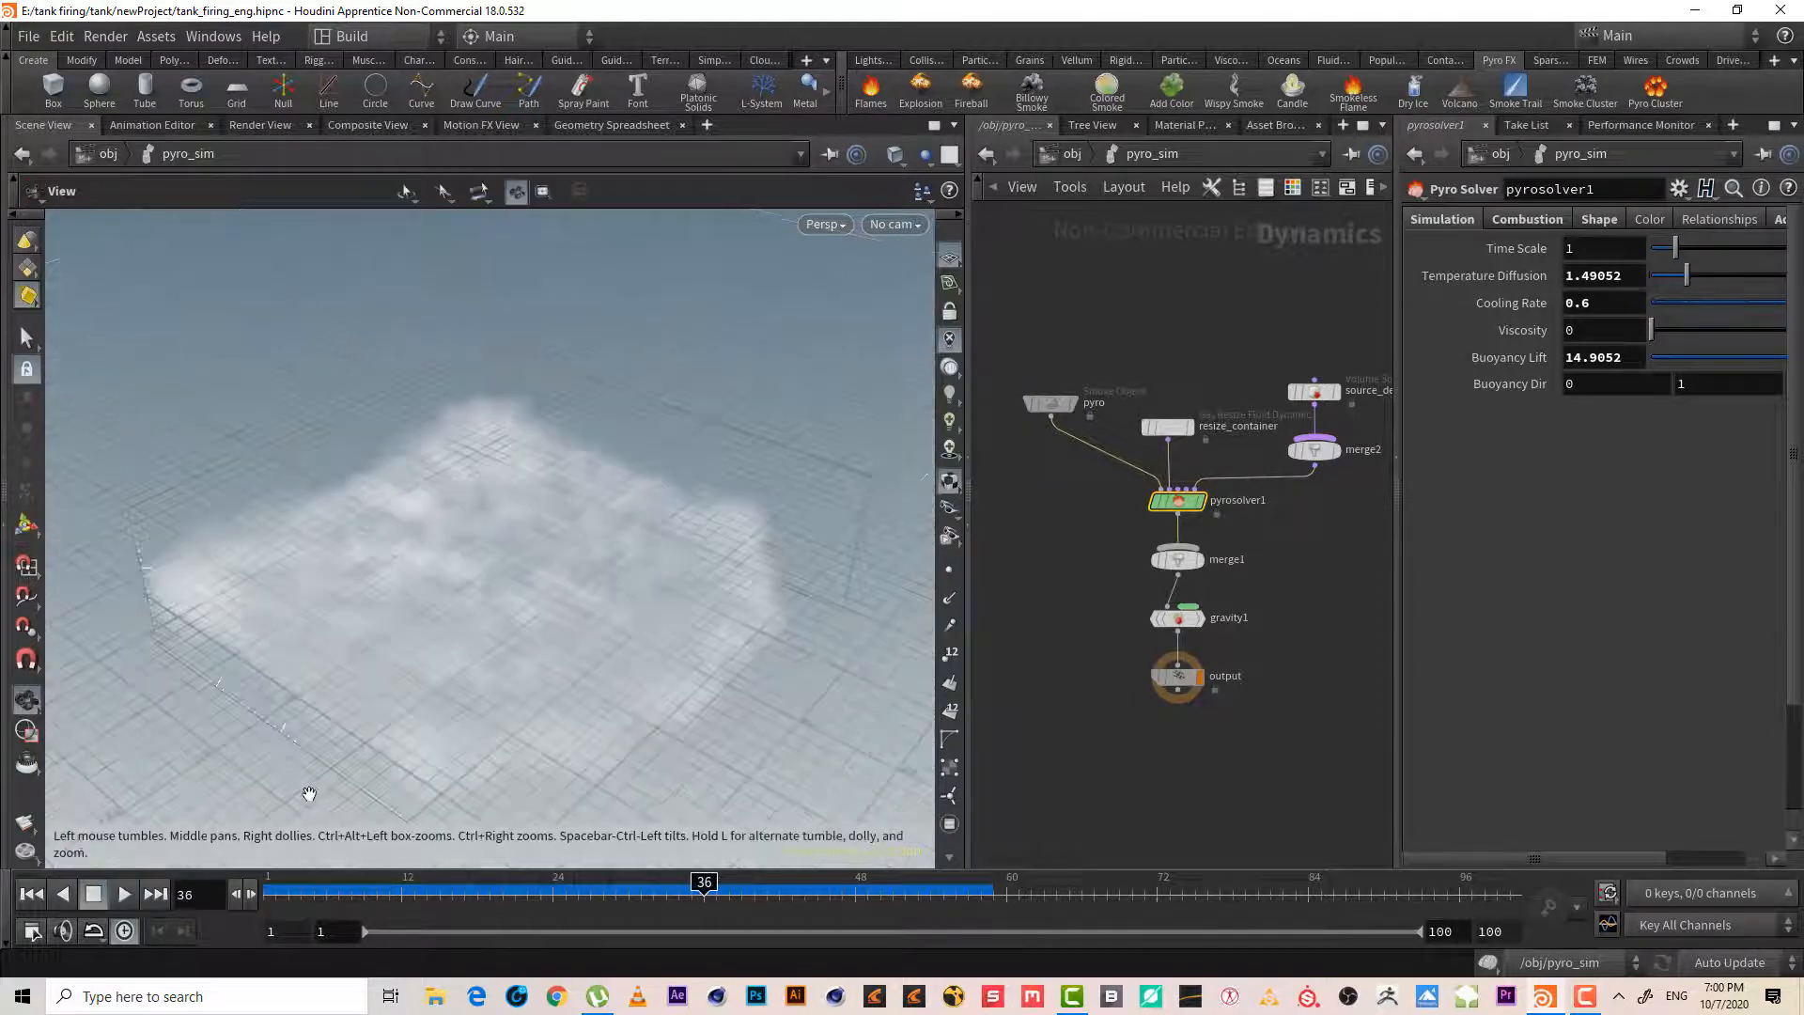
{"action": "left_click_drag", "start_coordinate": [702, 883], "coordinate": [577, 884]}
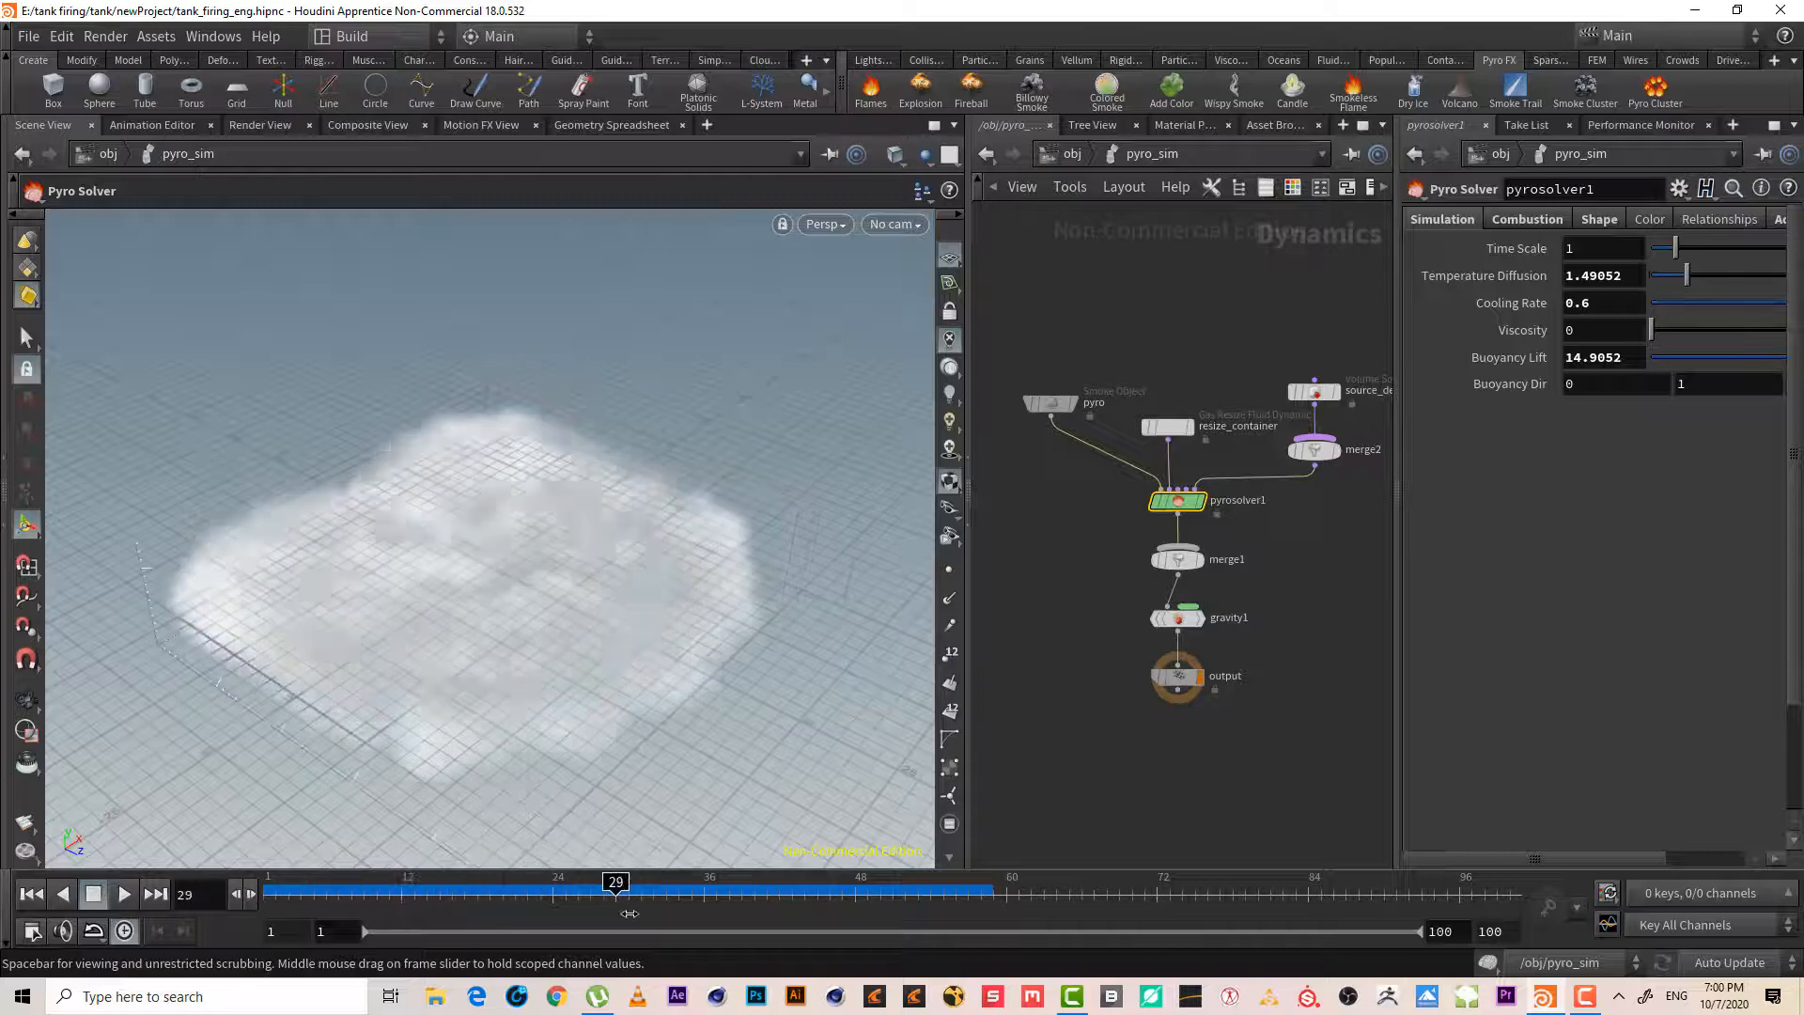
{"action": "left_click_drag", "start_coordinate": [616, 883], "coordinate": [462, 883]}
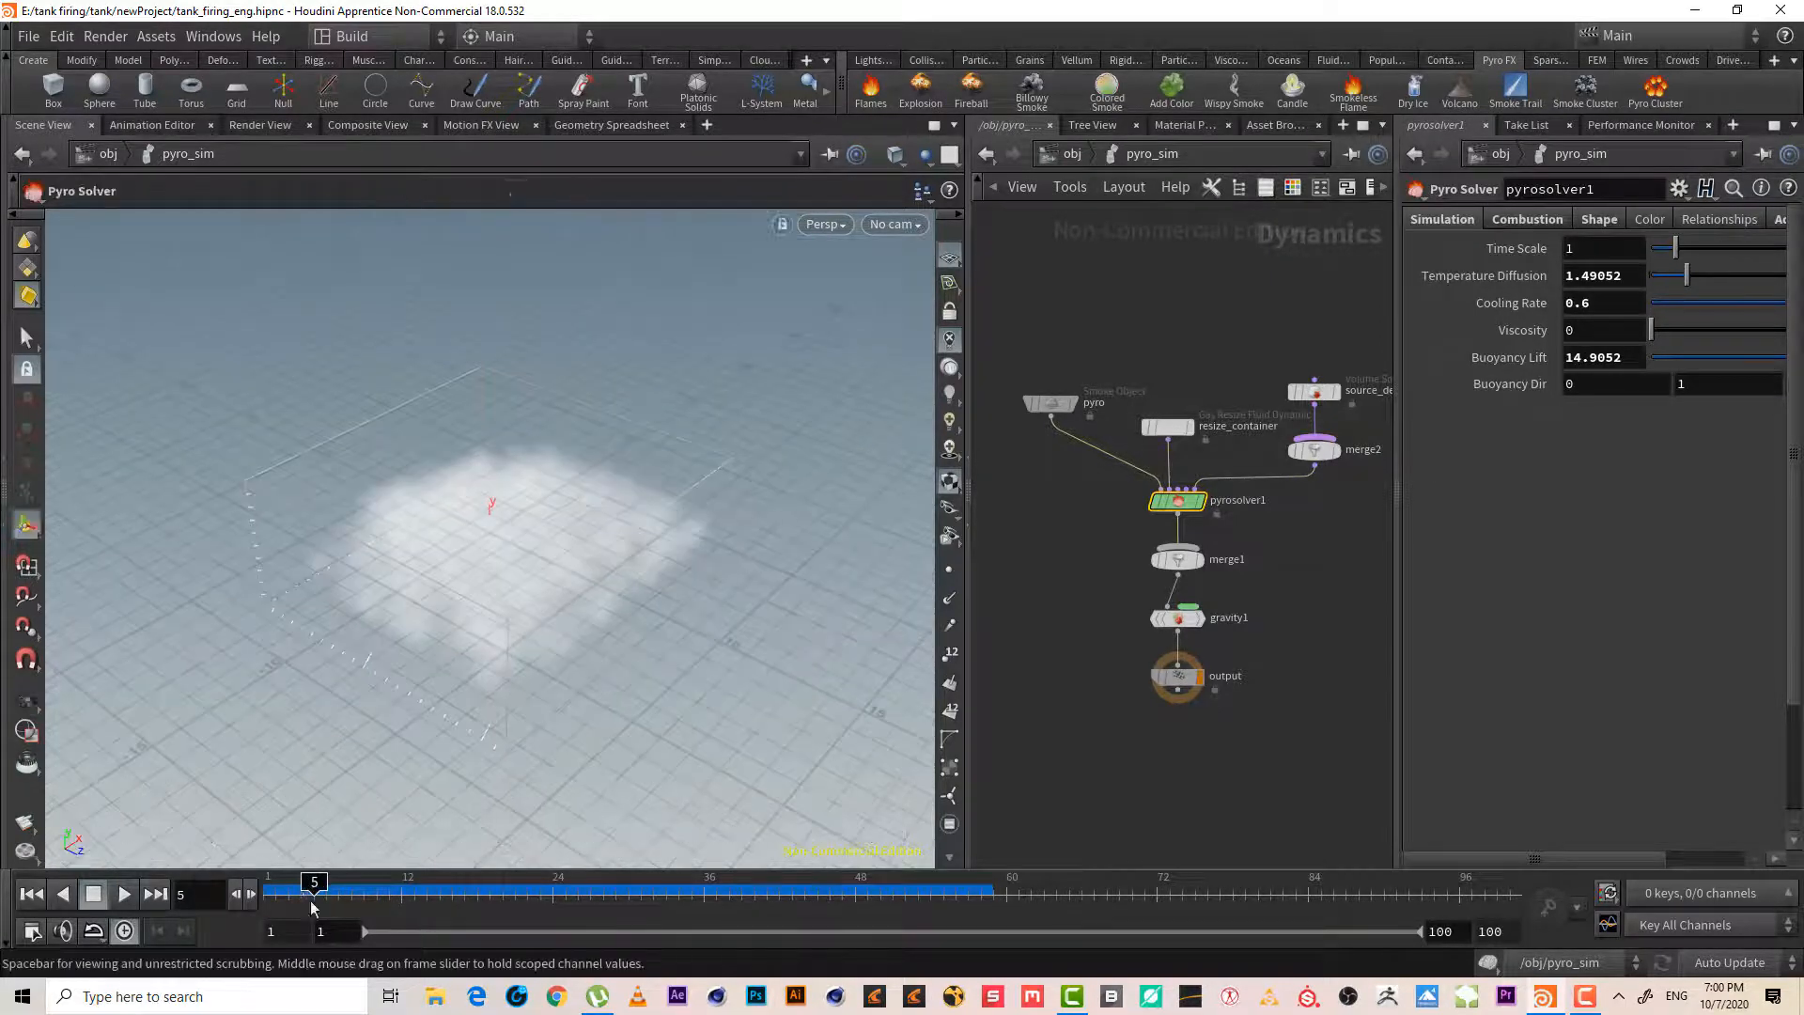
{"action": "left_click_drag", "start_coordinate": [313, 884], "coordinate": [678, 883]}
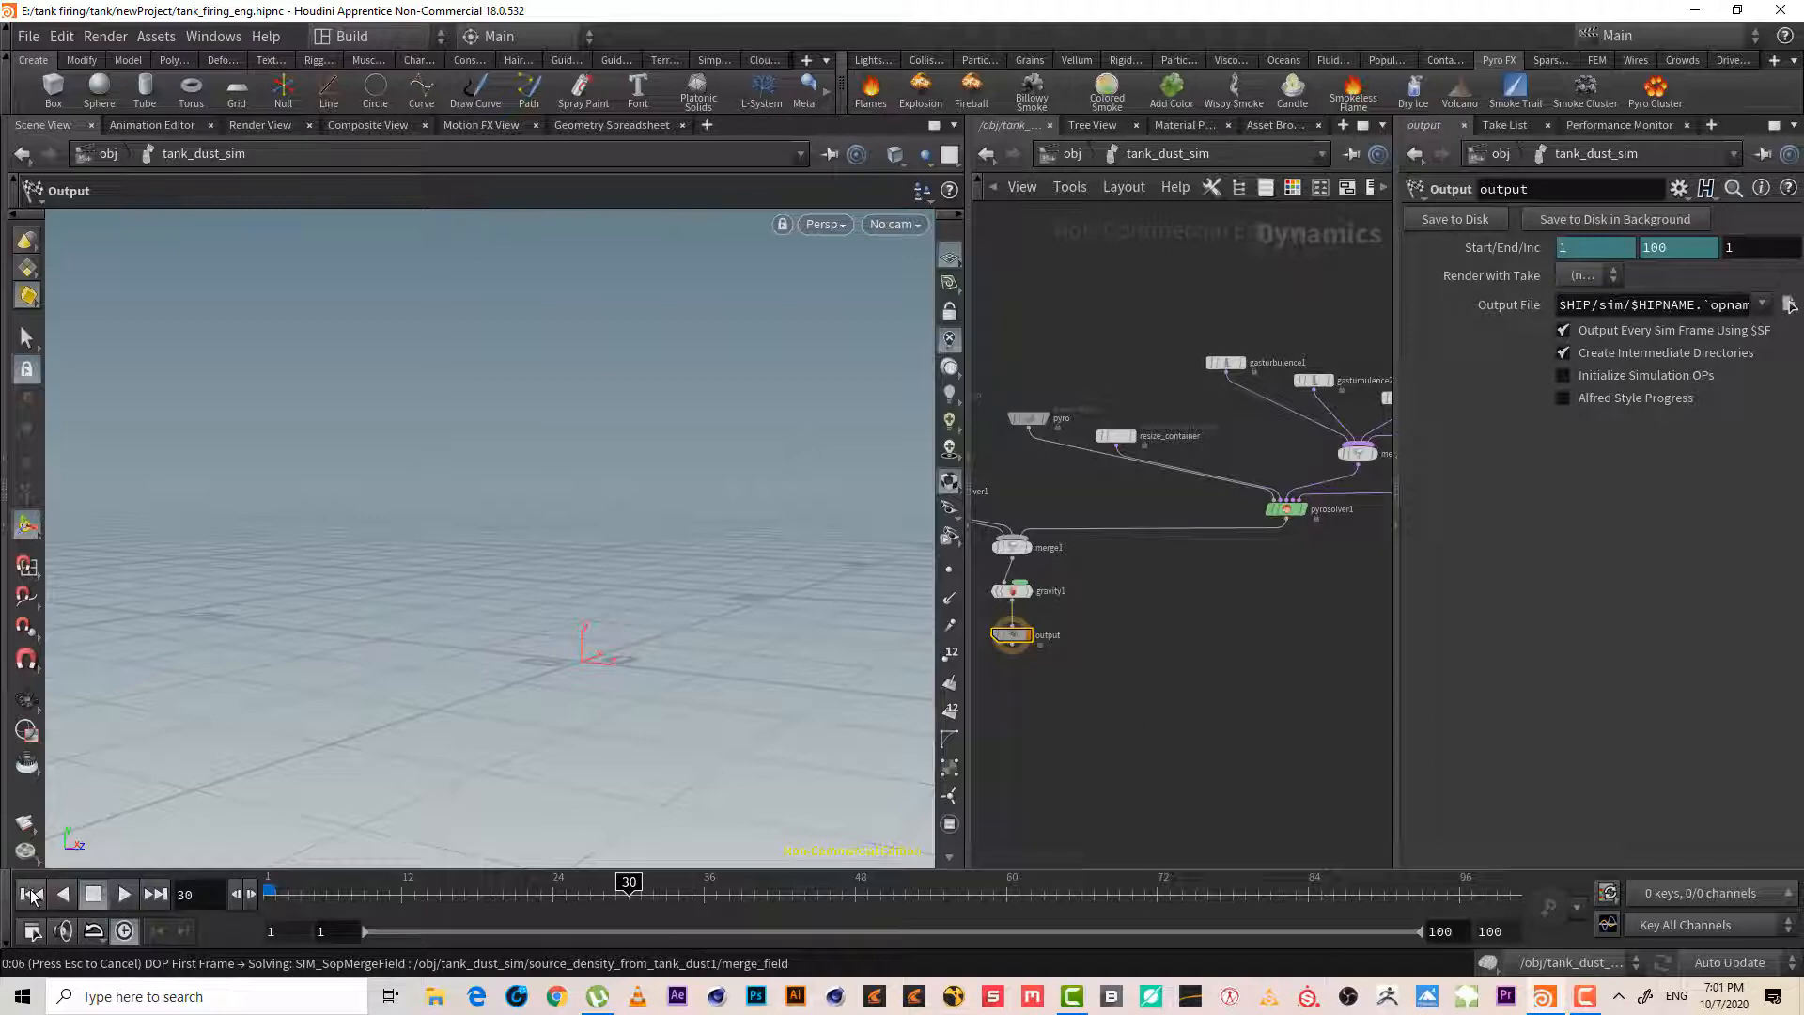
- Paste the copied tank collision nodes into pyro_sim and select merge1
{"action": "left_click", "coordinate": [31, 894]}
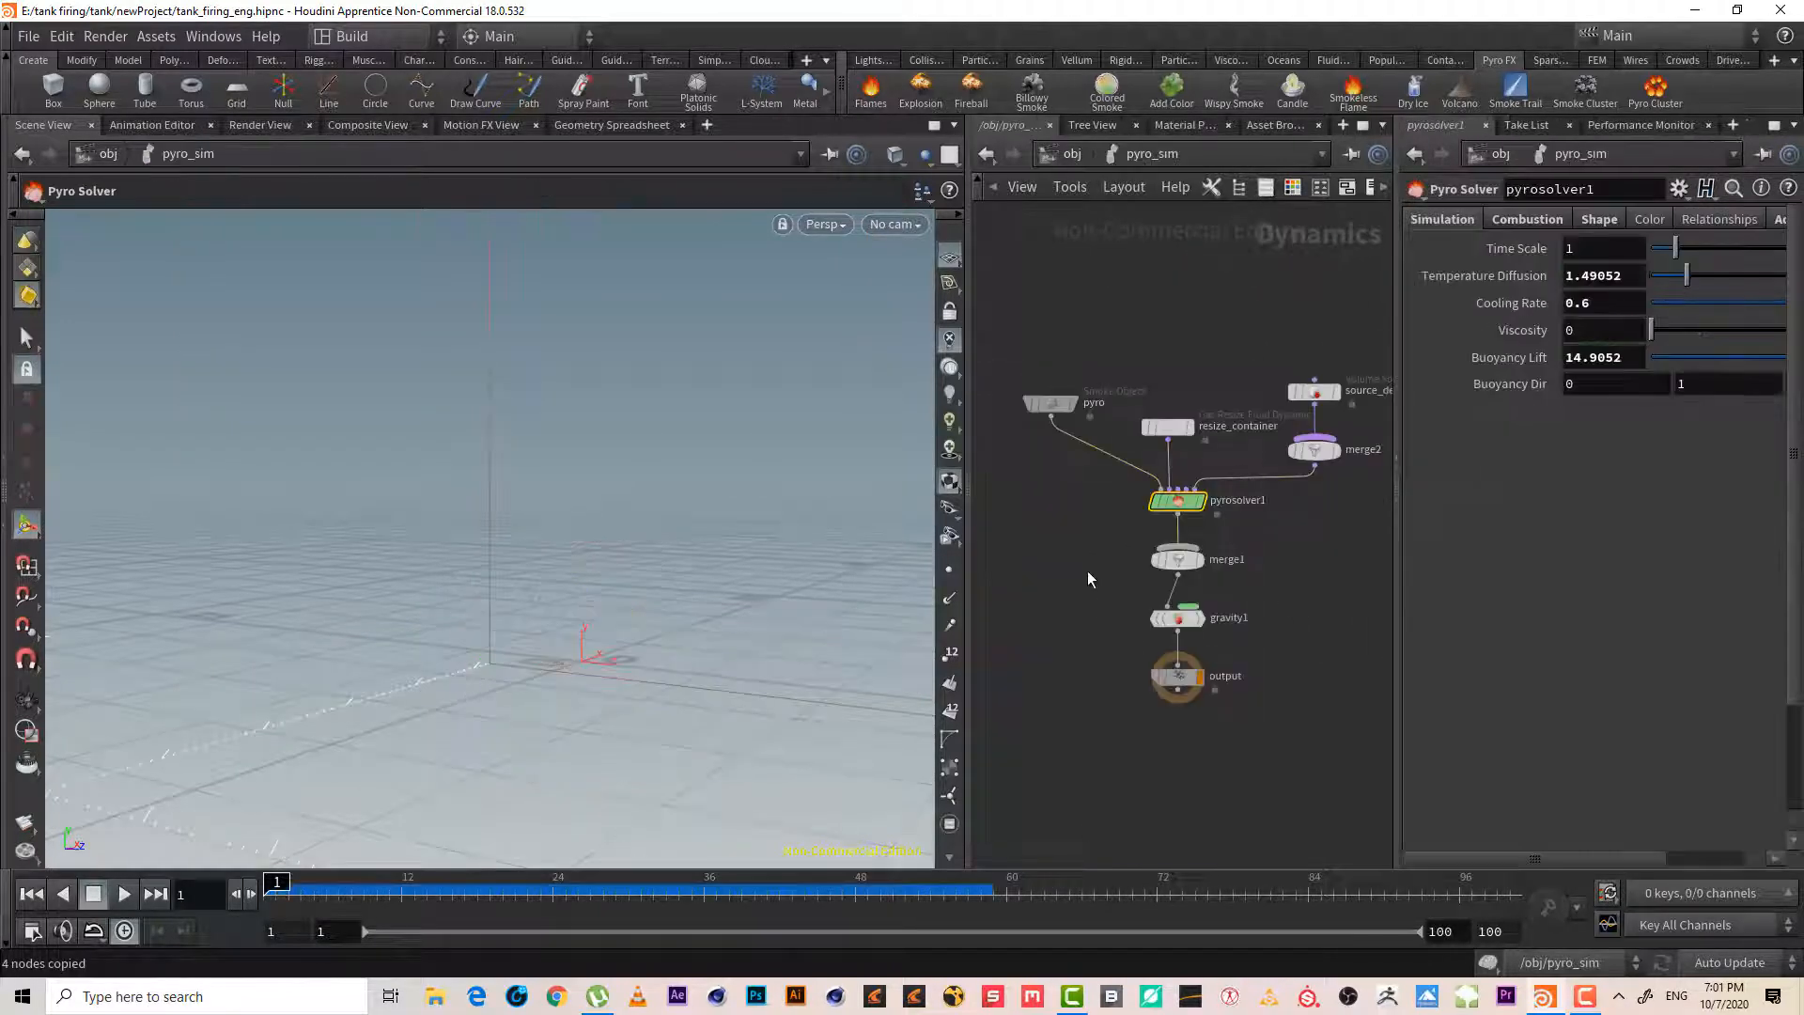
{"action": "key", "text": "ctrl+v"}
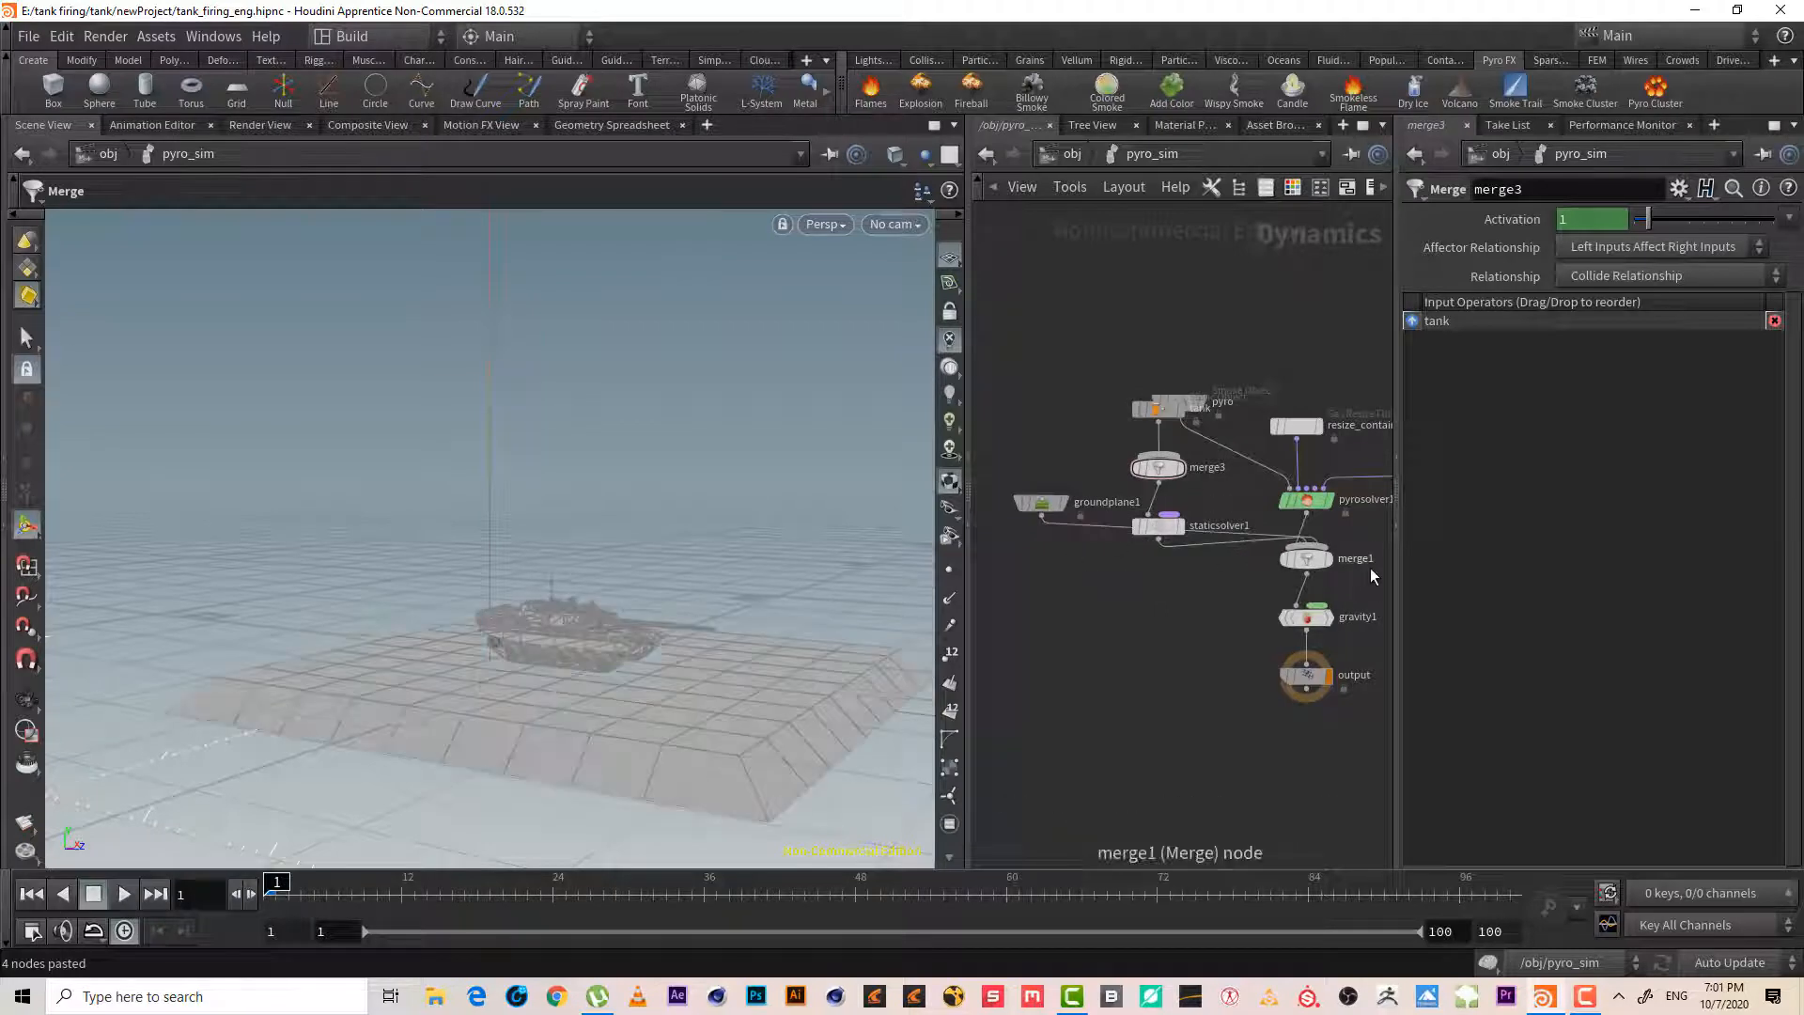
{"action": "left_click", "coordinate": [1306, 558]}
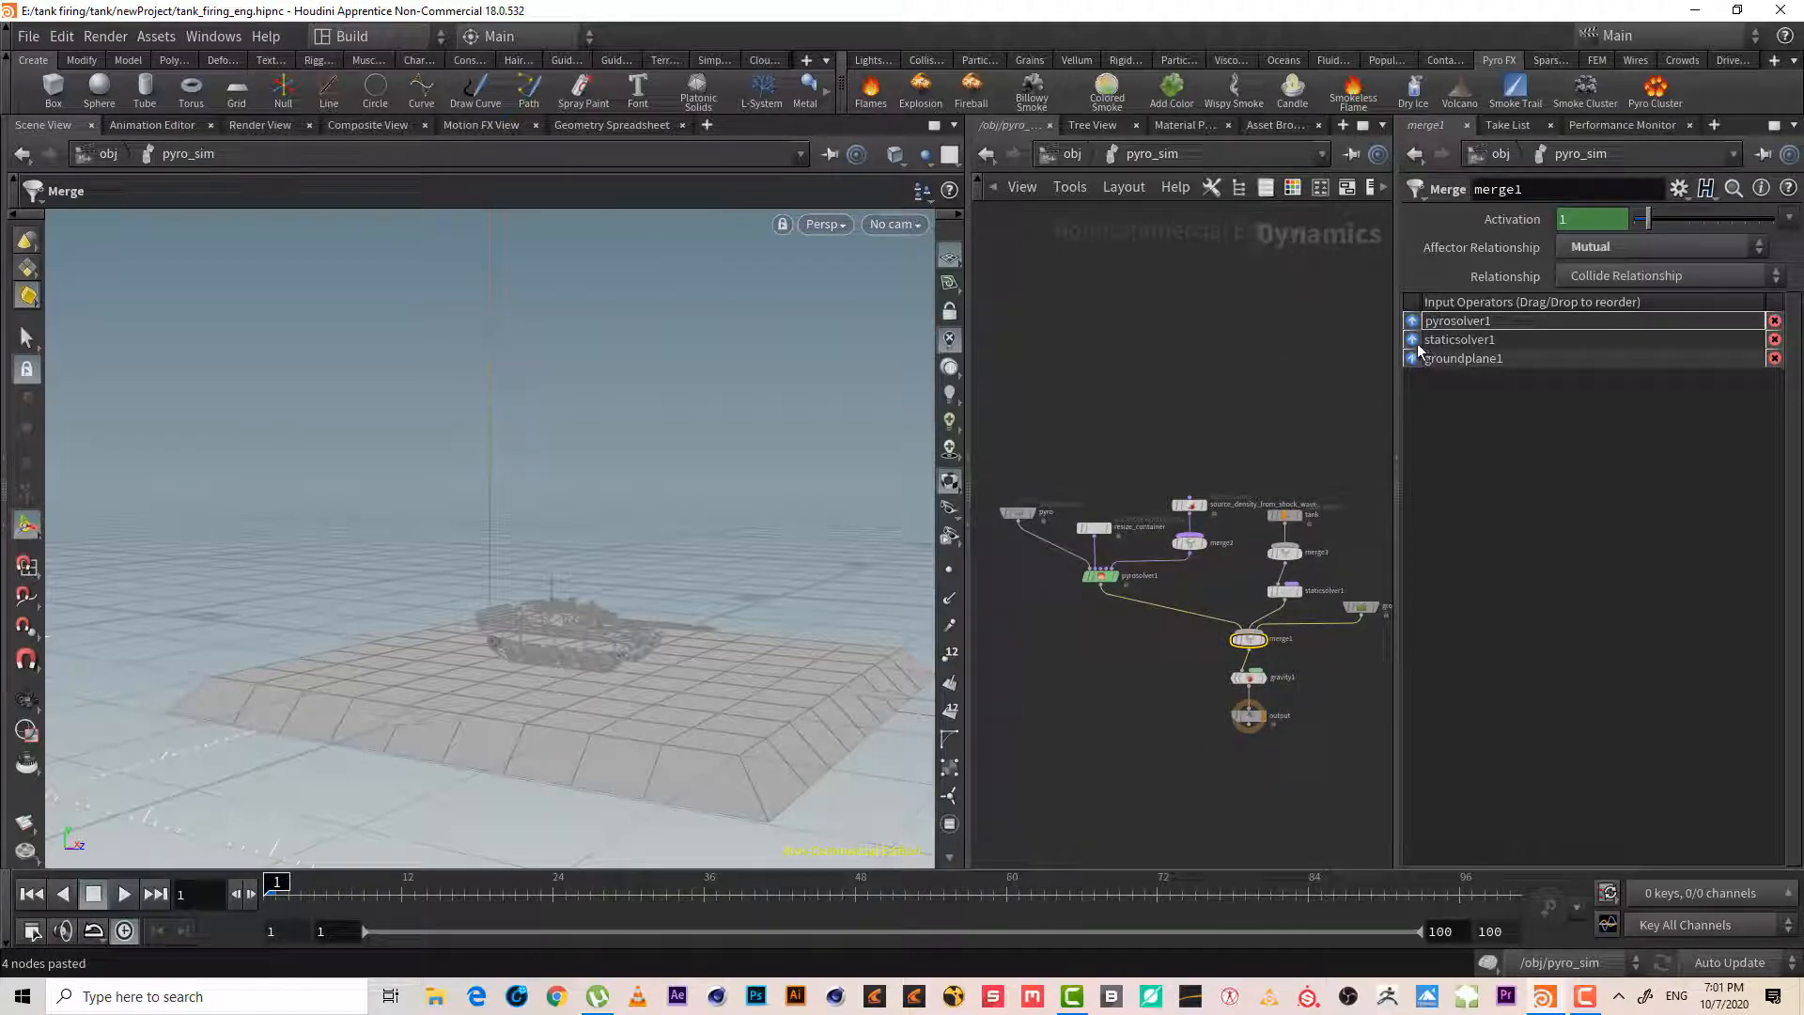
- Reorder merge1's inputs so pyrosolver1 comes last, after static solver and ground plane
{"action": "left_click_drag", "start_coordinate": [1459, 319], "coordinate": [1458, 357]}
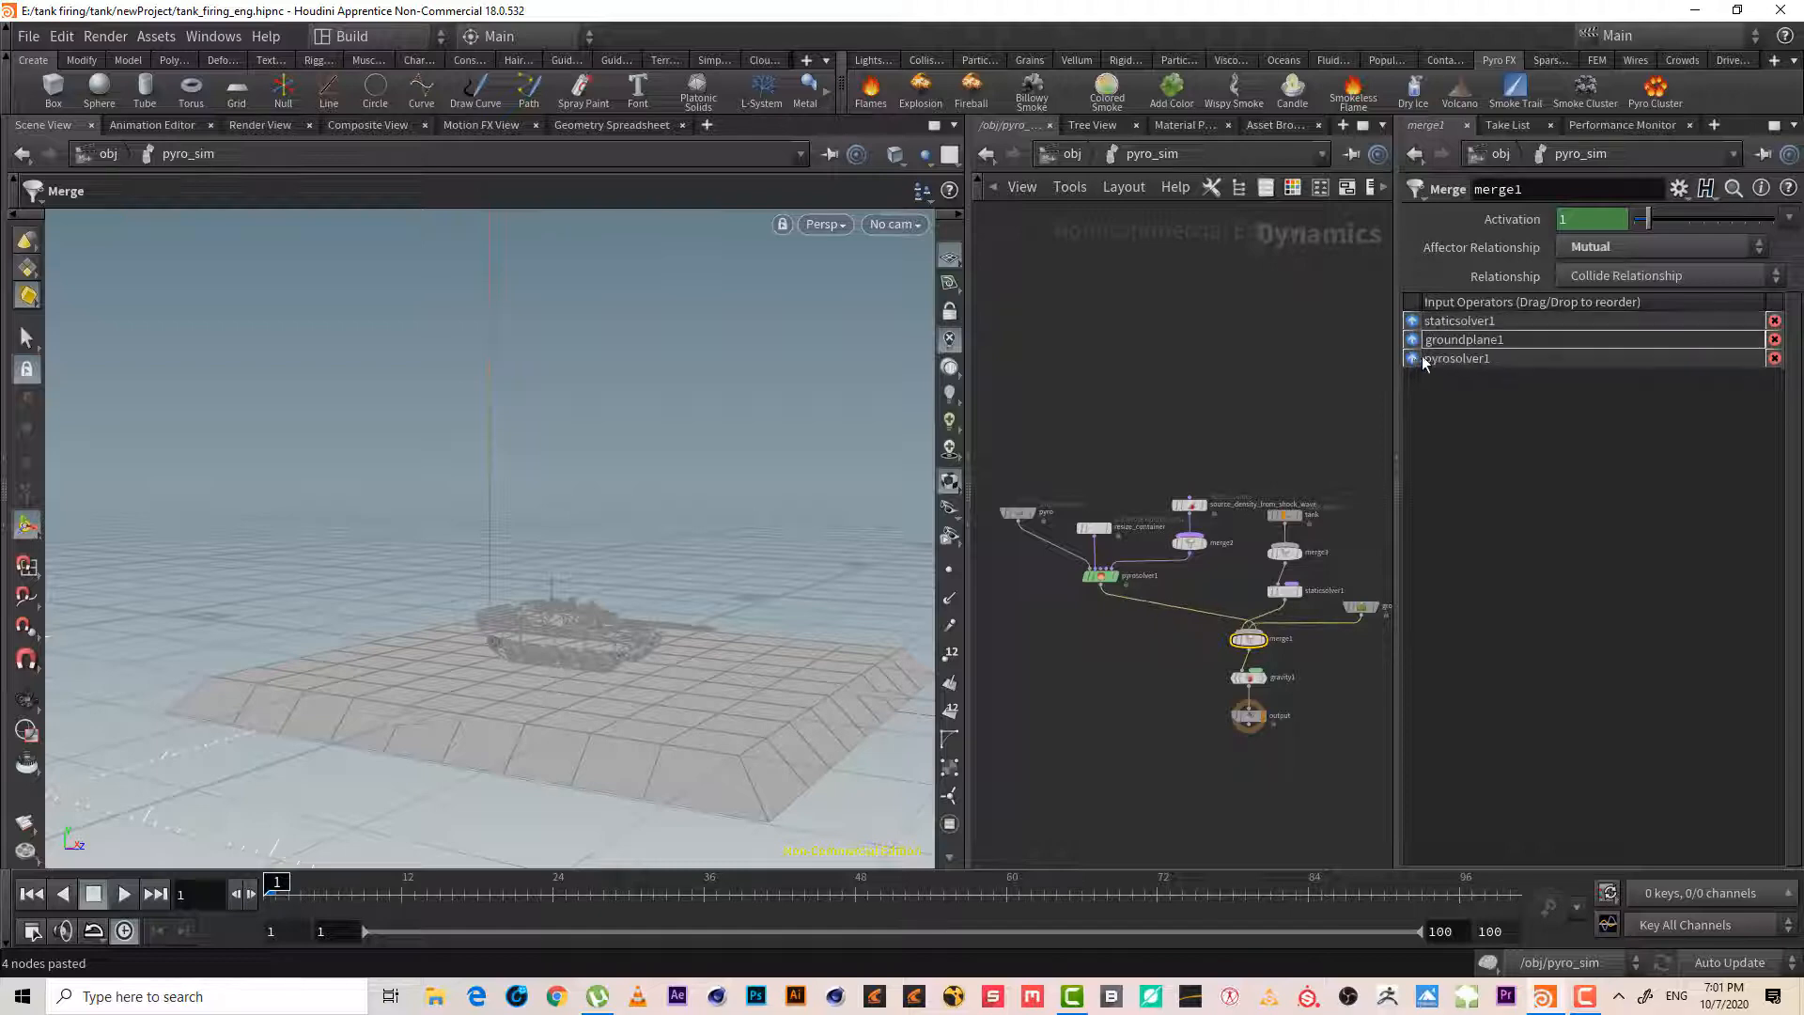
{"action": "left_click_drag", "start_coordinate": [1461, 340], "coordinate": [1462, 319]}
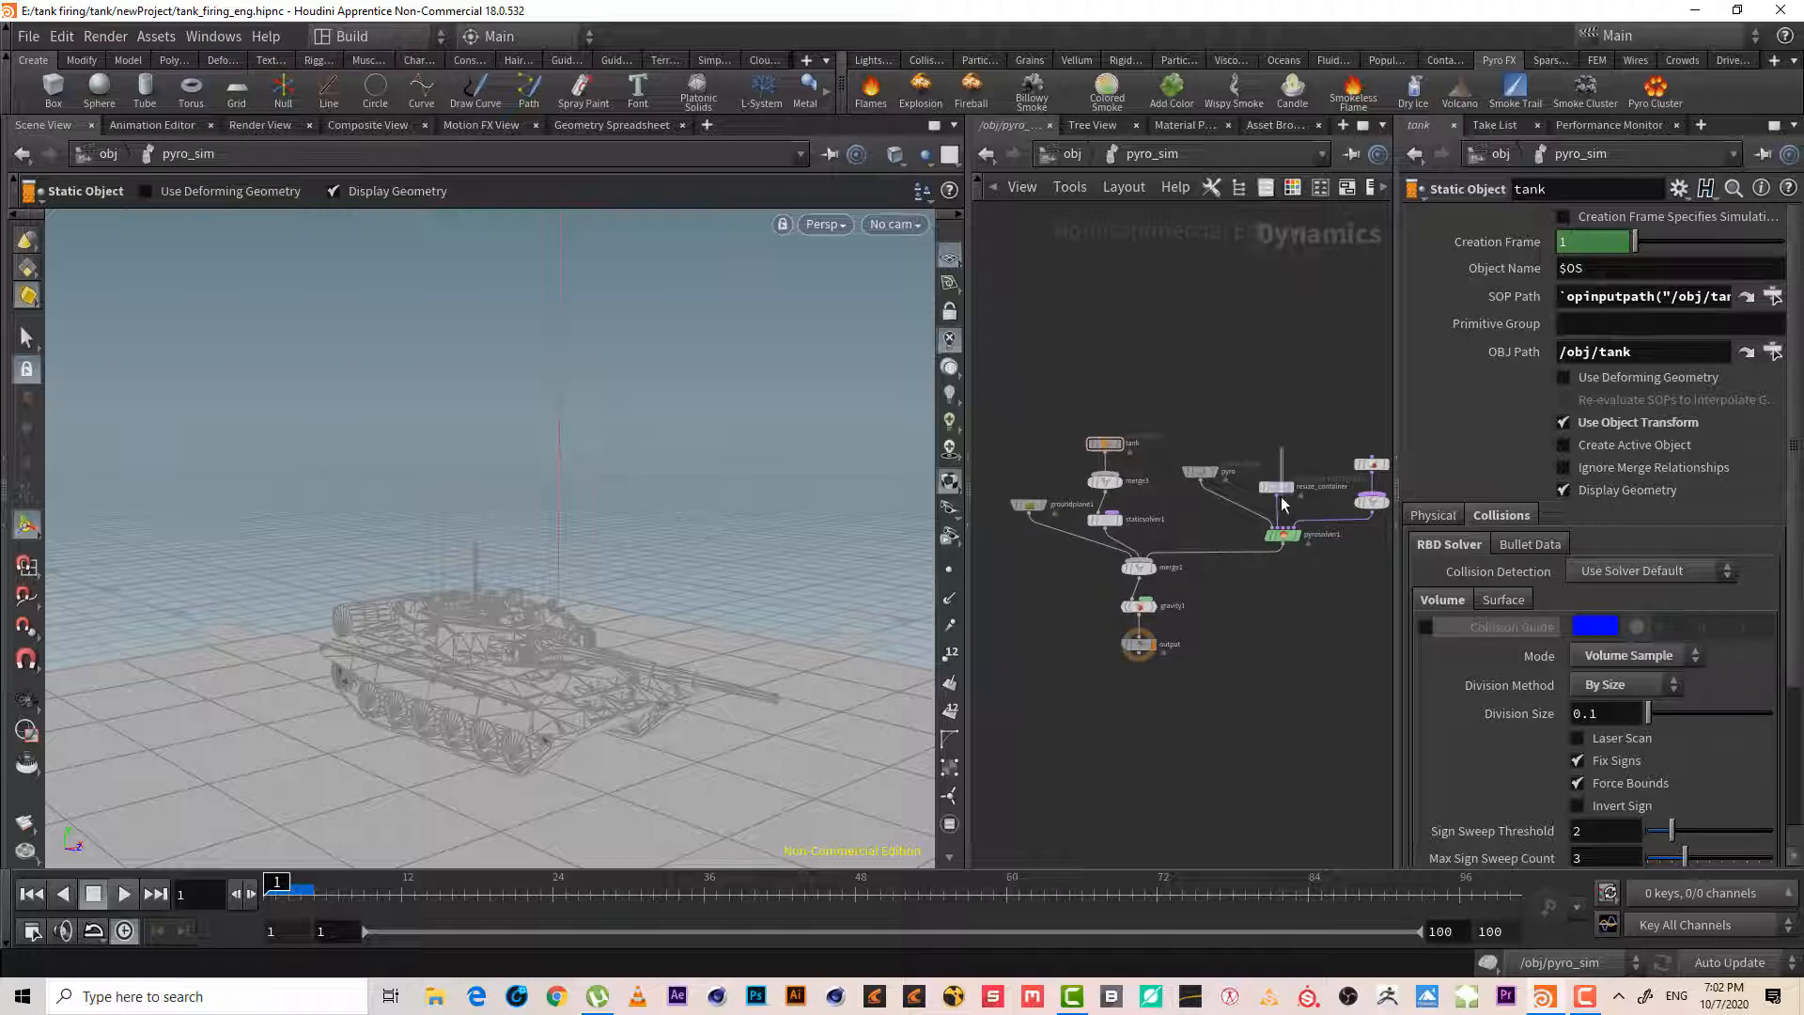
- Enable Track By Object on resize_container and dive back into shock_wave_sim
{"action": "left_click", "coordinate": [1274, 487]}
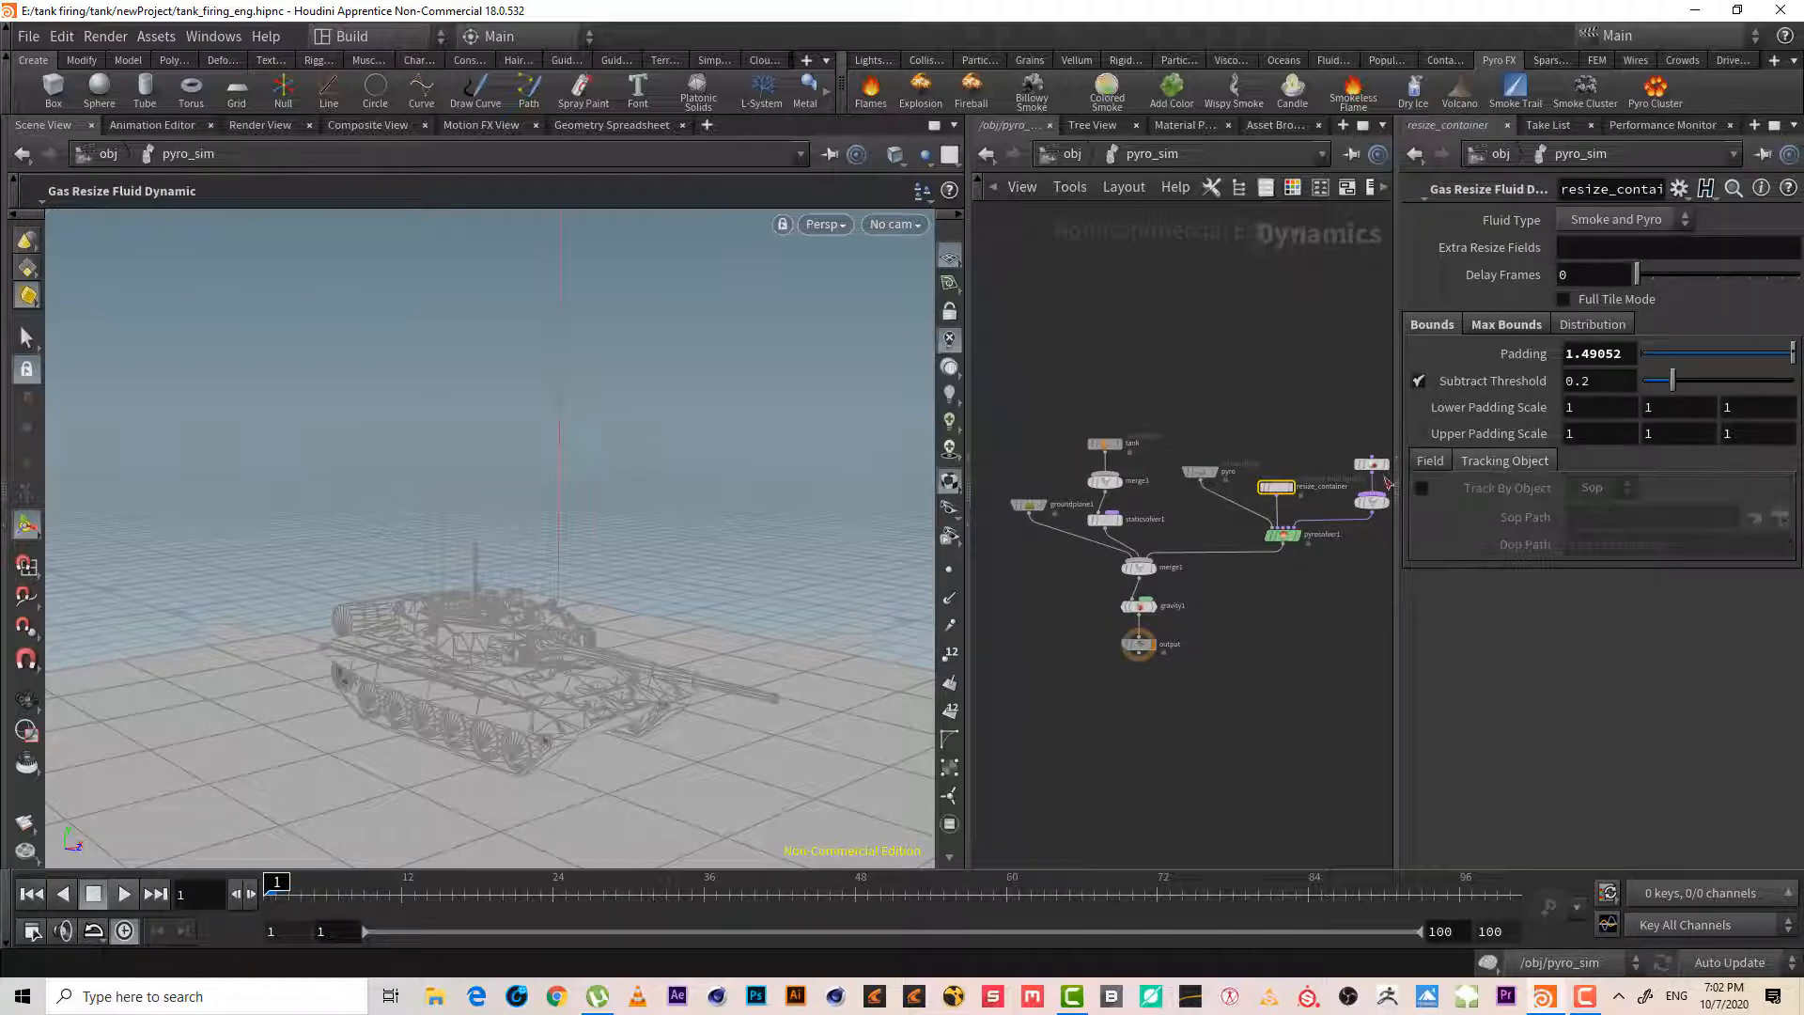
{"action": "left_click", "coordinate": [1787, 516]}
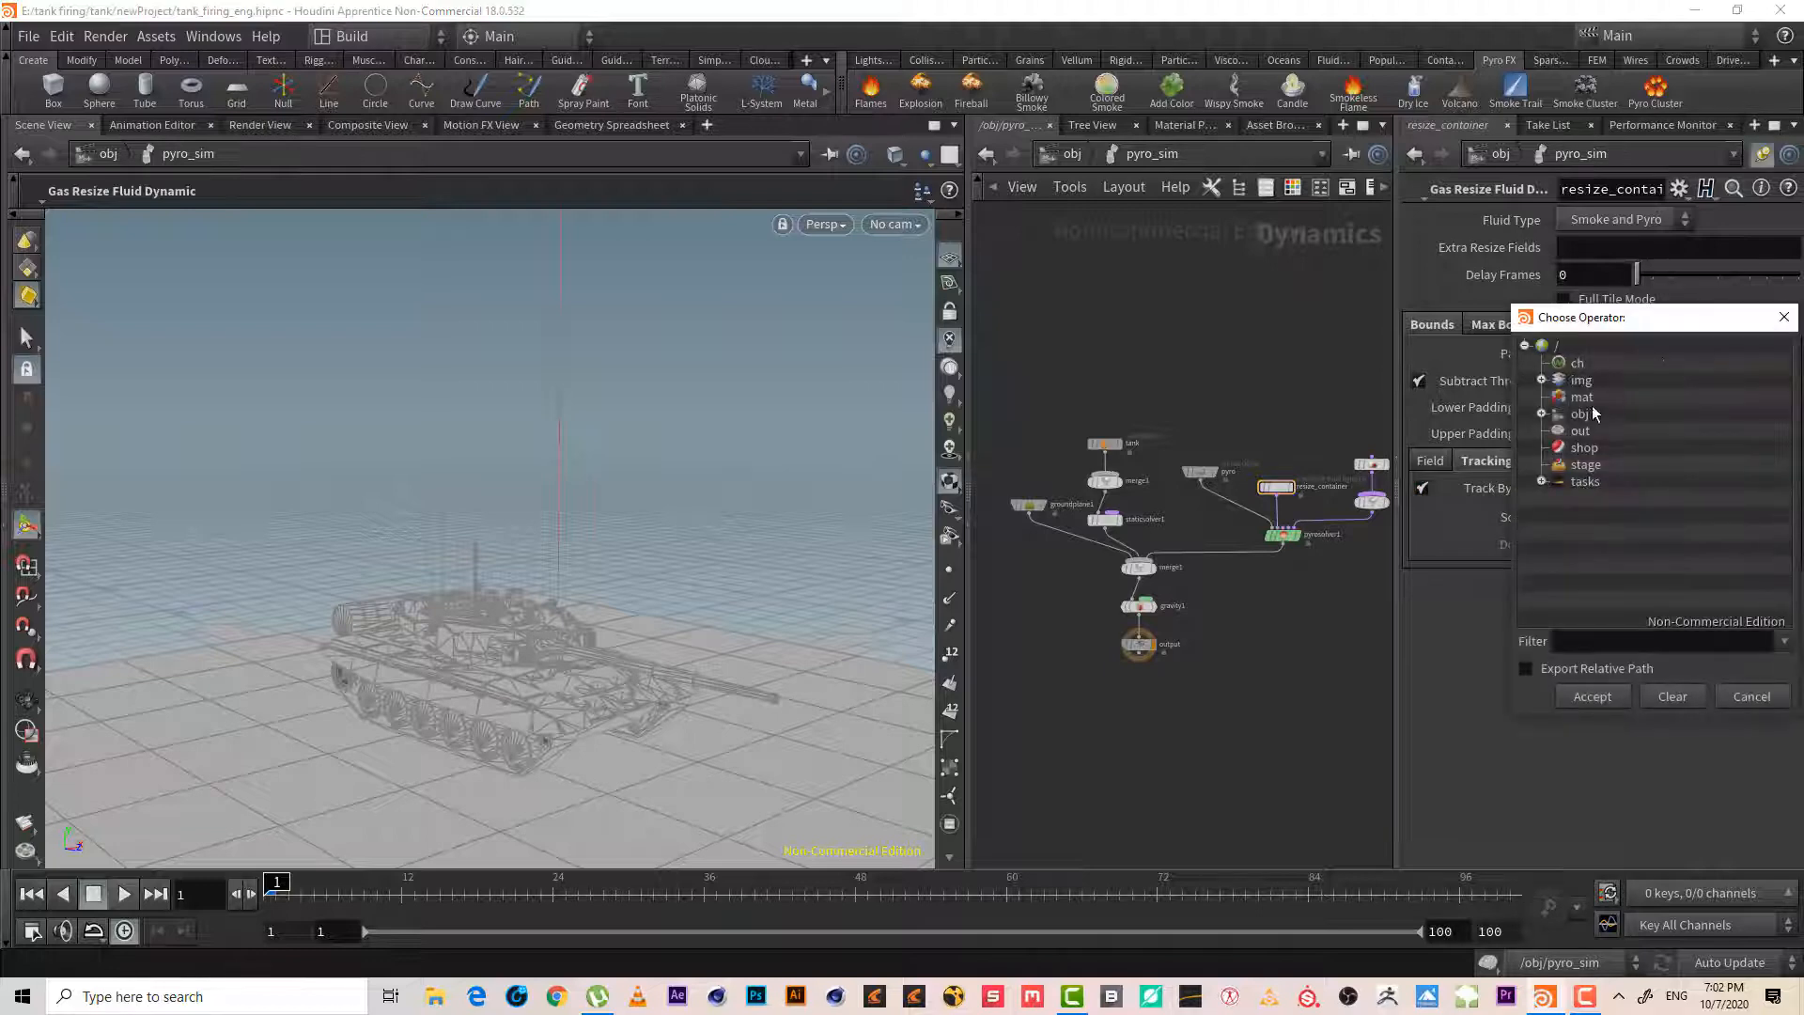
{"action": "left_click", "coordinate": [1542, 413]}
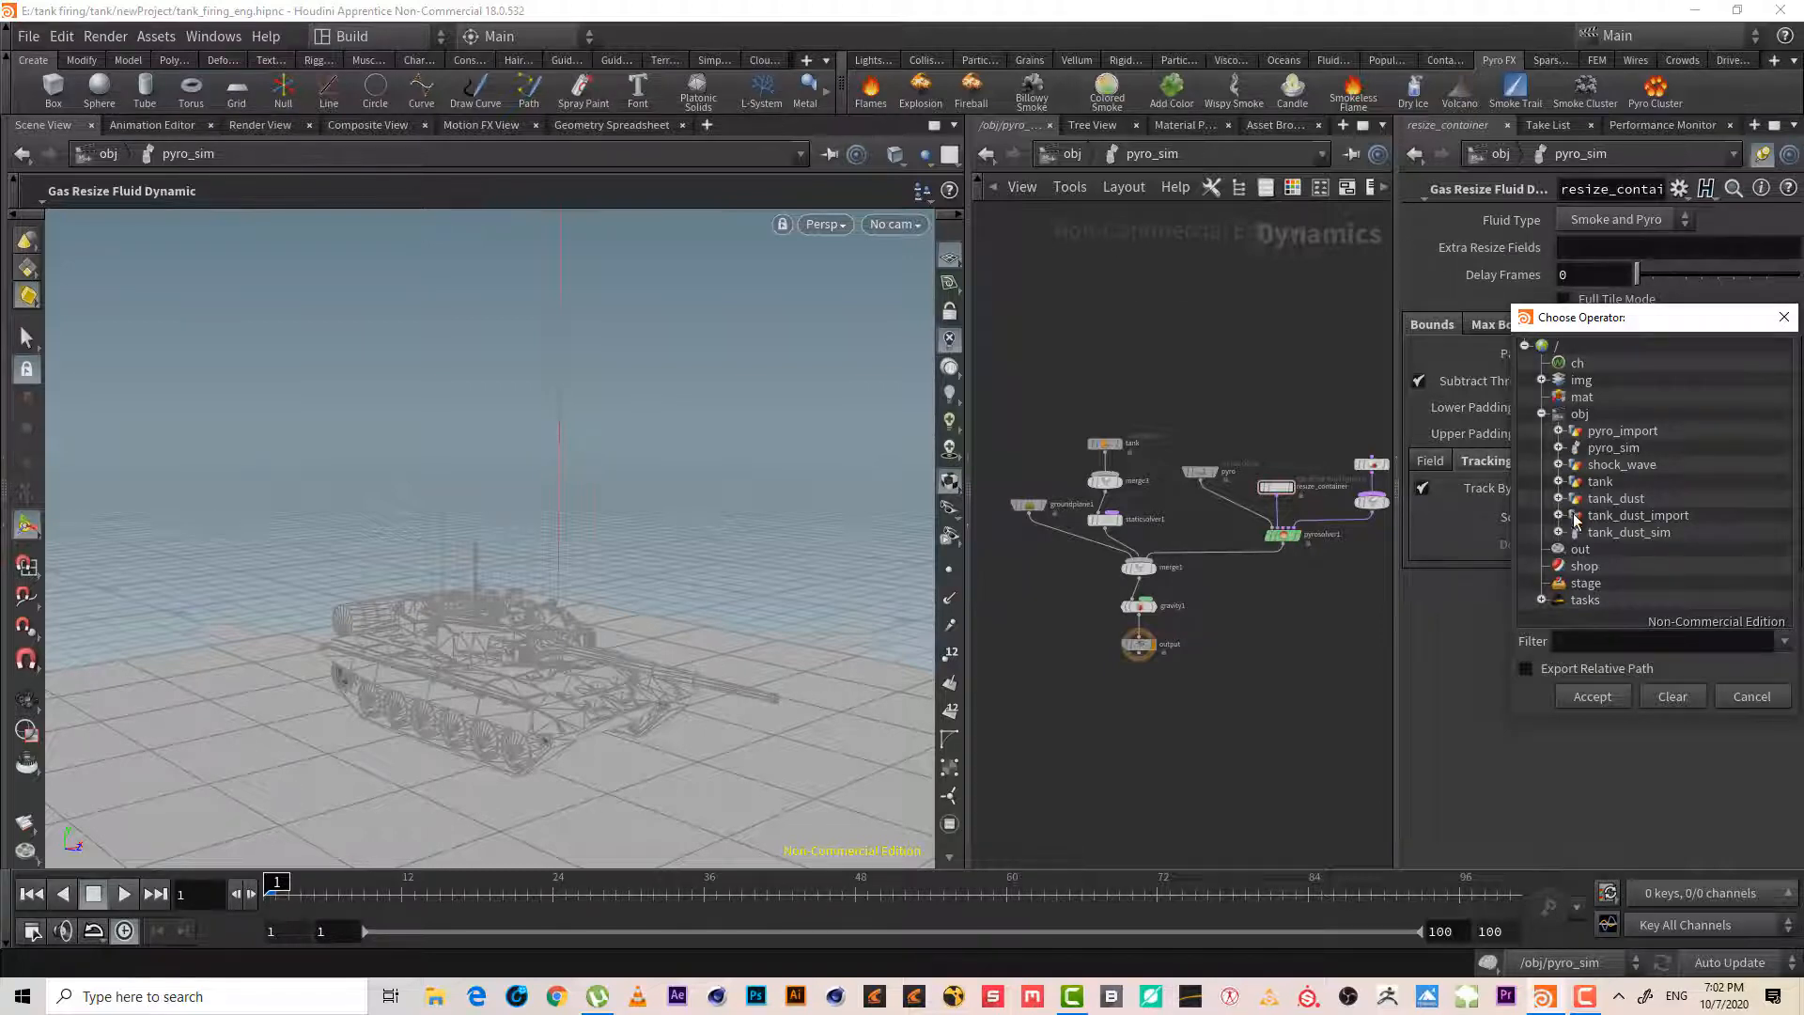
{"action": "mouse_move", "coordinate": [1574, 443]}
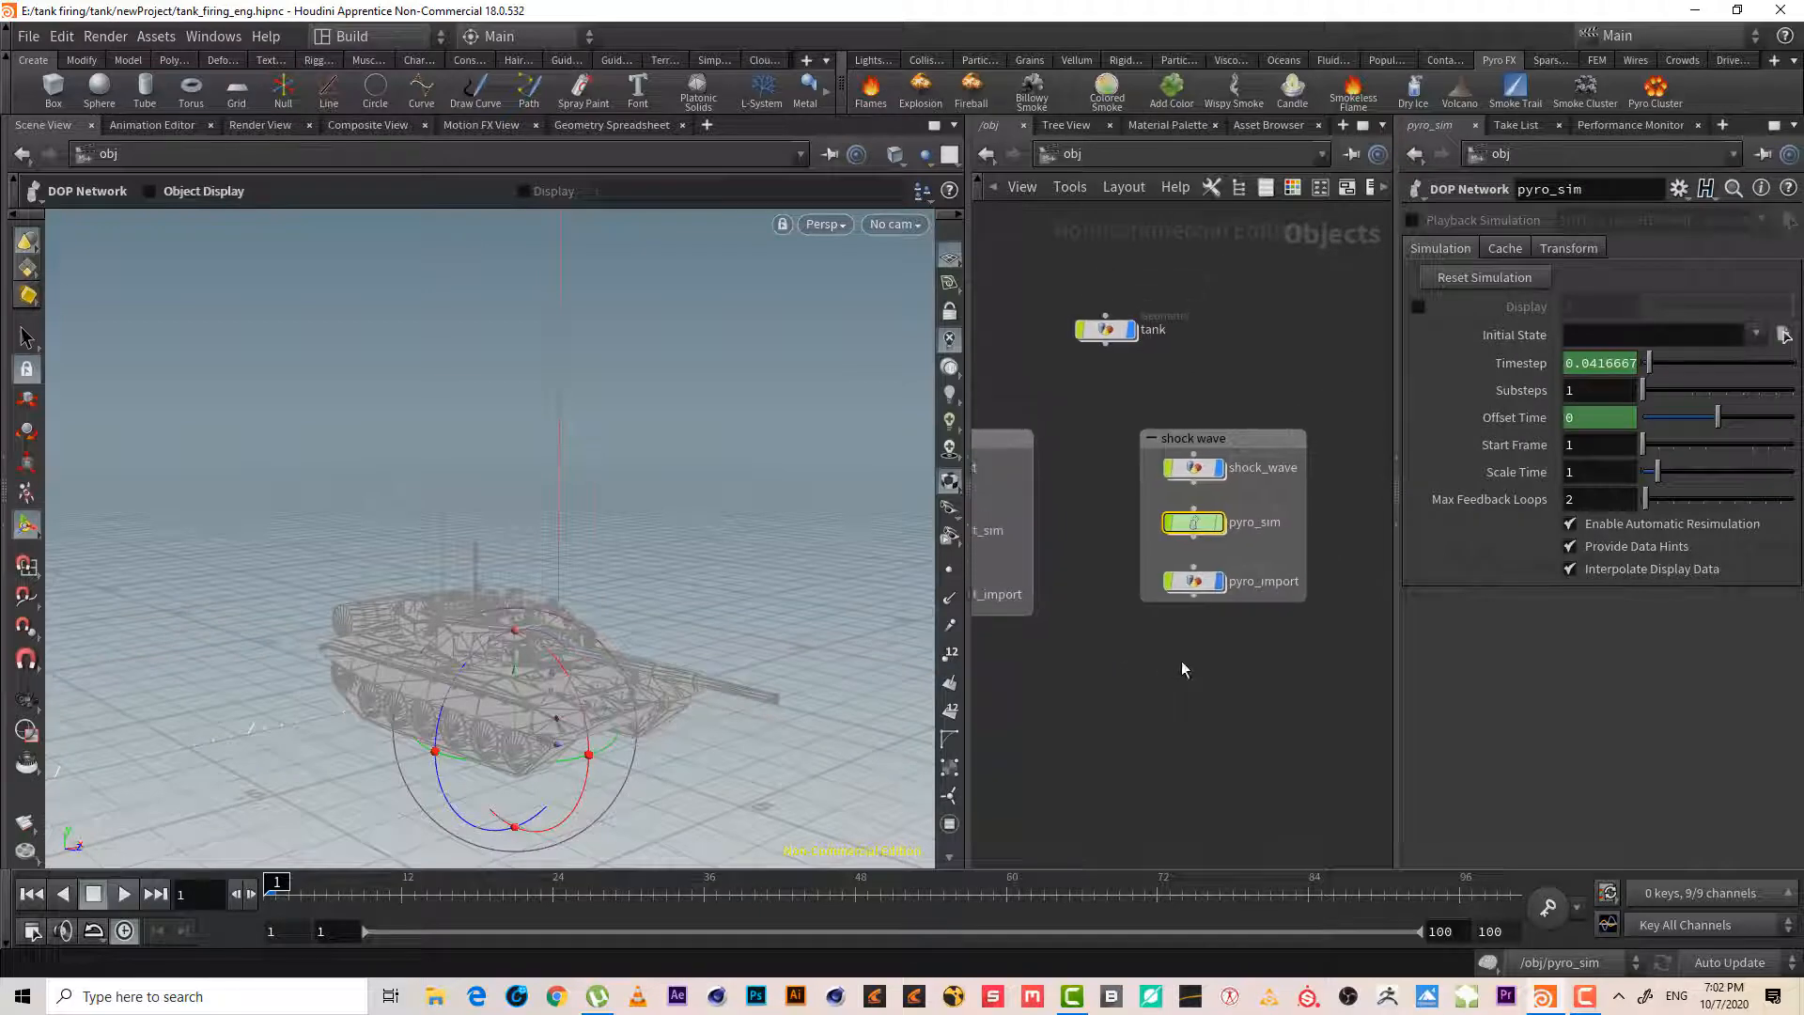
{"action": "double_click", "coordinate": [1263, 468]}
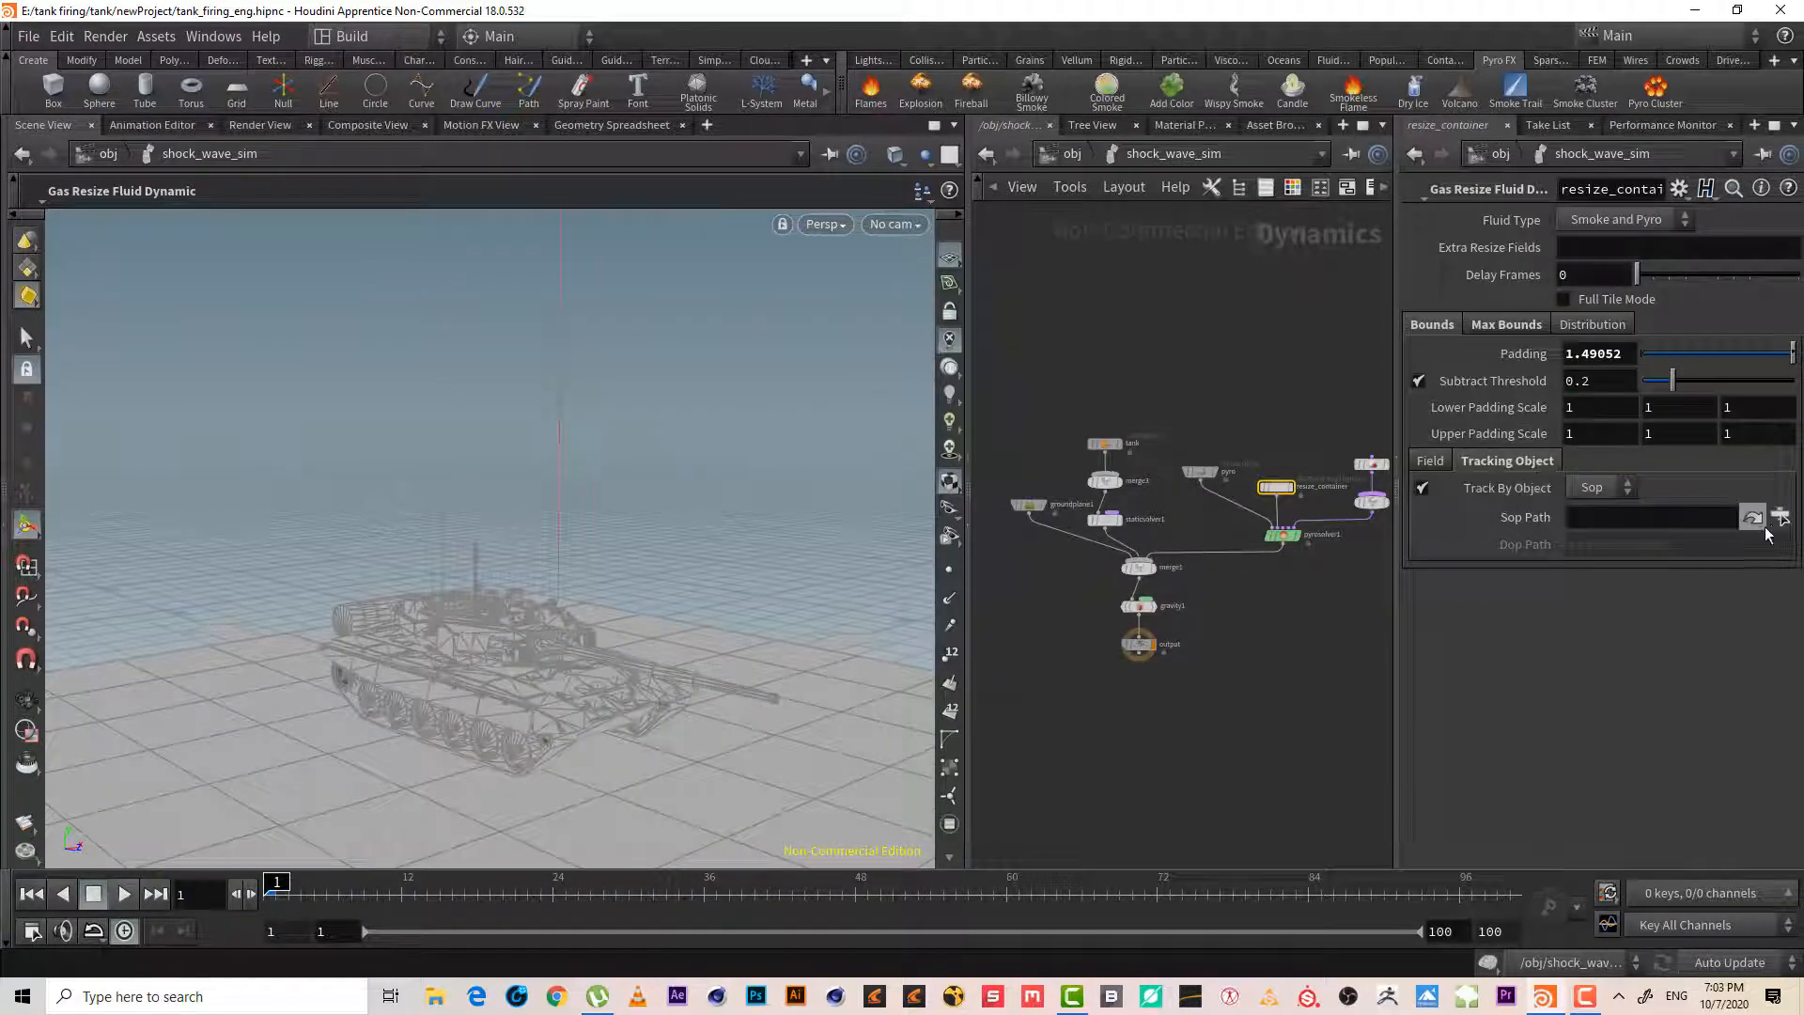
- Track the container to /obj/shock_wave/OUT_density with padding .5
{"action": "left_click", "coordinate": [1781, 516]}
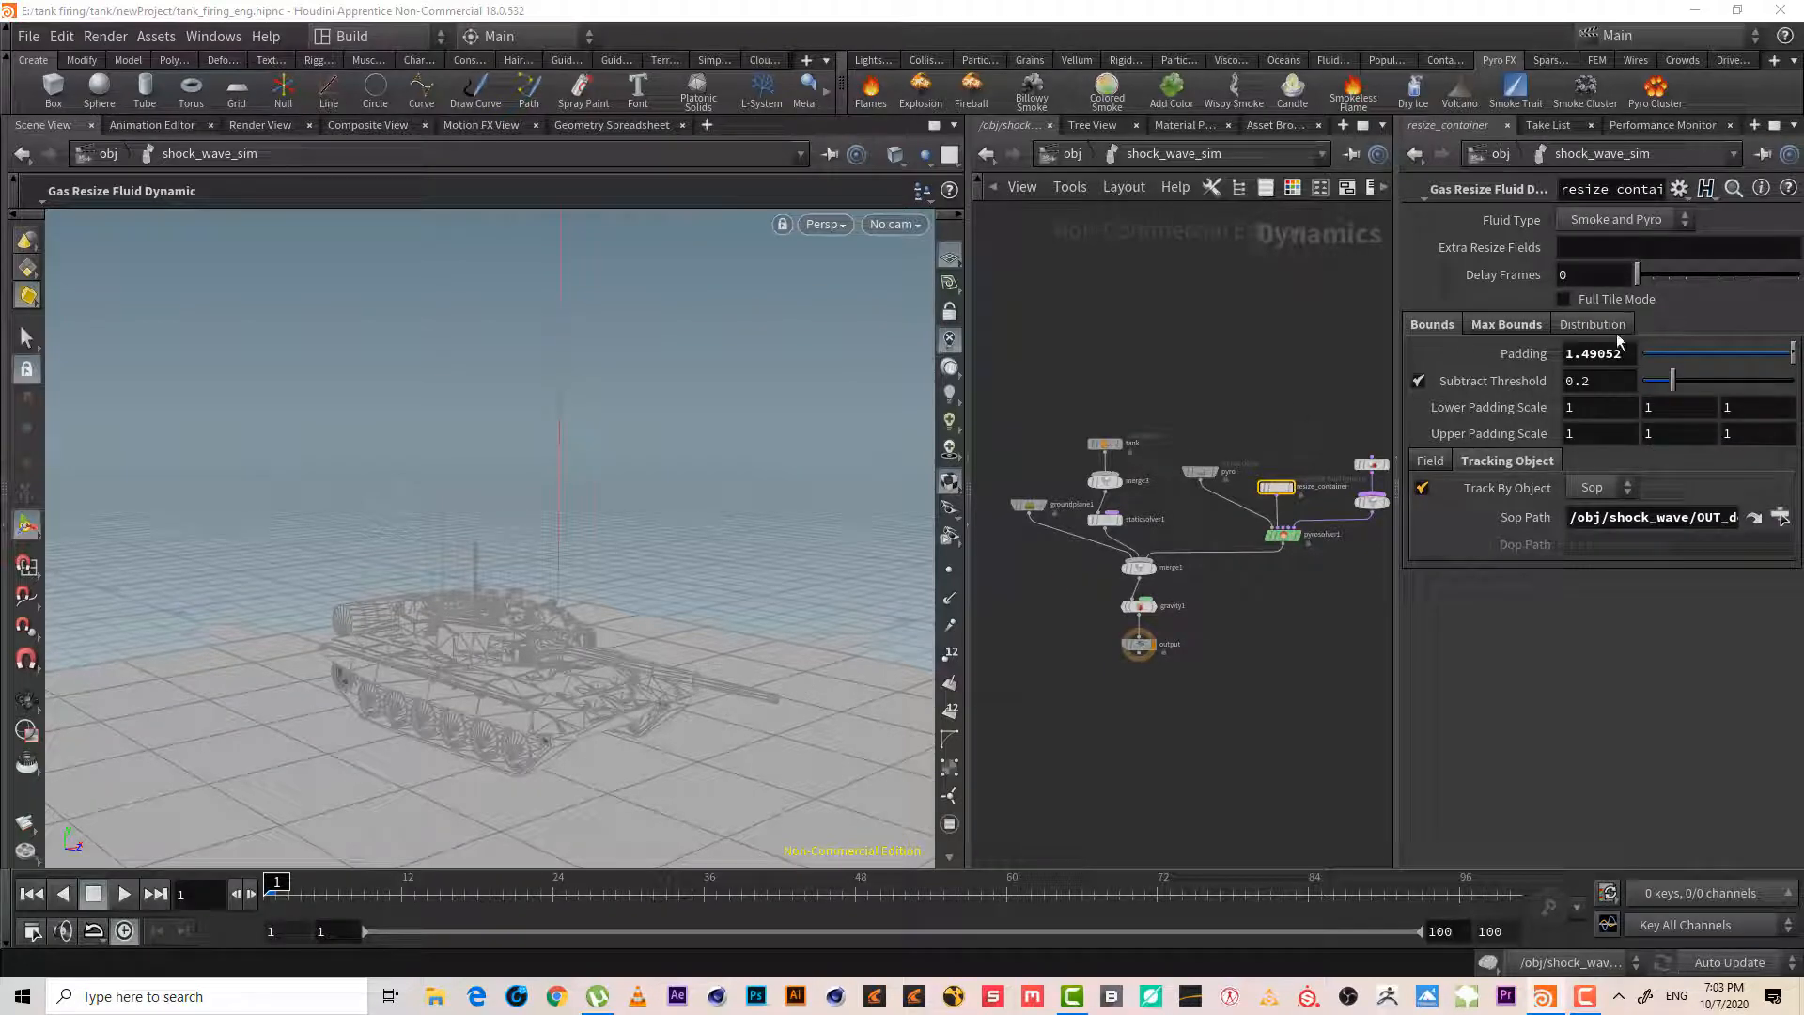
{"action": "left_click", "coordinate": [1597, 353]}
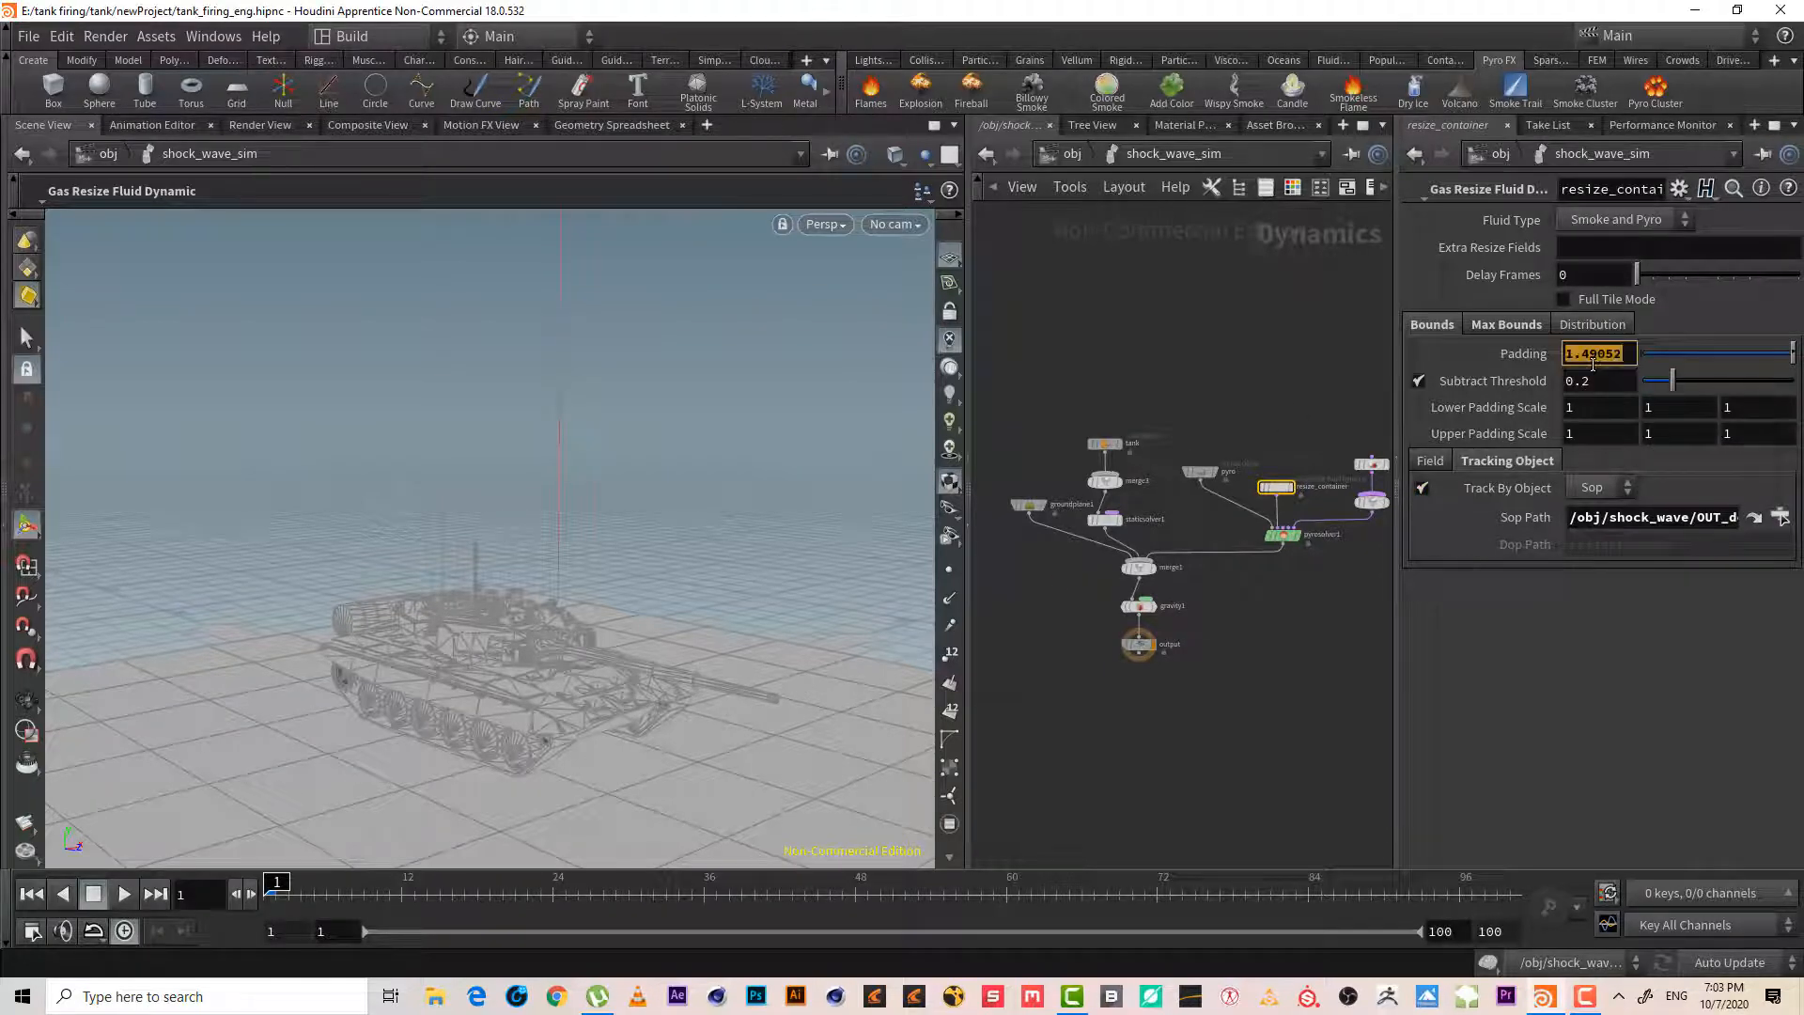
{"action": "type", "text": ".5"}
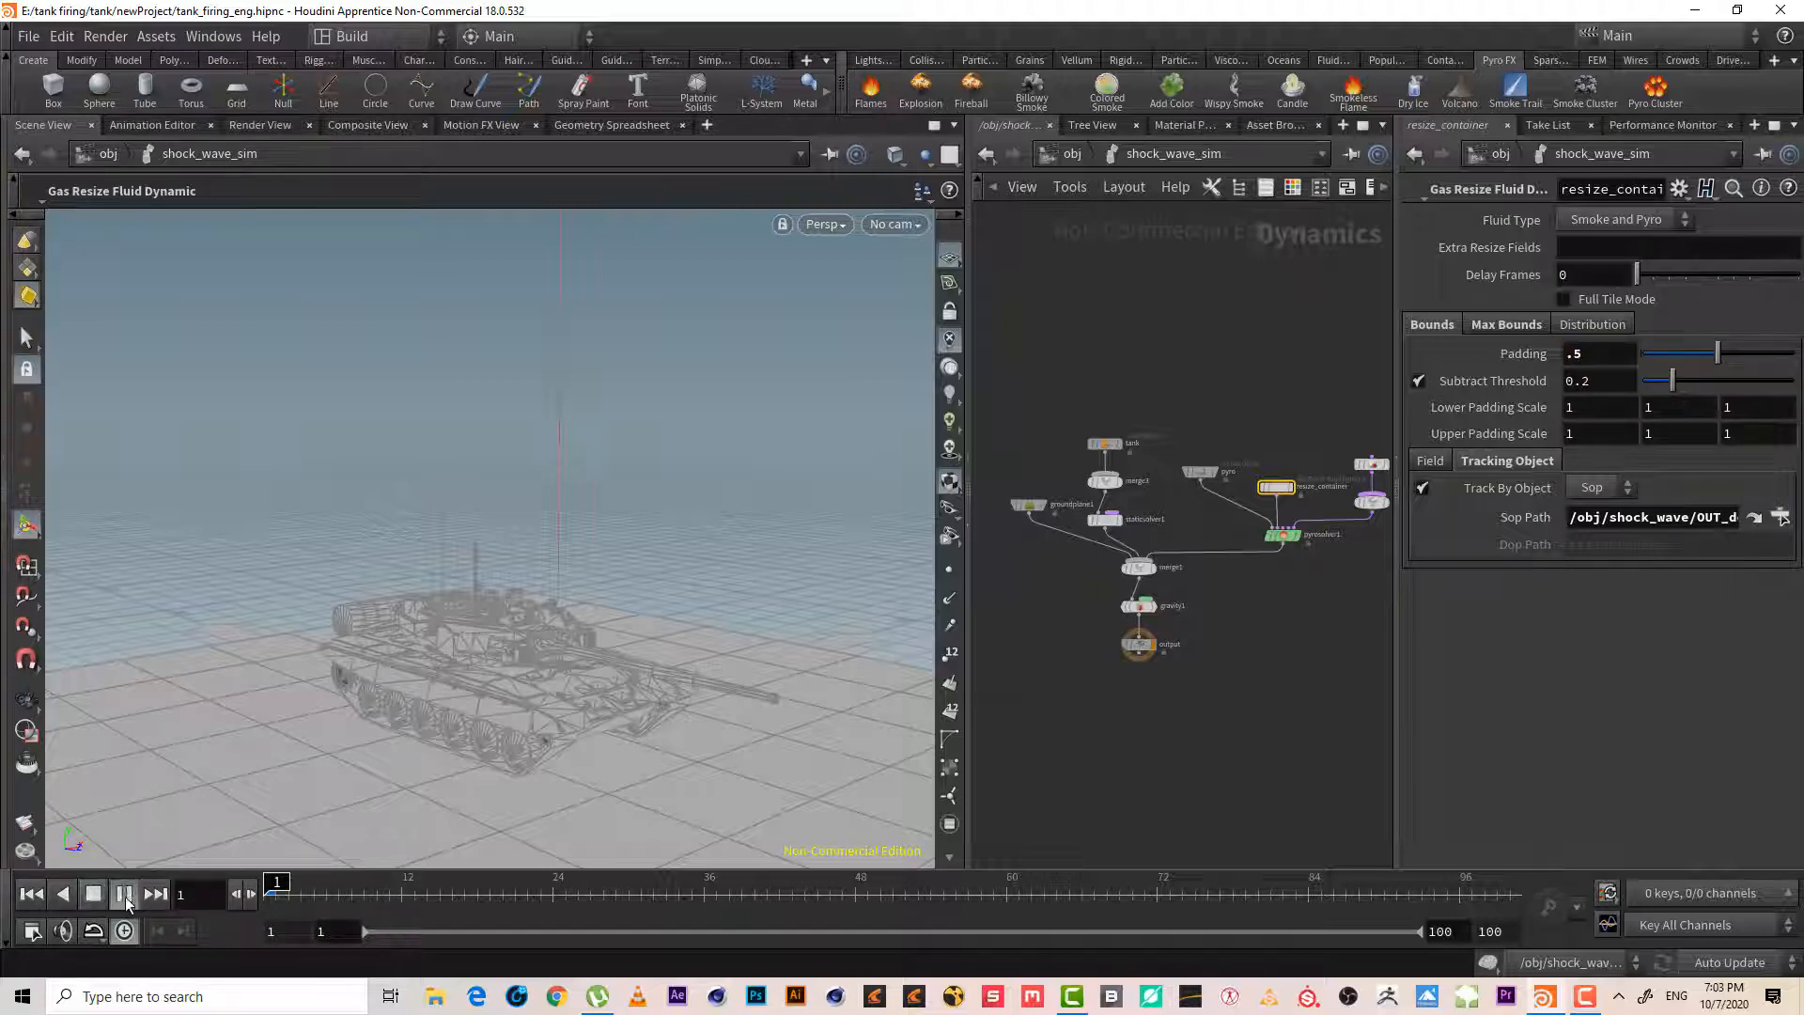
- Play the simulation to watch the dust spread around the tank
{"action": "left_click", "coordinate": [124, 894]}
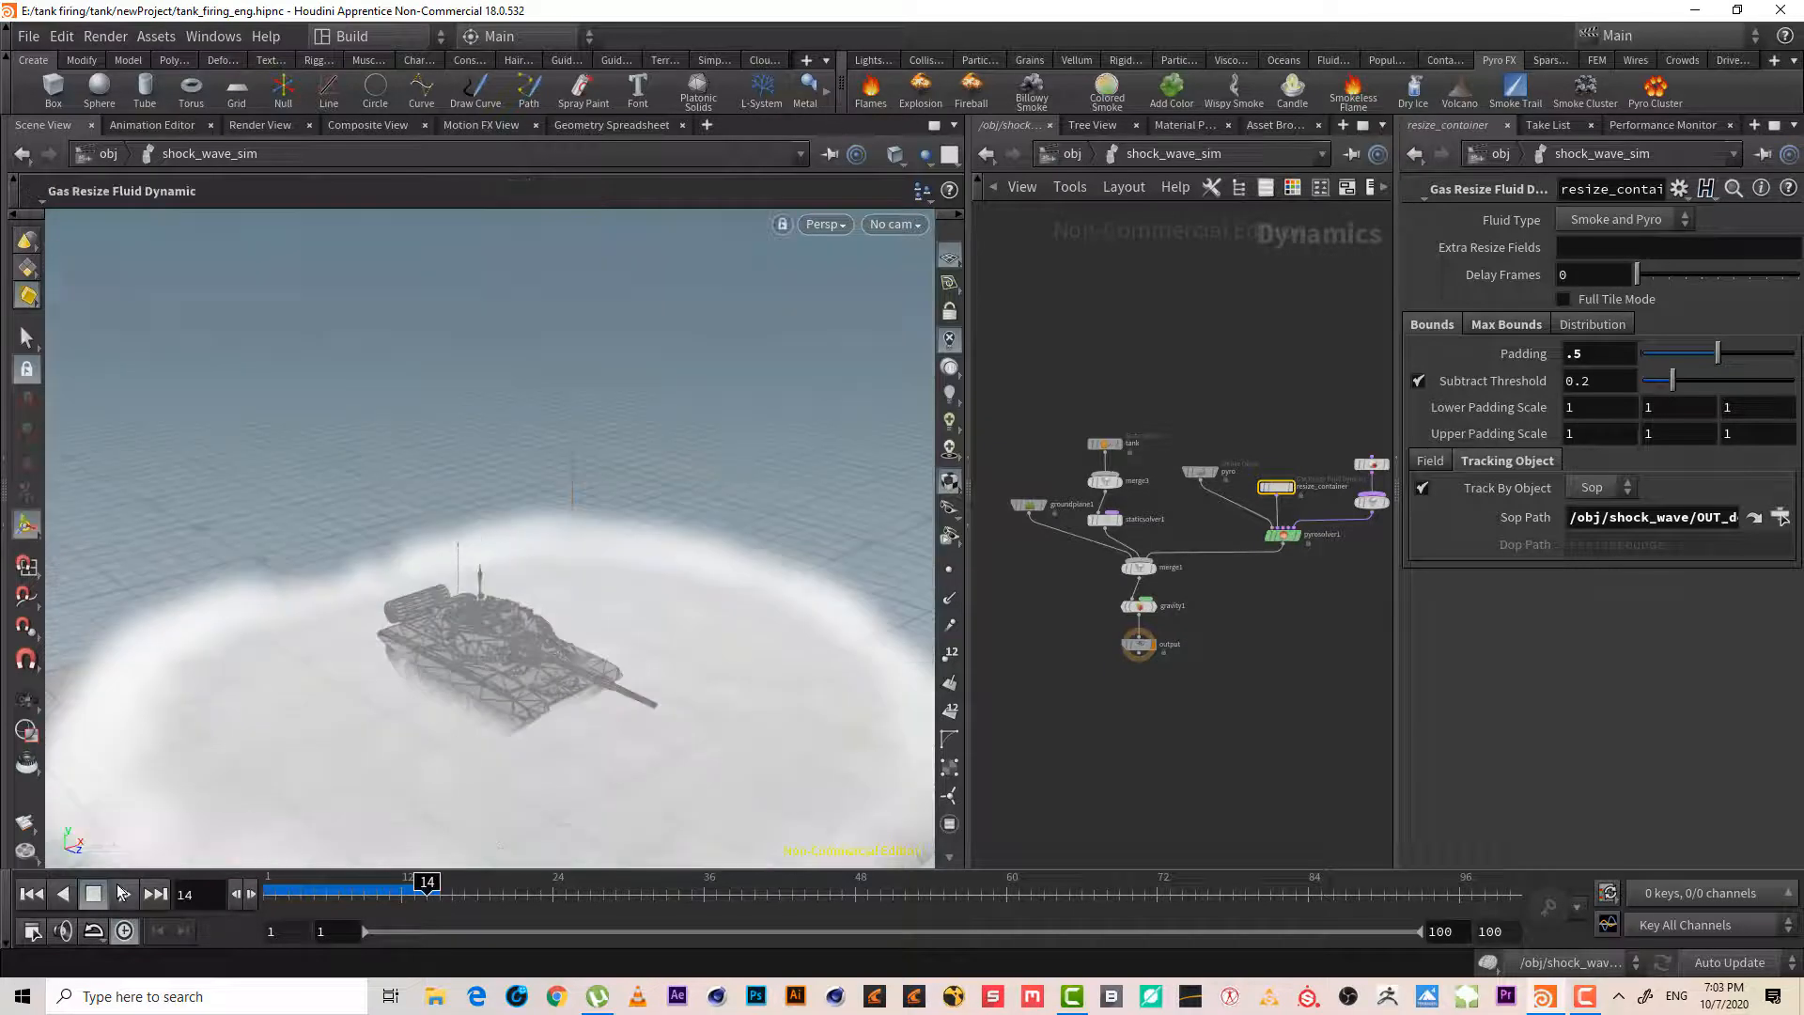
{"action": "left_click", "coordinate": [124, 895]}
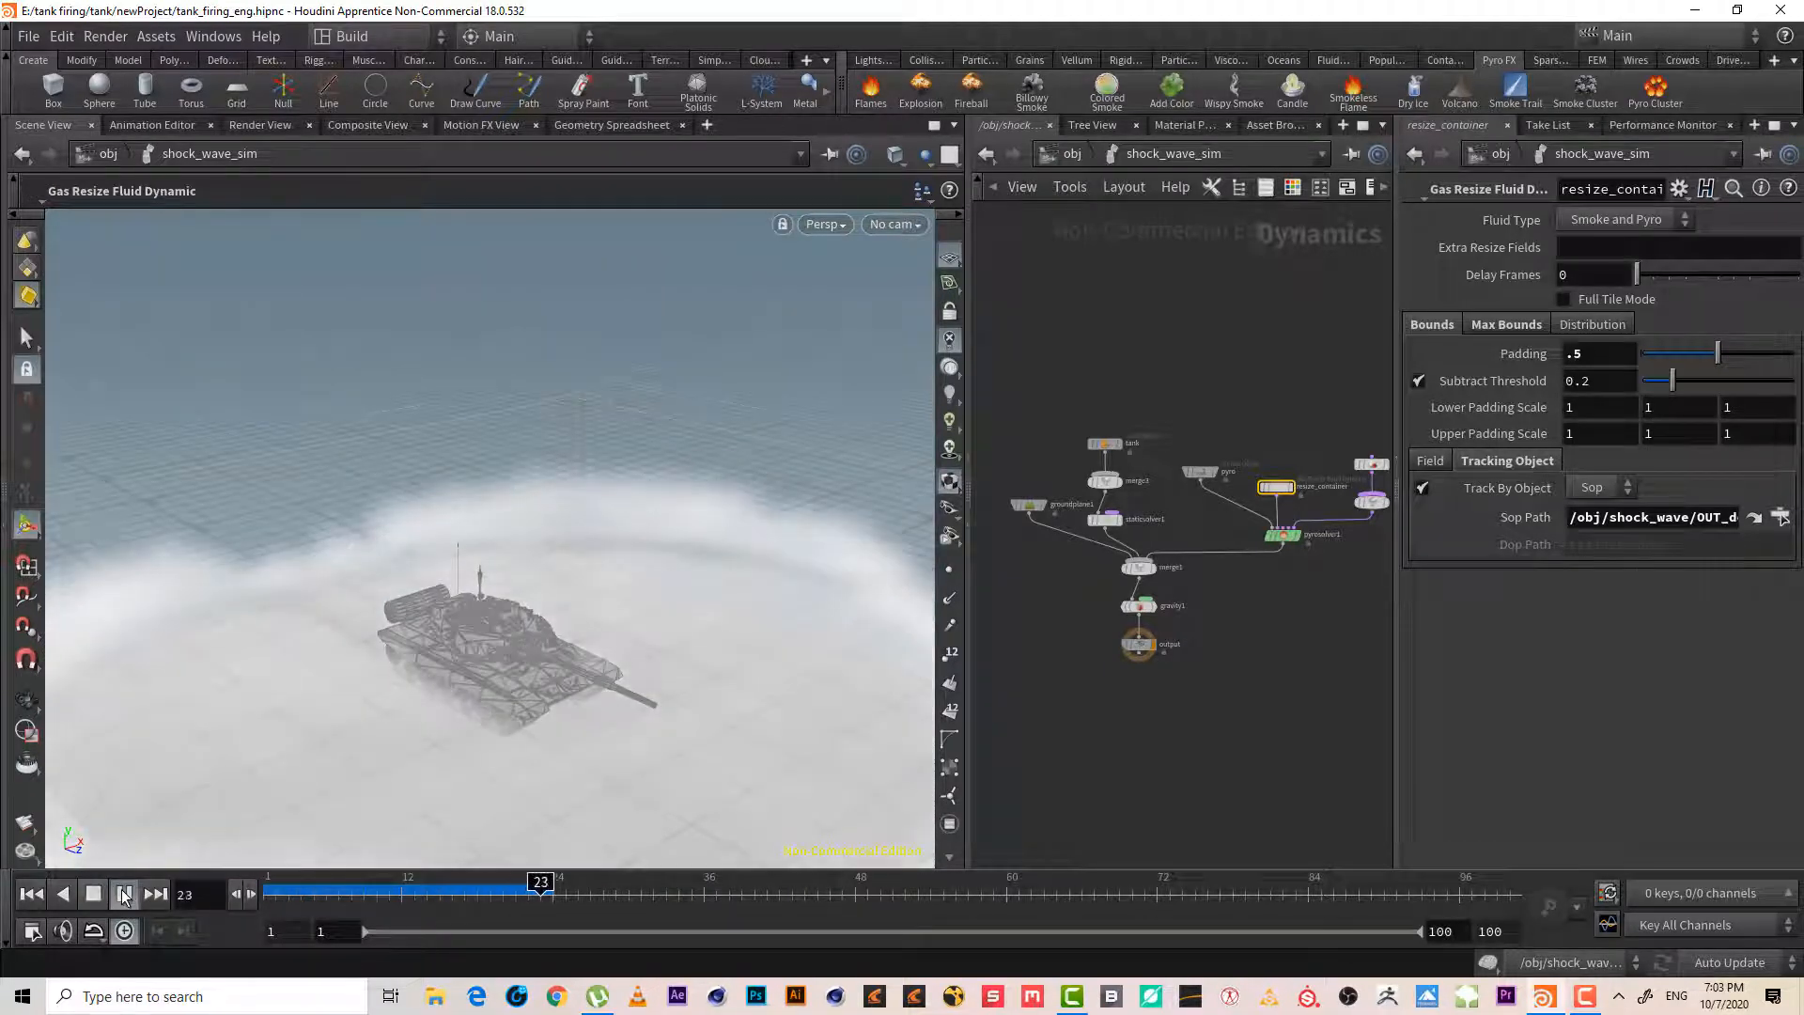
{"action": "left_click", "coordinate": [124, 895]}
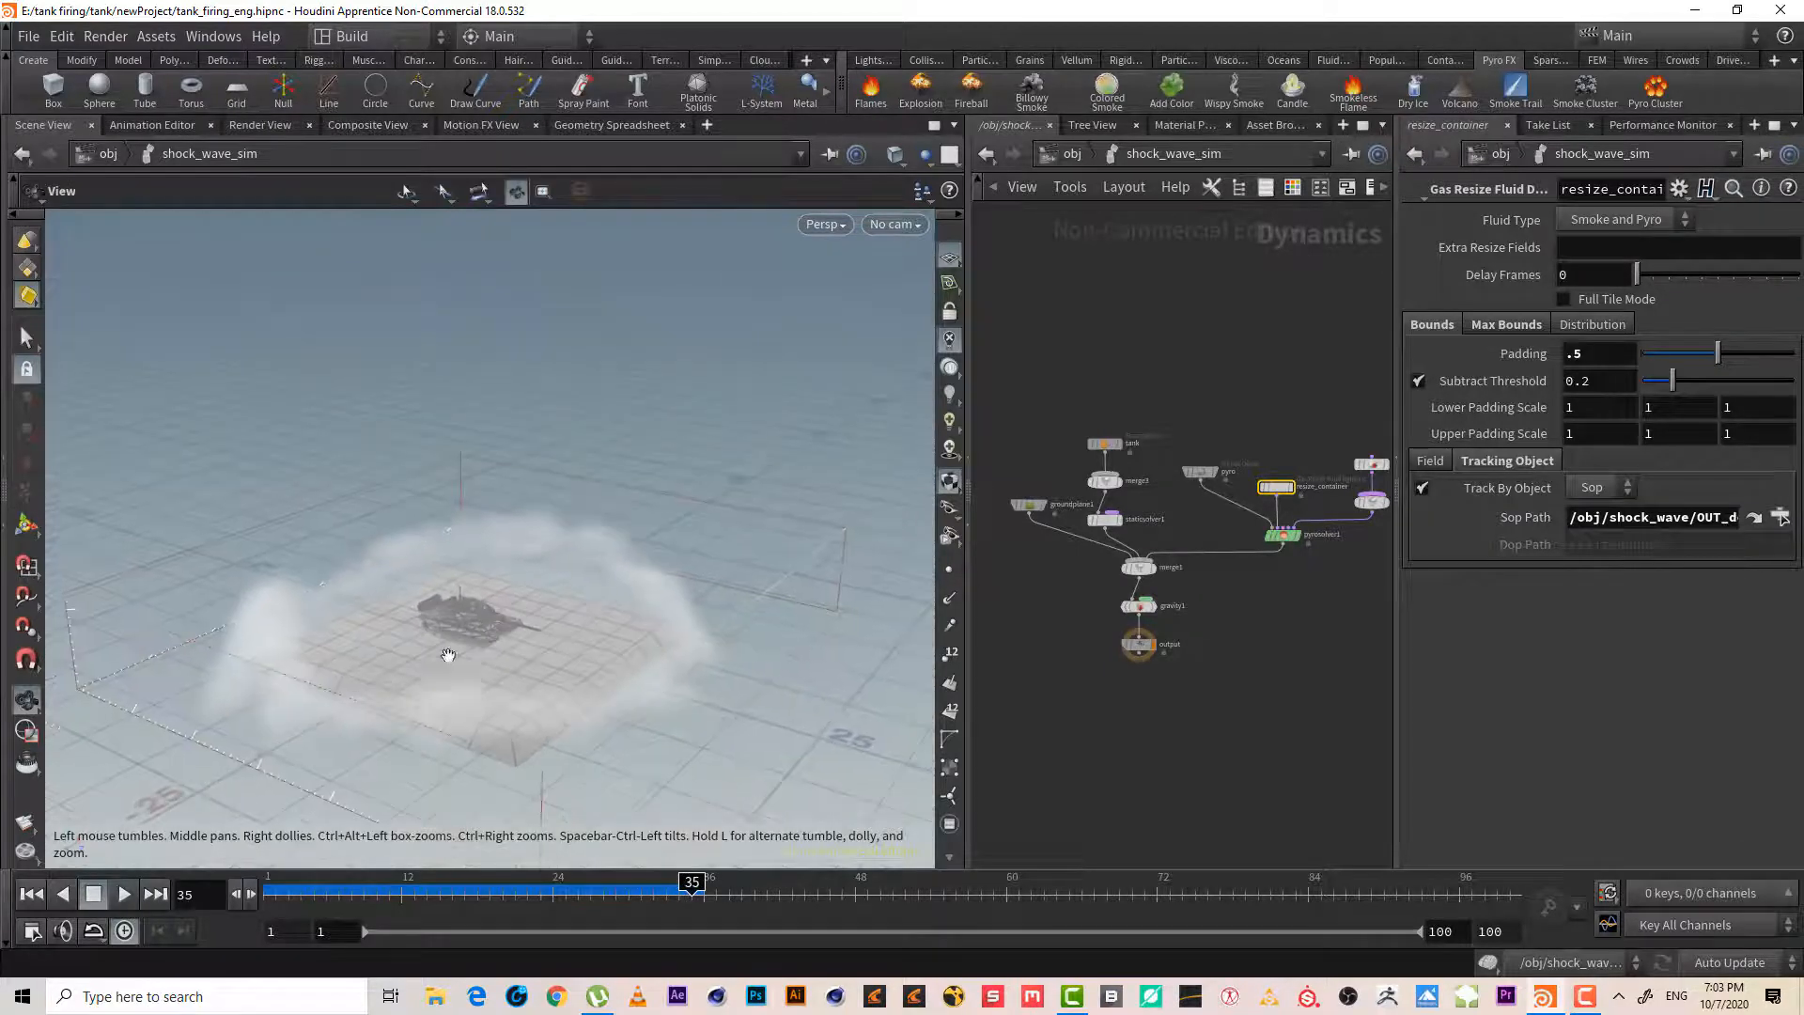
{"action": "left_click", "coordinate": [124, 894]}
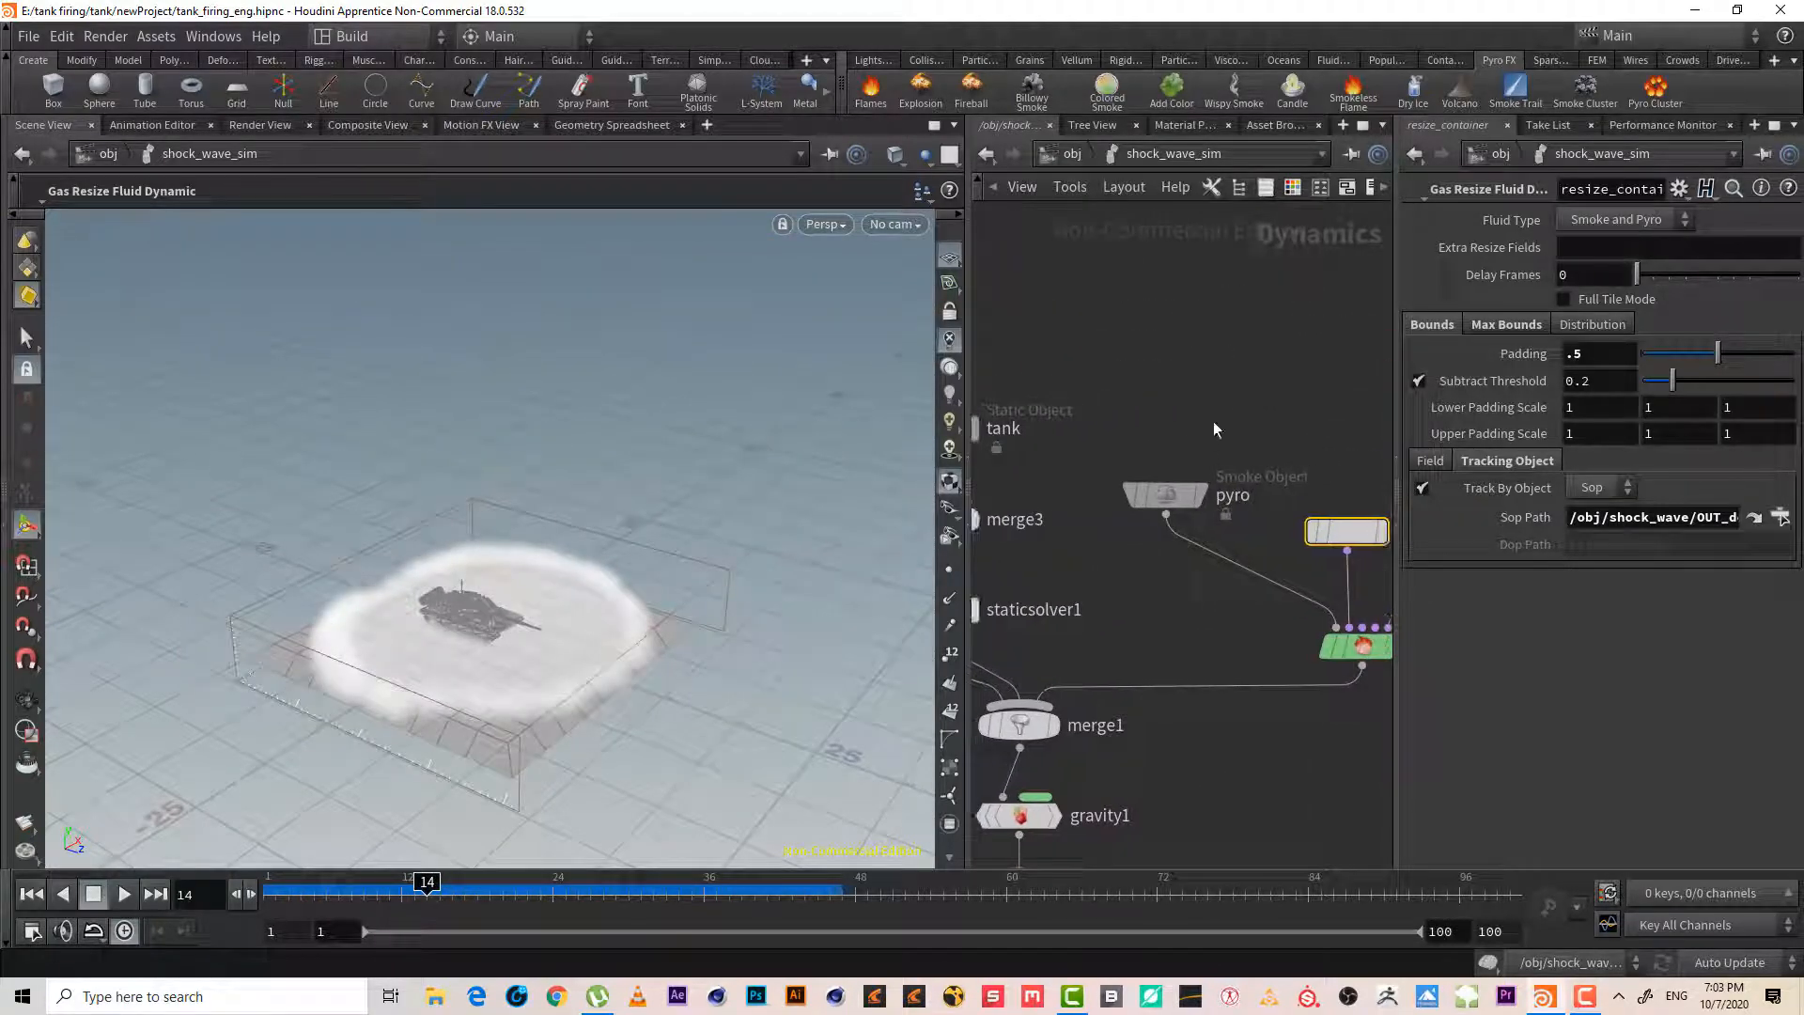
{"action": "mouse_move", "coordinate": [1259, 462]}
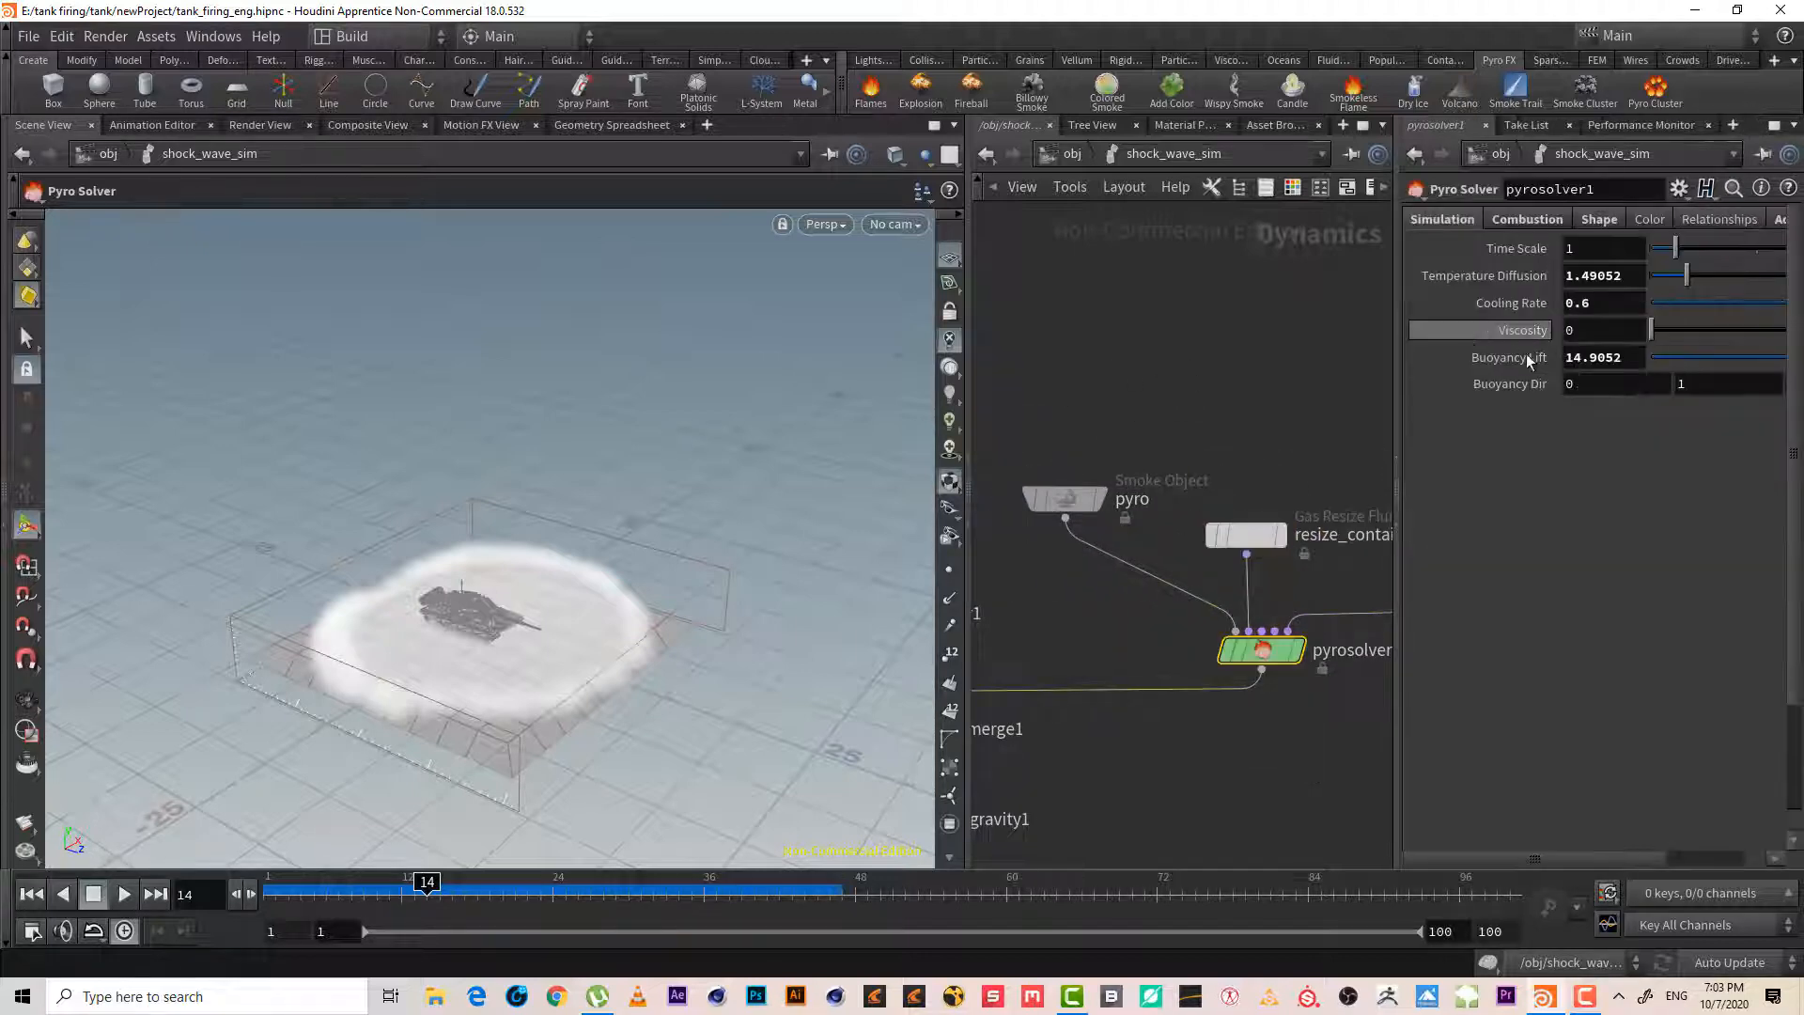
- Set pyrosolver1 buoyancy lift to 1 and temperature diffusion to .1
{"action": "left_click", "coordinate": [1601, 357]}
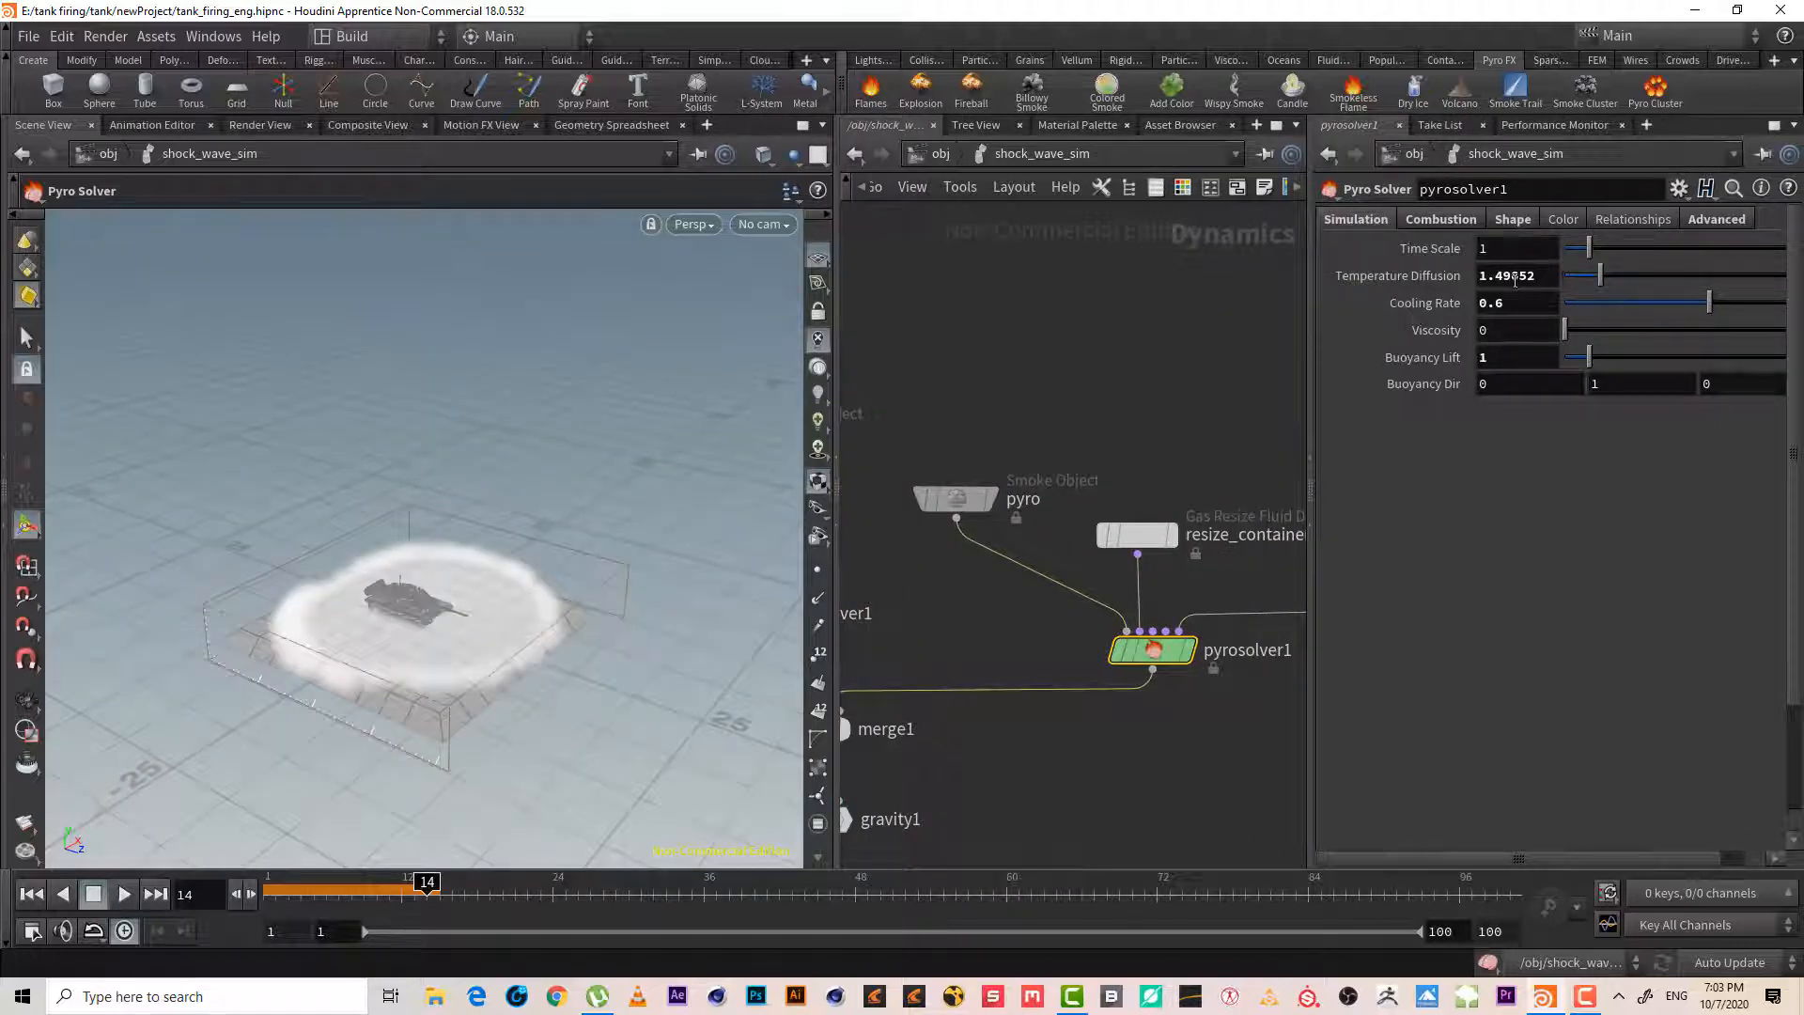
{"action": "left_click", "coordinate": [1516, 275]}
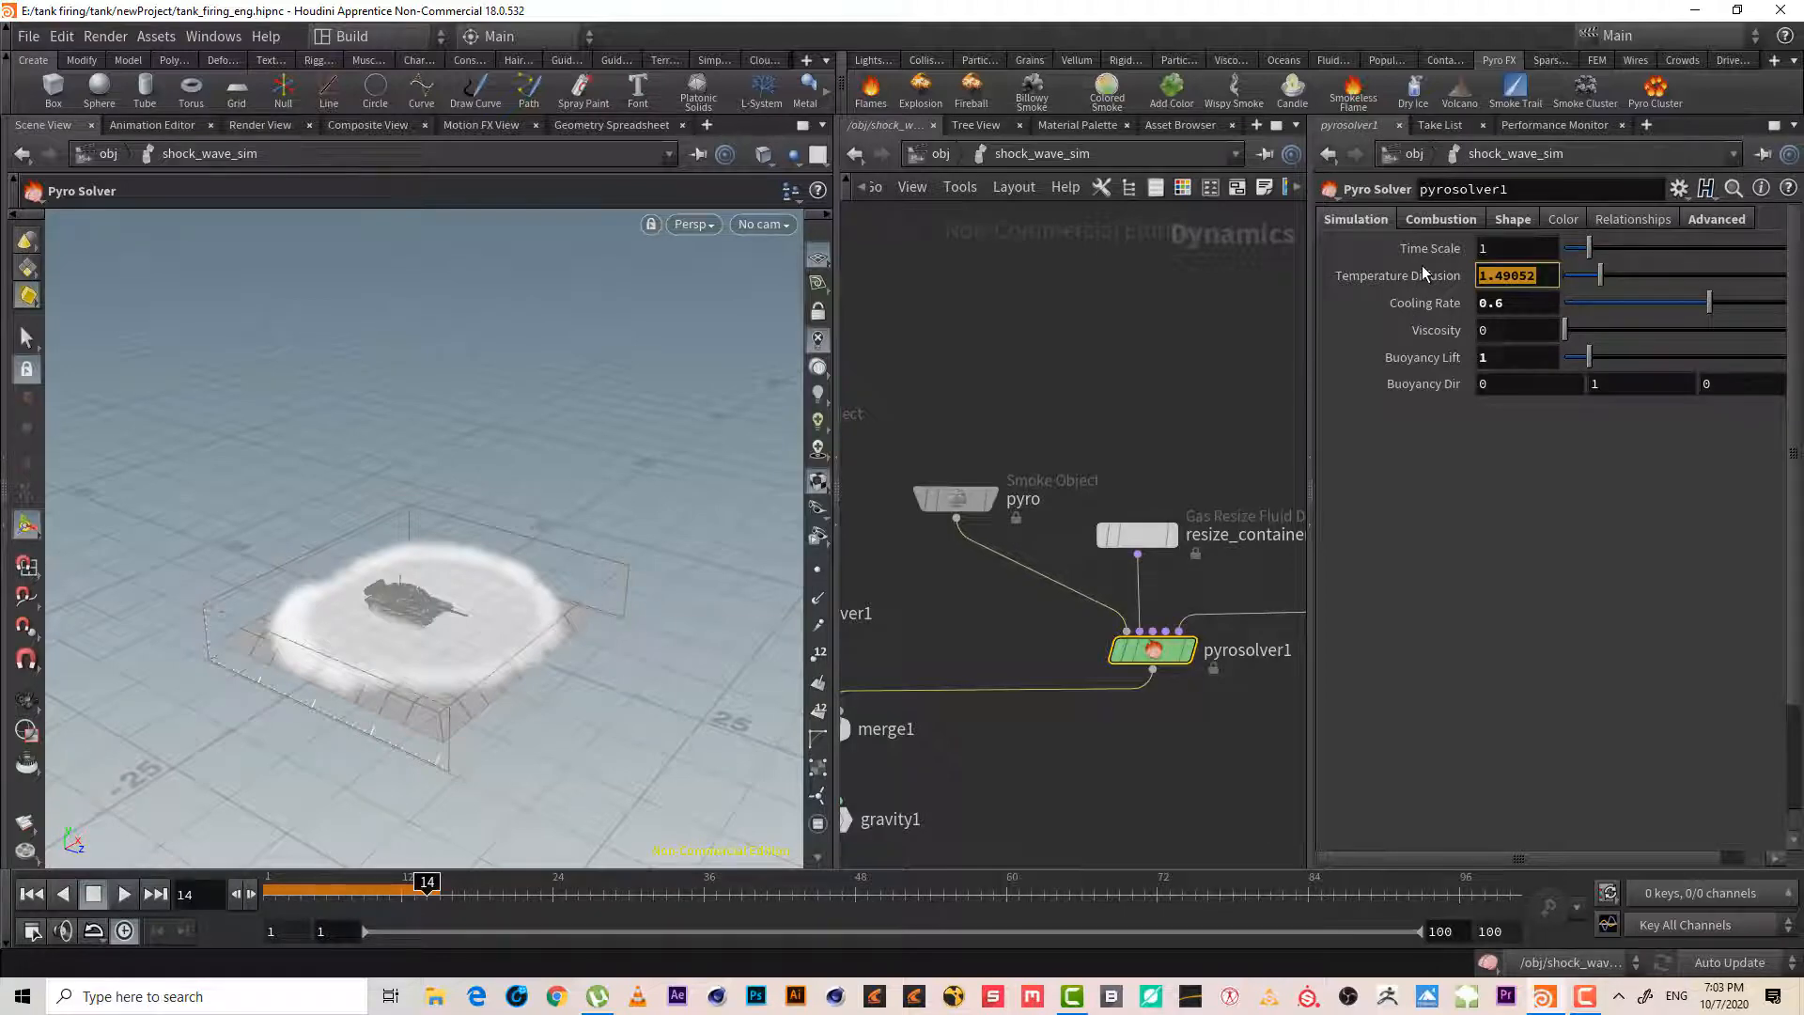
{"action": "type", "text": ".1"}
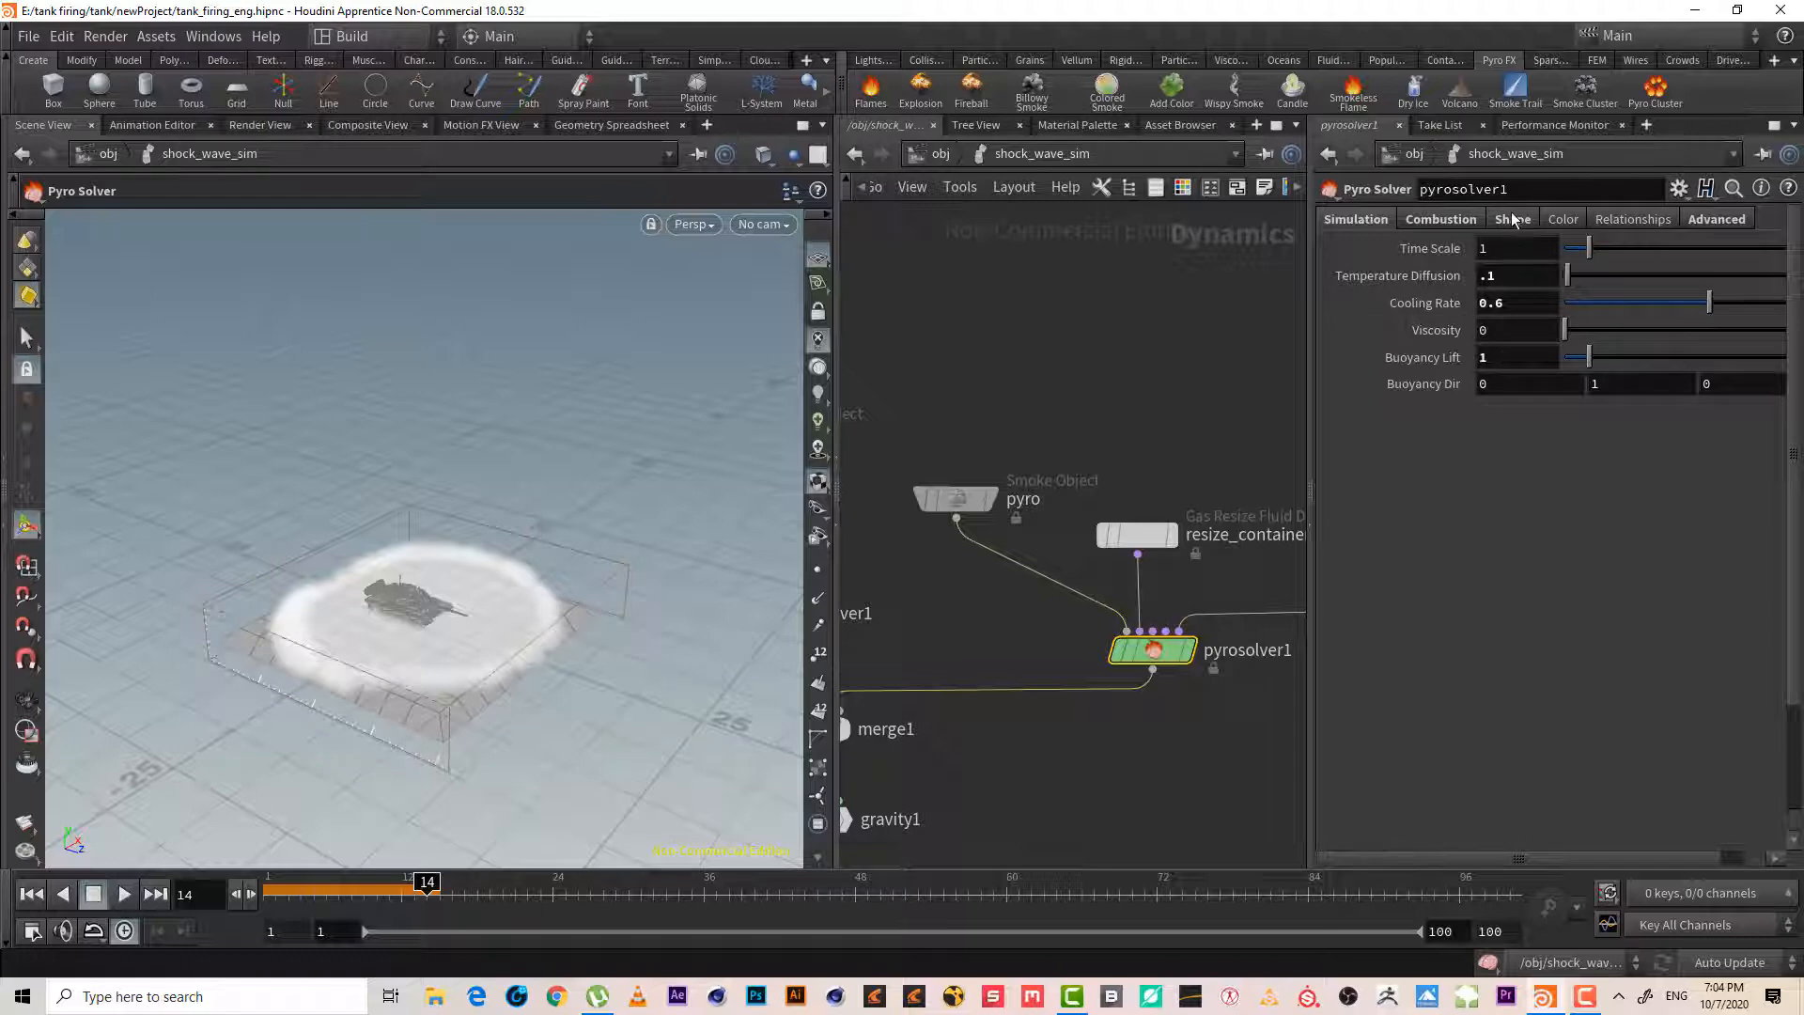
- Set the Shape dissipation to 0.1 and save the scene
{"action": "left_click", "coordinate": [1511, 218]}
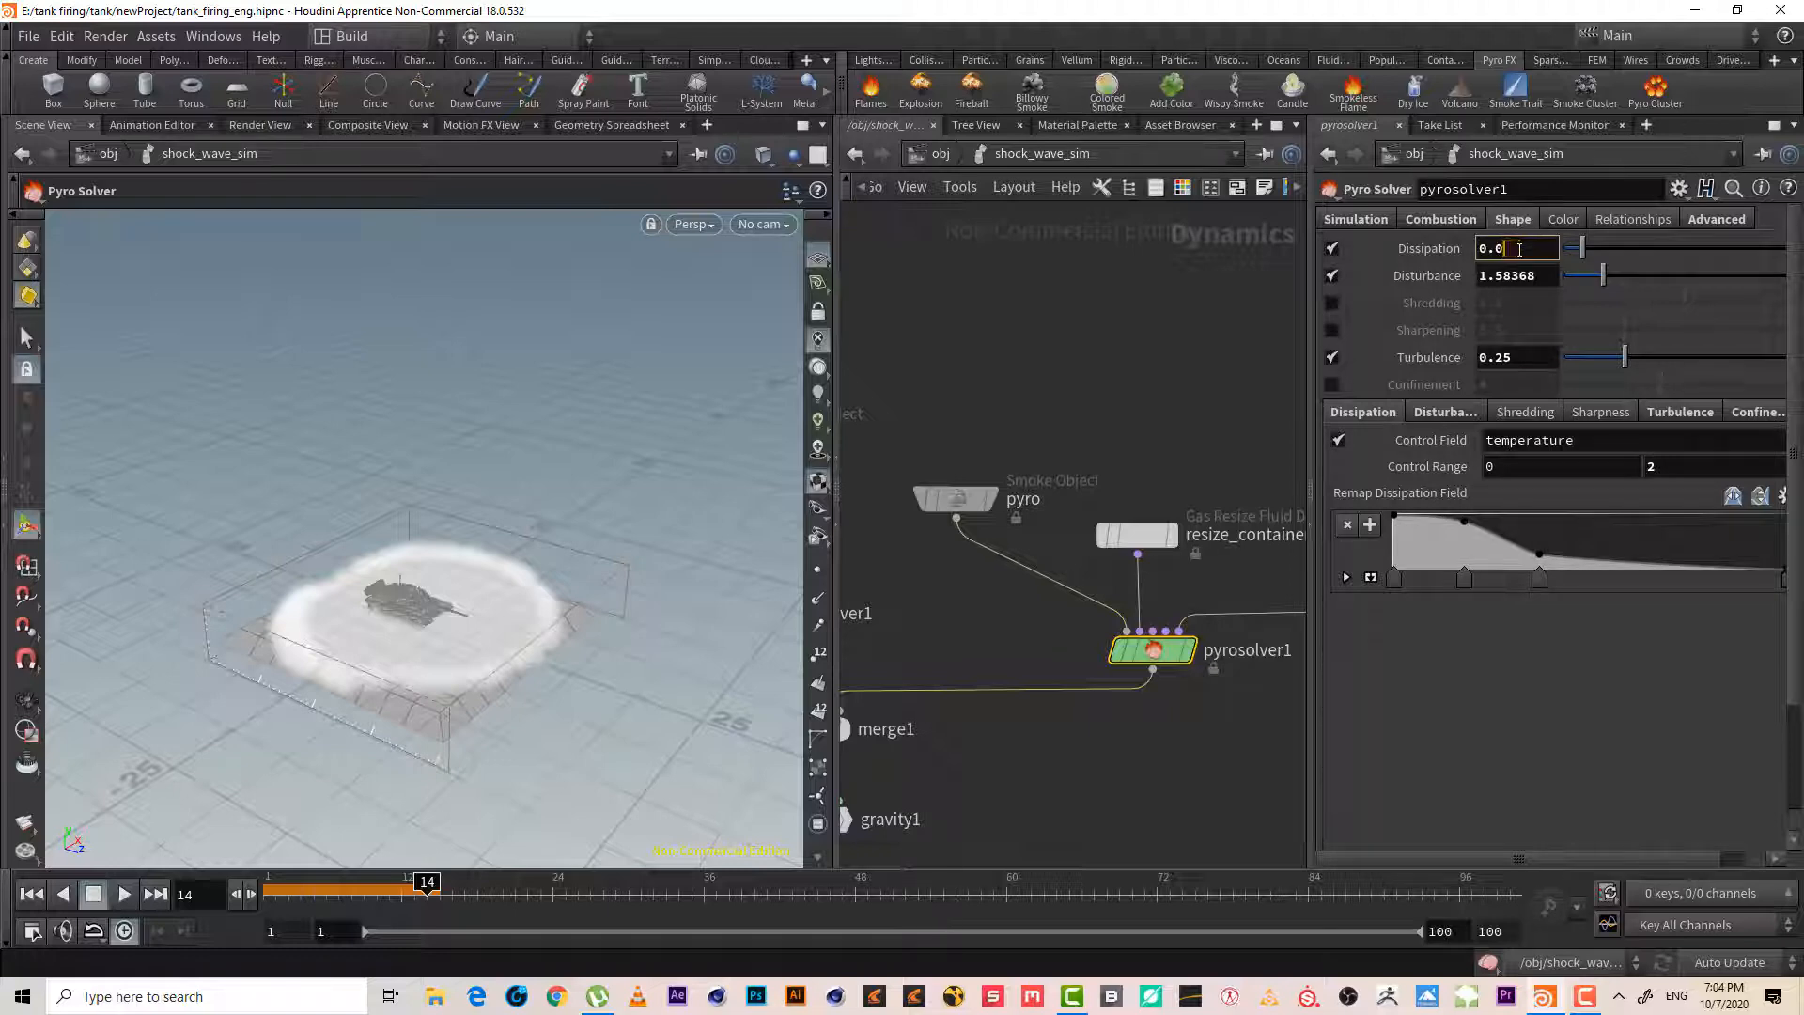
{"action": "type", "text": "0.1"}
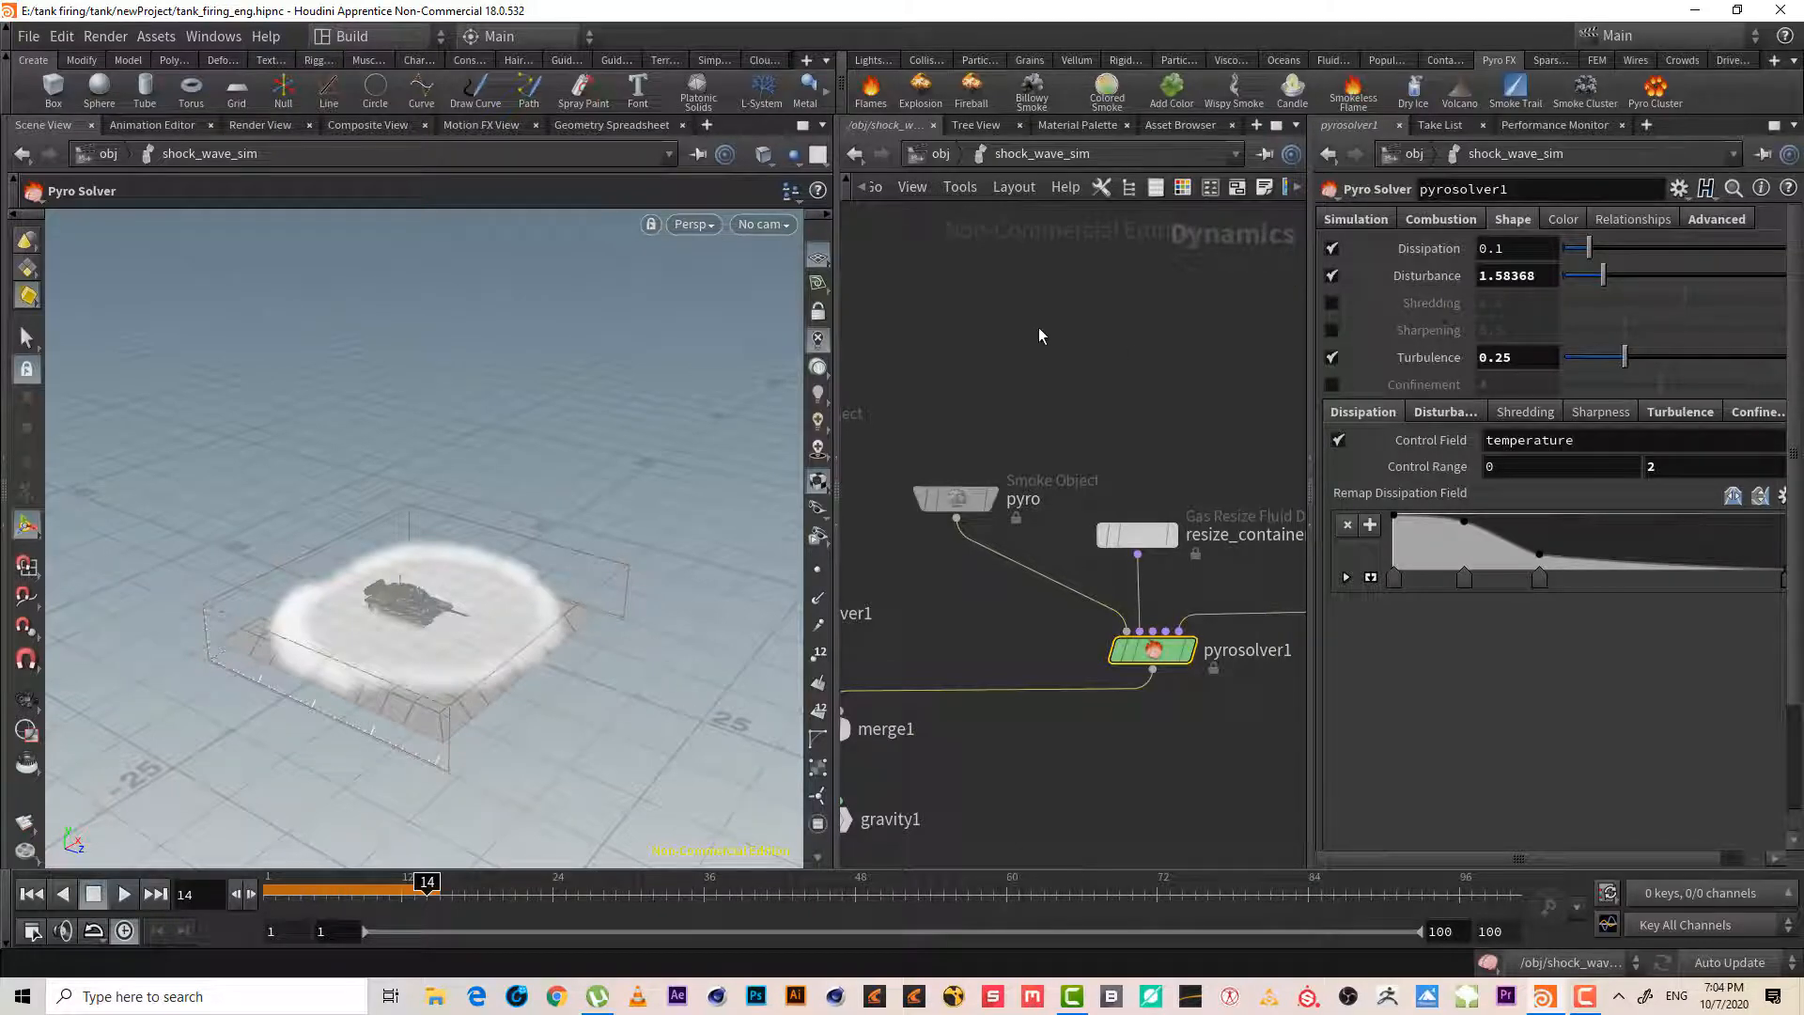
{"action": "key", "text": "ctrl+s"}
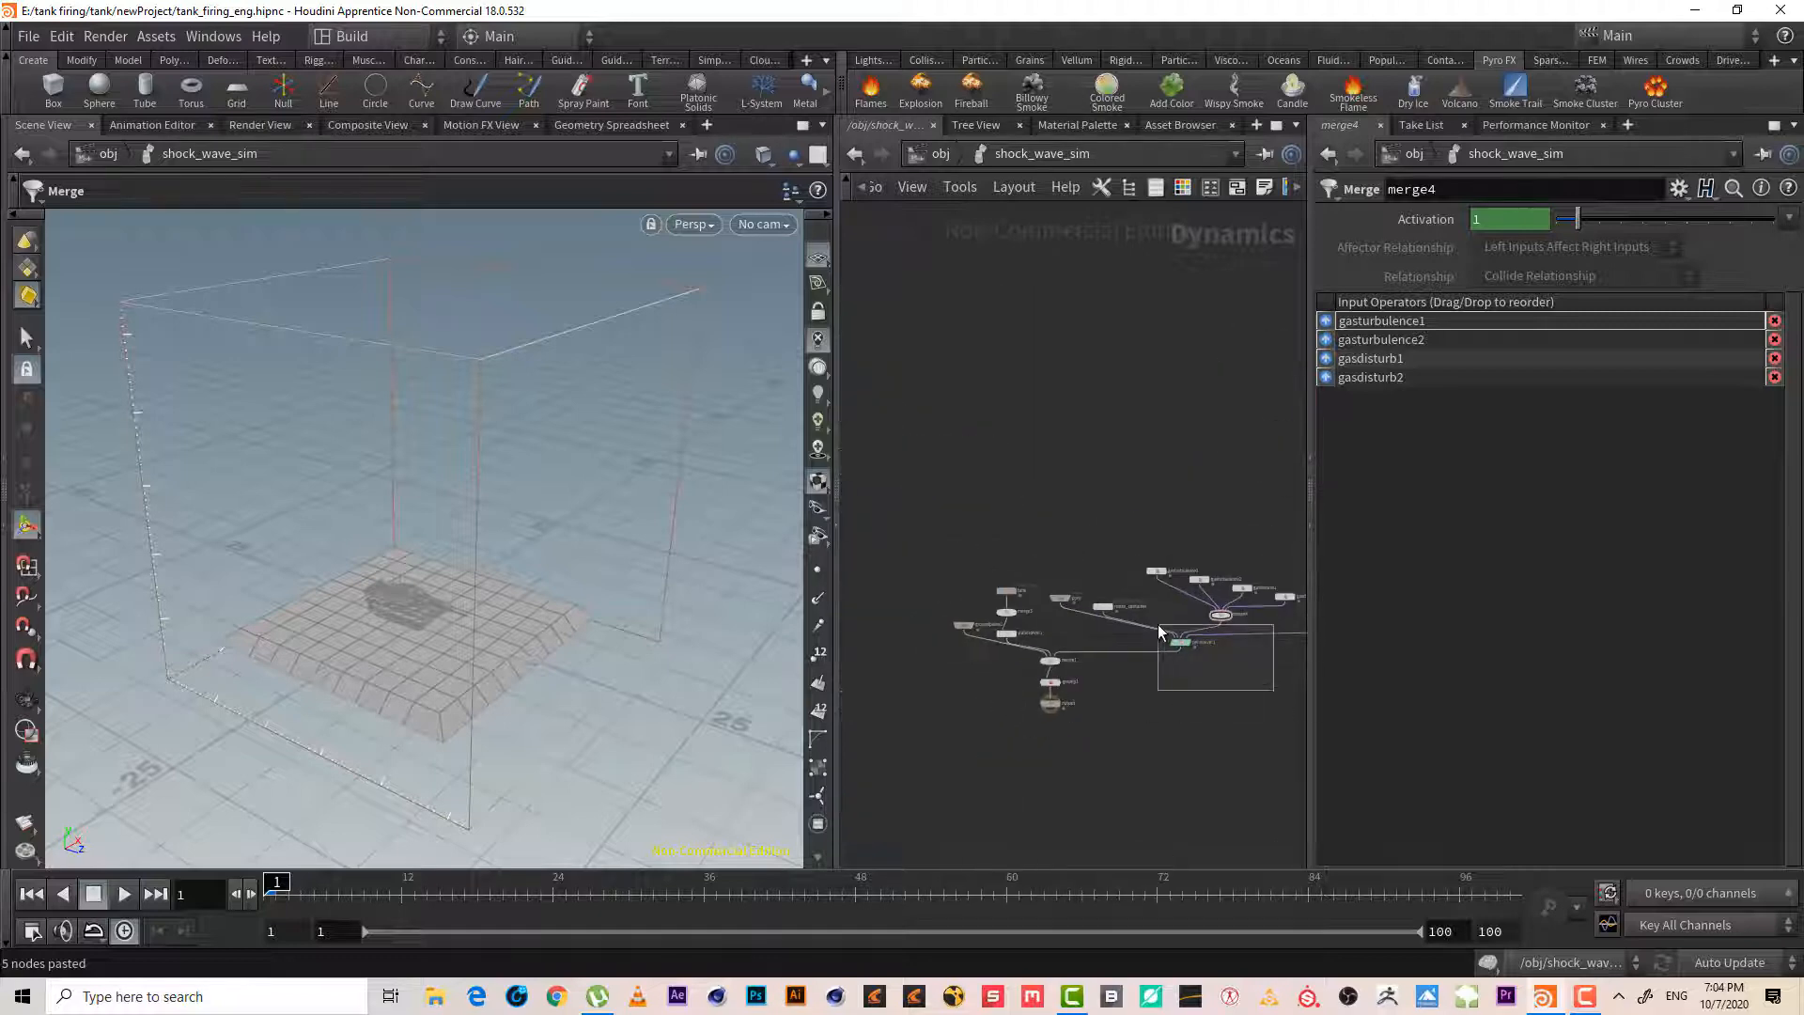
- Select pyrosolver1 to review its shaping, then the Volume Source reading /obj/shock_wave/OUT_density
{"action": "left_click", "coordinate": [1180, 643]}
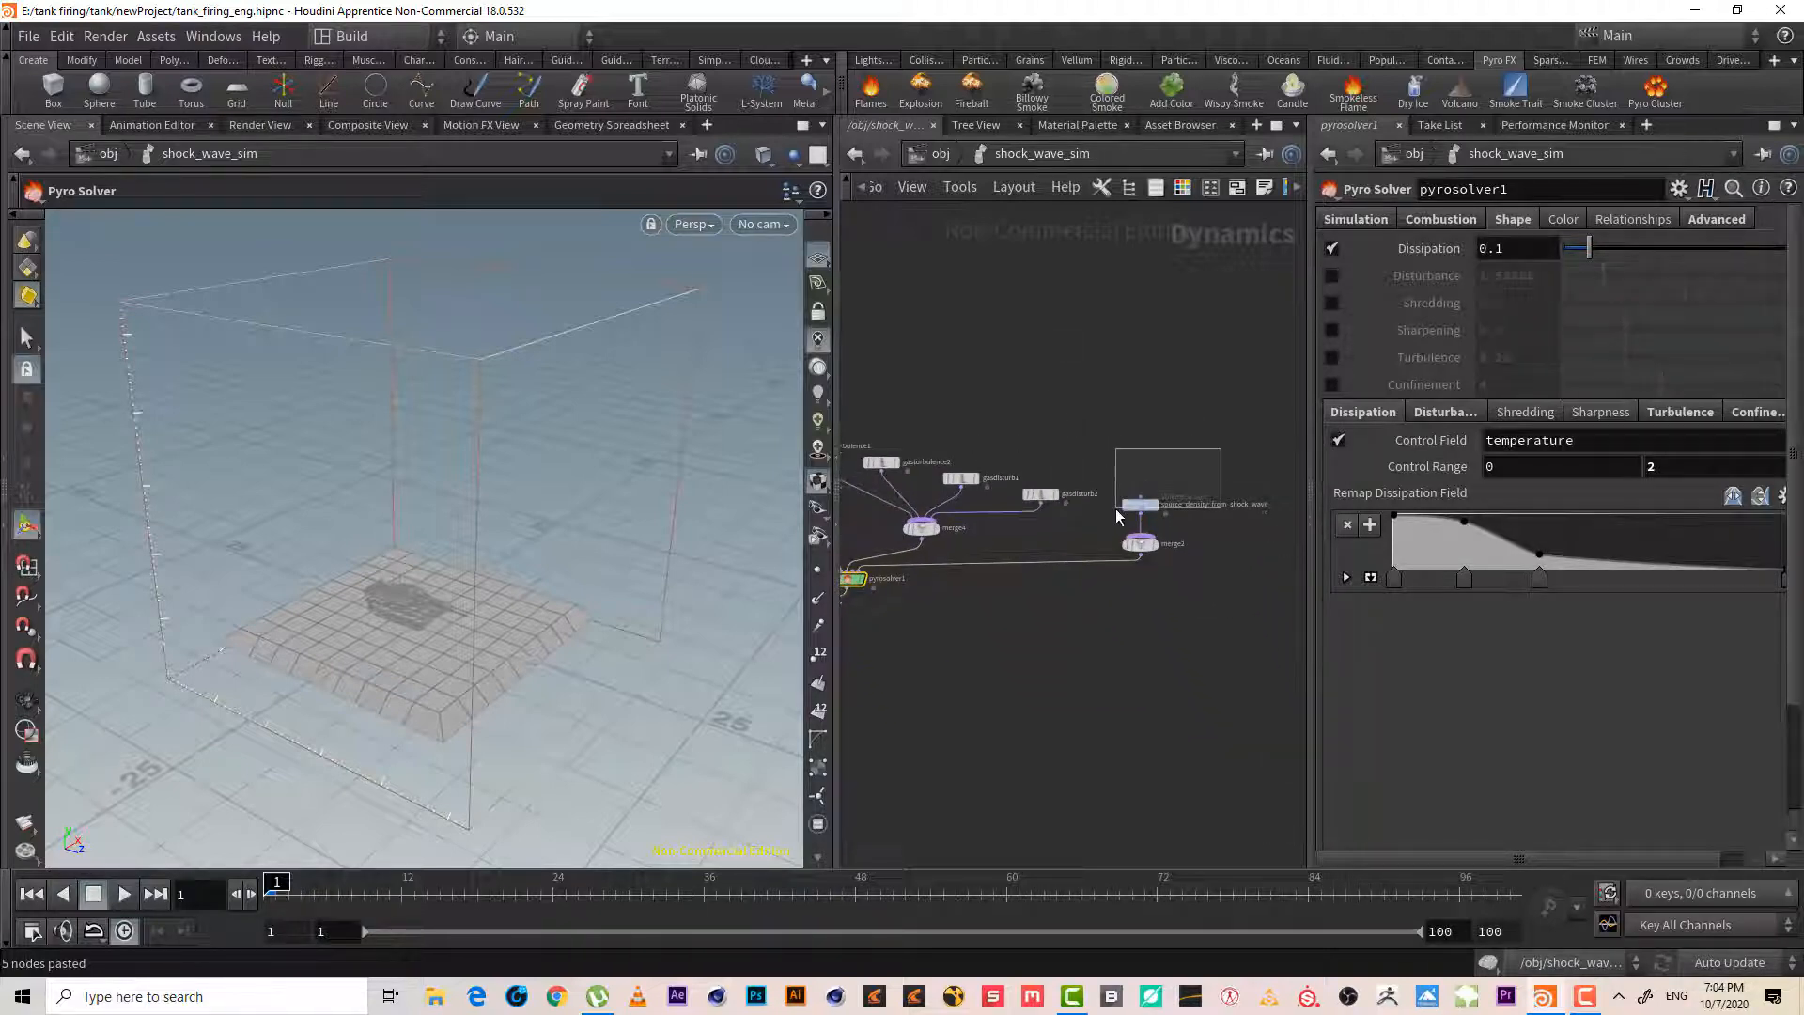
{"action": "left_click", "coordinate": [1138, 504]}
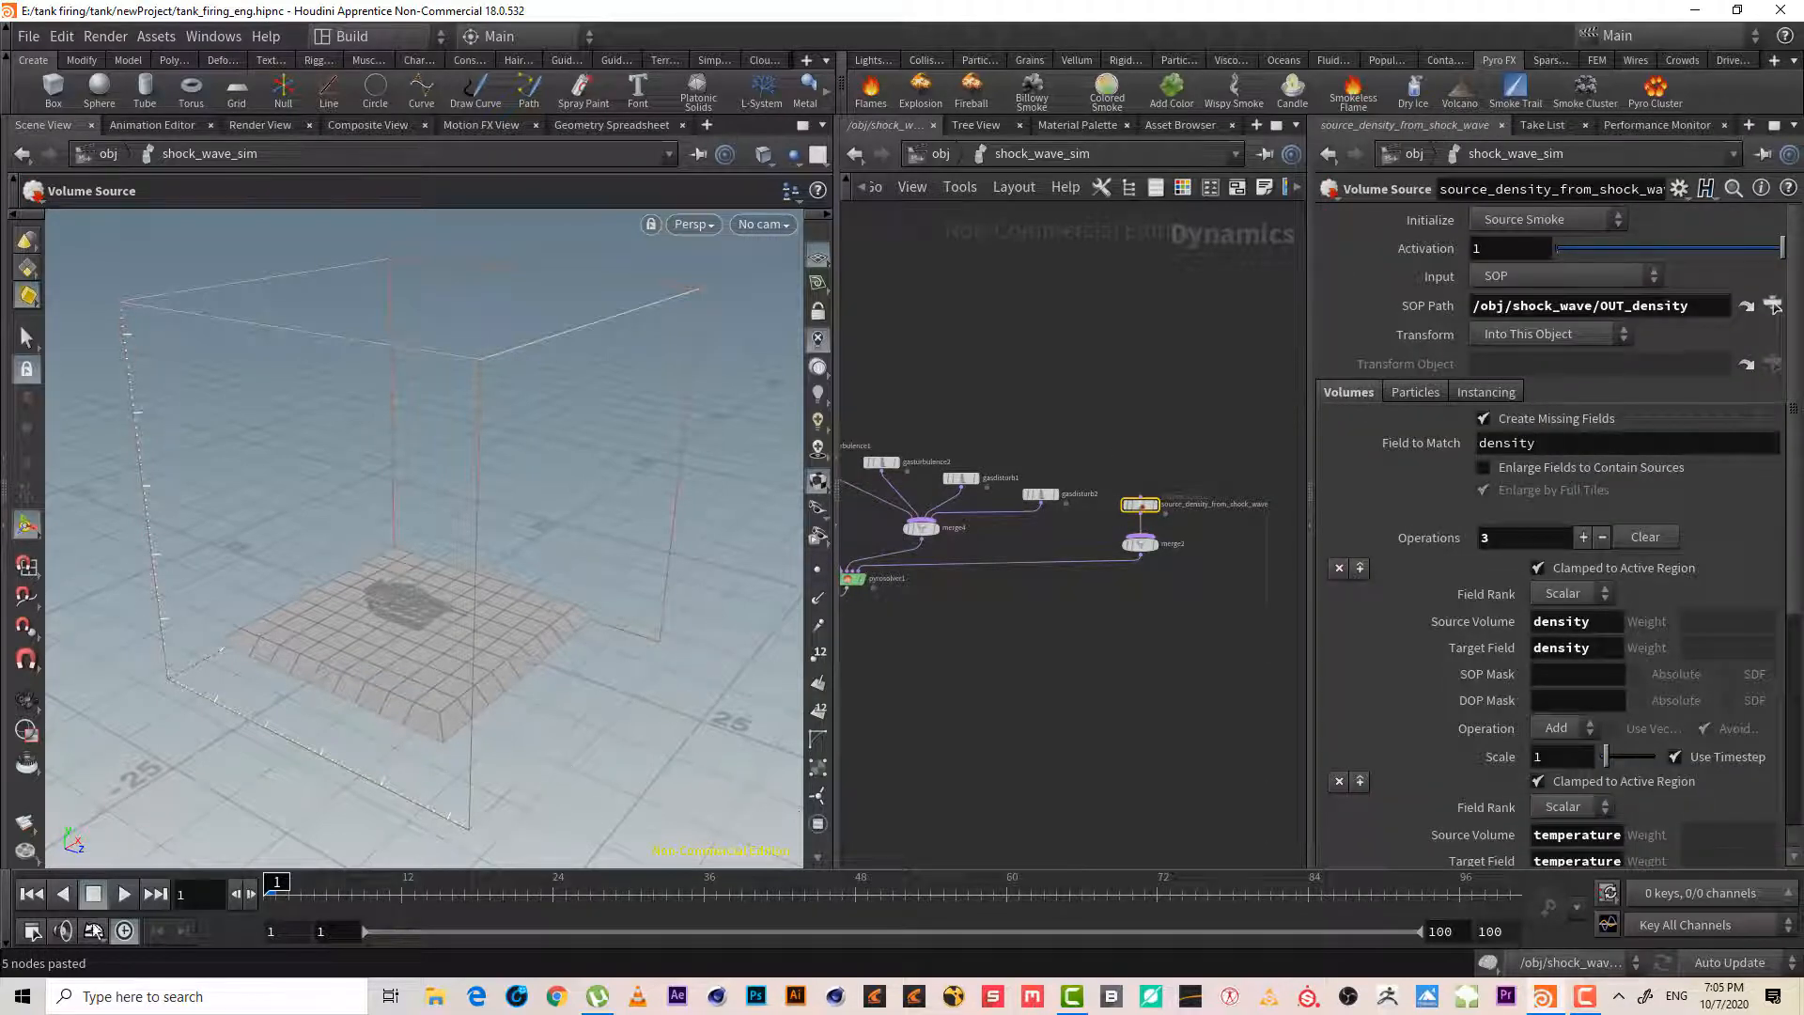
- Play and scrub the timeline to review the dust shockwave spreading around the tank
{"action": "left_click", "coordinate": [124, 895]}
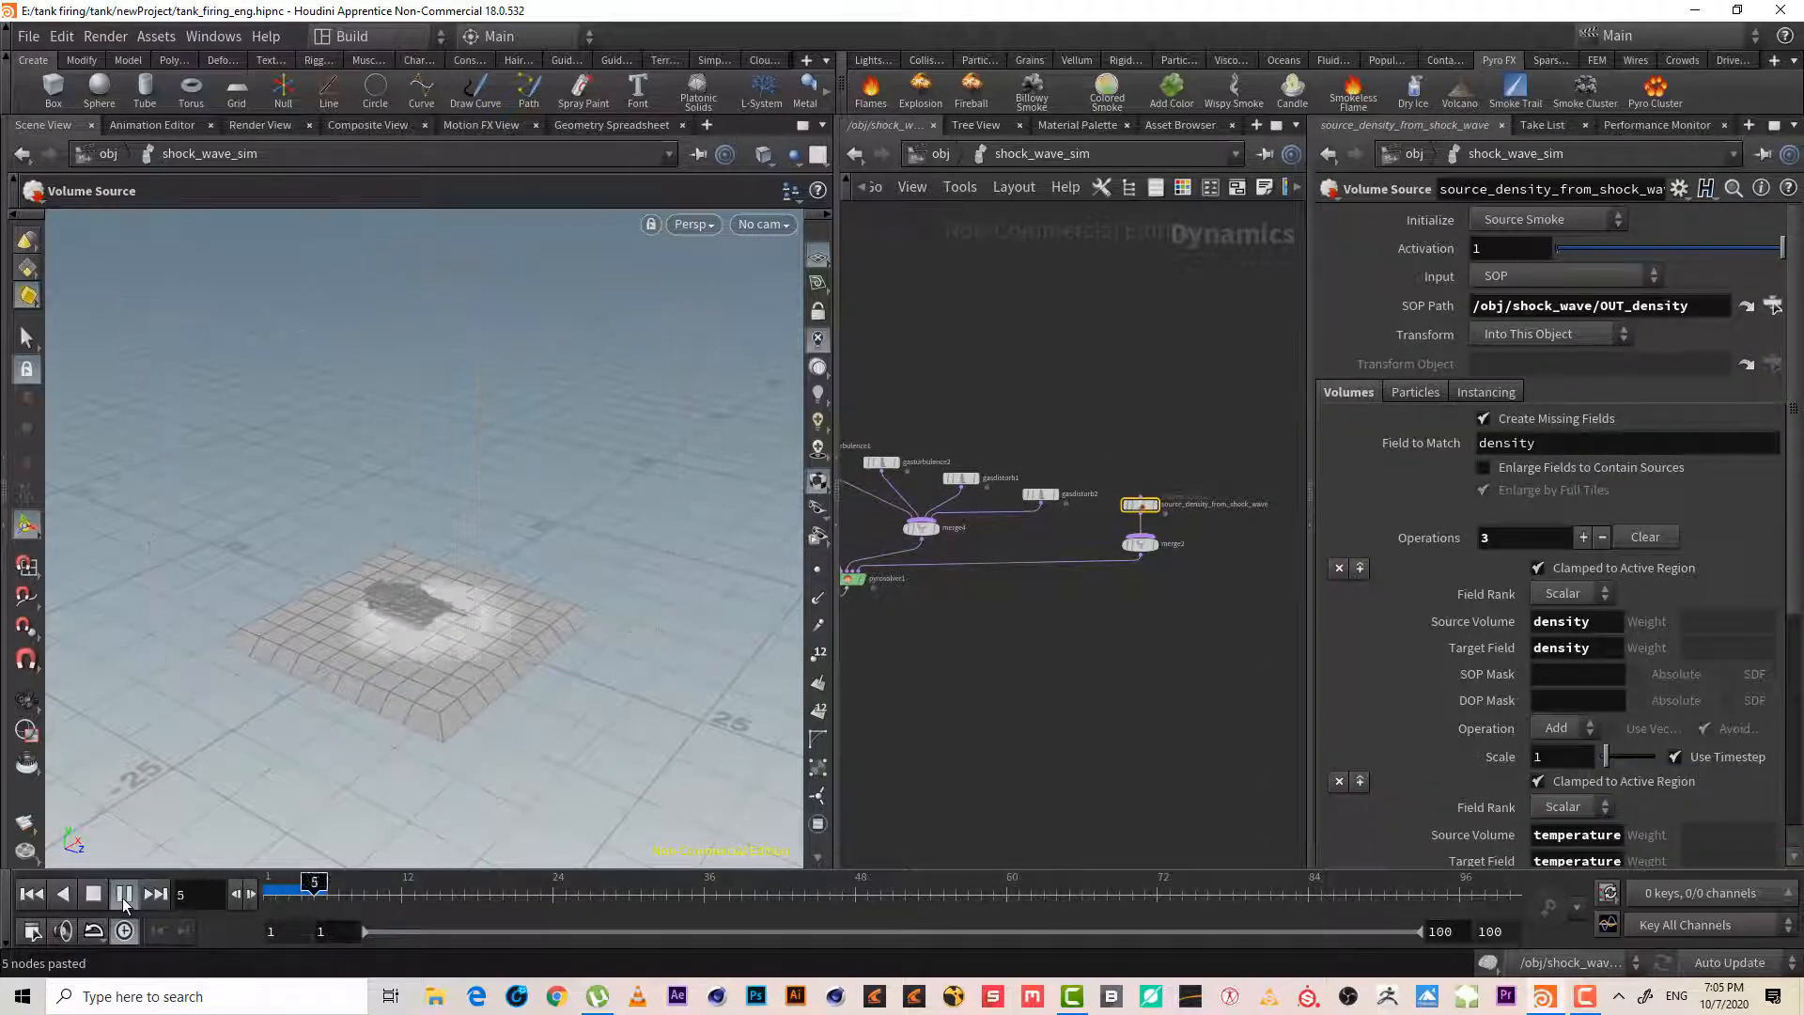
{"action": "left_click", "coordinate": [156, 895]}
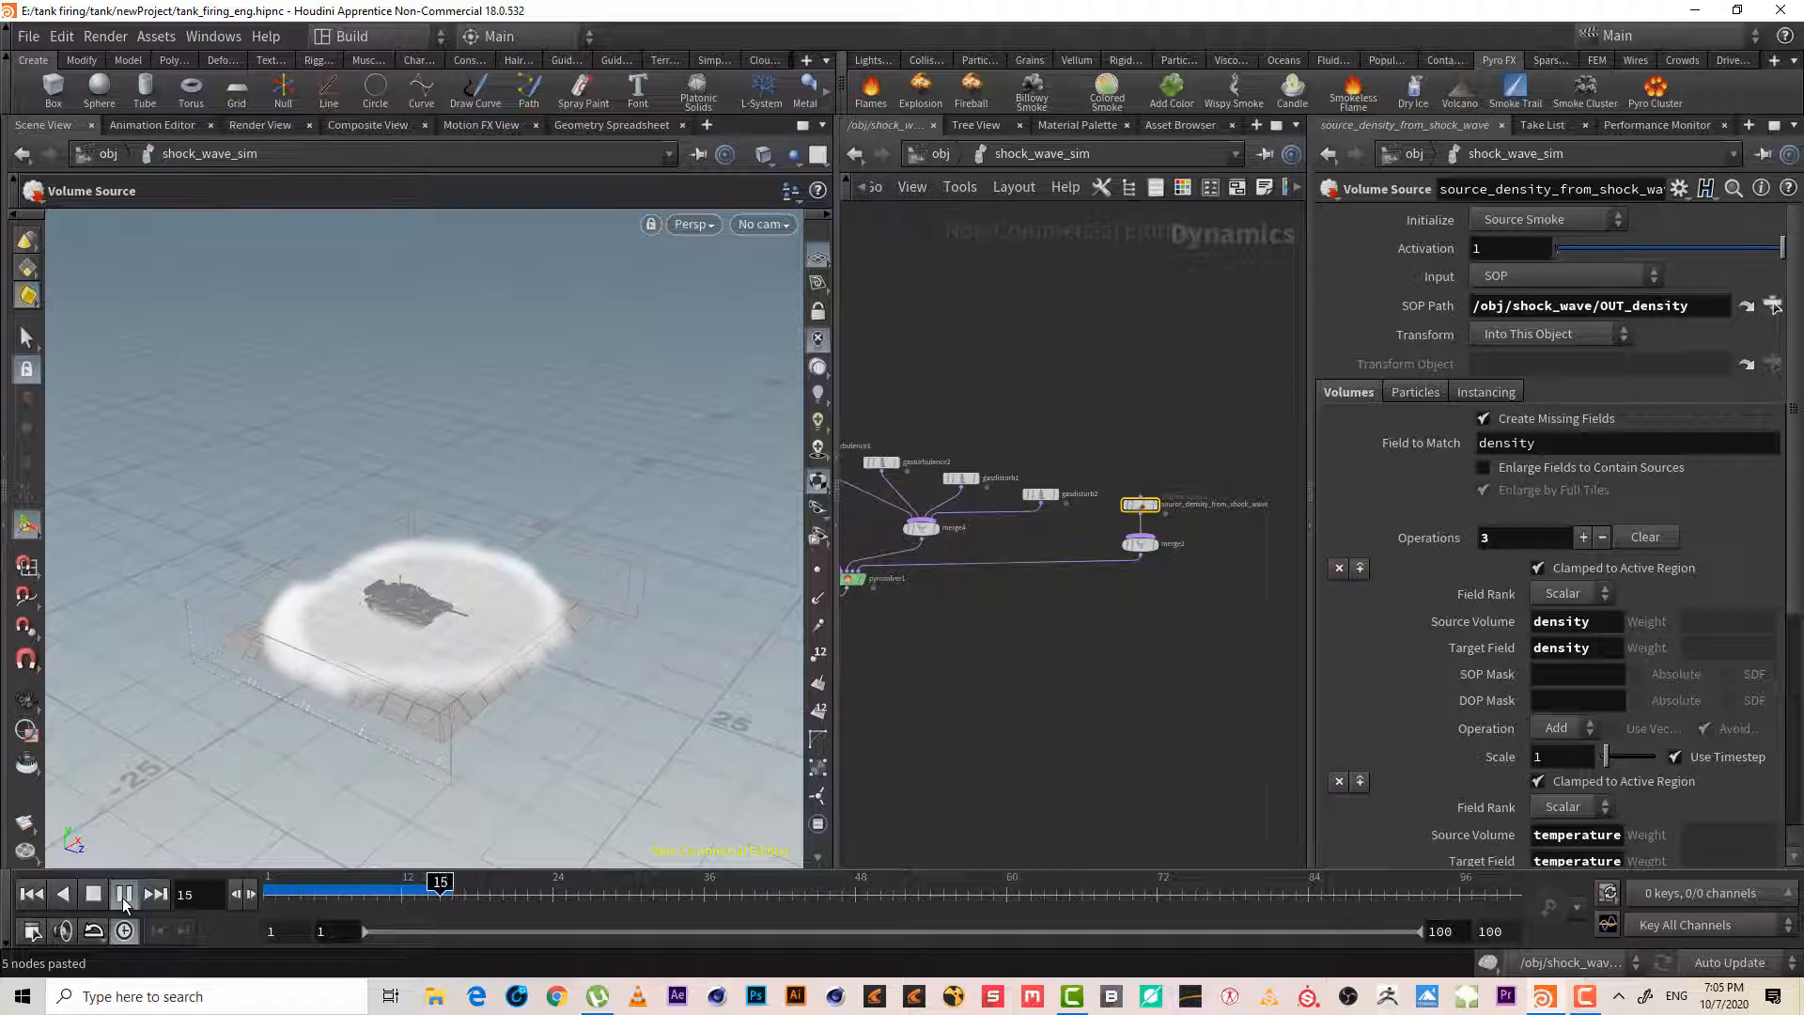
{"action": "left_click", "coordinate": [122, 894]}
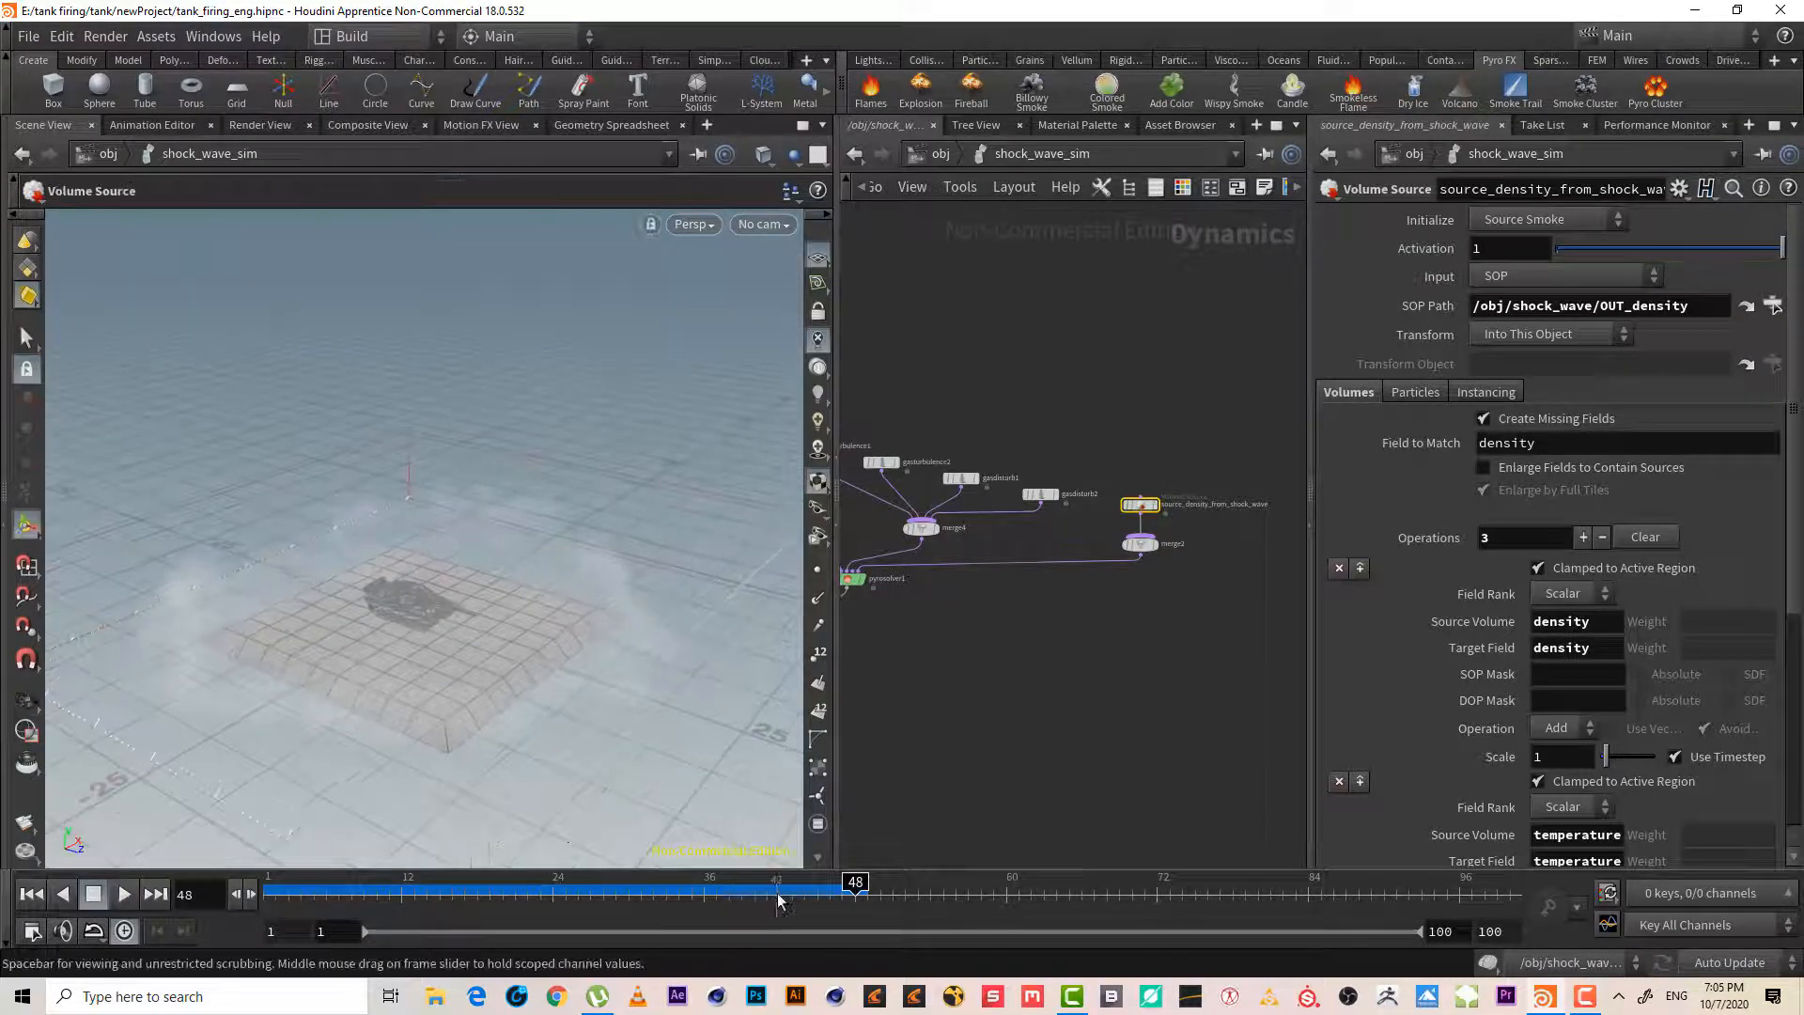
{"action": "left_click_drag", "start_coordinate": [854, 883], "coordinate": [704, 884]}
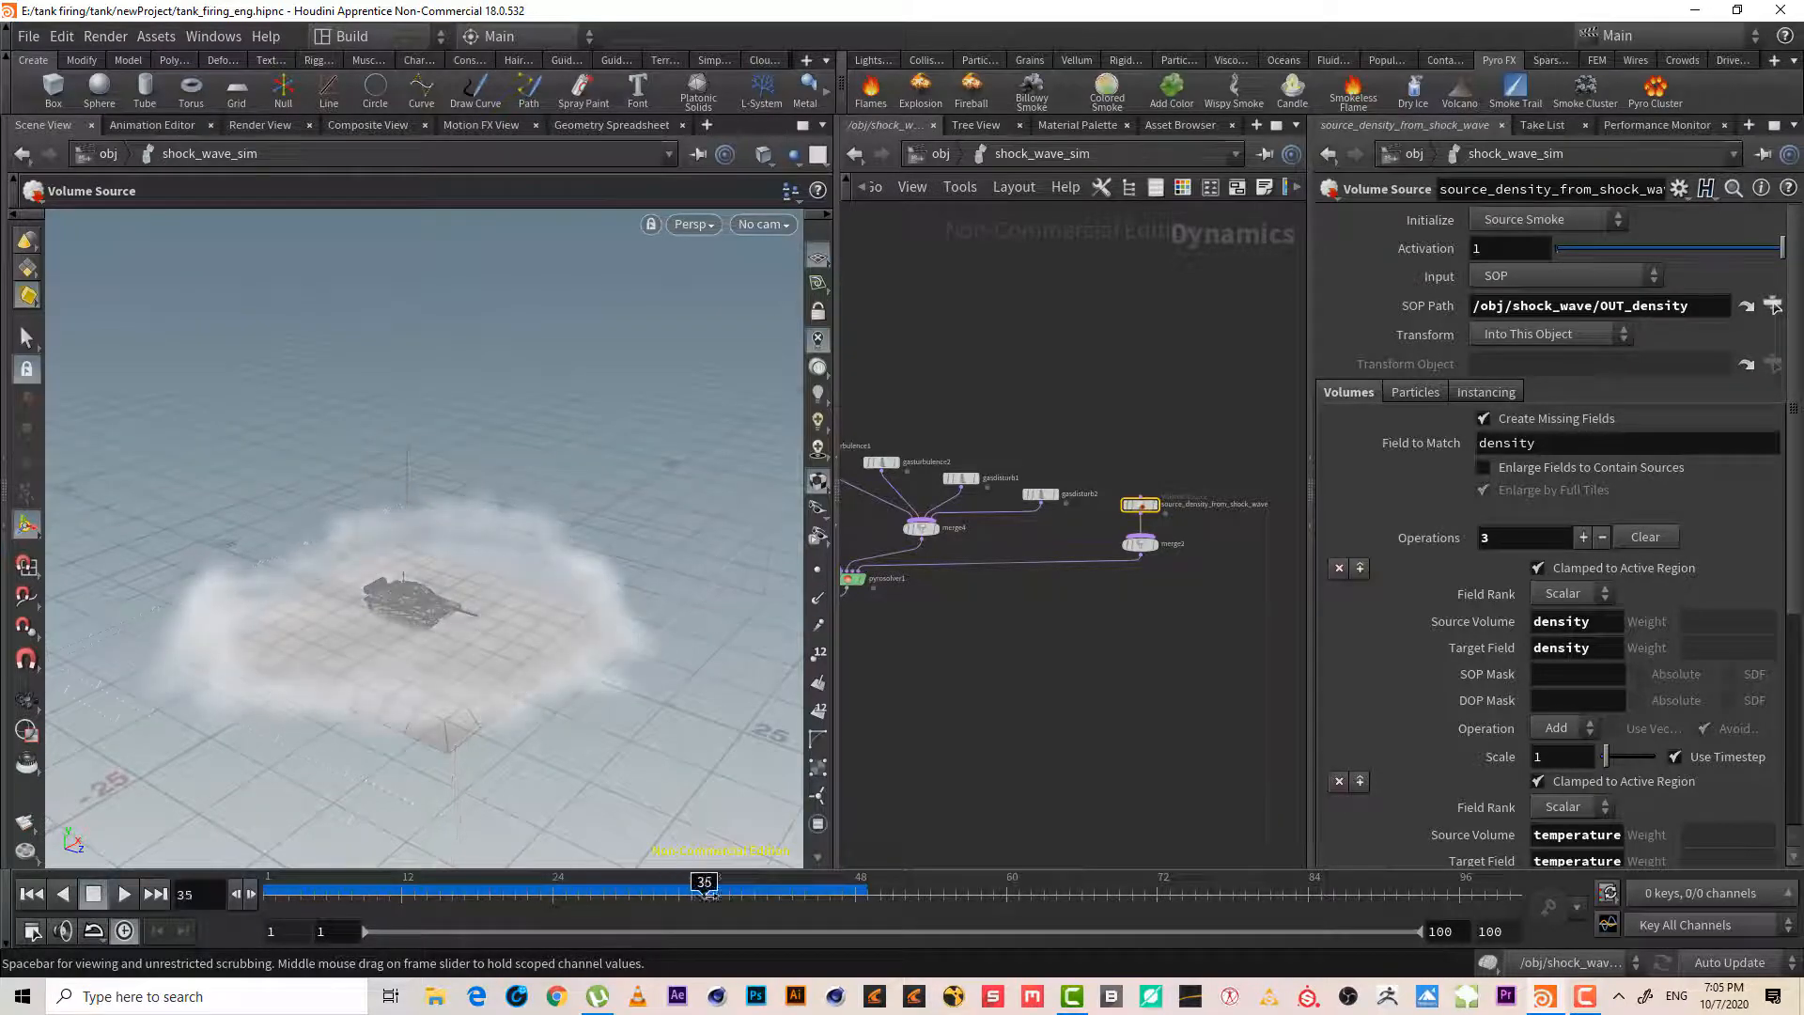
{"action": "left_click_drag", "start_coordinate": [702, 881], "coordinate": [645, 881]}
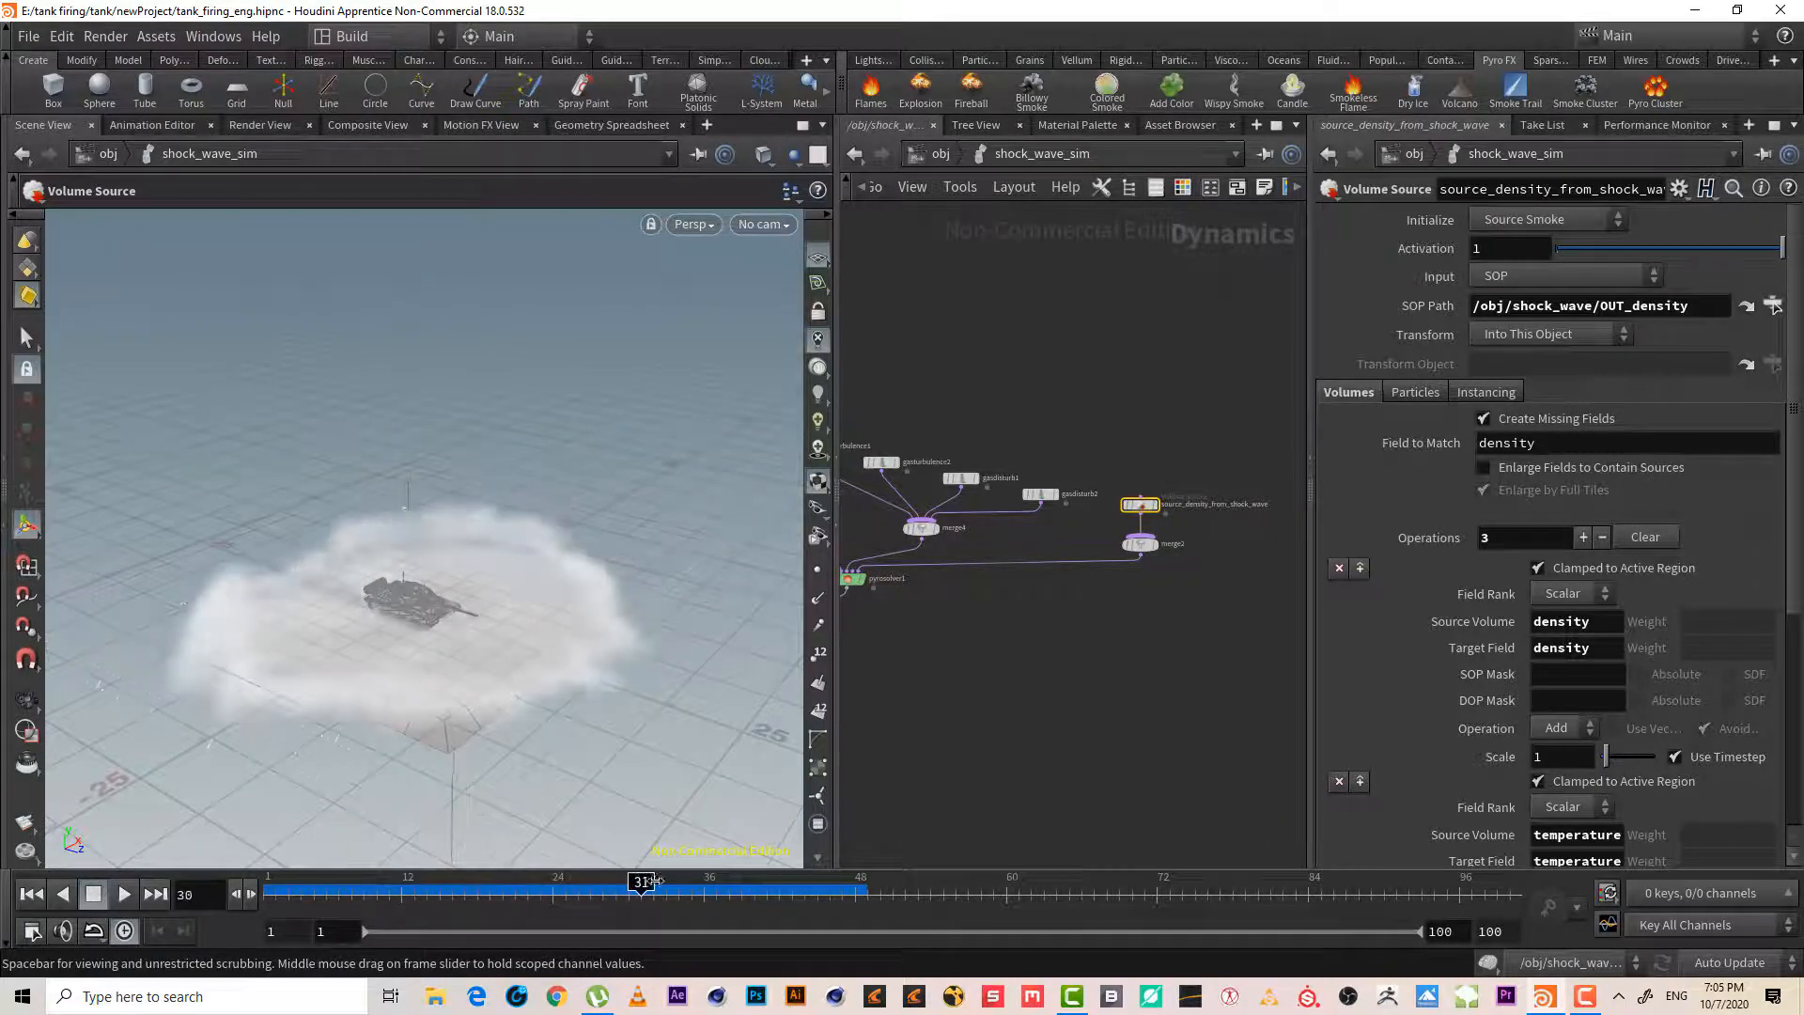
{"action": "left_click_drag", "start_coordinate": [643, 883], "coordinate": [817, 884]}
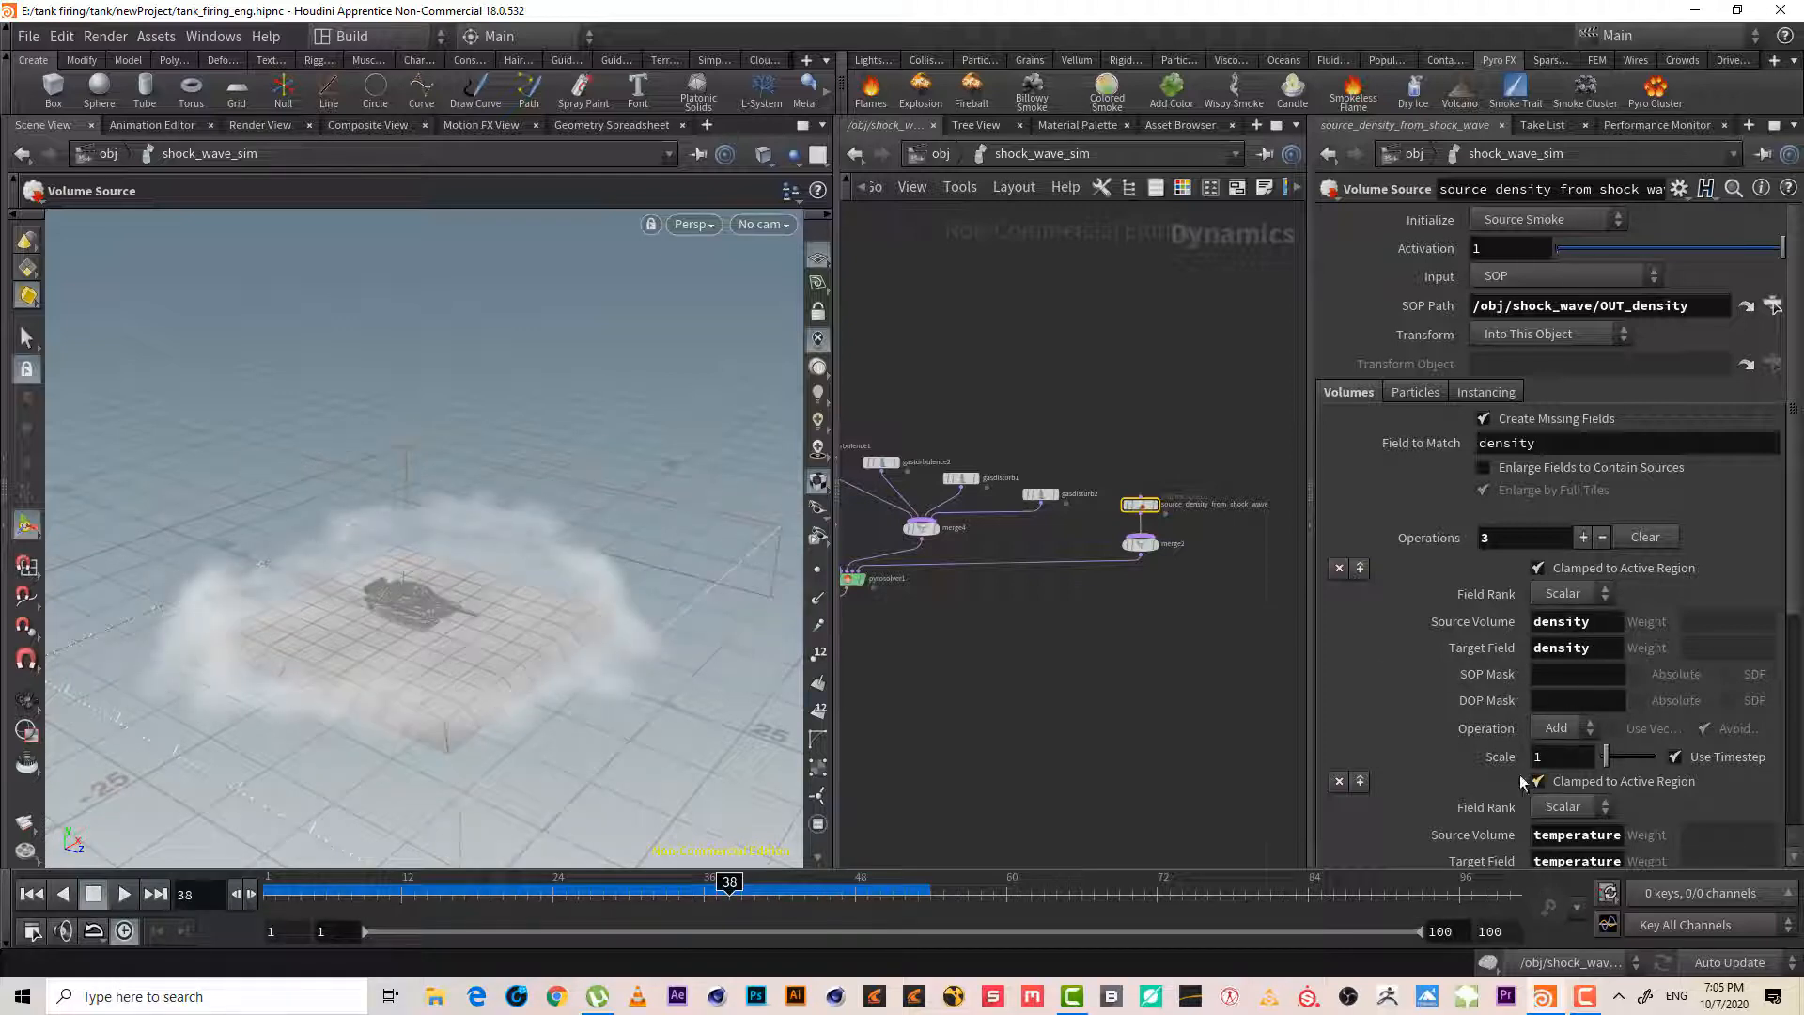
- Scroll through the Volume Source parameters before returning to /obj
{"action": "scroll", "scroll_direction": "down", "scroll_amount": 3}
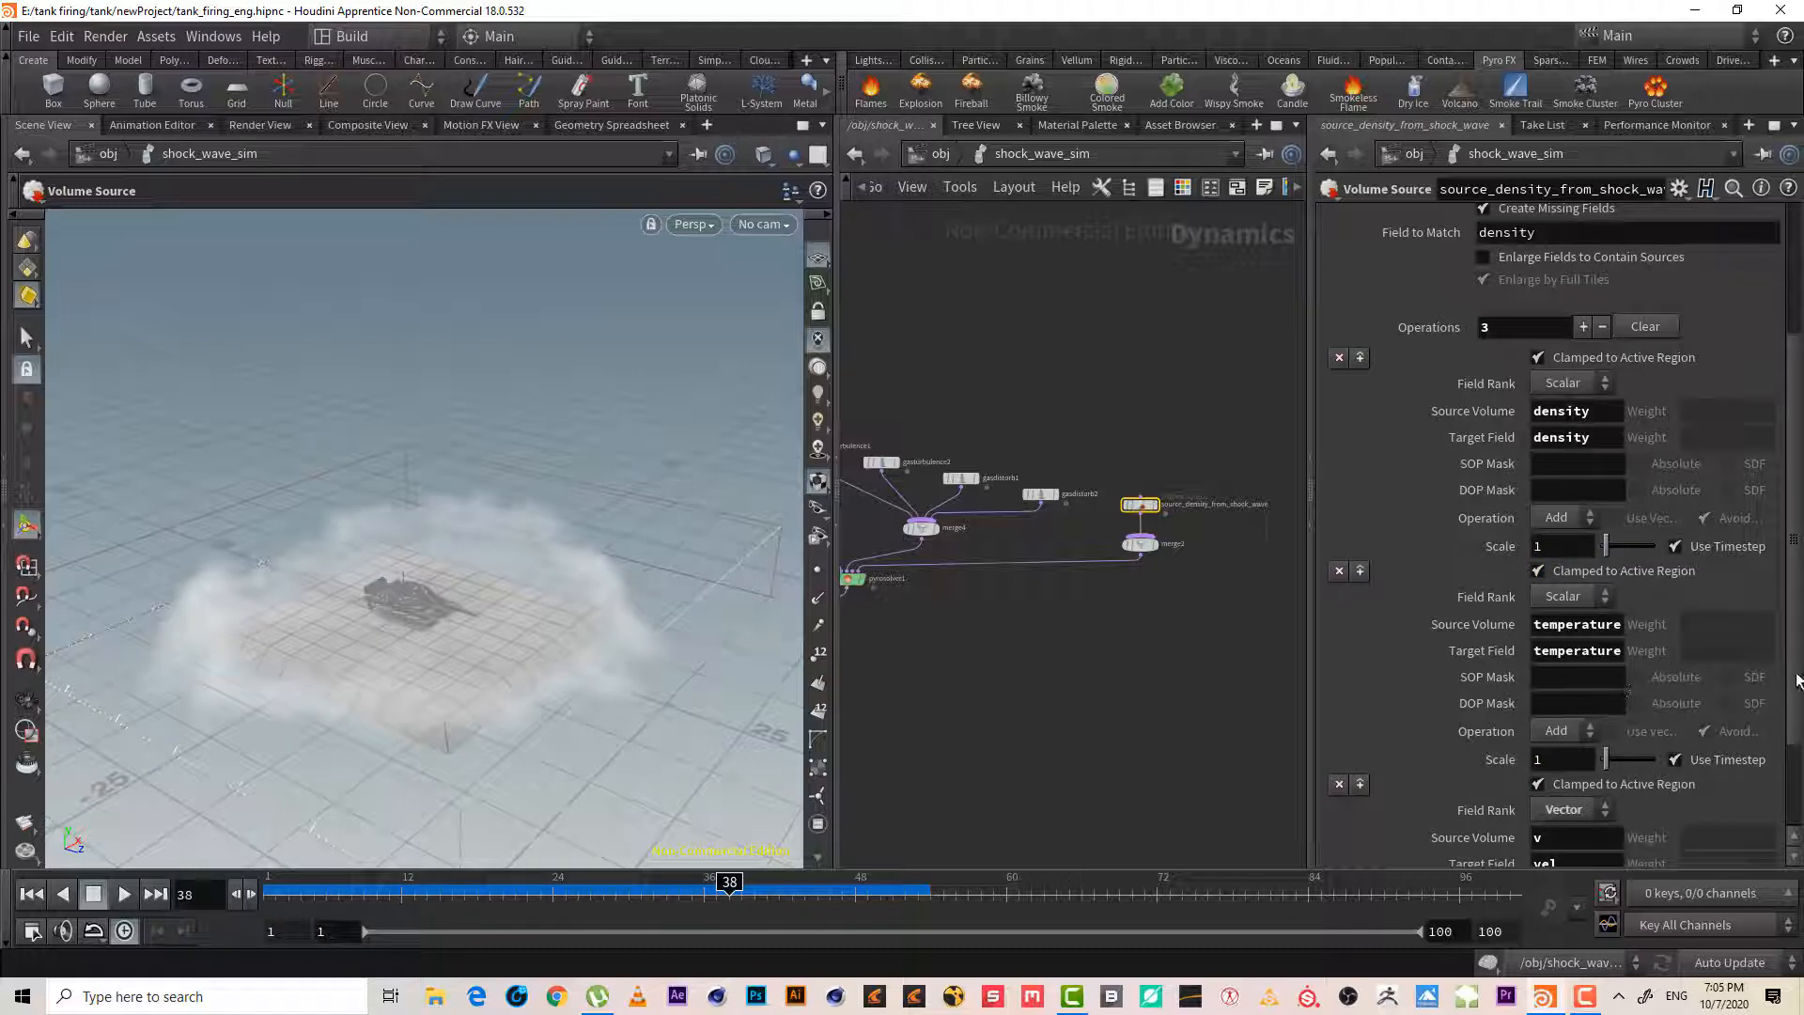
{"action": "scroll", "scroll_direction": "down", "scroll_amount": 3}
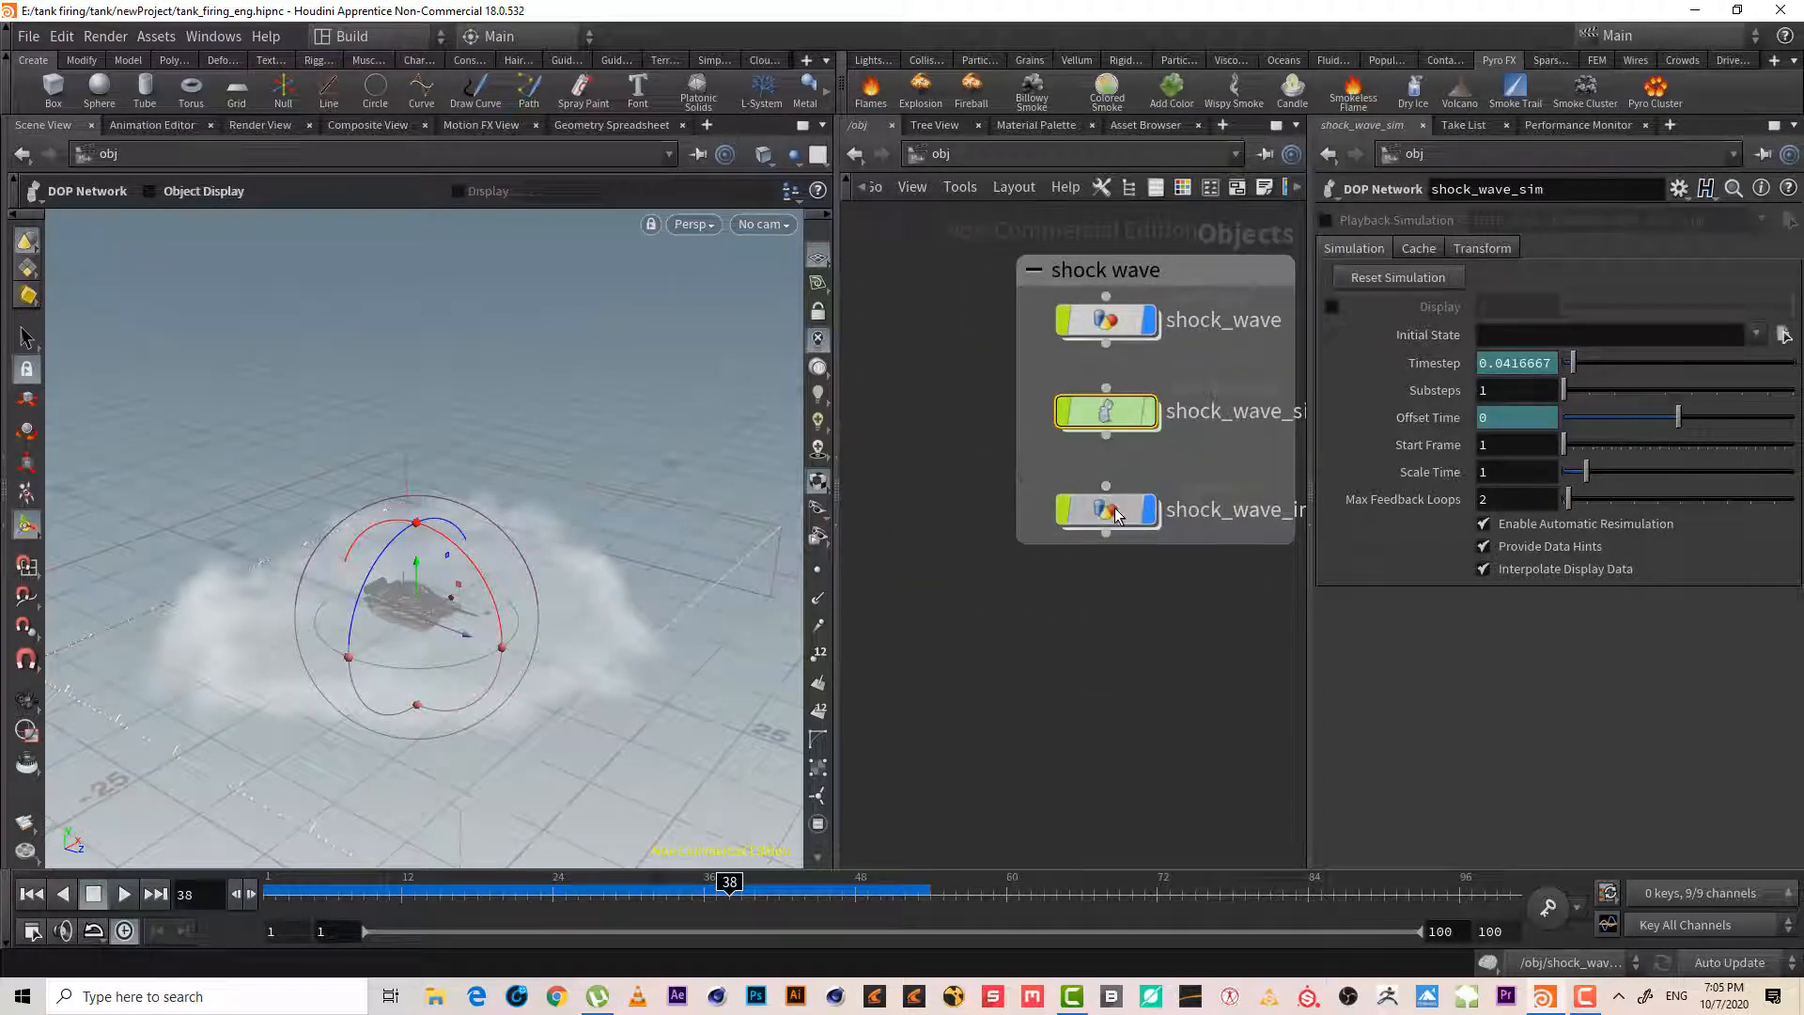
- Inside shock_wave_import, rename the Dop I/O node to import_shock_wave and keep only density, vel and temperature fields
{"action": "left_click", "coordinate": [1105, 509]}
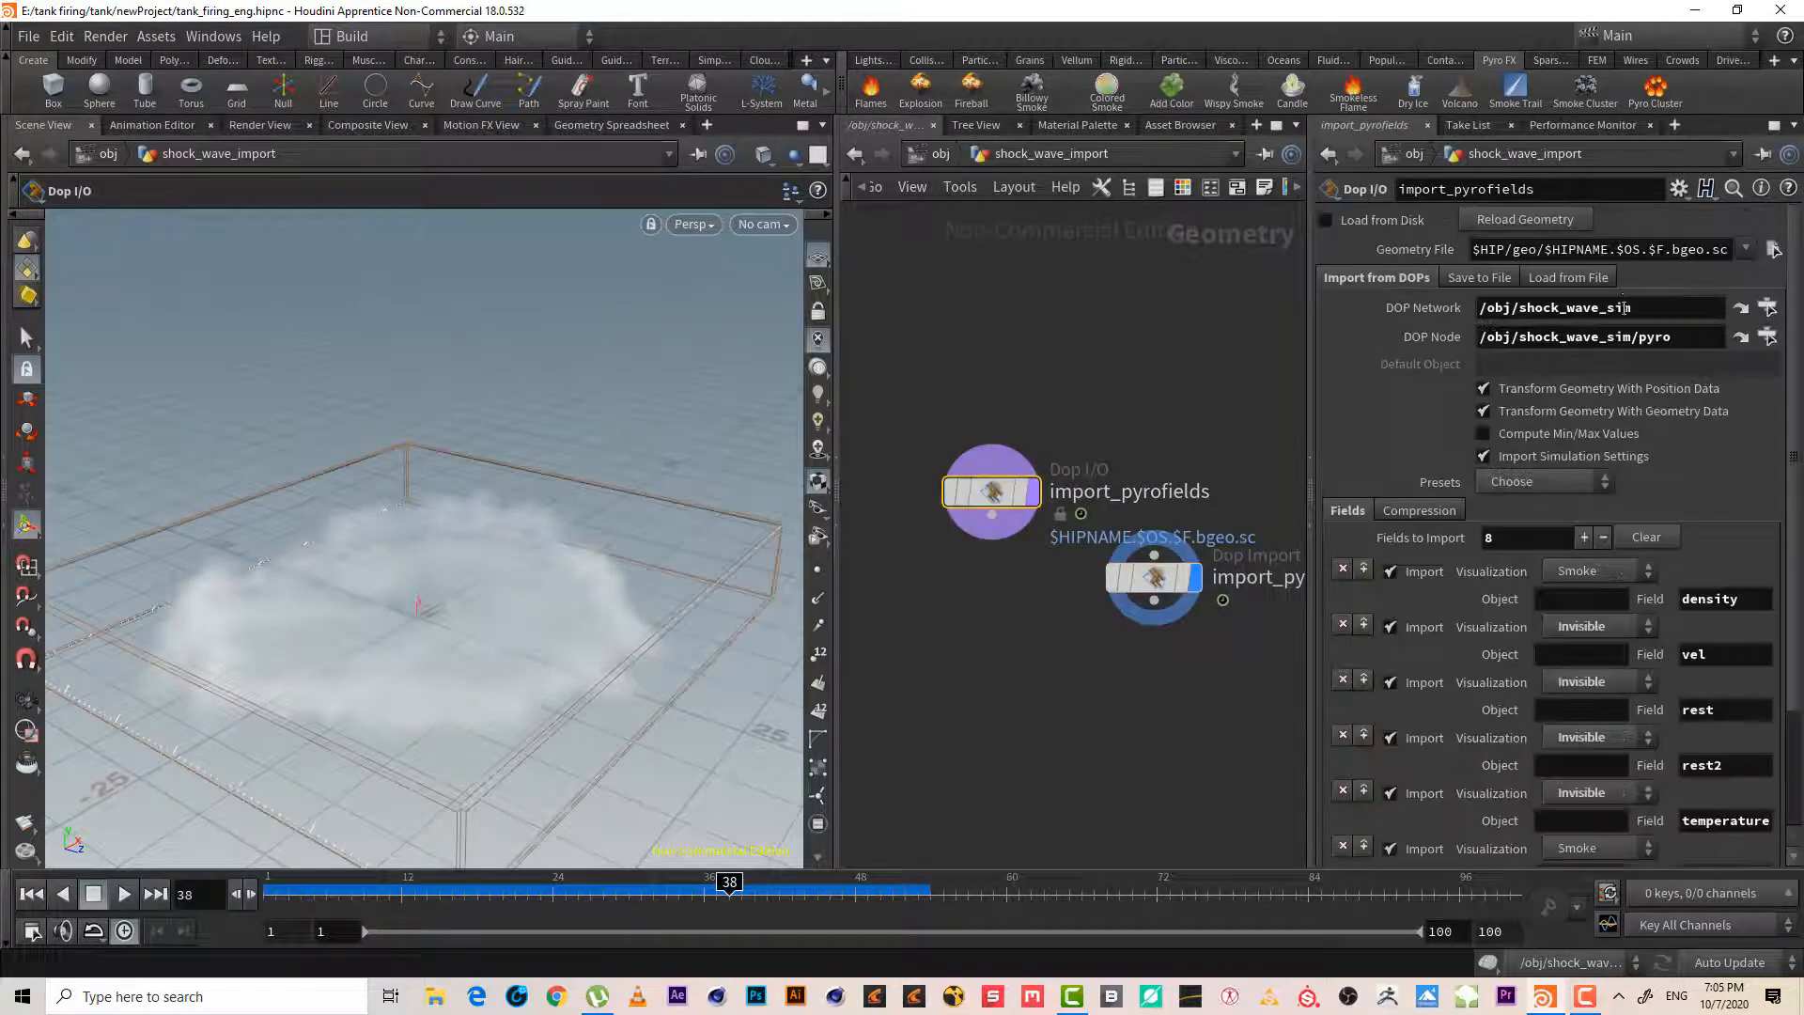
{"action": "double_click", "coordinate": [1129, 490]}
{"action": "type", "text": "shock_wav"}
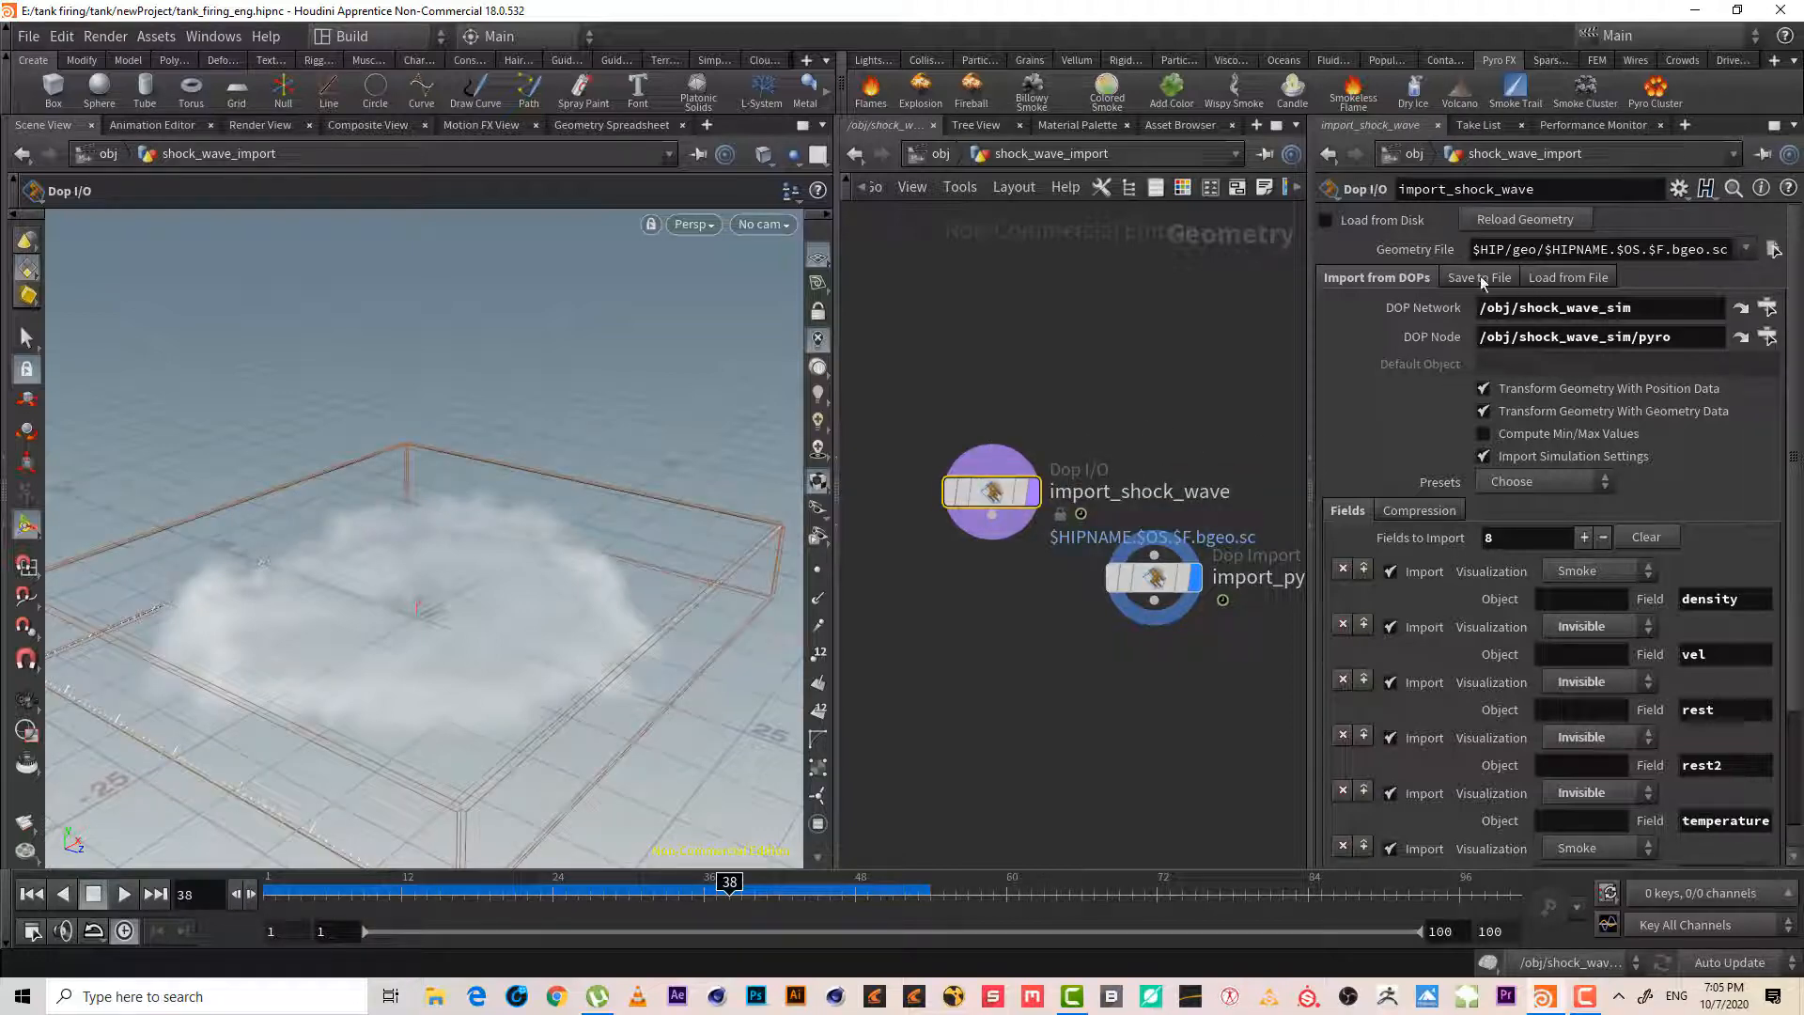
{"action": "left_click", "coordinate": [1479, 278]}
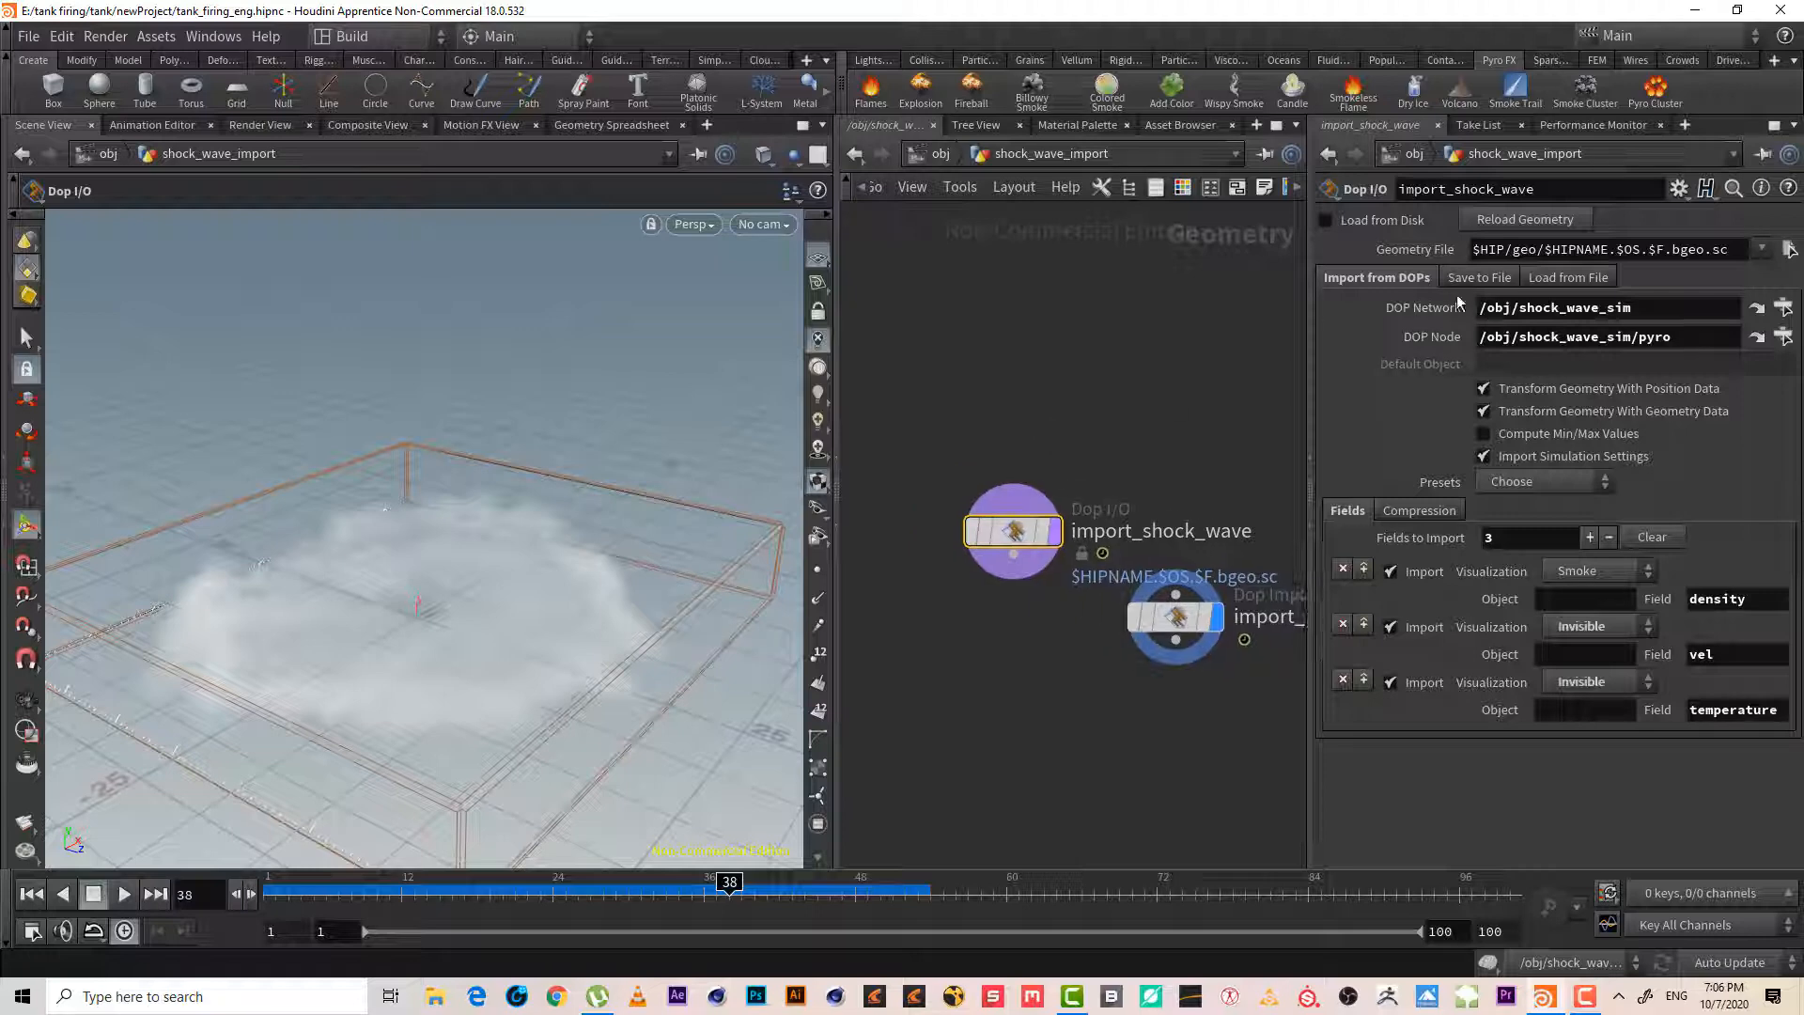
{"action": "left_click", "coordinate": [1478, 278]}
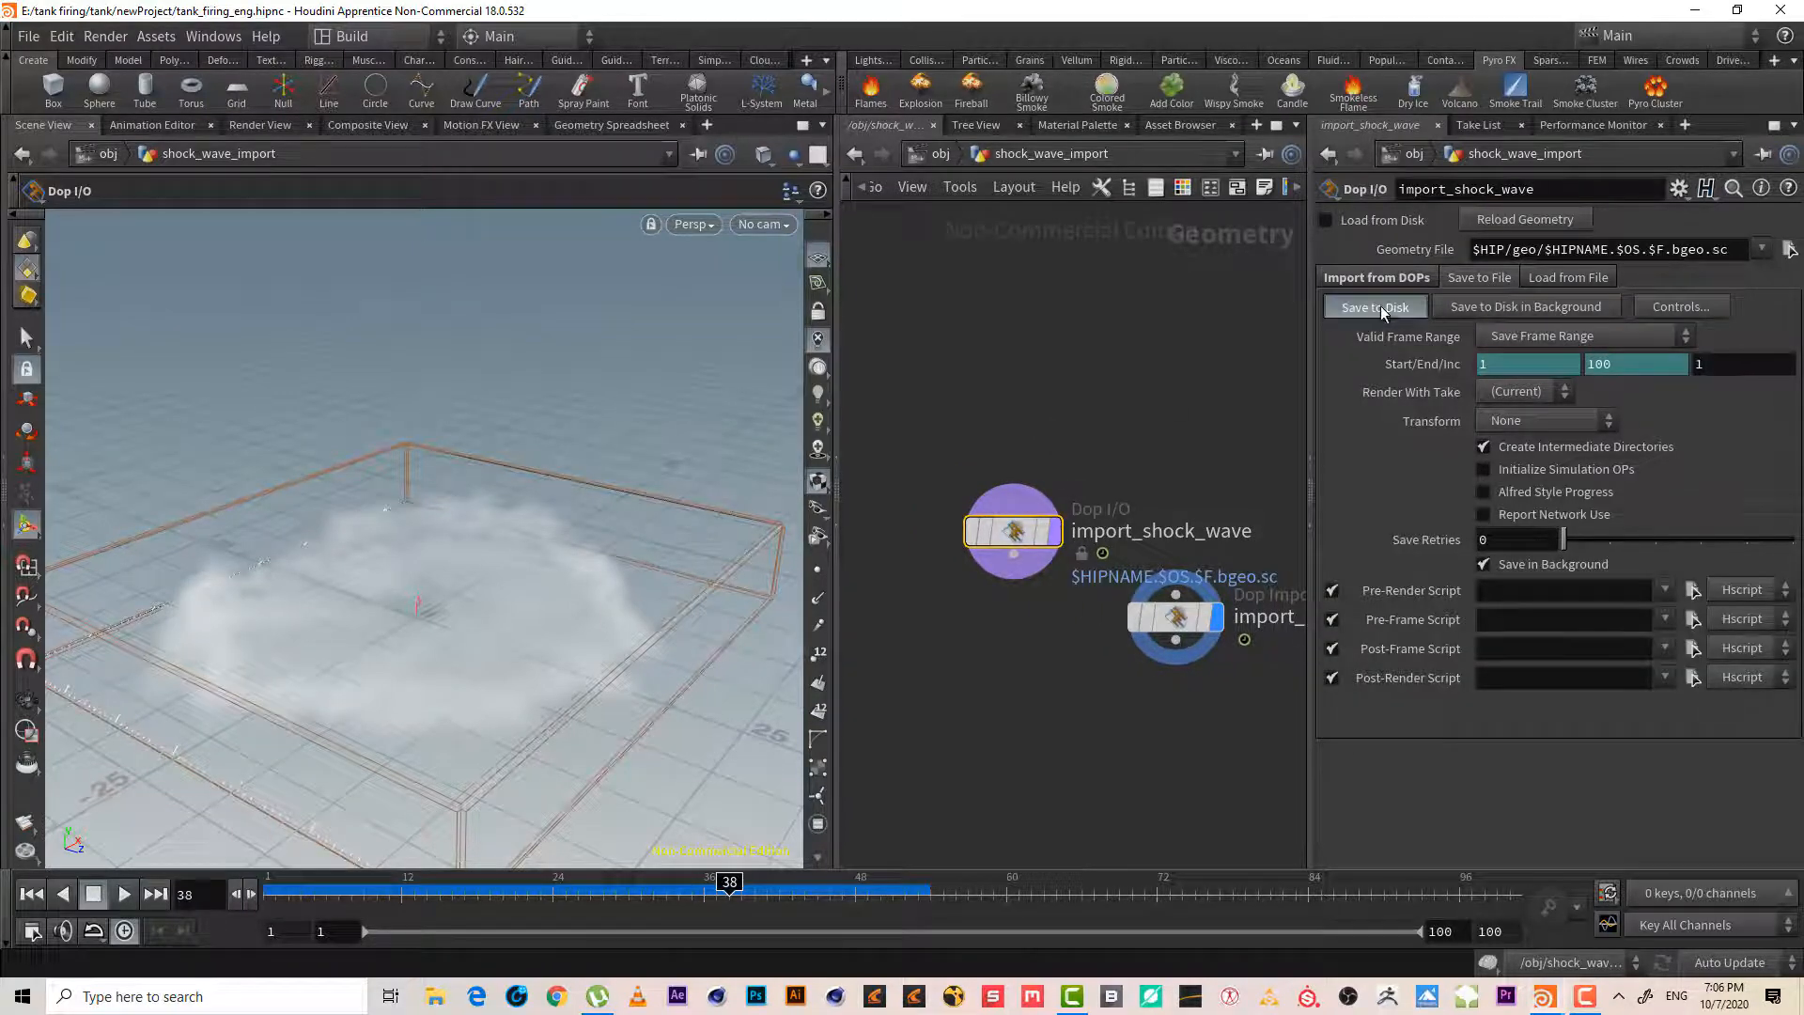
- Save the simulation cache to disk, then interrupt it from the progress dialog
{"action": "left_click", "coordinate": [1373, 306]}
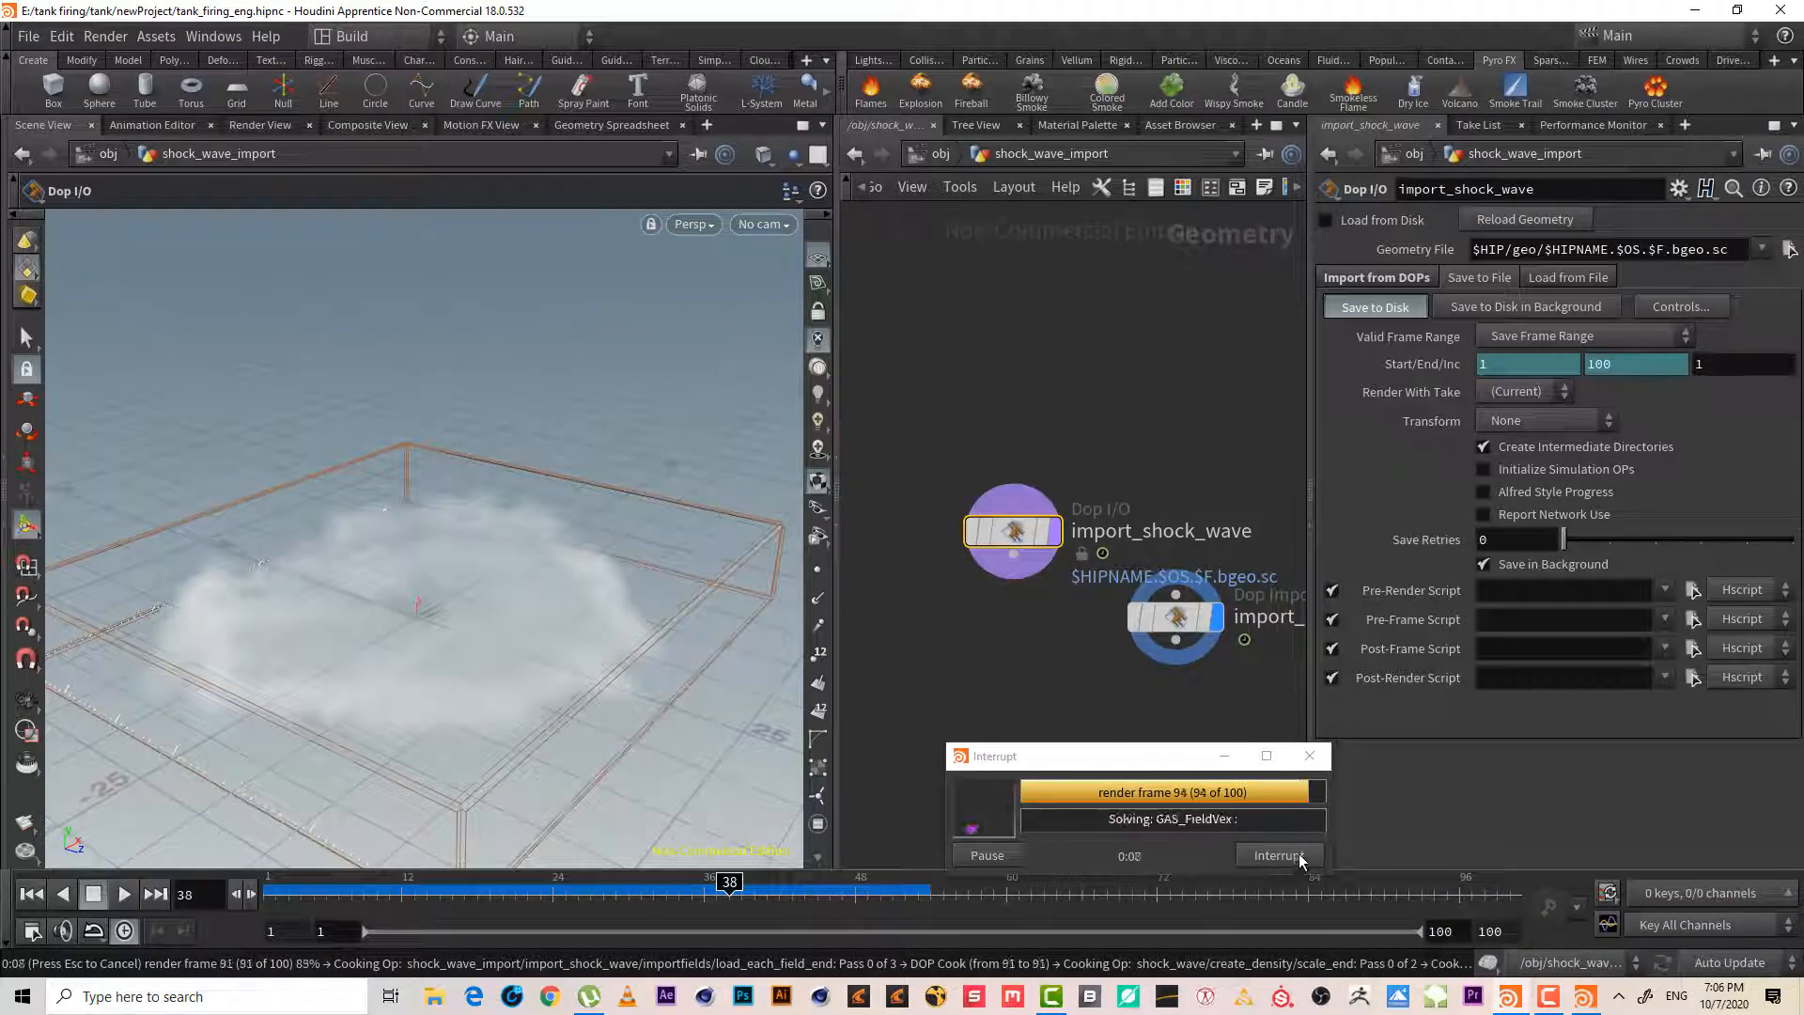
{"action": "left_click", "coordinate": [1280, 855]}
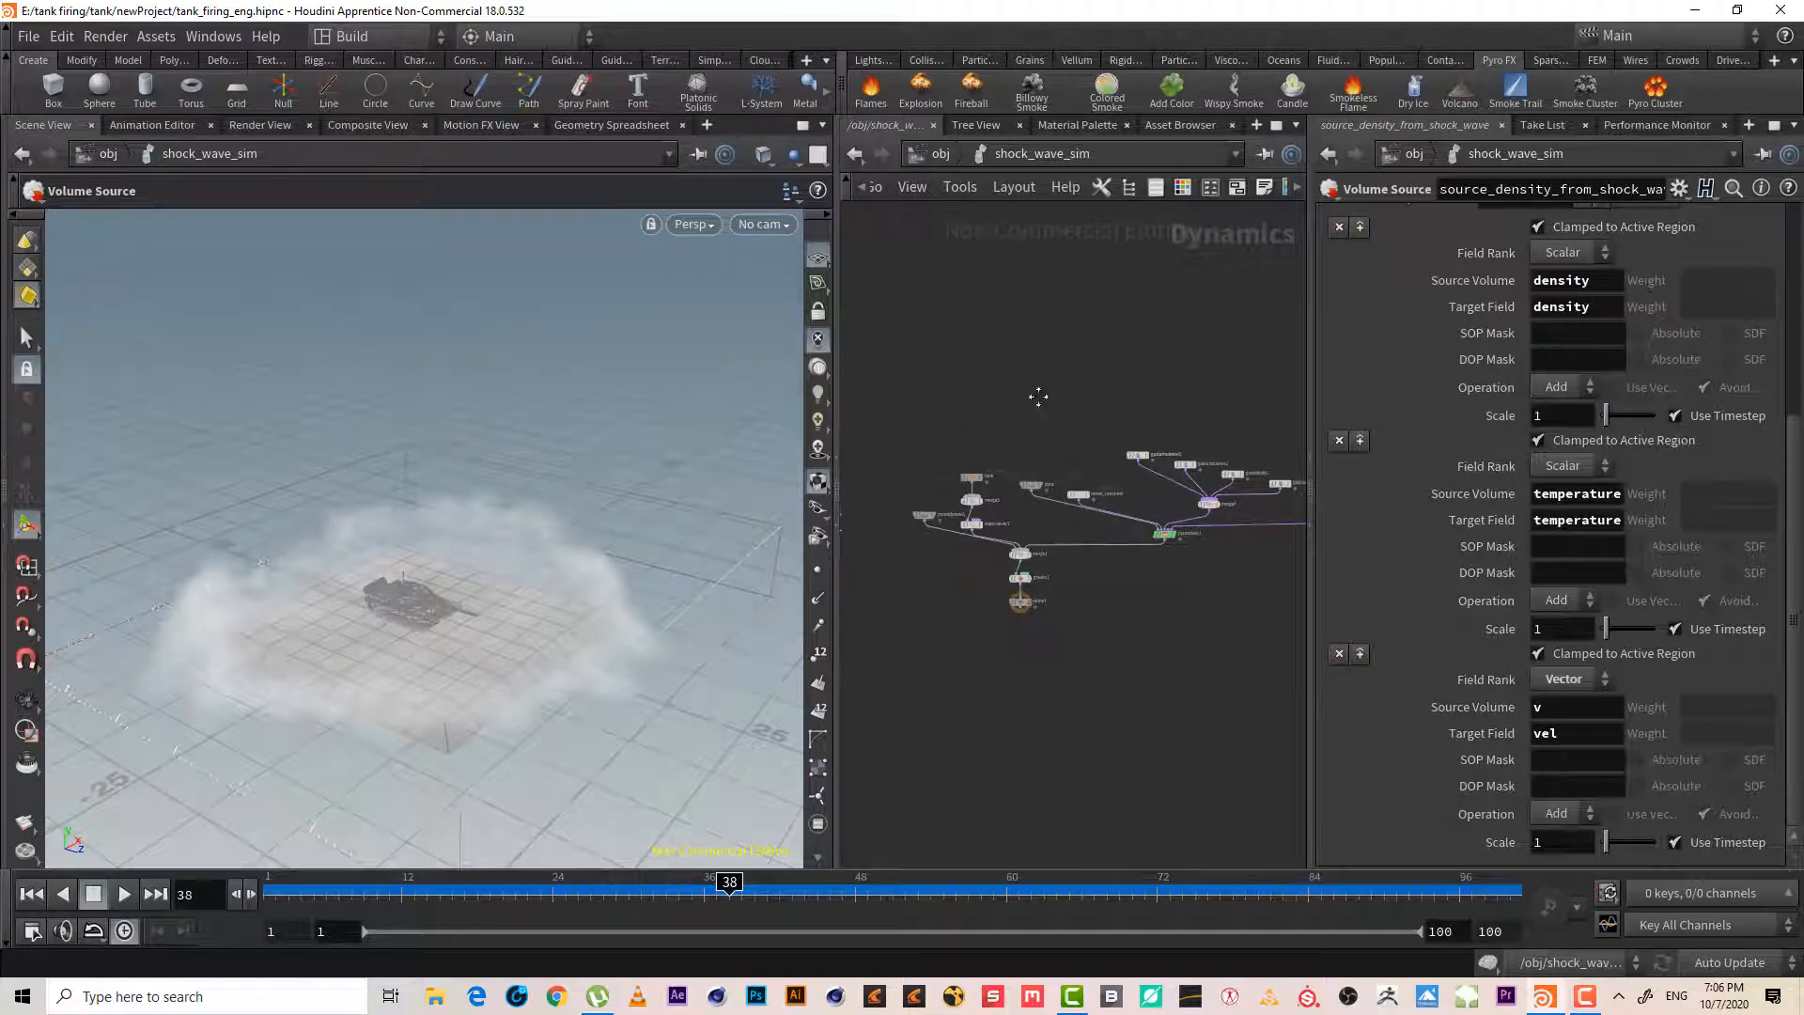
- Set the pyro Smoke Object's Division Size to 0.05 for higher resolution
{"action": "left_click", "coordinate": [1024, 565]}
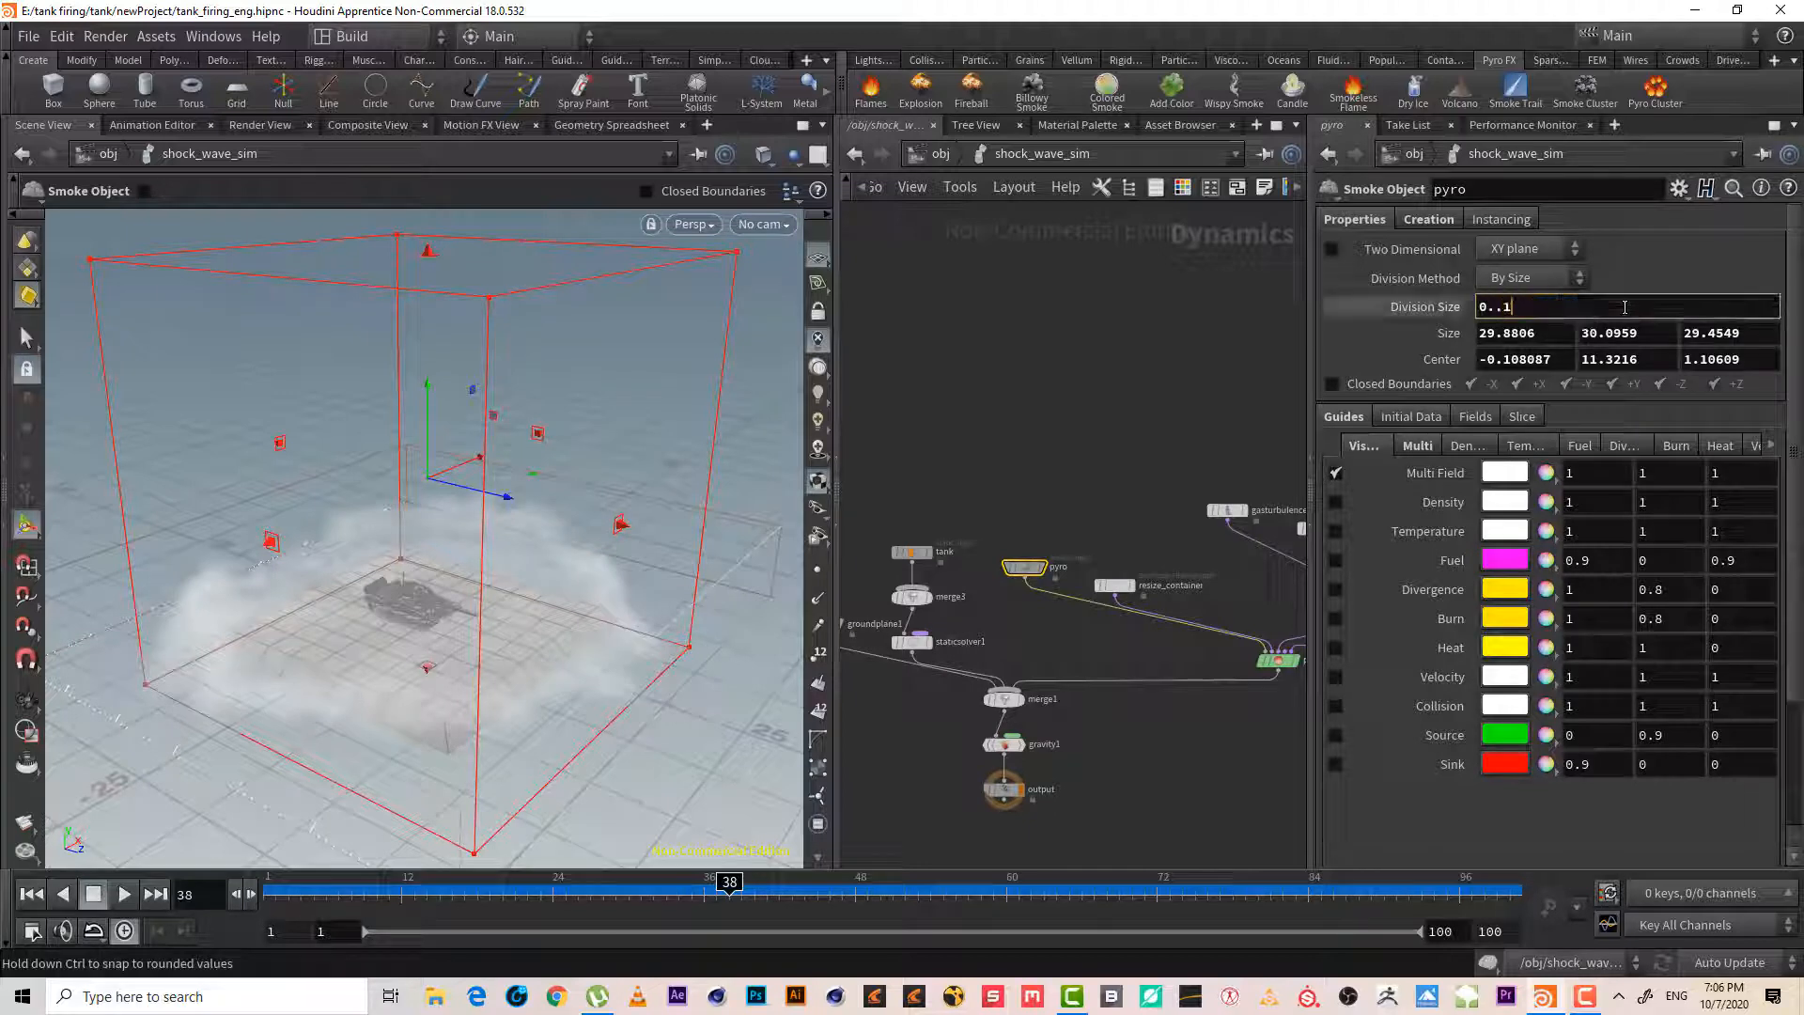
{"action": "type", "text": "0.05"}
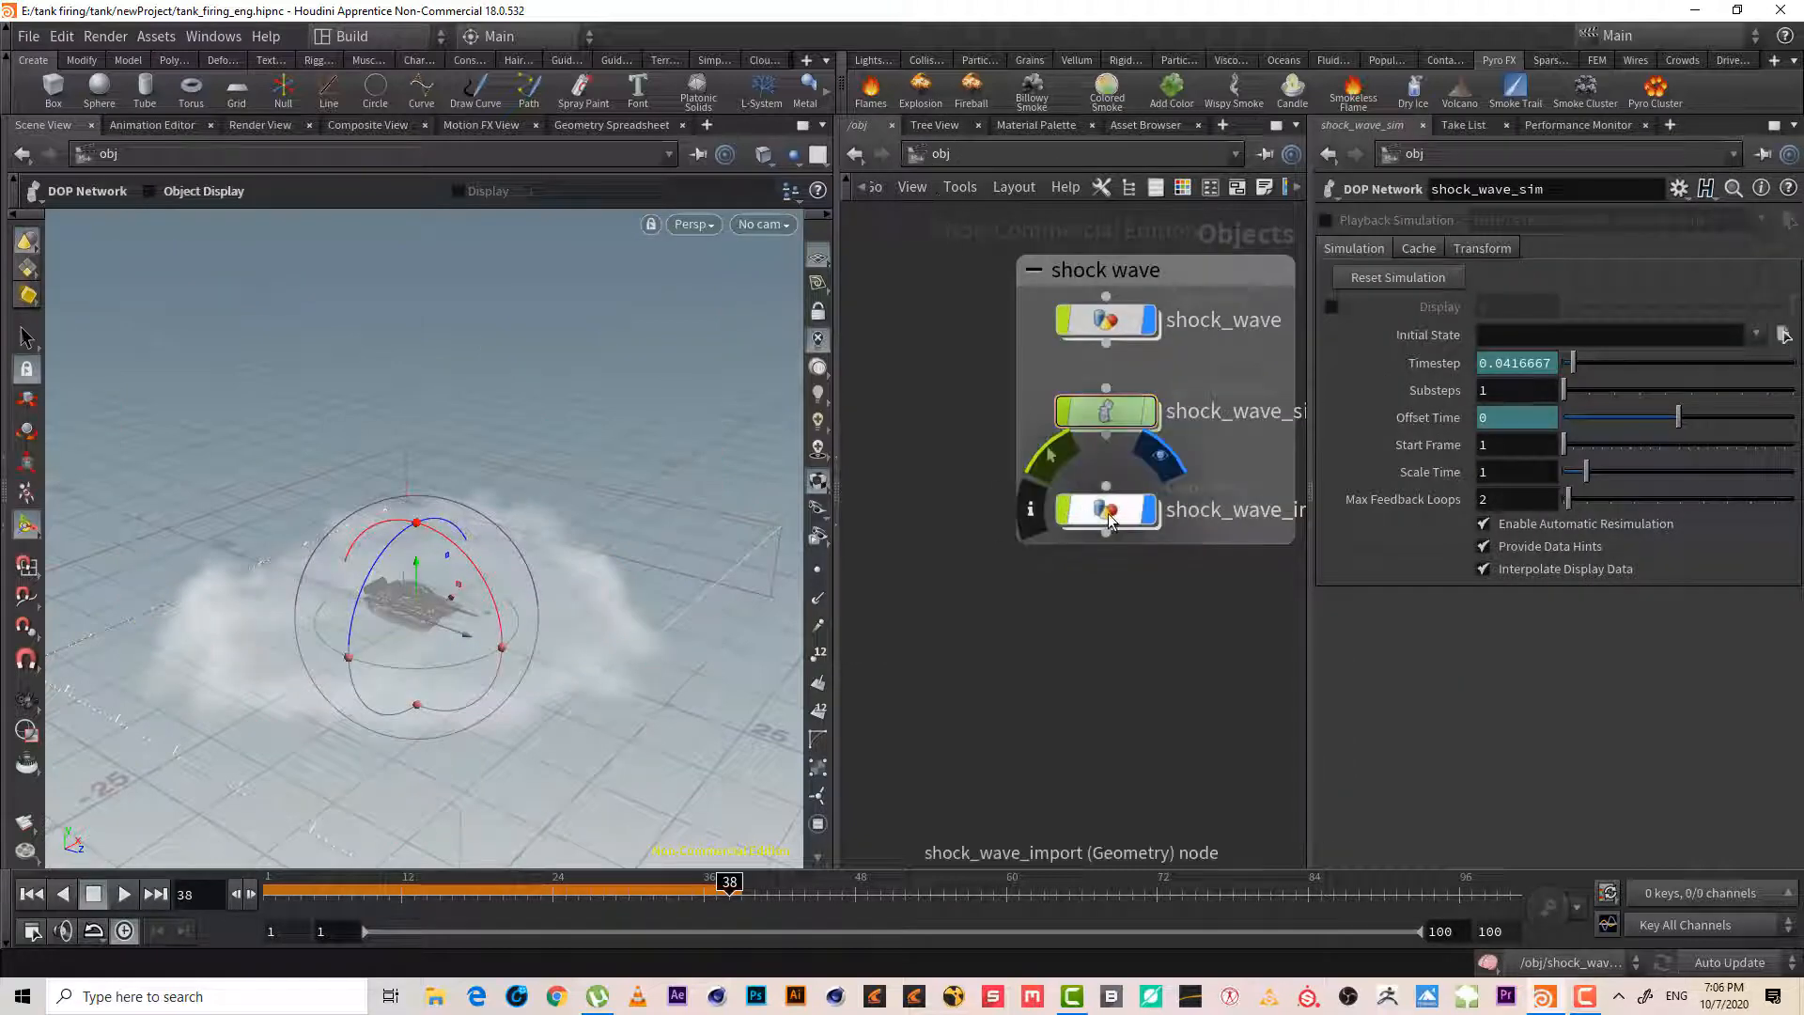
- Back inside shock_wave_import, save import_shock_wave to disk again over frames 1–100
{"action": "double_click", "coordinate": [1105, 509]}
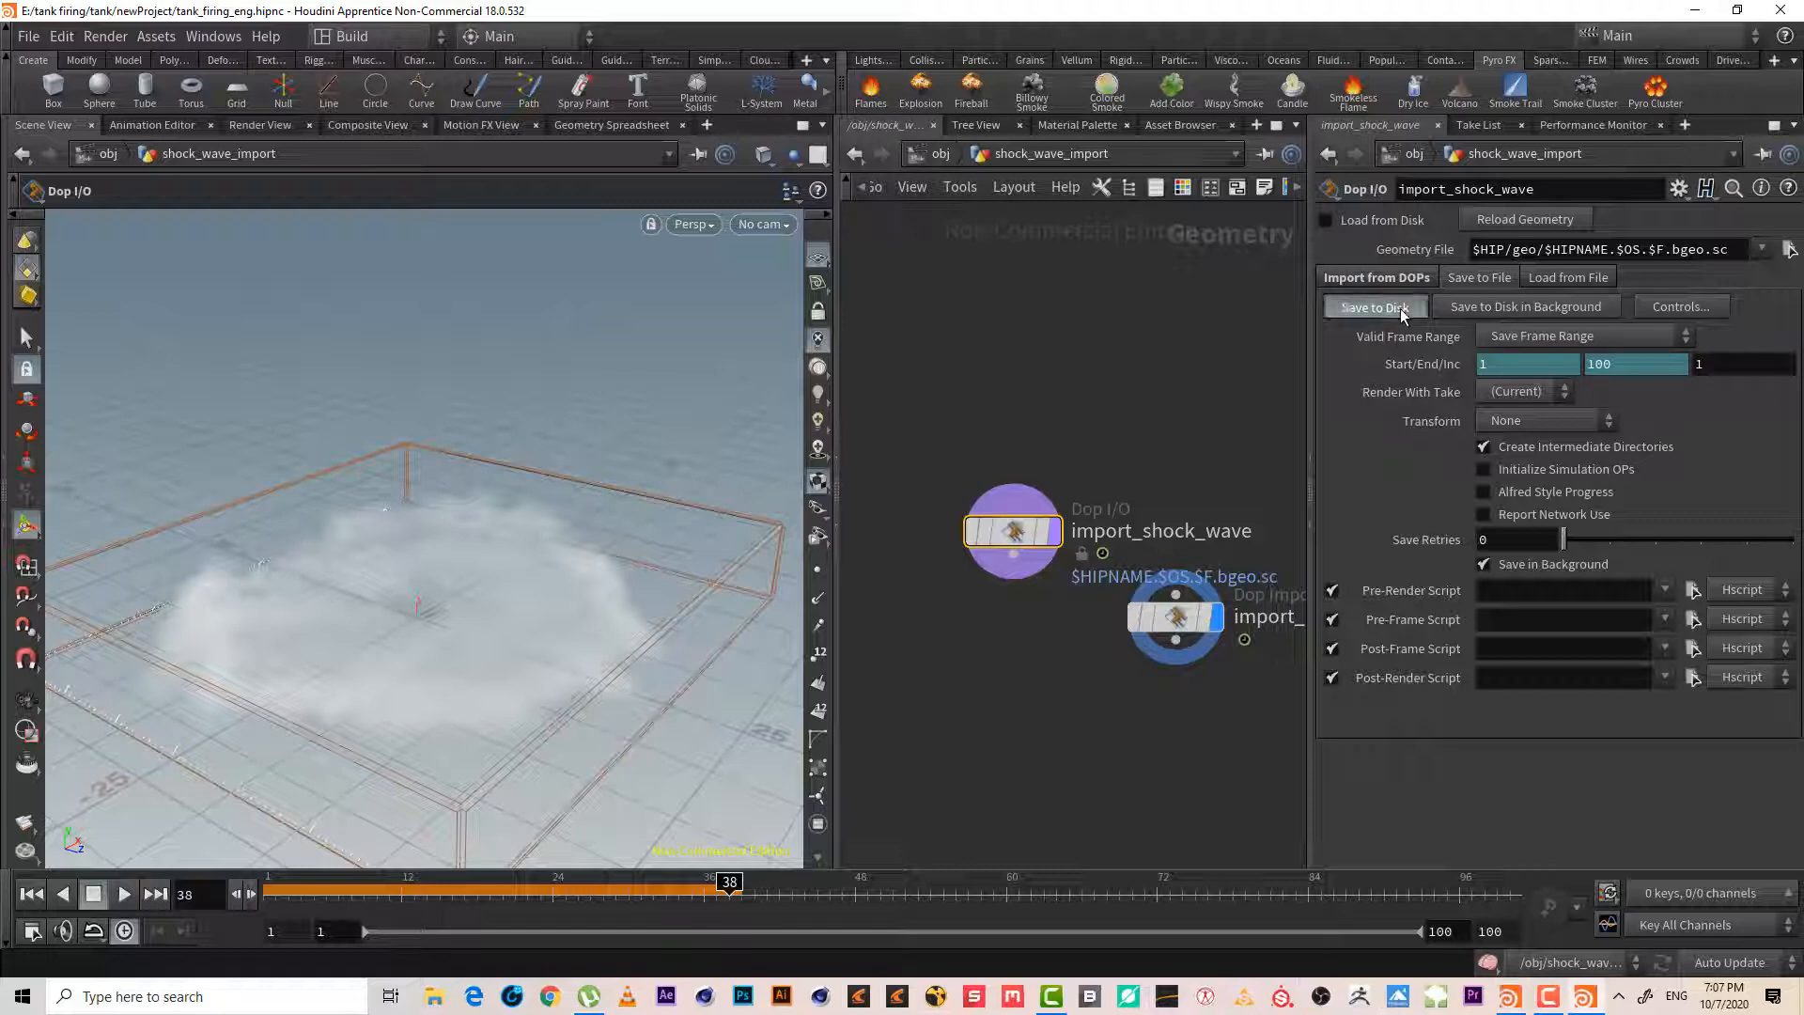
{"action": "left_click", "coordinate": [1373, 306]}
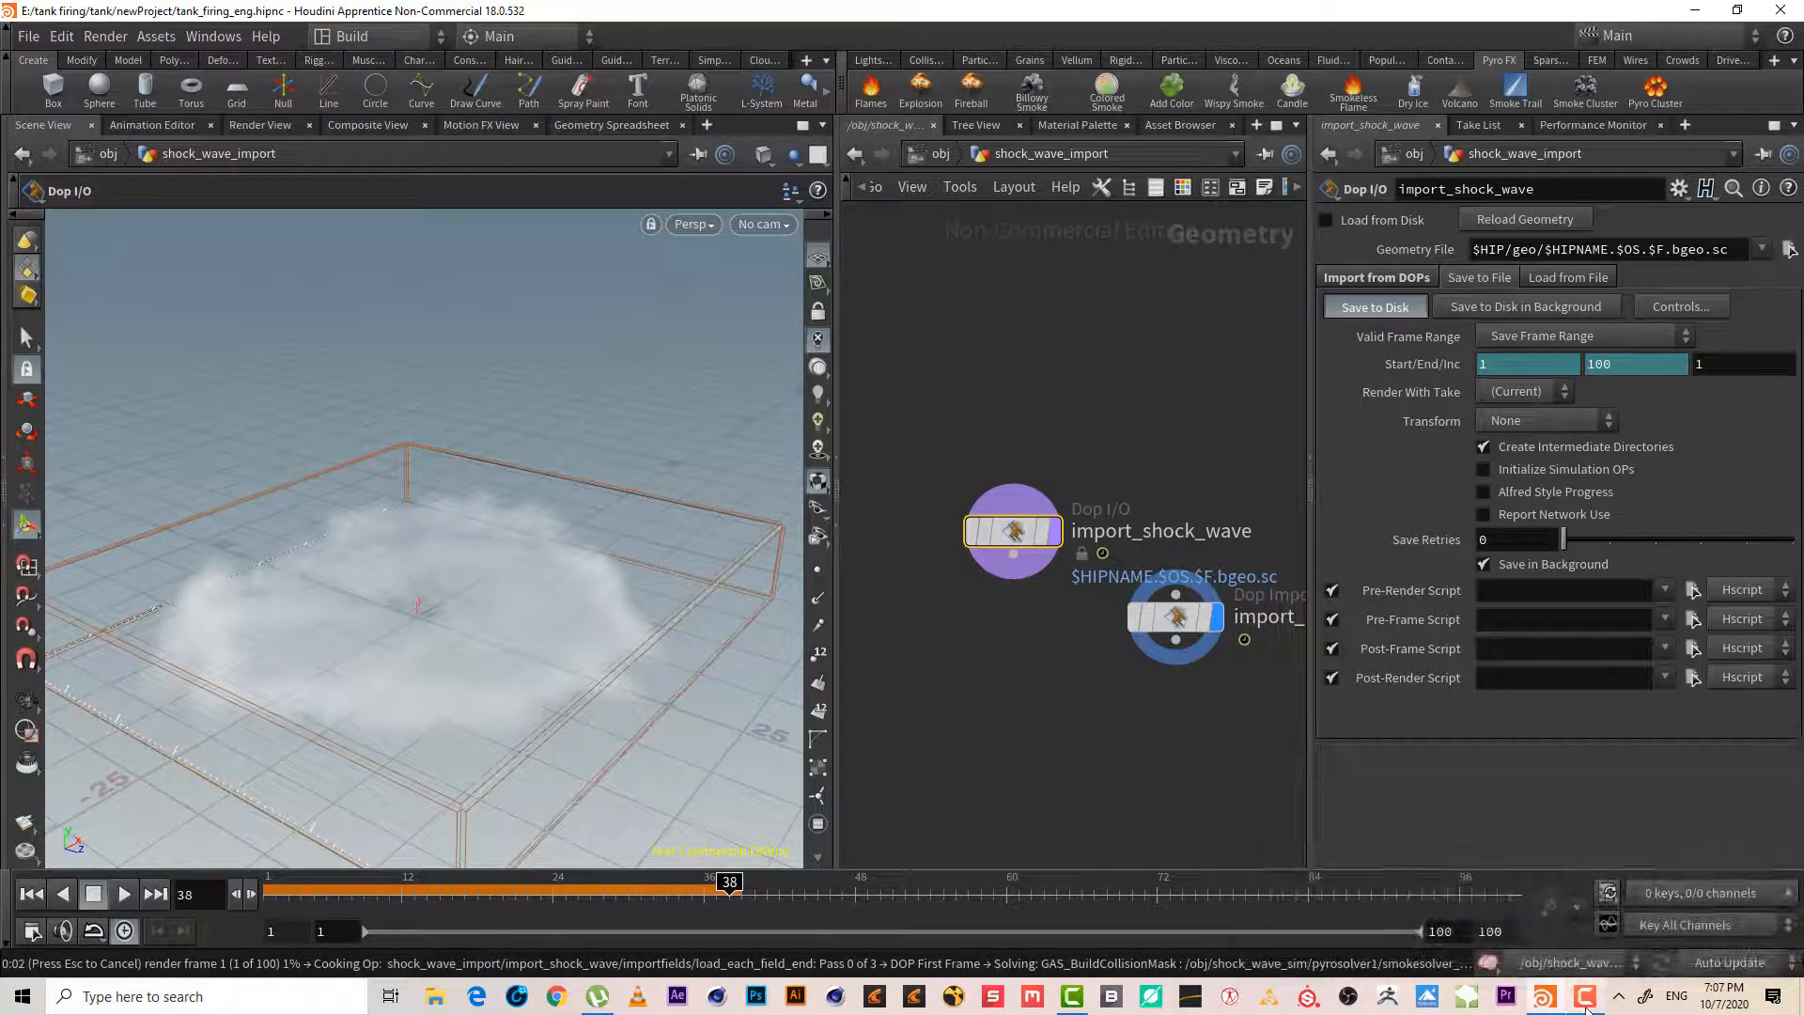